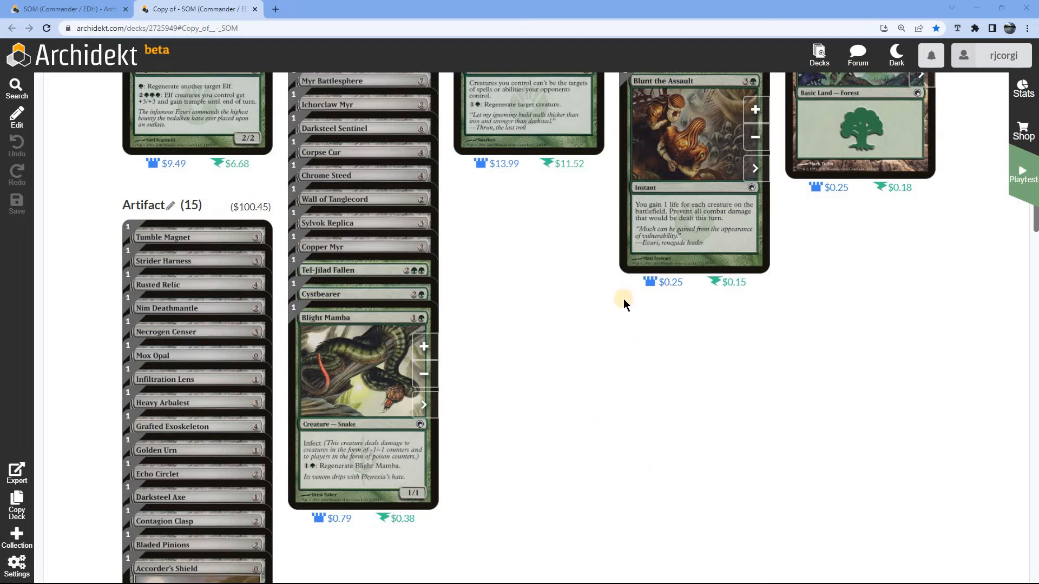
pyautogui.moveTo(585, 381)
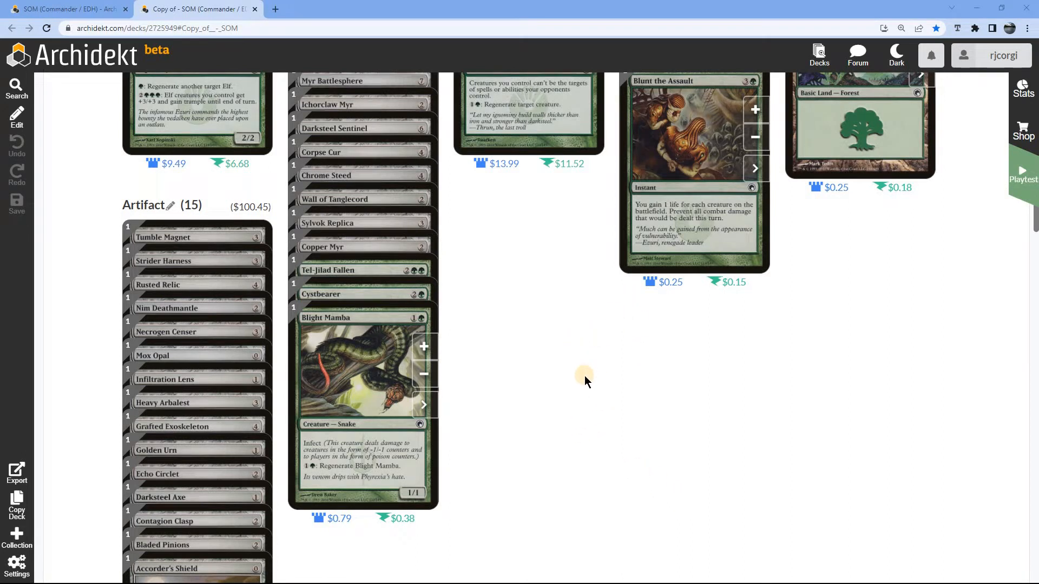
# Switch to the SOM Commander deck and view its 180 cards stacked by rarity.
pyautogui.scroll(-3)
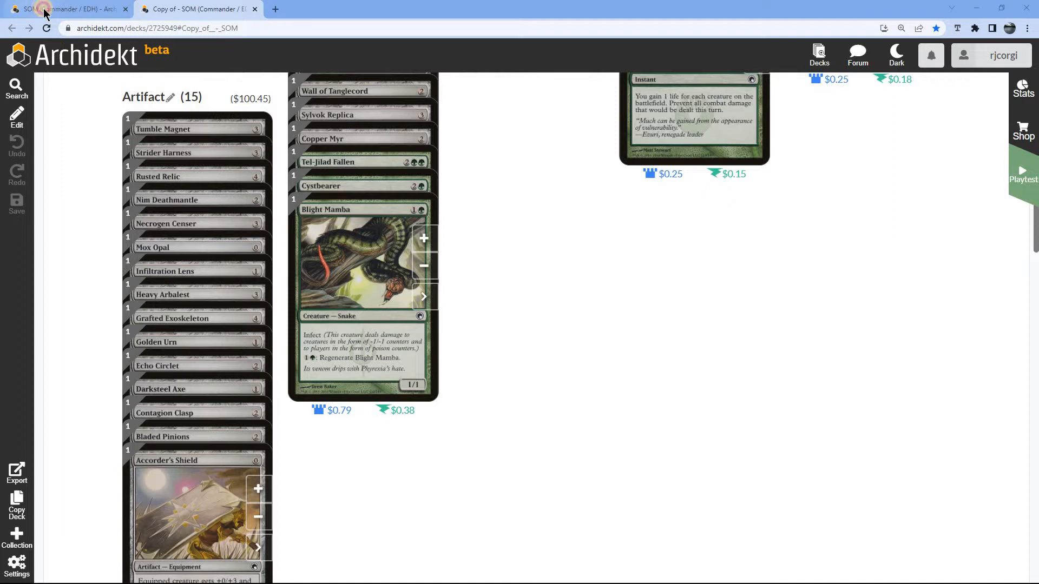
pyautogui.click(66, 9)
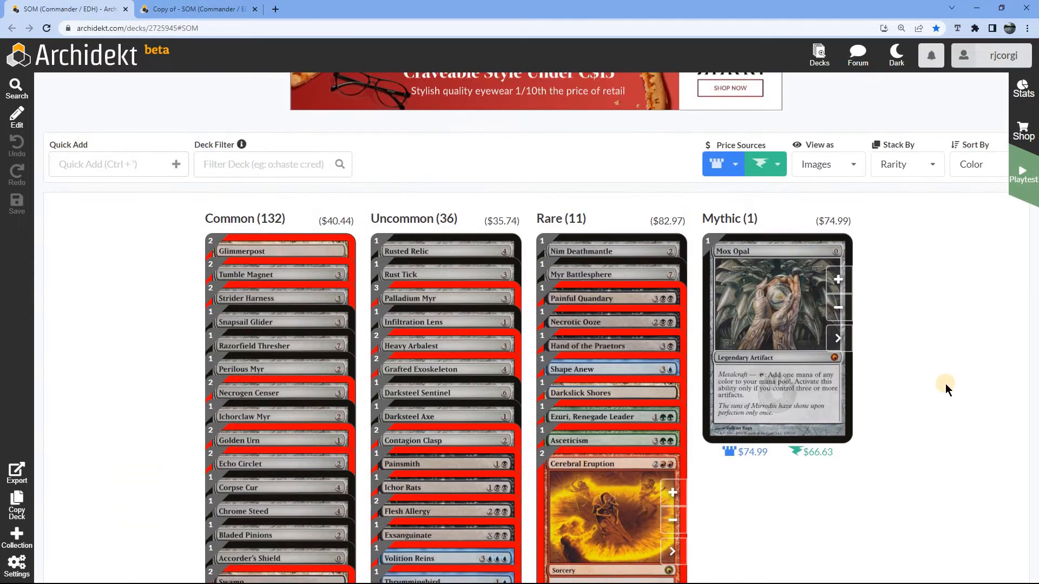
pyautogui.moveTo(940, 390)
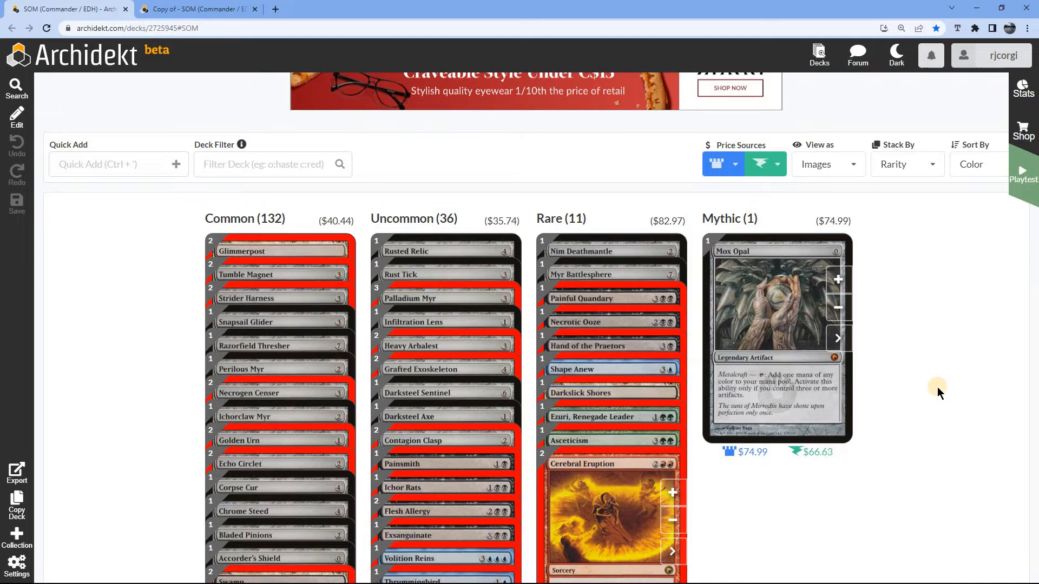
pyautogui.moveTo(954, 378)
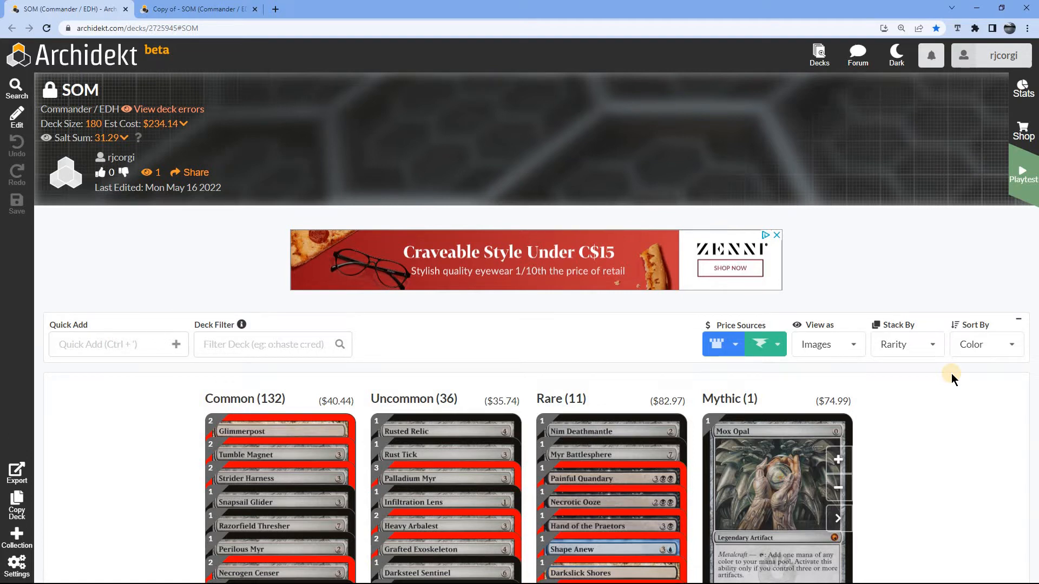
pyautogui.moveTo(947, 376)
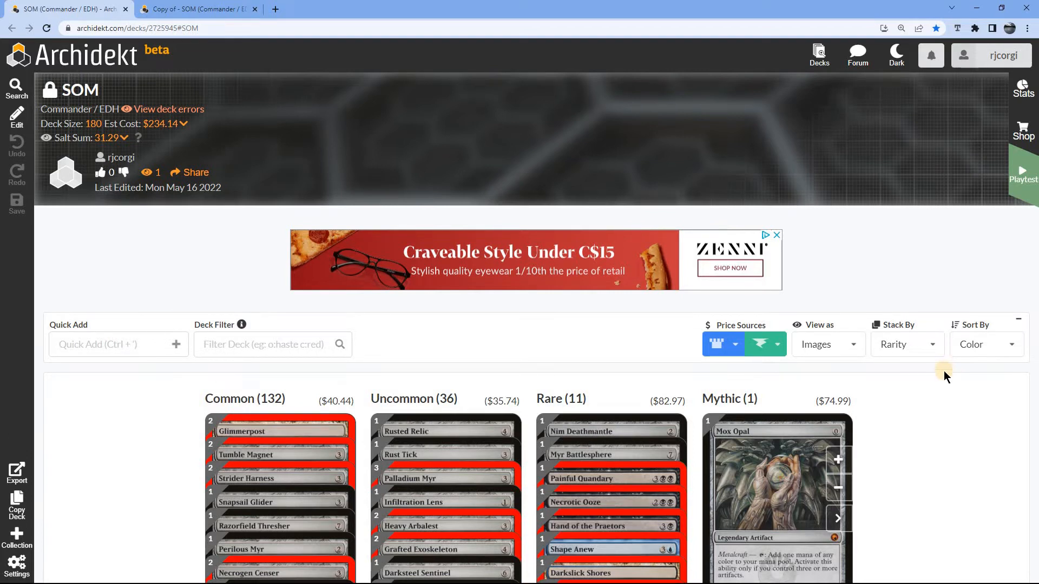
pyautogui.scroll(-3)
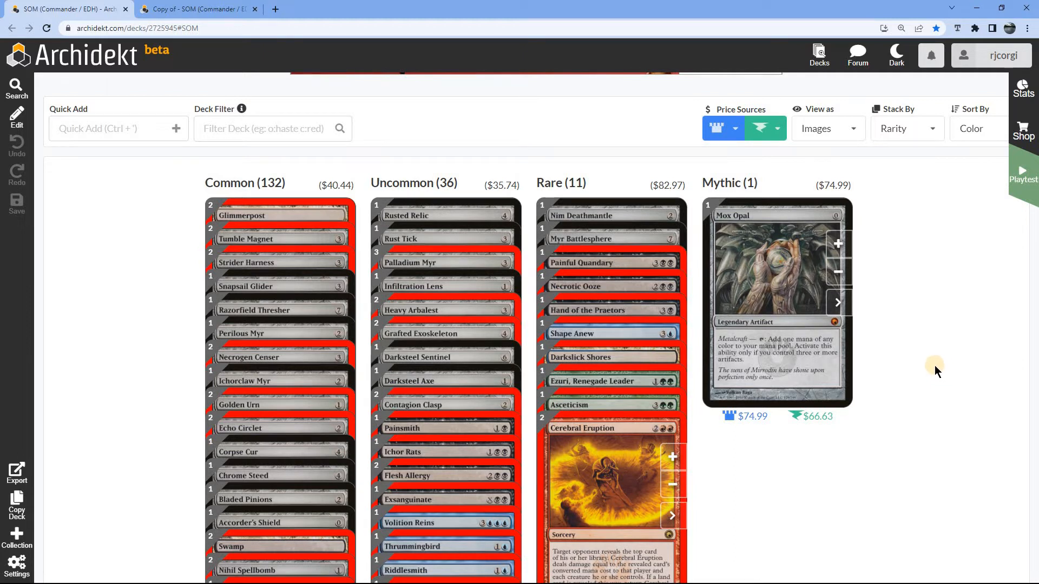
pyautogui.moveTo(965, 278)
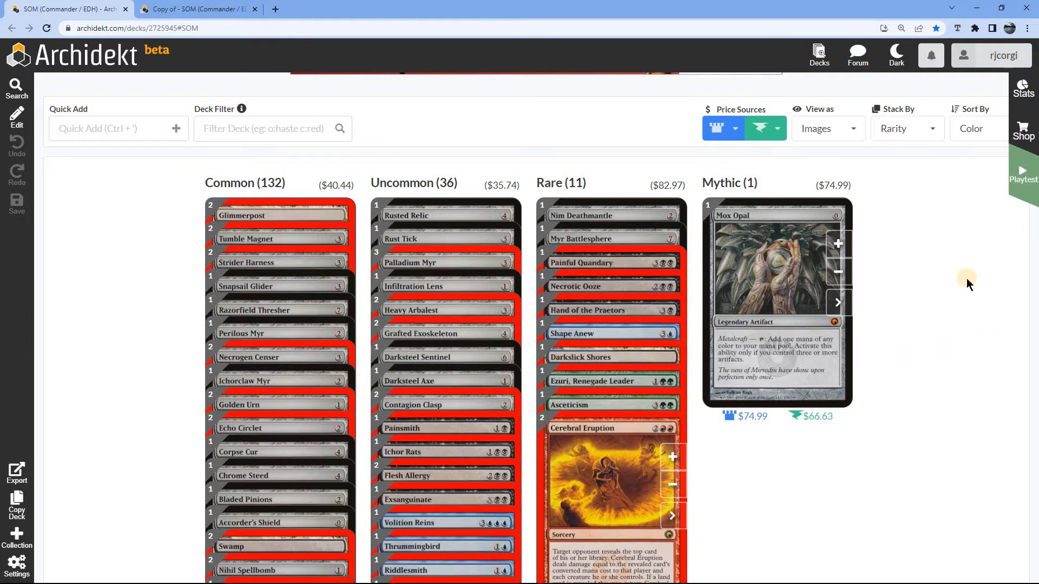
pyautogui.moveTo(906, 306)
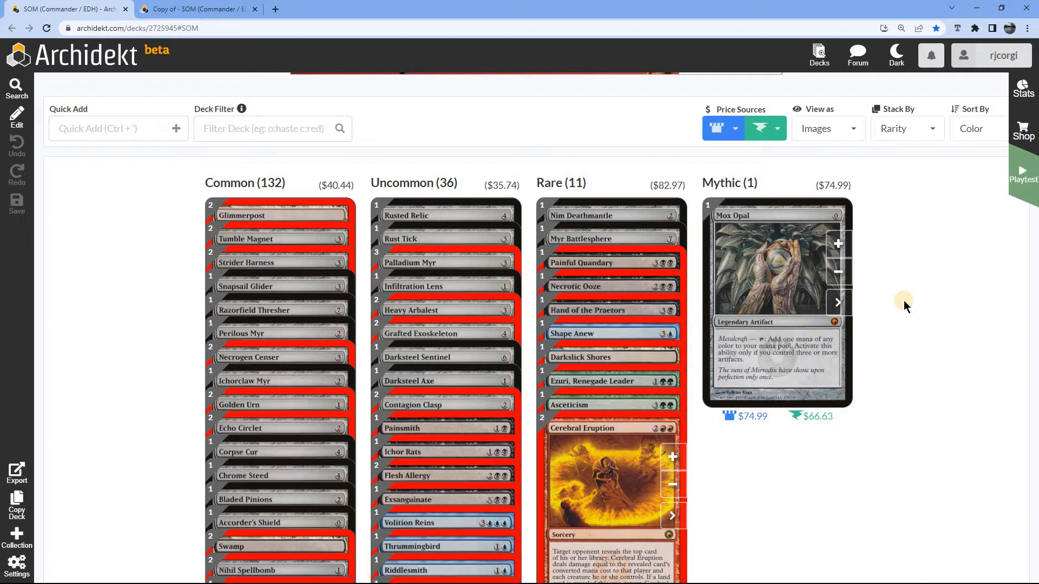
pyautogui.moveTo(901, 307)
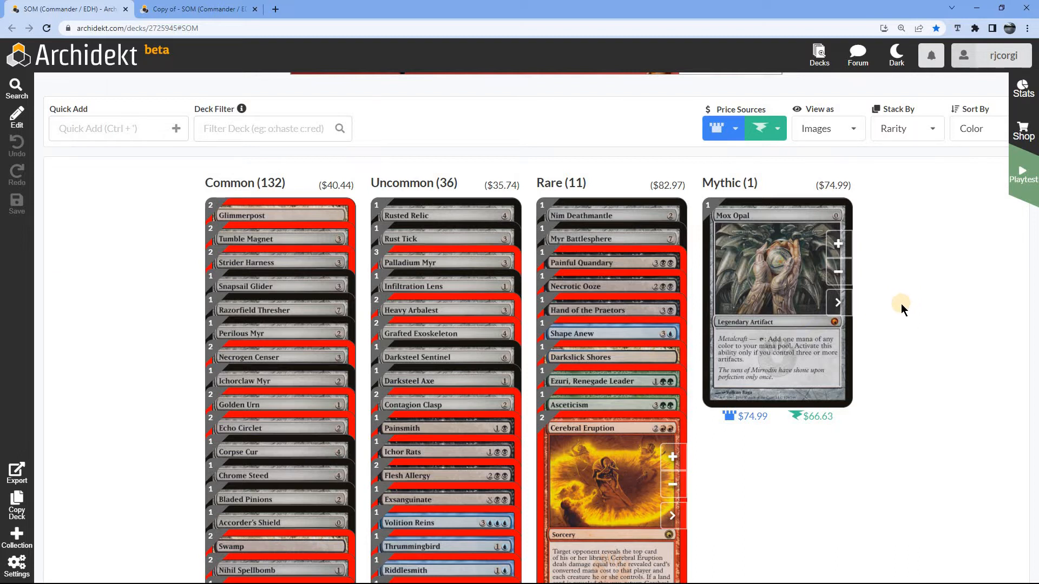
pyautogui.moveTo(755, 467)
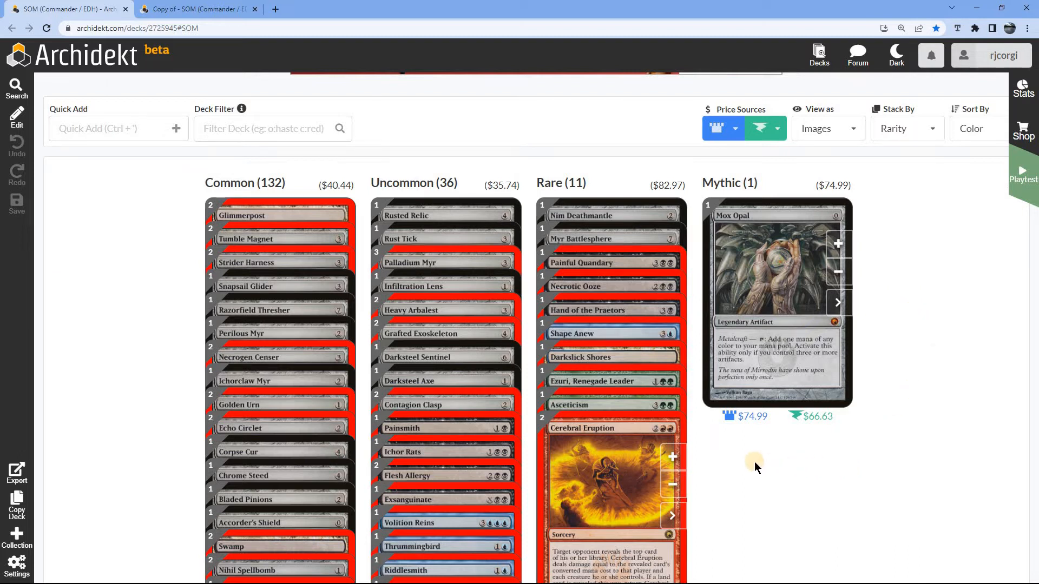
pyautogui.scroll(-3)
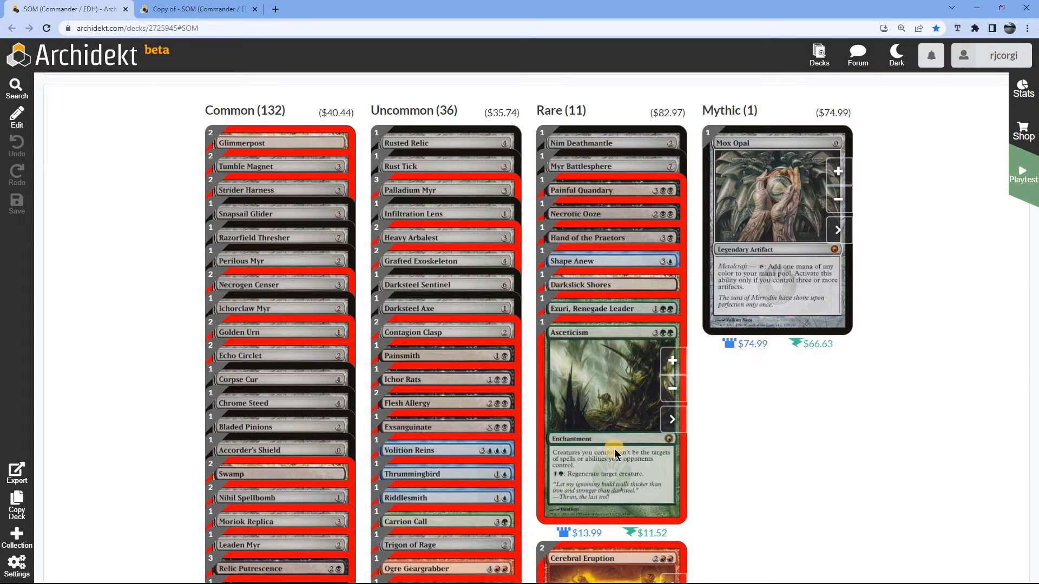
pyautogui.moveTo(622, 406)
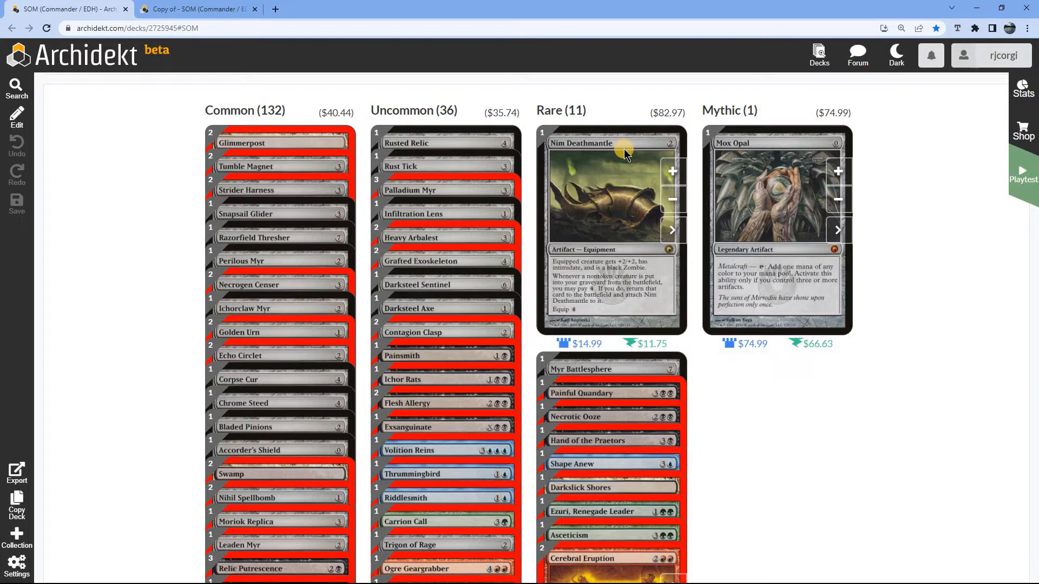
pyautogui.moveTo(623, 154)
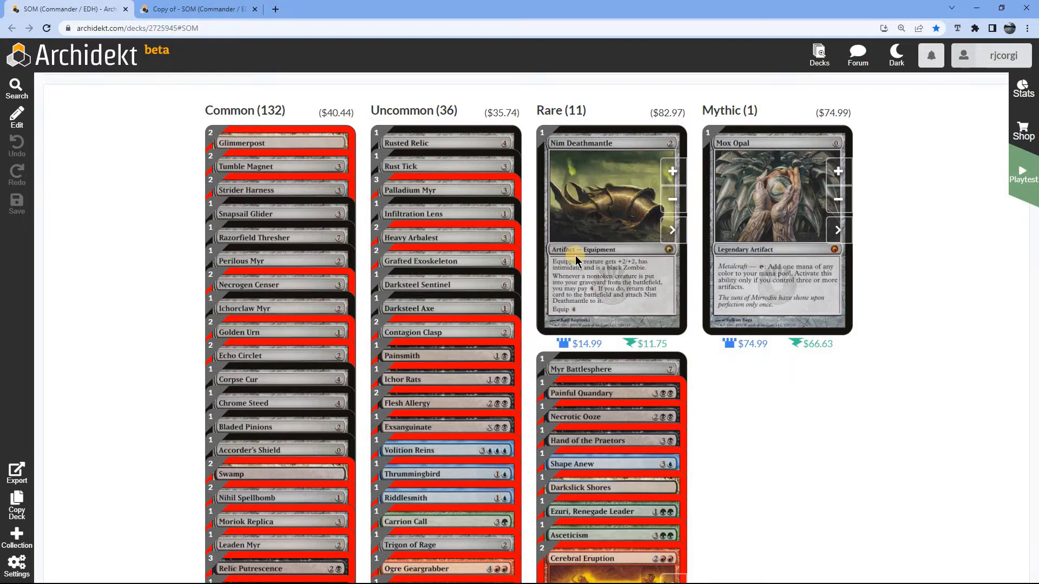
pyautogui.moveTo(622, 247)
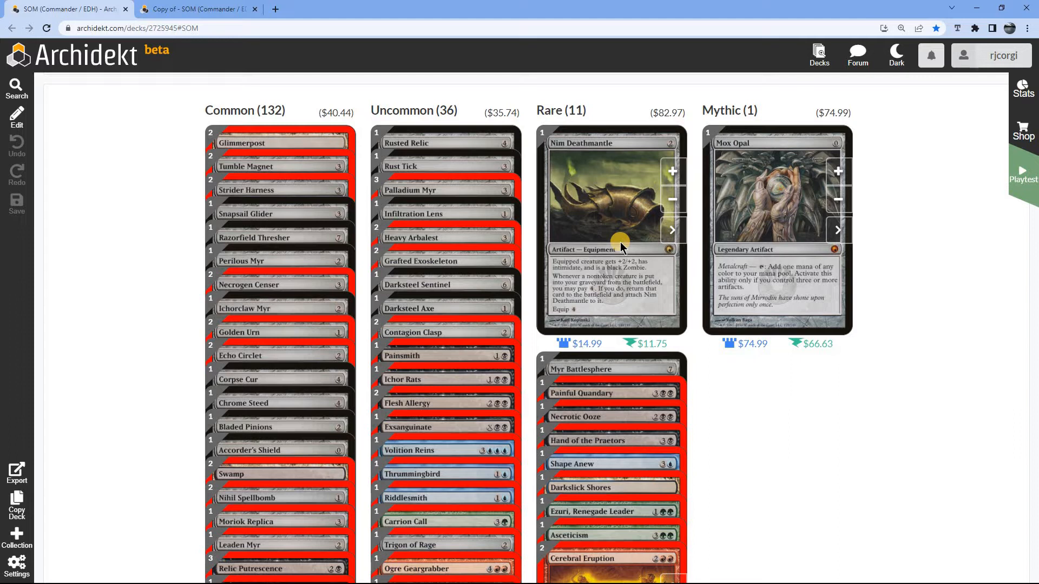
pyautogui.moveTo(635, 297)
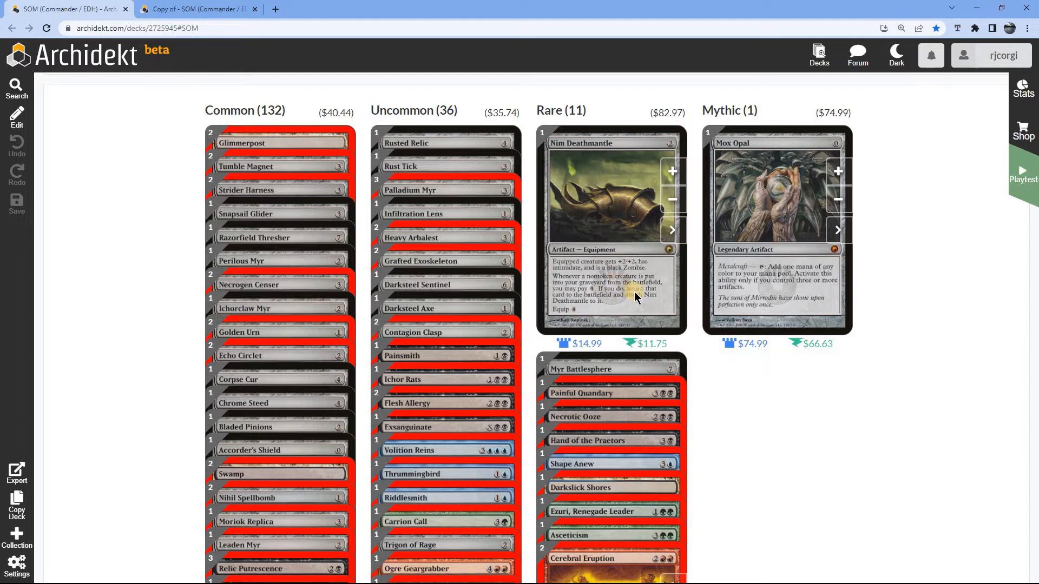
pyautogui.moveTo(643, 305)
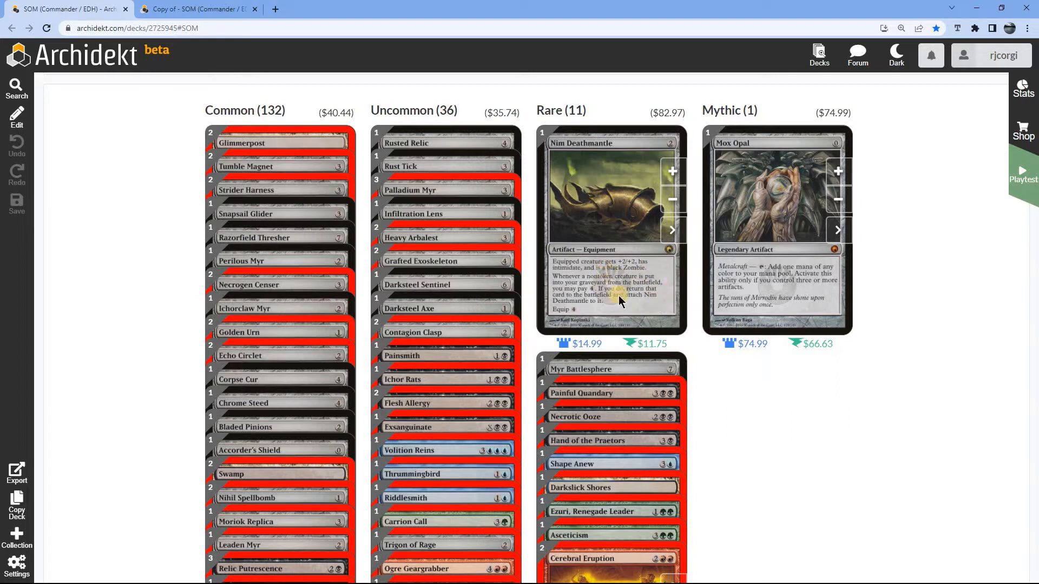
pyautogui.moveTo(672, 298)
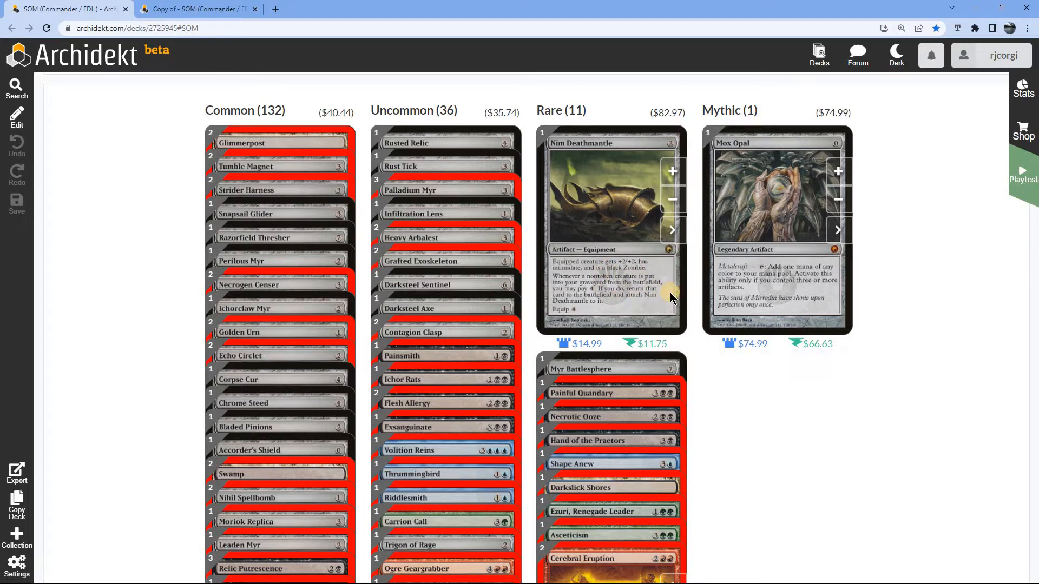
pyautogui.moveTo(667, 304)
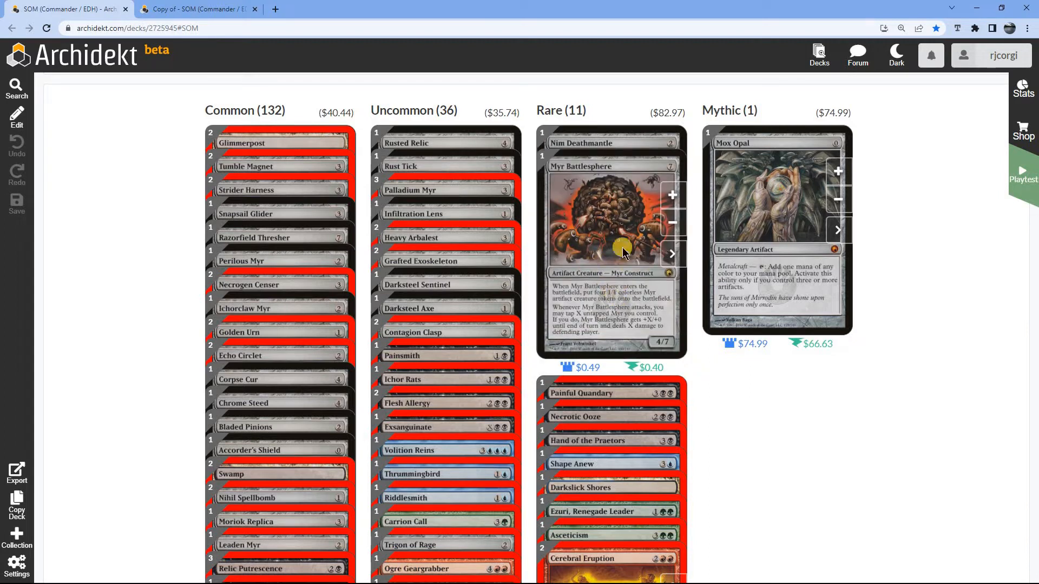
pyautogui.moveTo(629, 247)
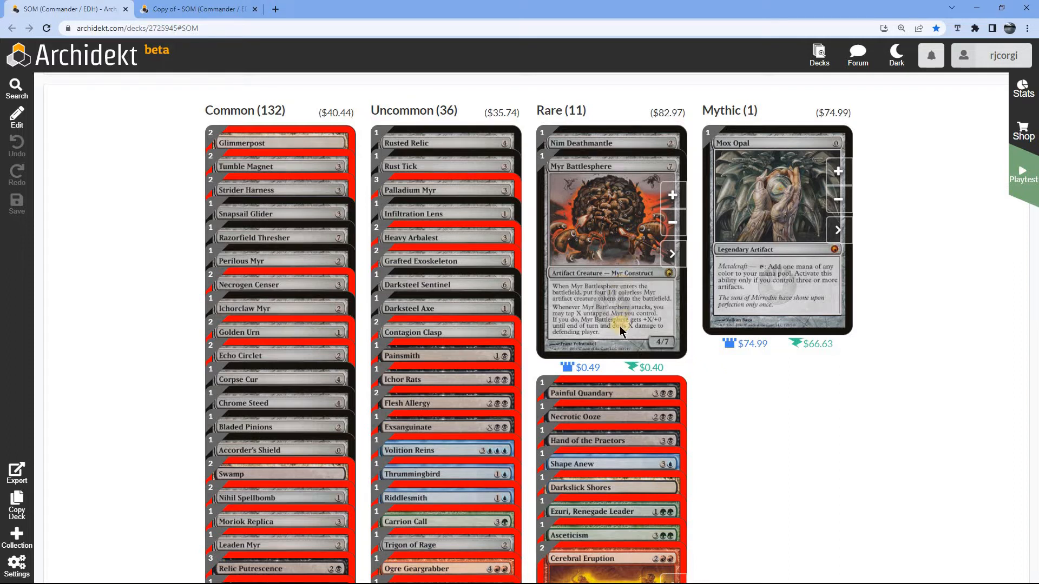
pyautogui.moveTo(616, 249)
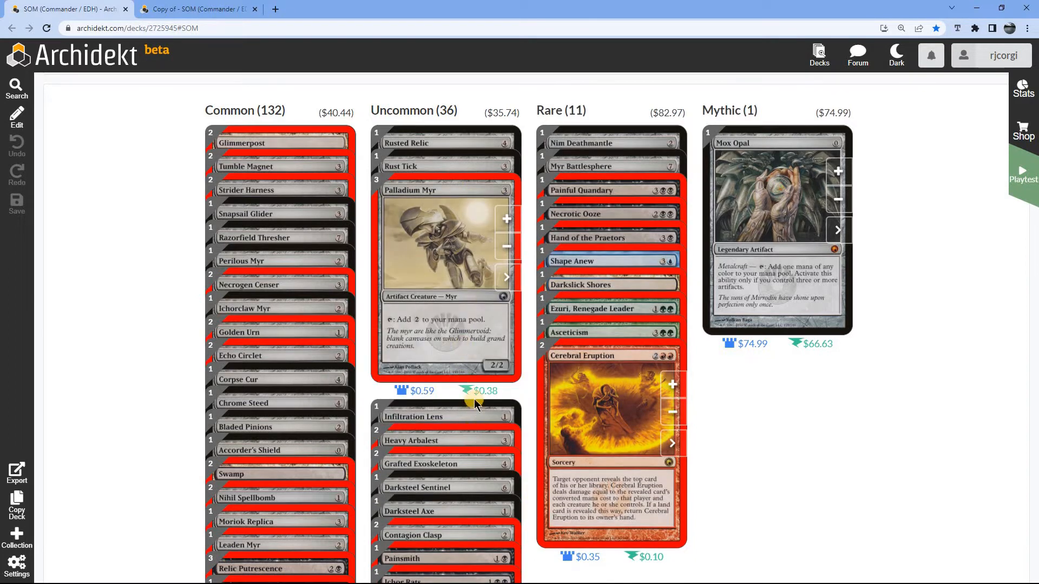
pyautogui.scroll(-3)
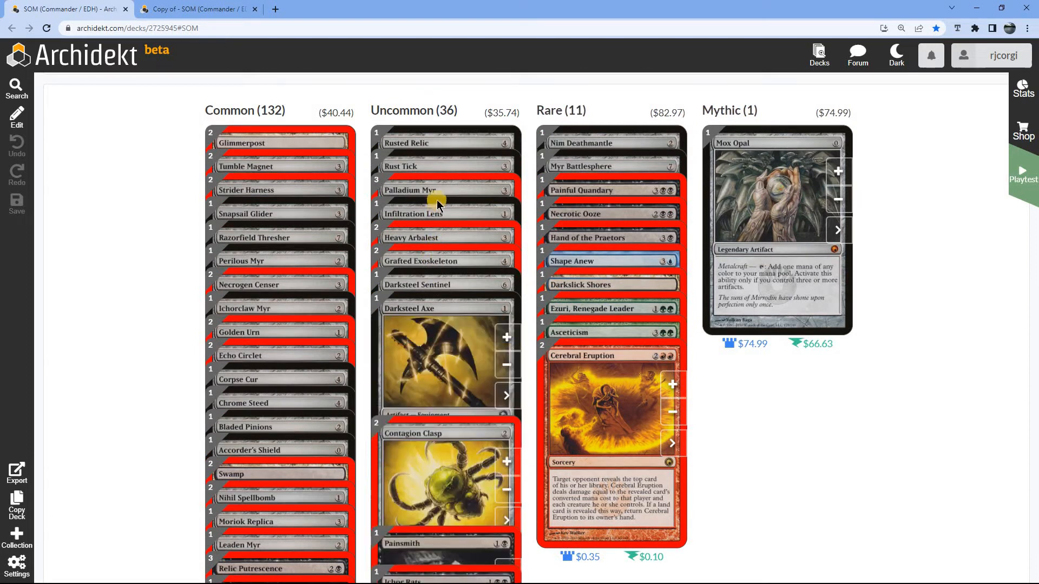
pyautogui.click(410, 166)
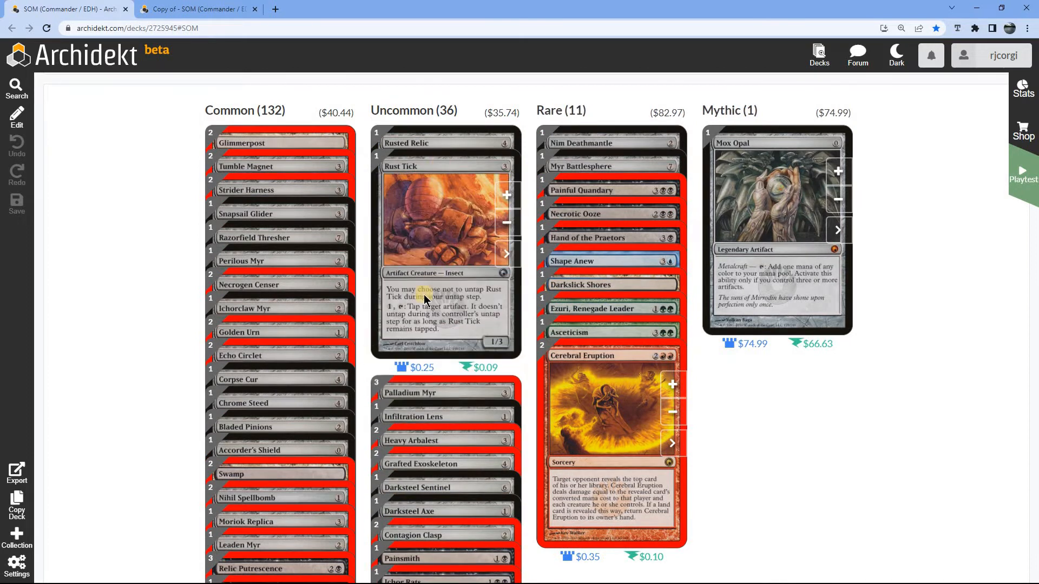
pyautogui.scroll(-3)
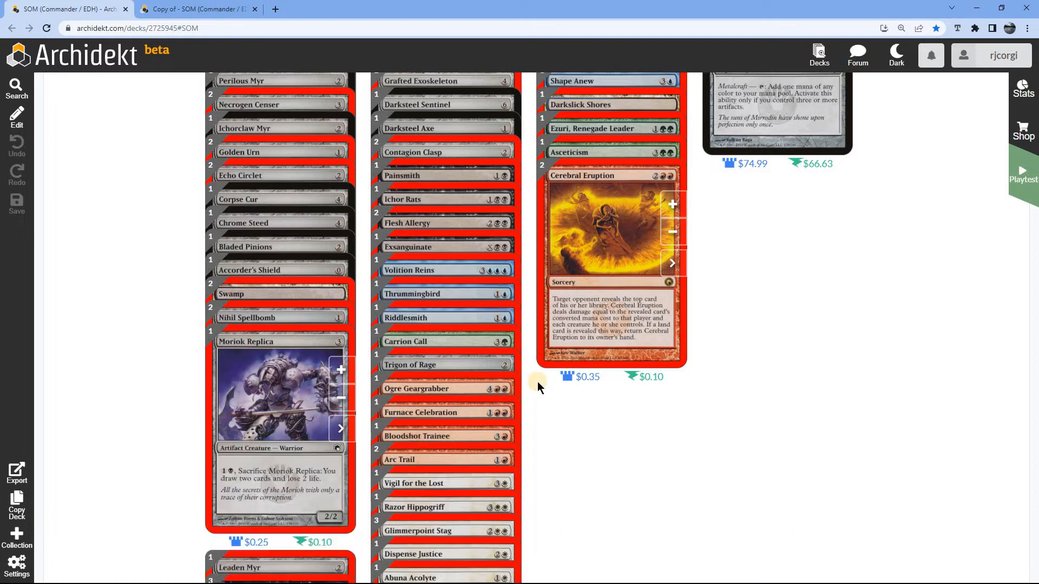
pyautogui.scroll(-3)
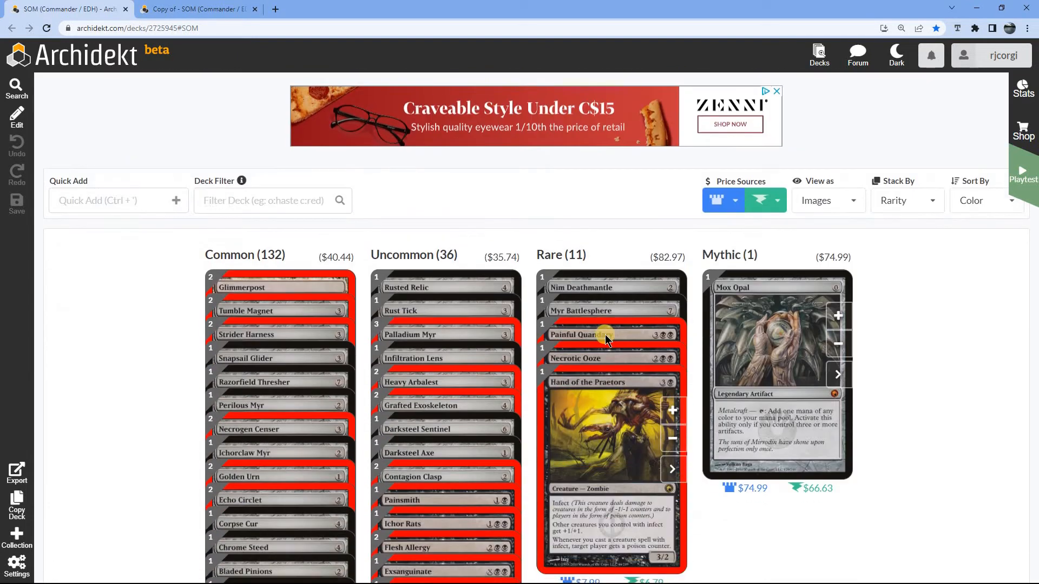
pyautogui.scroll(-3)
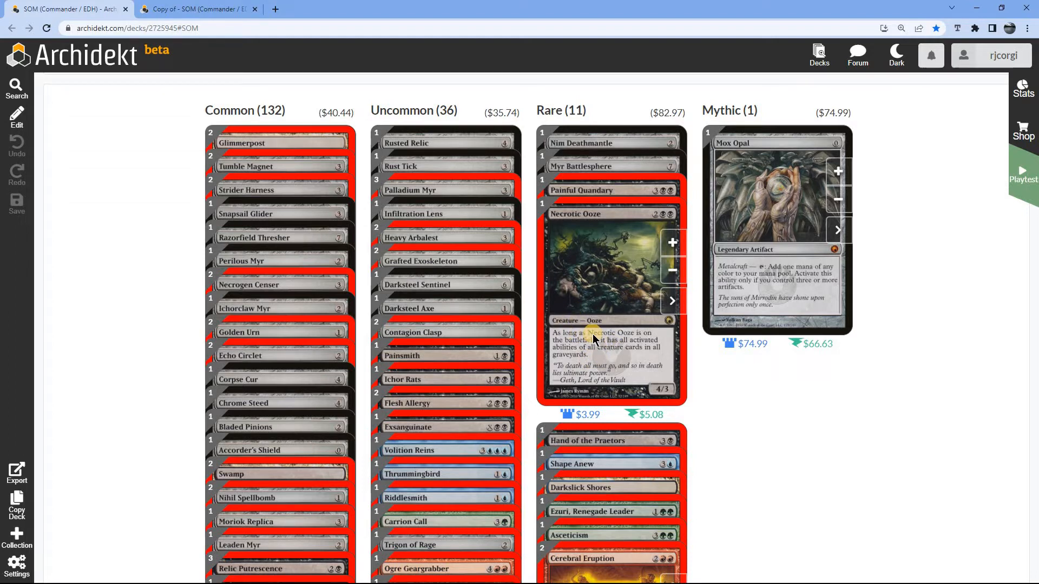
pyautogui.moveTo(596, 340)
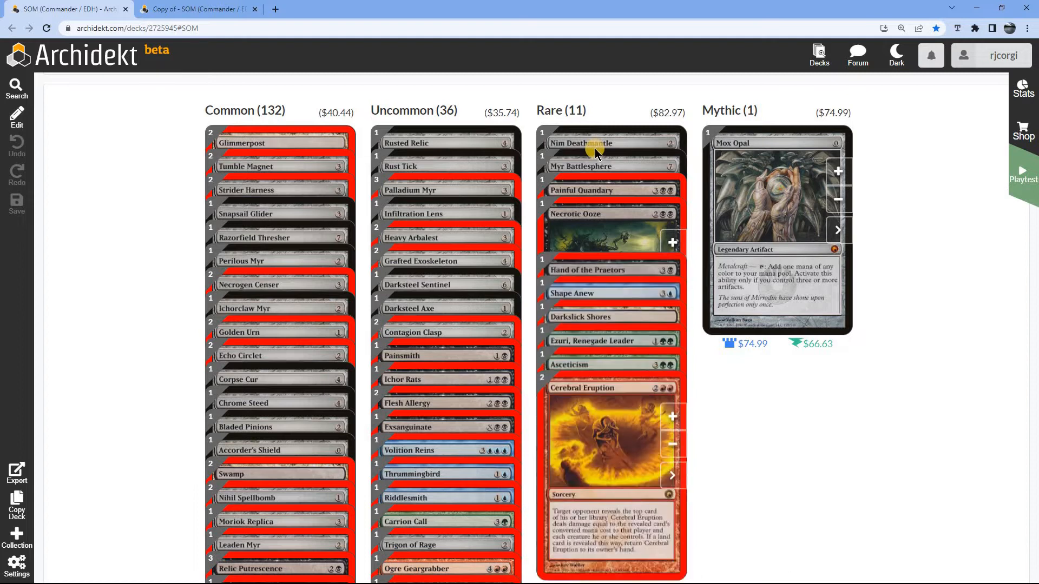
# Open the 'Copy of - SOM' deck to its type-grouped stacks, including the 15-card Artifact section.
pyautogui.click(582, 143)
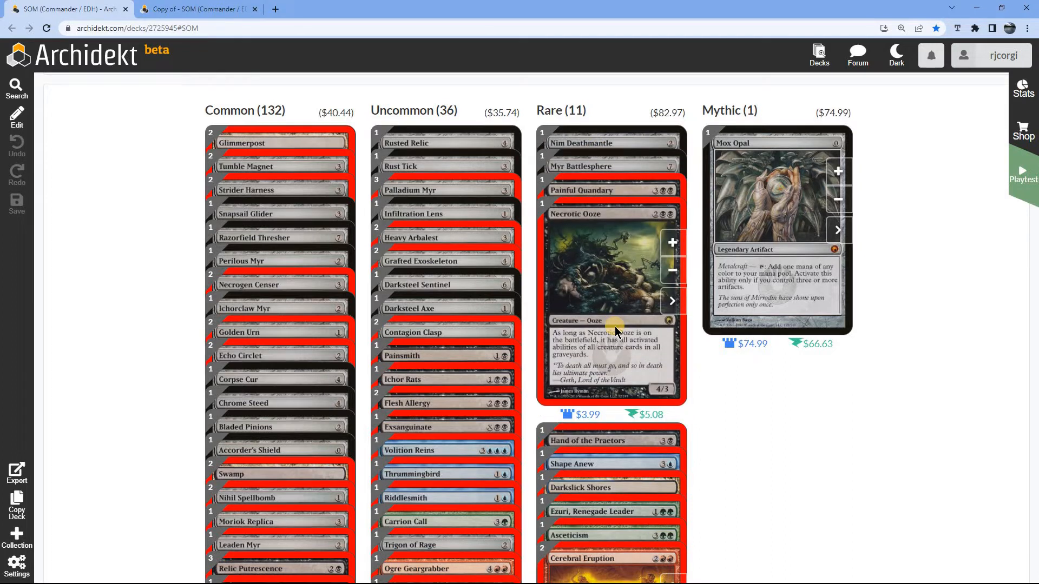
pyautogui.moveTo(610, 302)
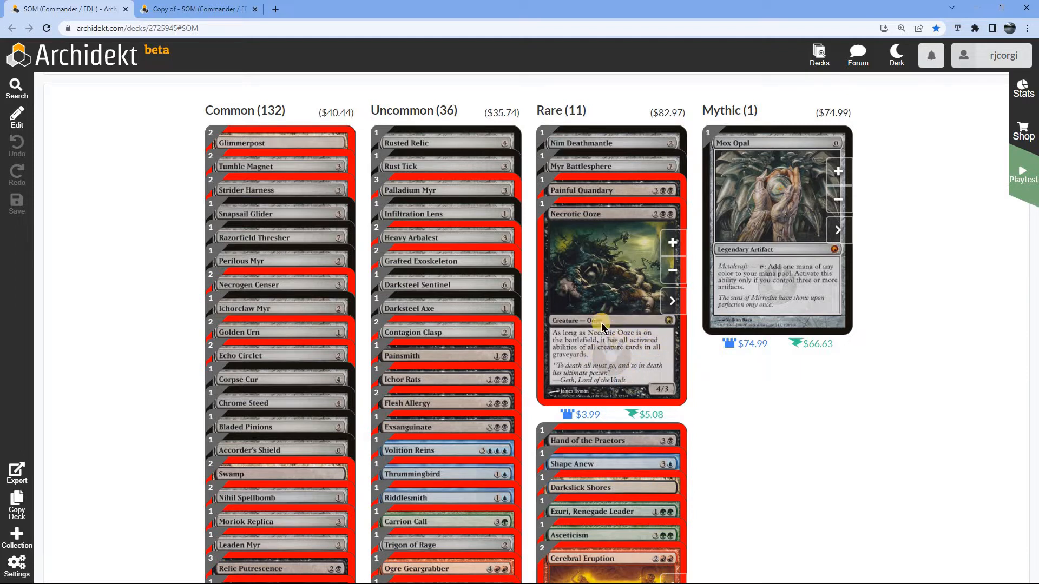
pyautogui.moveTo(648, 354)
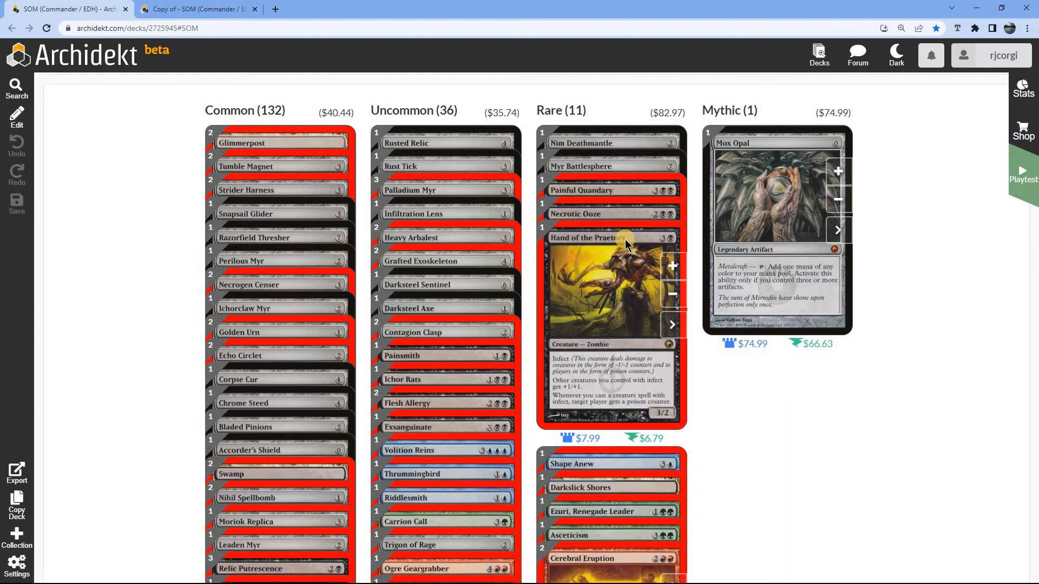
pyautogui.moveTo(616, 277)
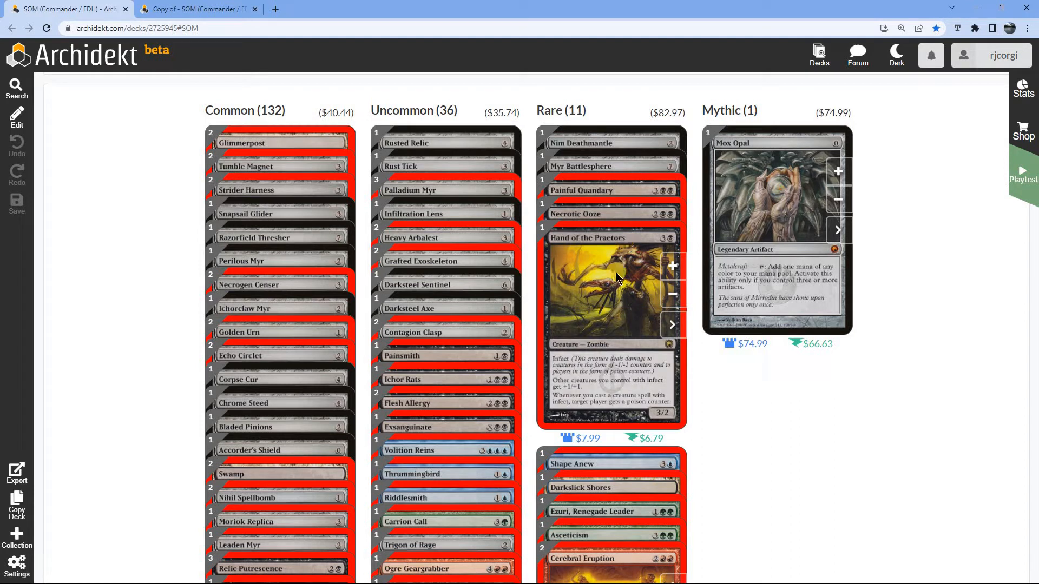
pyautogui.moveTo(613, 304)
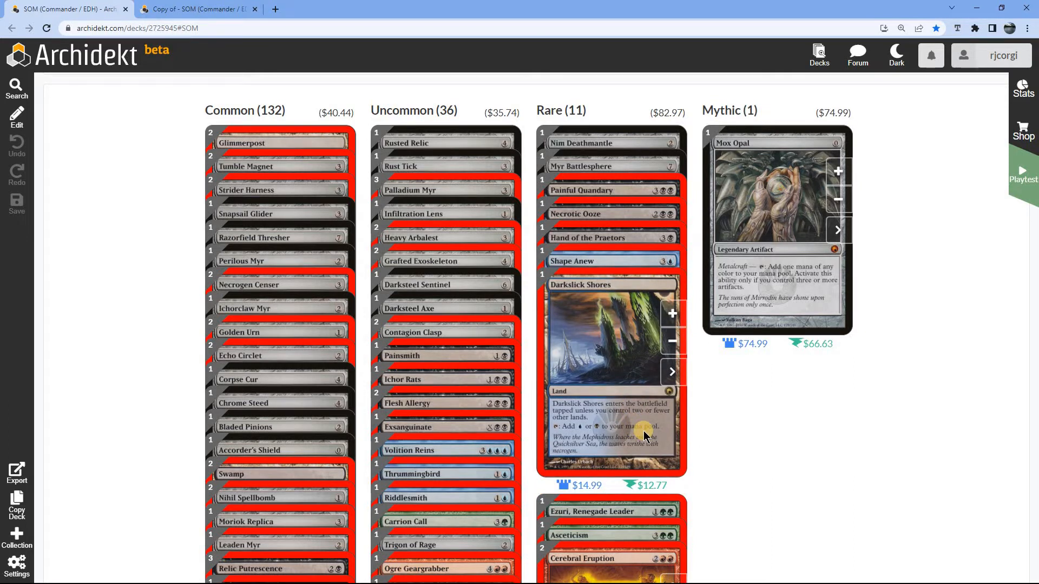
pyautogui.moveTo(760, 464)
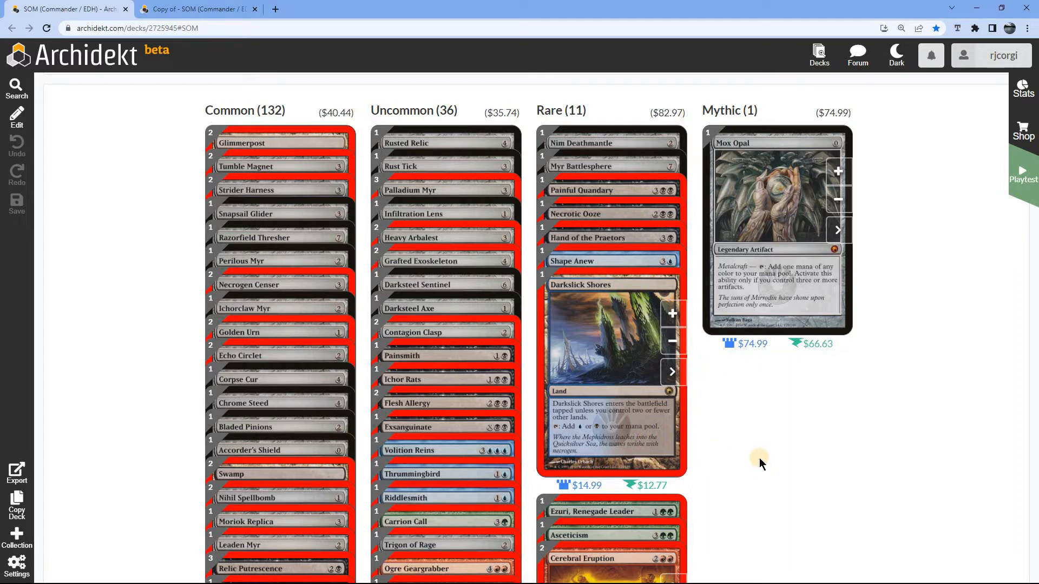
pyautogui.scroll(-3)
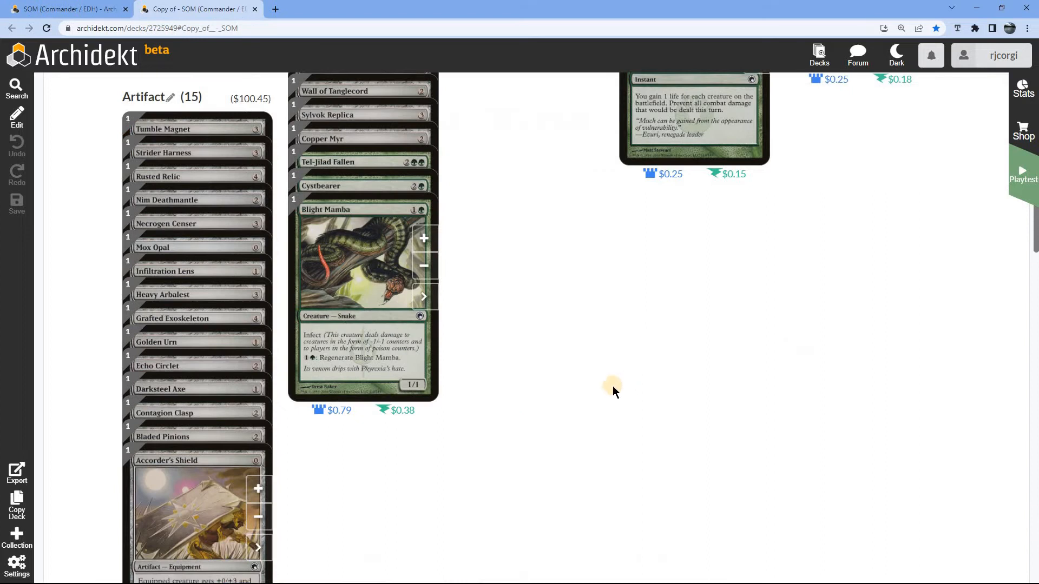
# Remove Accorder's Shield from the Artifact stack, leaving 14 artifacts worth $100.20.
pyautogui.scroll(3)
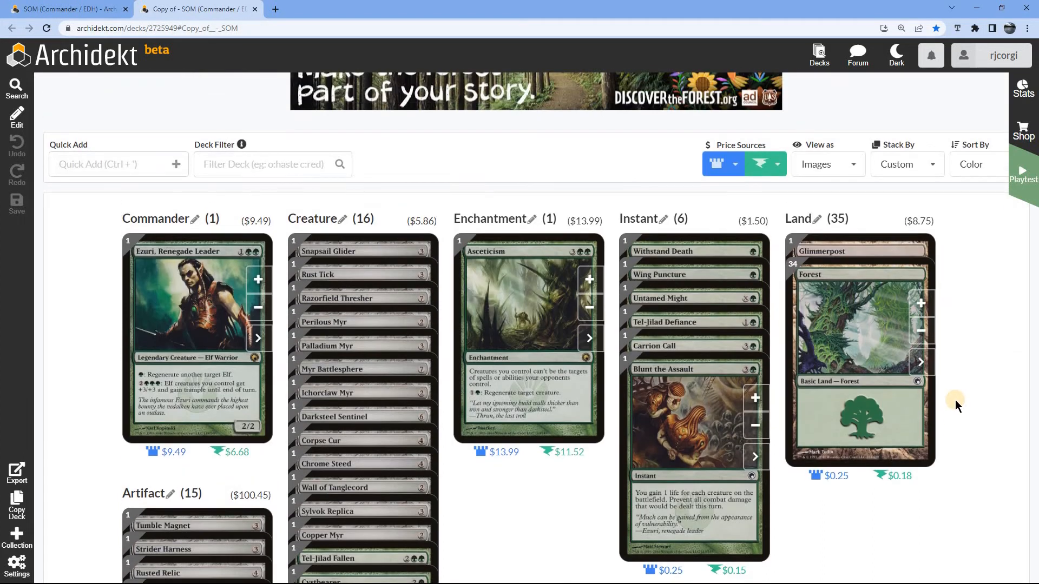
pyautogui.scroll(-3)
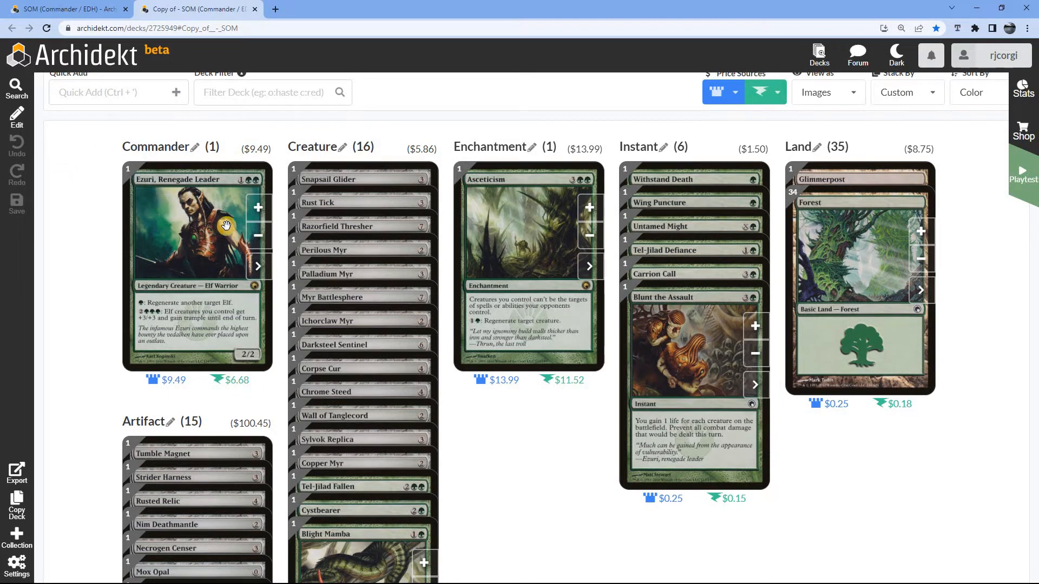
pyautogui.moveTo(520, 428)
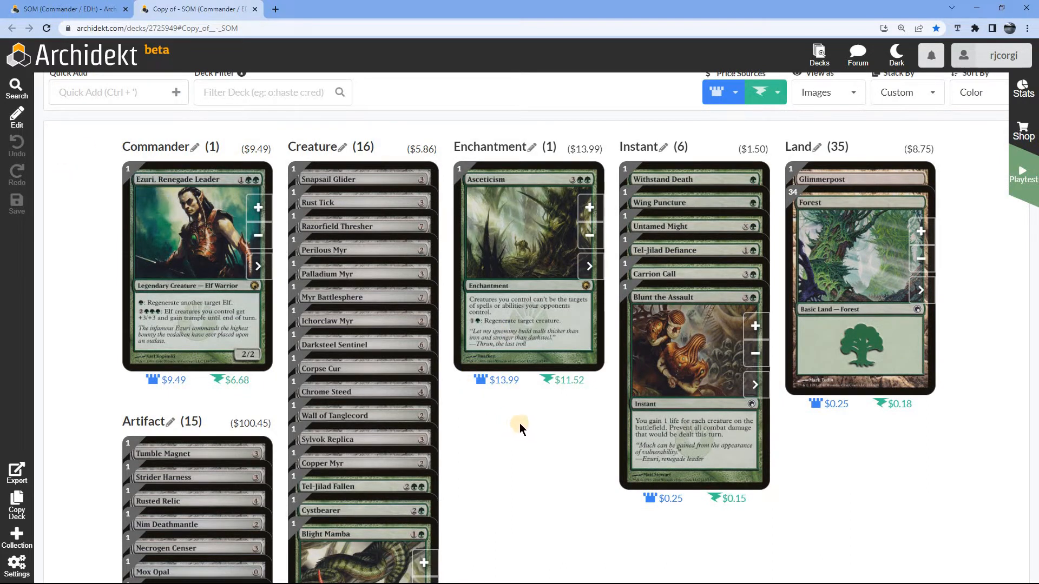
pyautogui.scroll(-3)
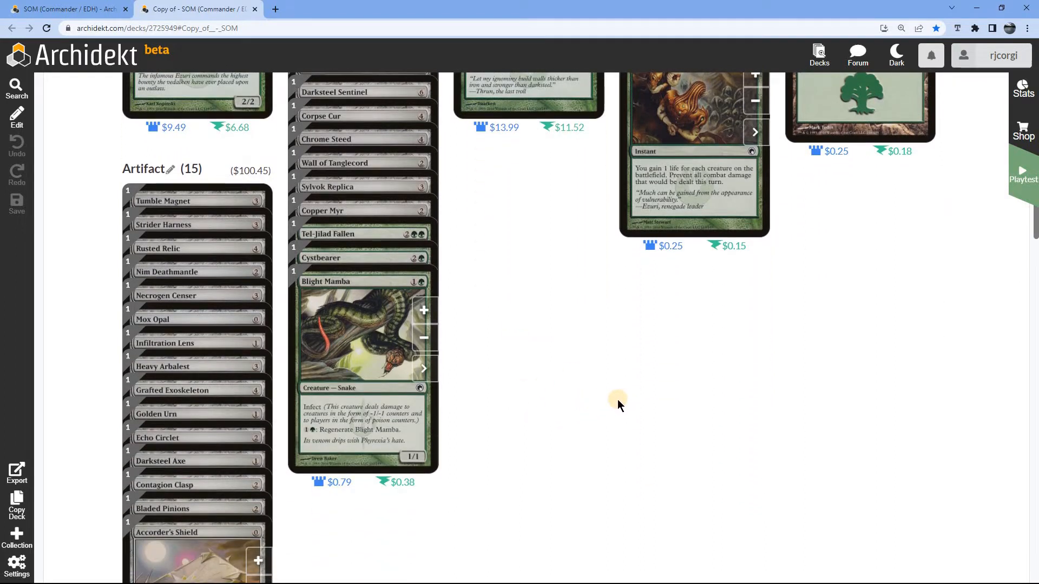
pyautogui.scroll(-3)
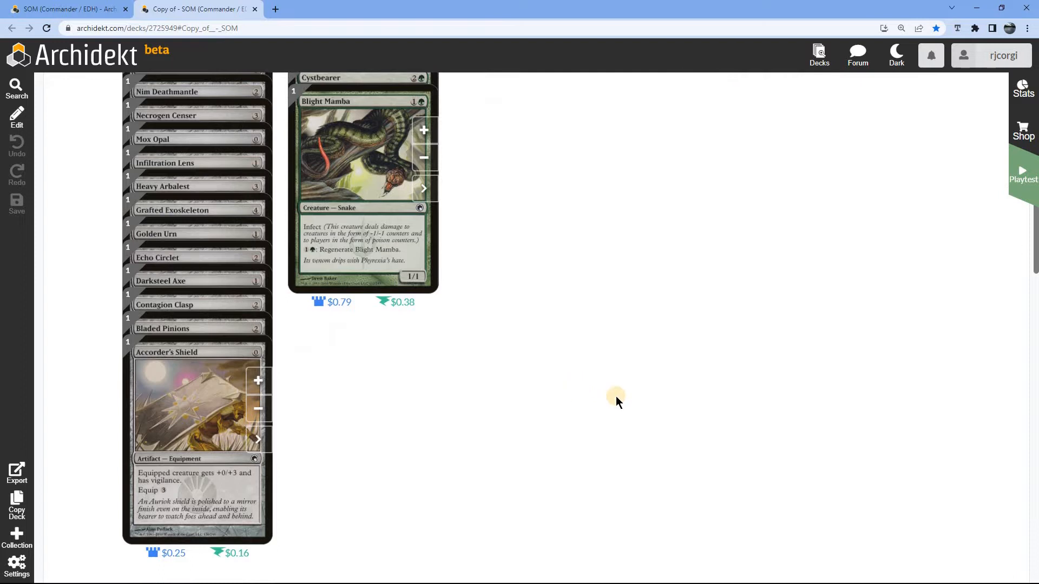
pyautogui.scroll(-3)
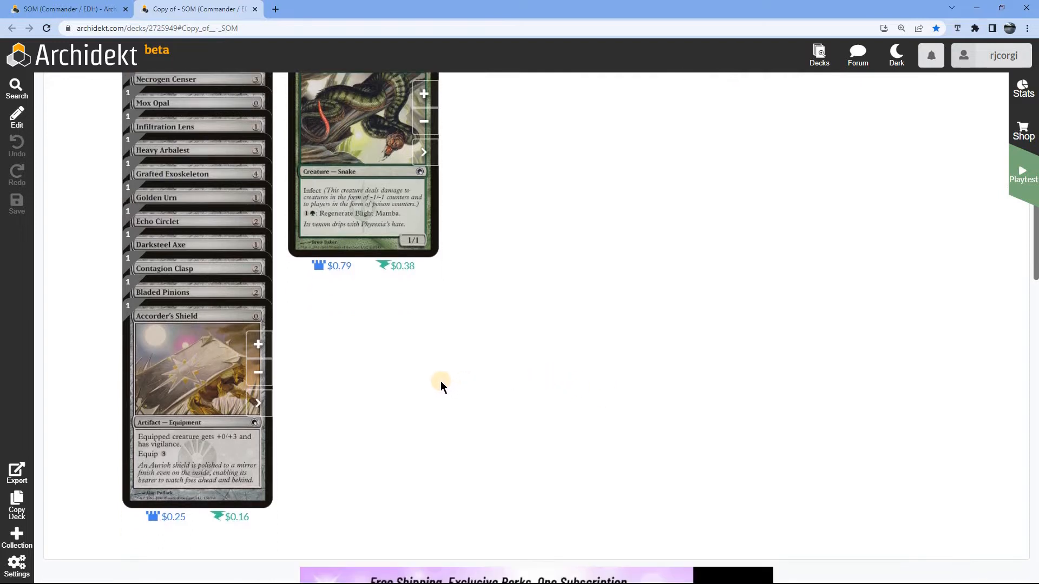
pyautogui.moveTo(399, 373)
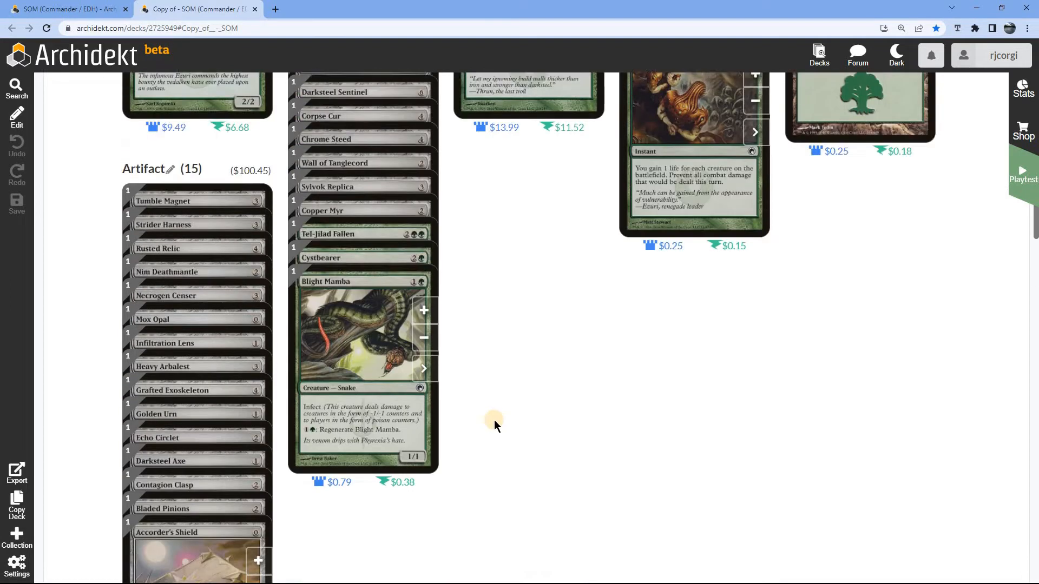
pyautogui.scroll(3)
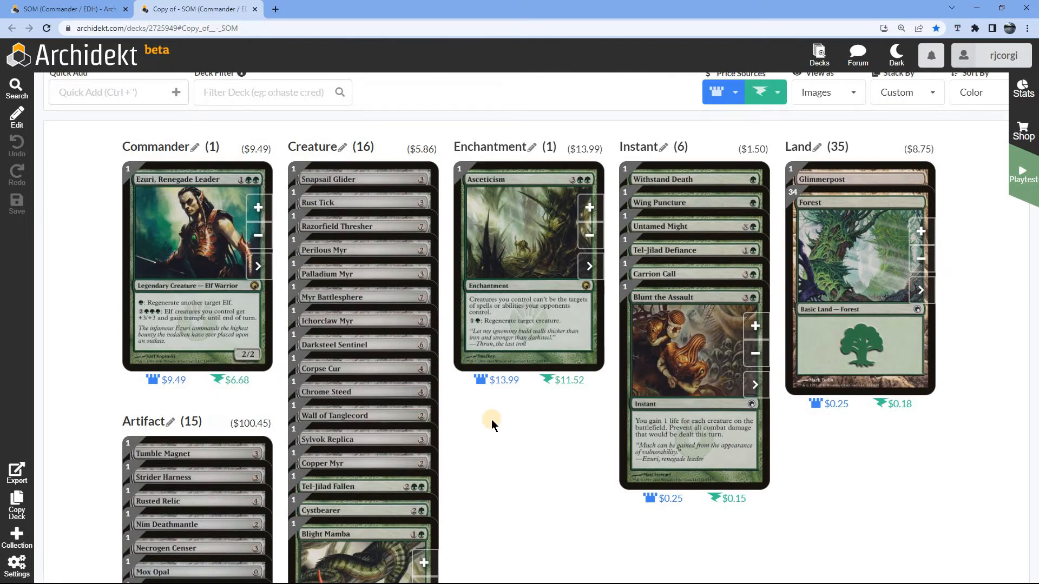
pyautogui.moveTo(185, 325)
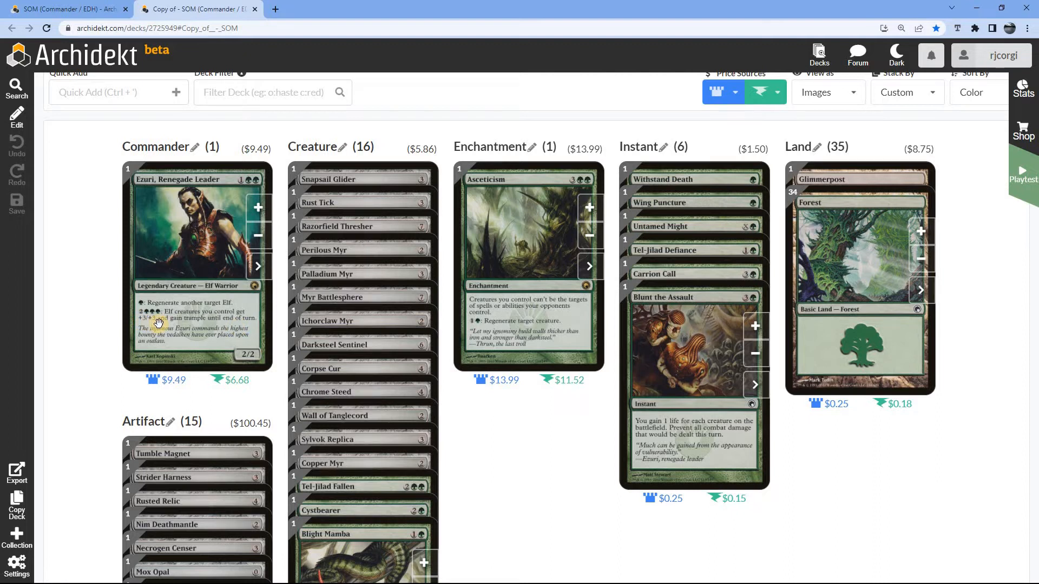
pyautogui.moveTo(215, 256)
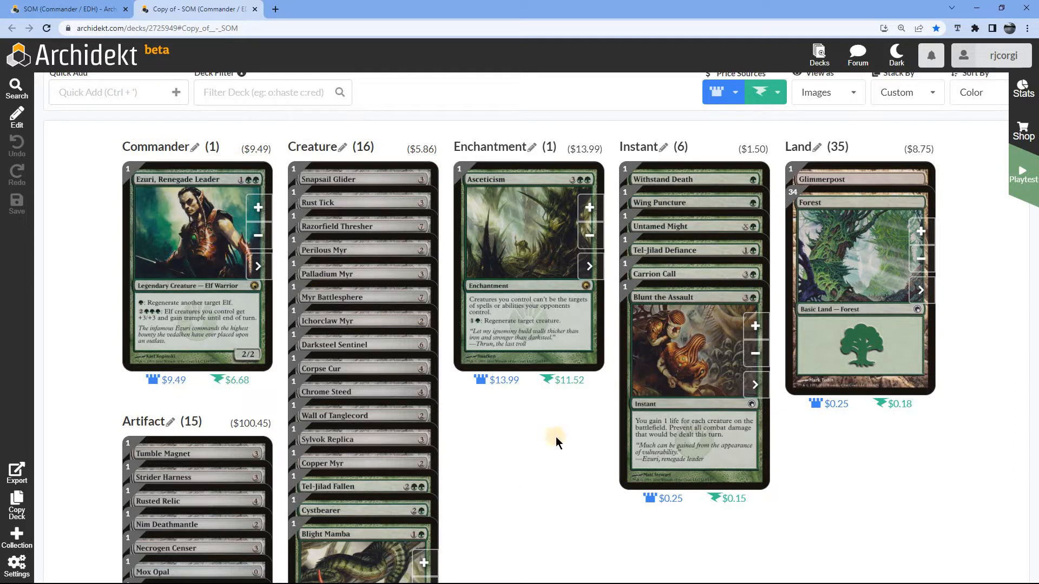
pyautogui.scroll(-3)
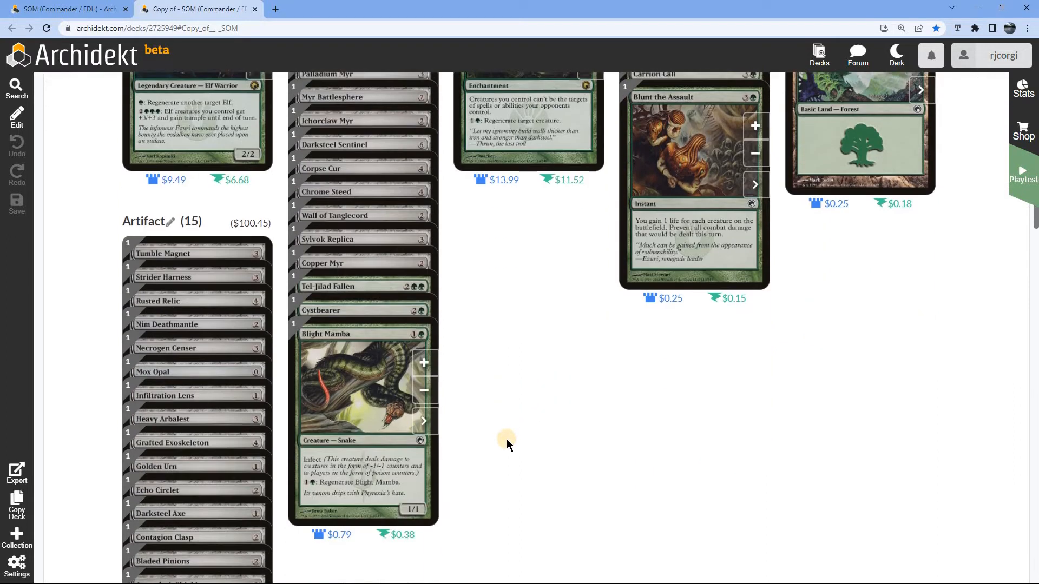
pyautogui.scroll(-3)
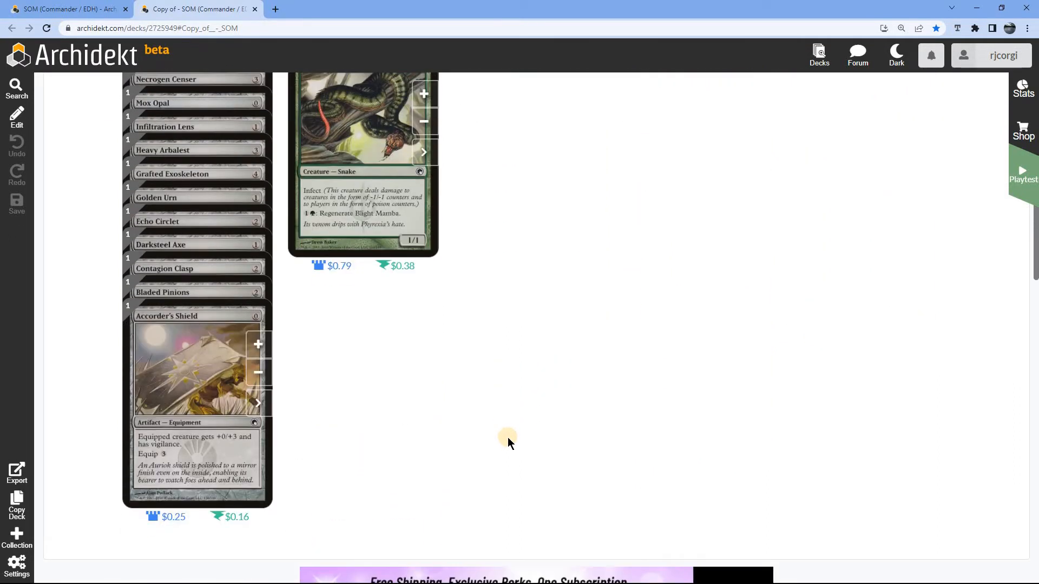
pyautogui.moveTo(564, 351)
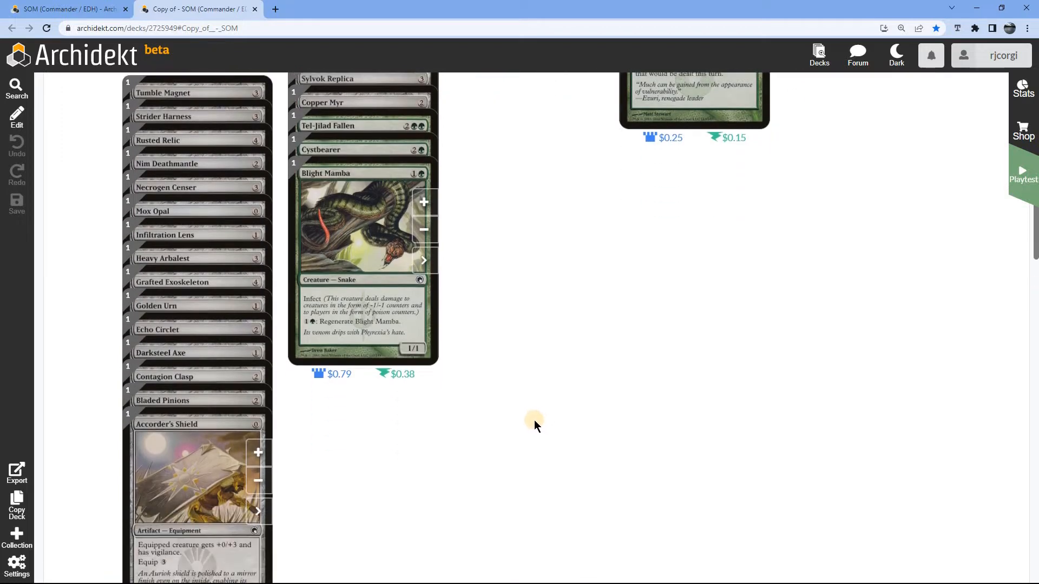
pyautogui.moveTo(337, 409)
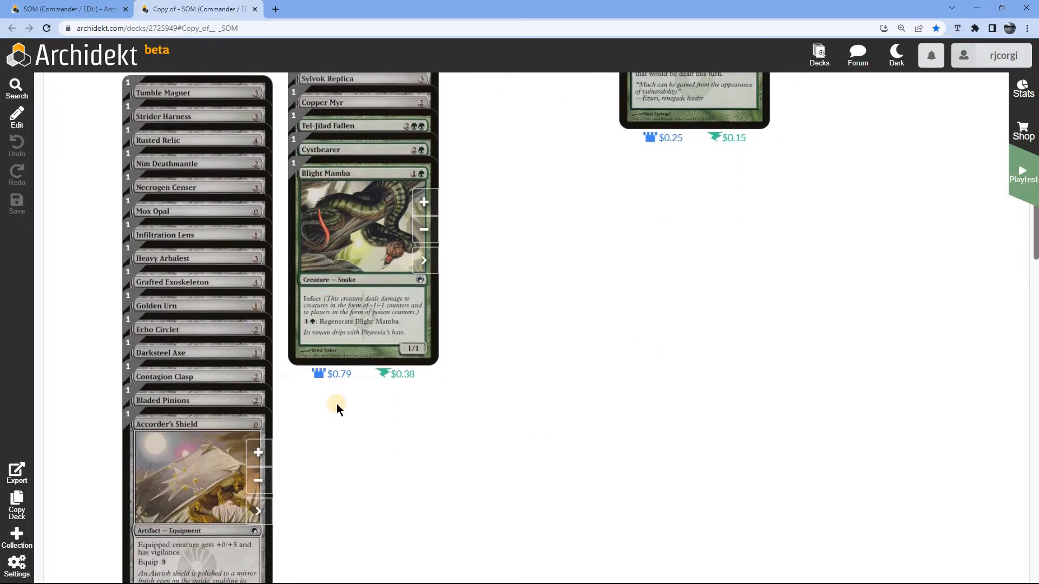
pyautogui.scroll(-3)
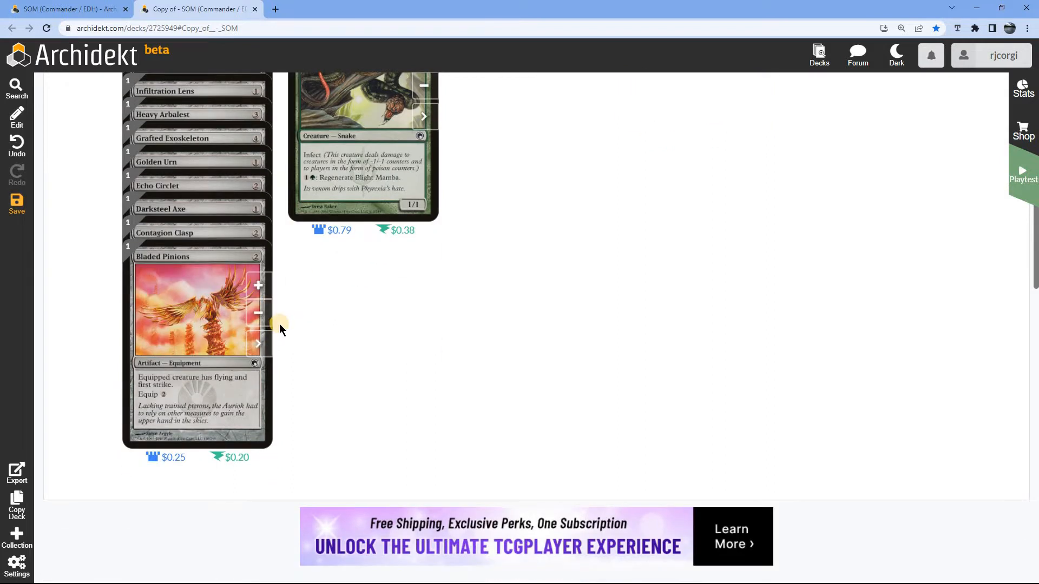
pyautogui.moveTo(281, 333)
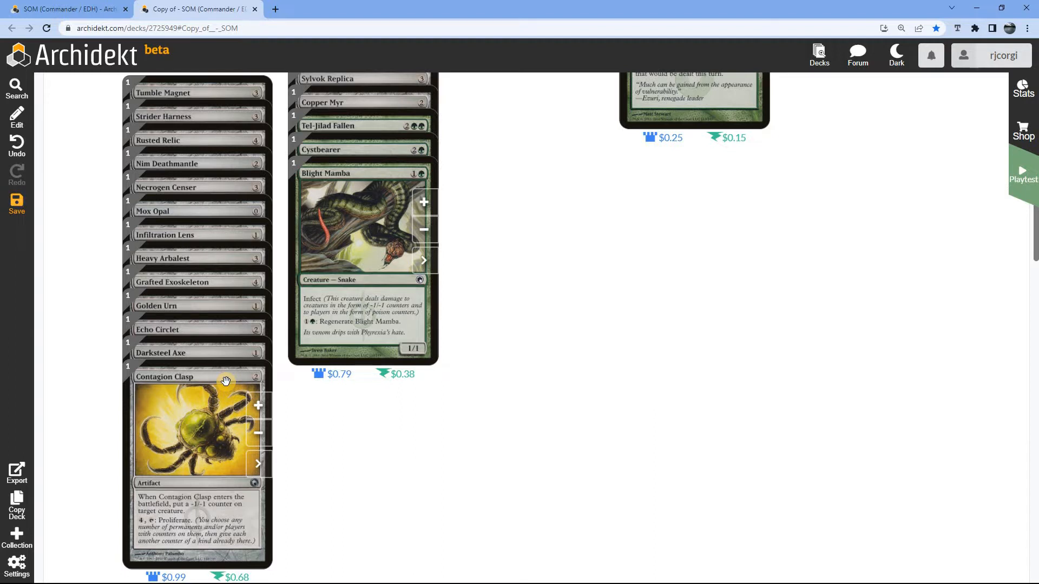
pyautogui.moveTo(190, 536)
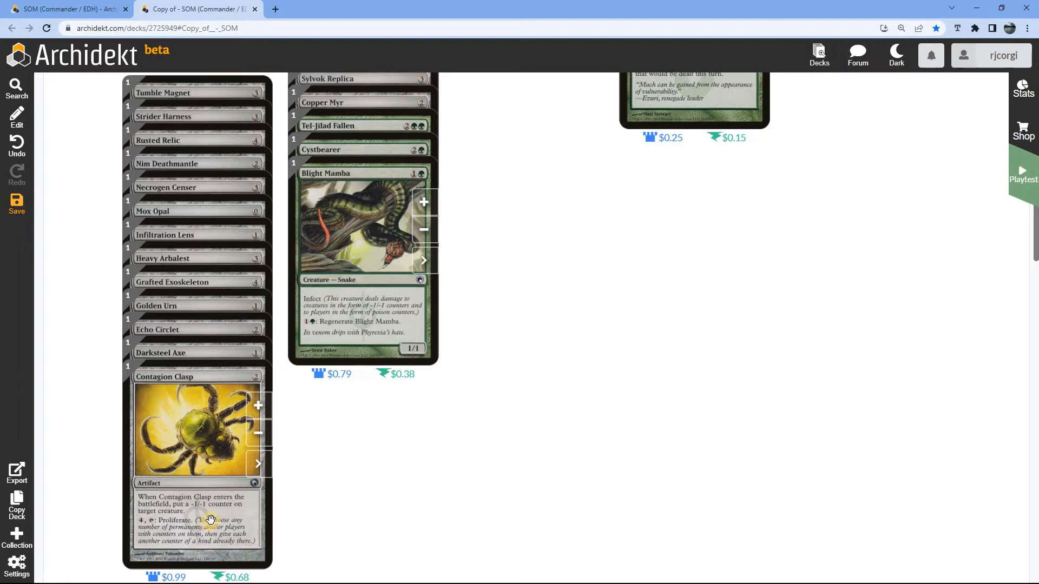
pyautogui.scroll(3)
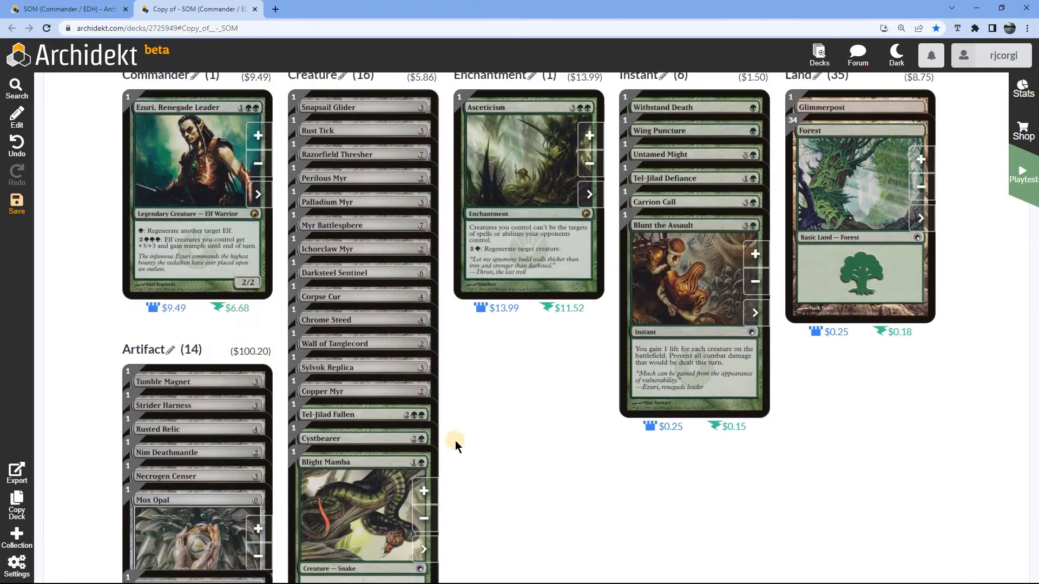
# Remove Echo Circlet, Rusted Relic and other unwanted artifacts, leaving four worth $1.74.
pyautogui.scroll(-3)
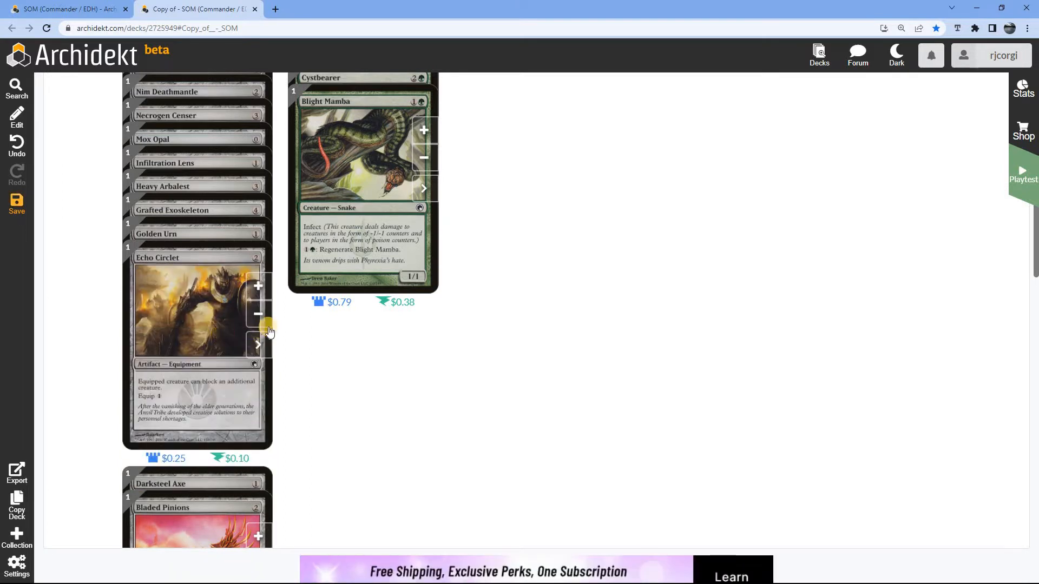
pyautogui.click(258, 313)
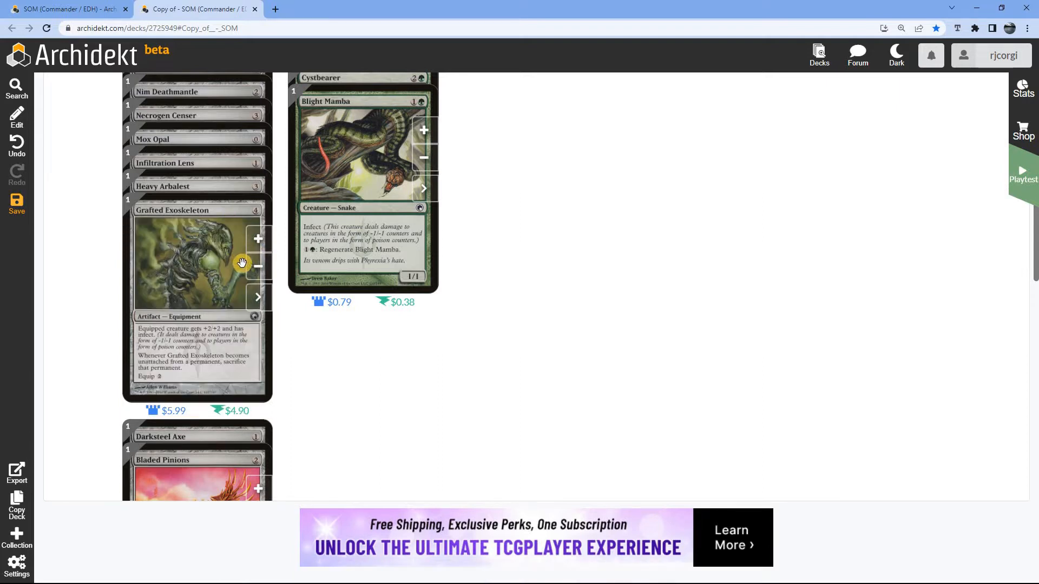
pyautogui.moveTo(205, 192)
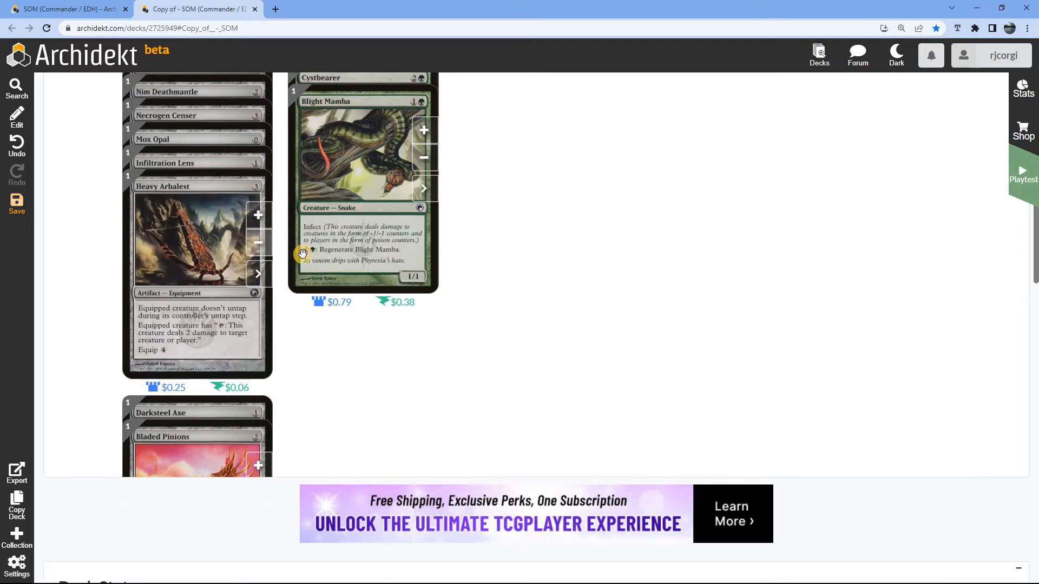
pyautogui.moveTo(219, 236)
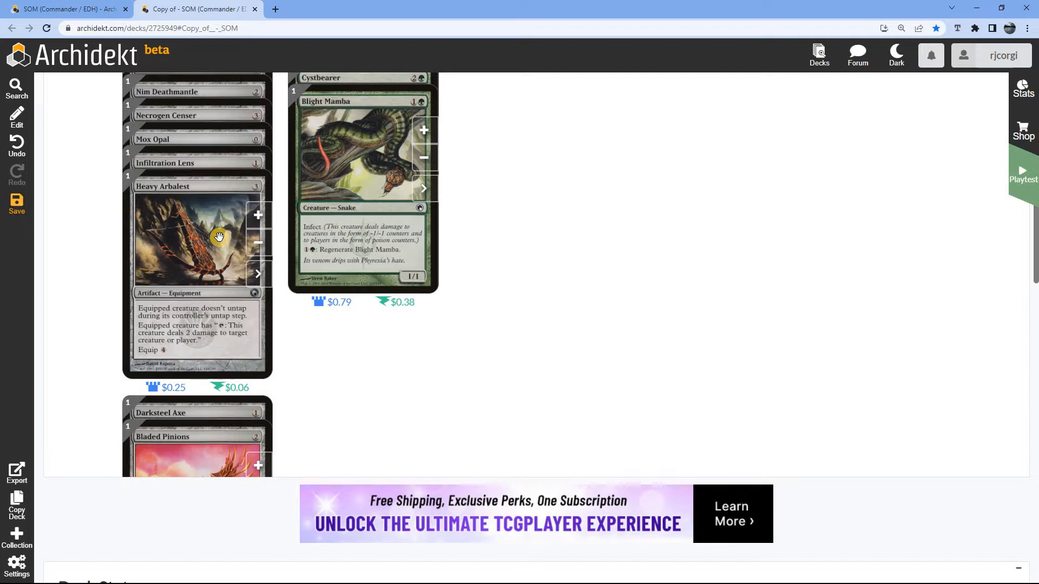
pyautogui.moveTo(258, 246)
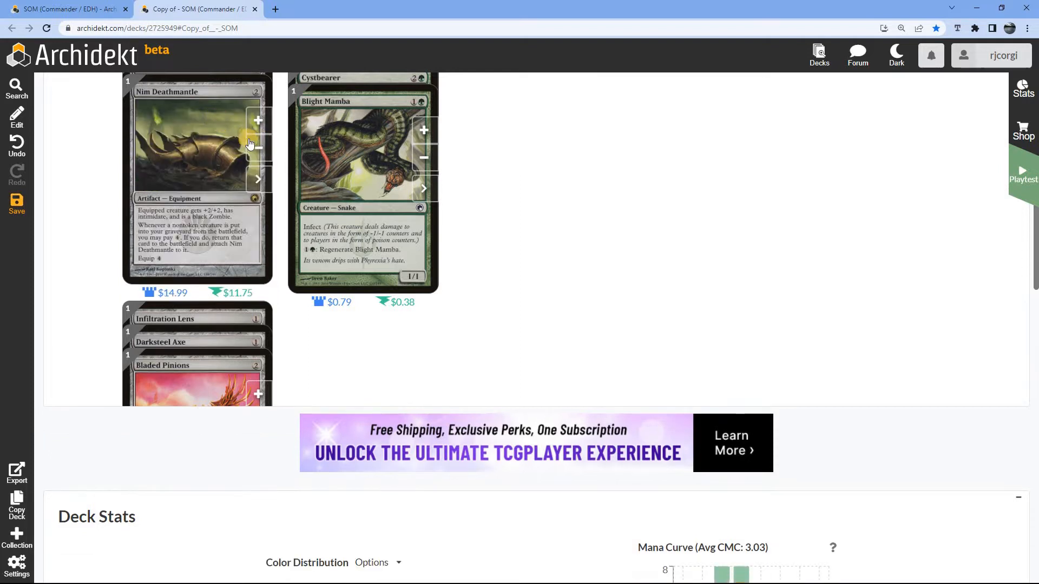
pyautogui.scroll(3)
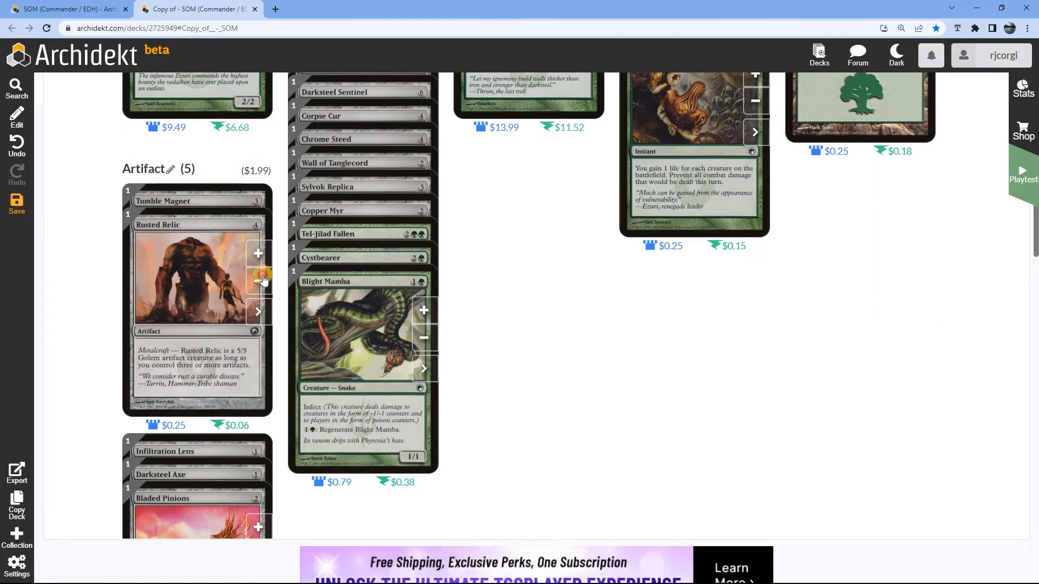
pyautogui.click(258, 280)
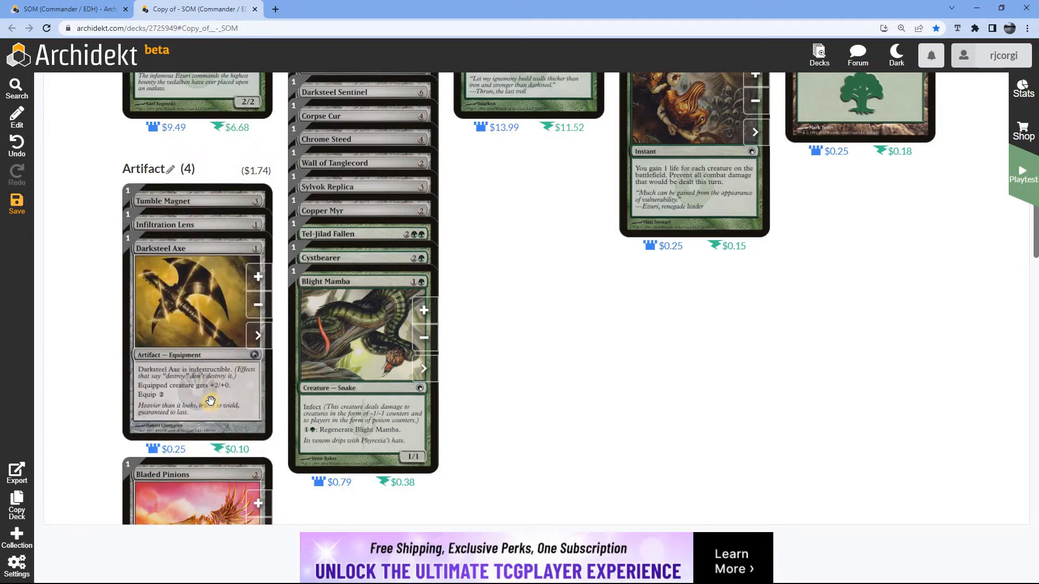
pyautogui.moveTo(185, 363)
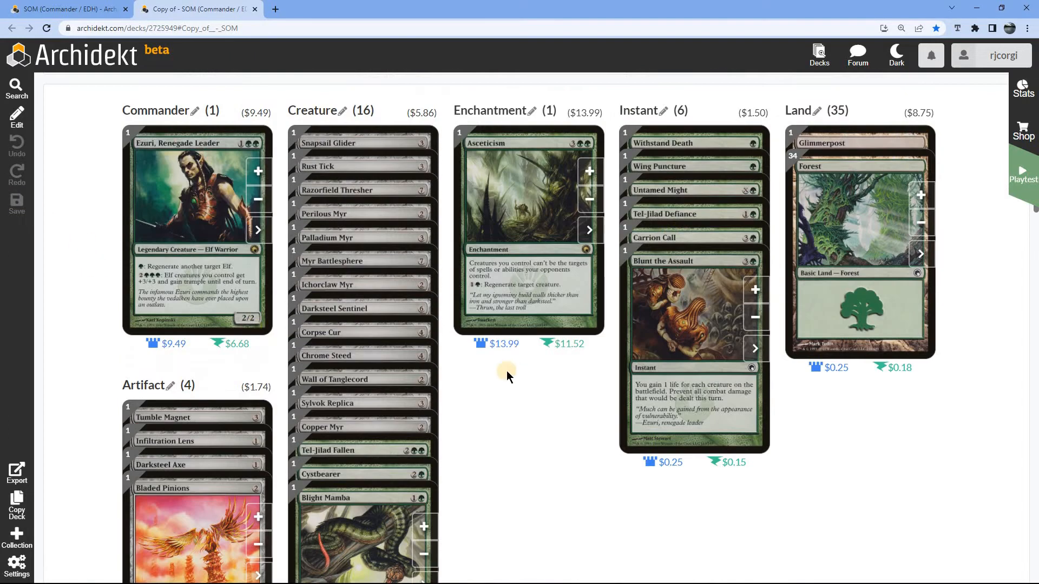
# Remove Cystbearer, Razorfield Thresher and others, cutting creatures to 3 and instants to 2.
pyautogui.scroll(-3)
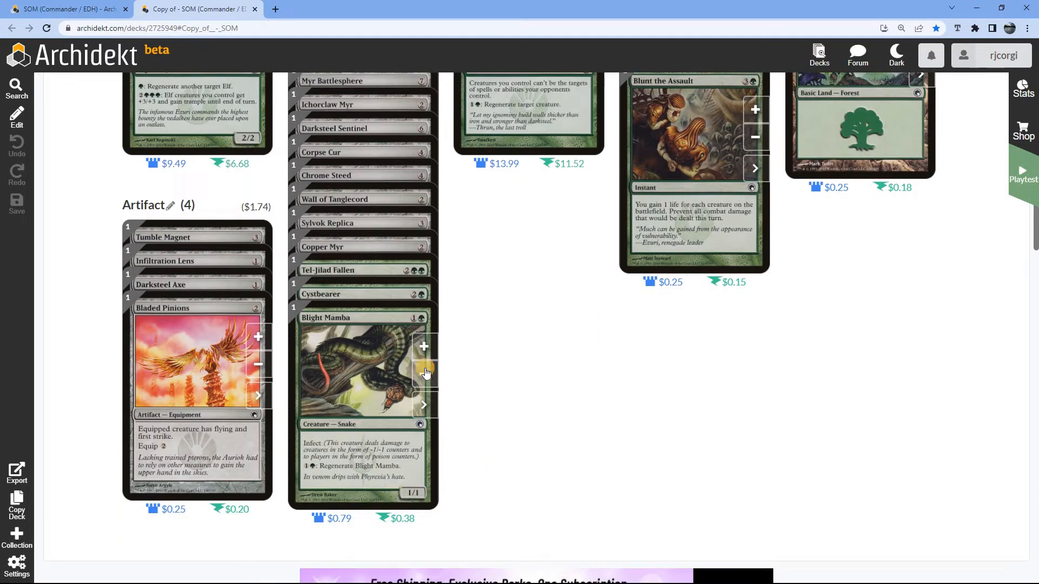
pyautogui.click(422, 405)
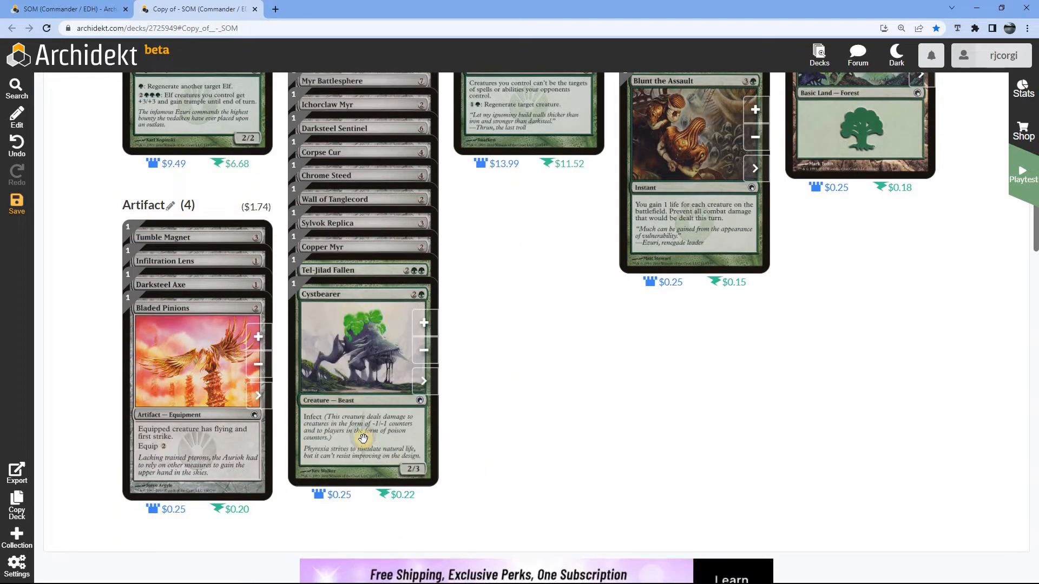
pyautogui.moveTo(351, 430)
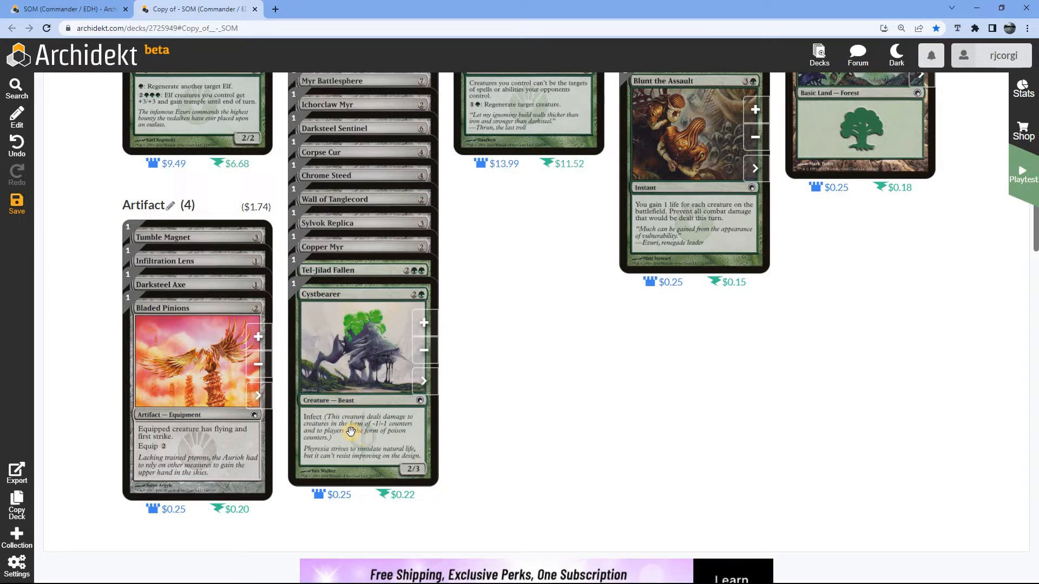
pyautogui.moveTo(358, 280)
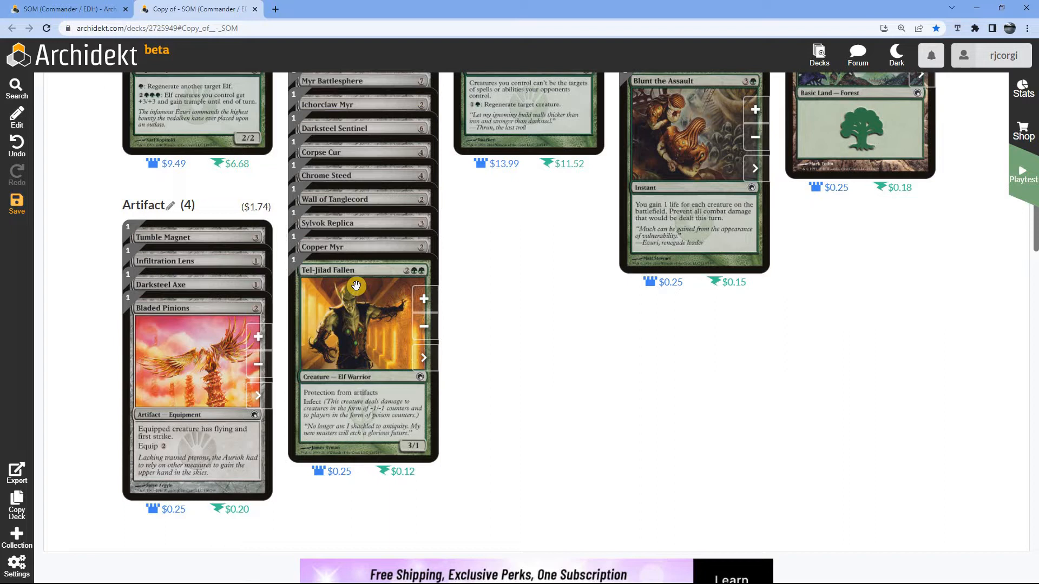
pyautogui.moveTo(370, 246)
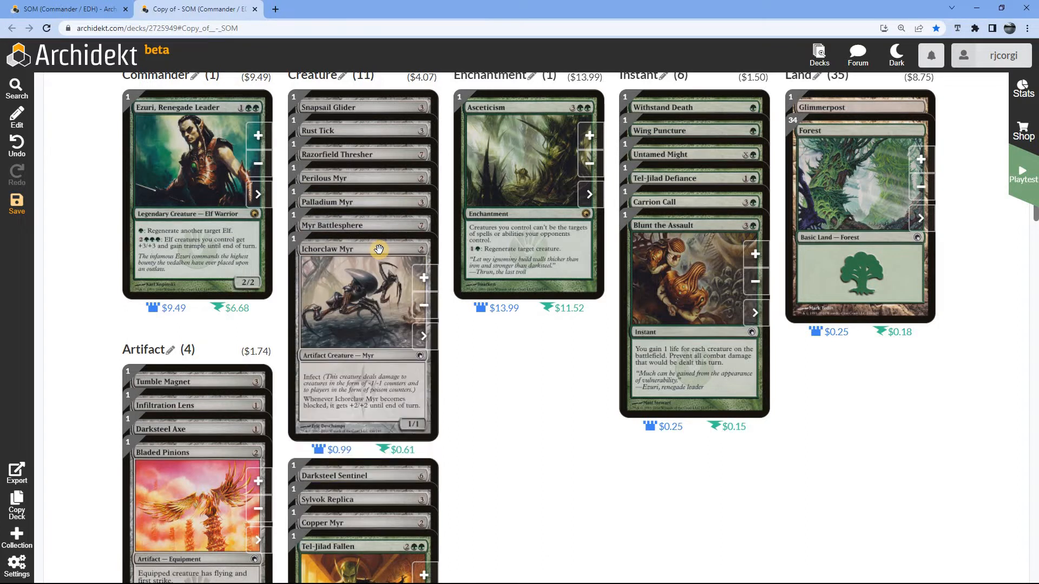
pyautogui.moveTo(380, 251)
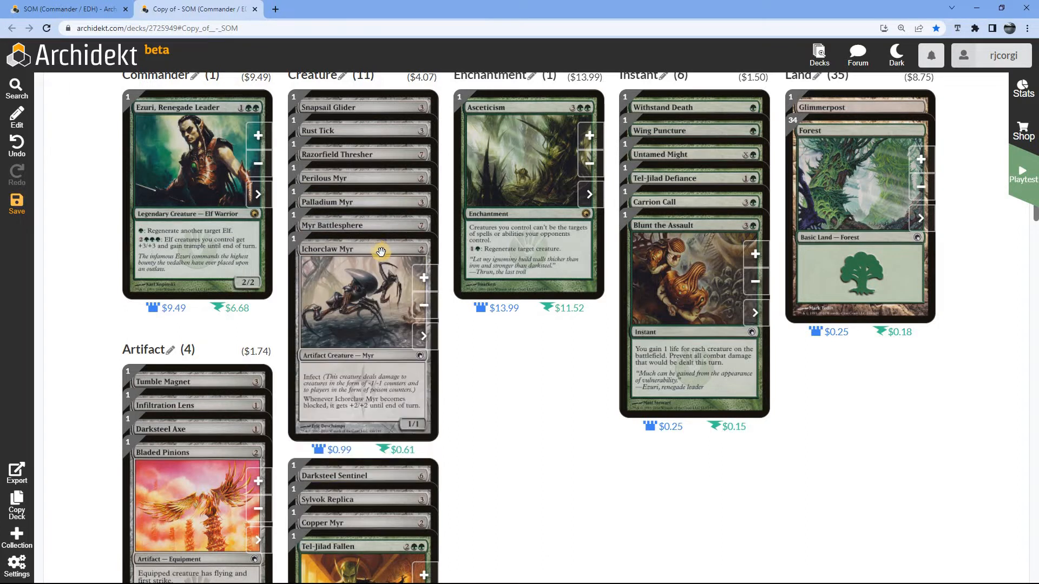
pyautogui.moveTo(394, 237)
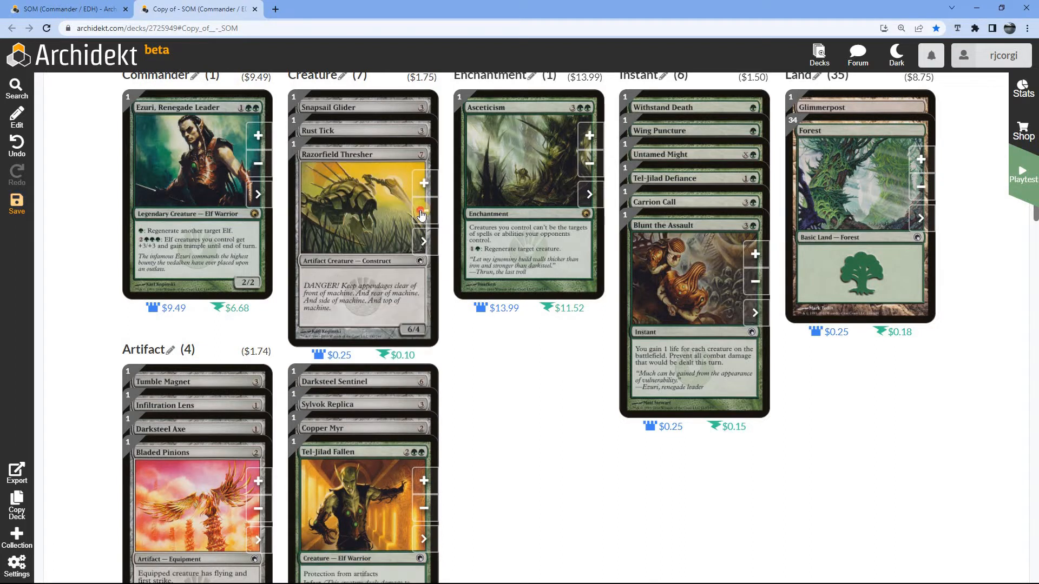
pyautogui.click(423, 225)
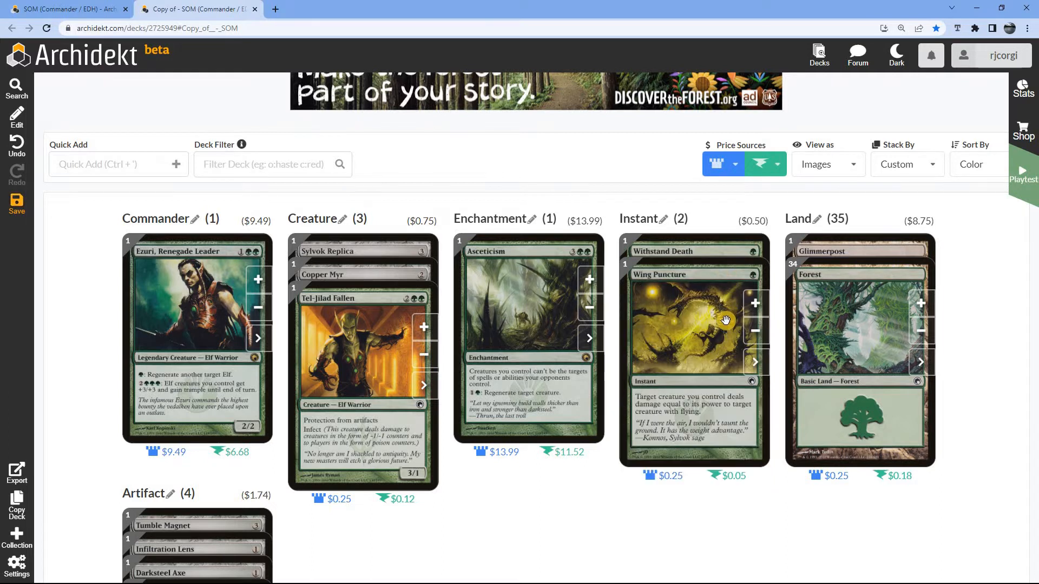
pyautogui.moveTo(736, 347)
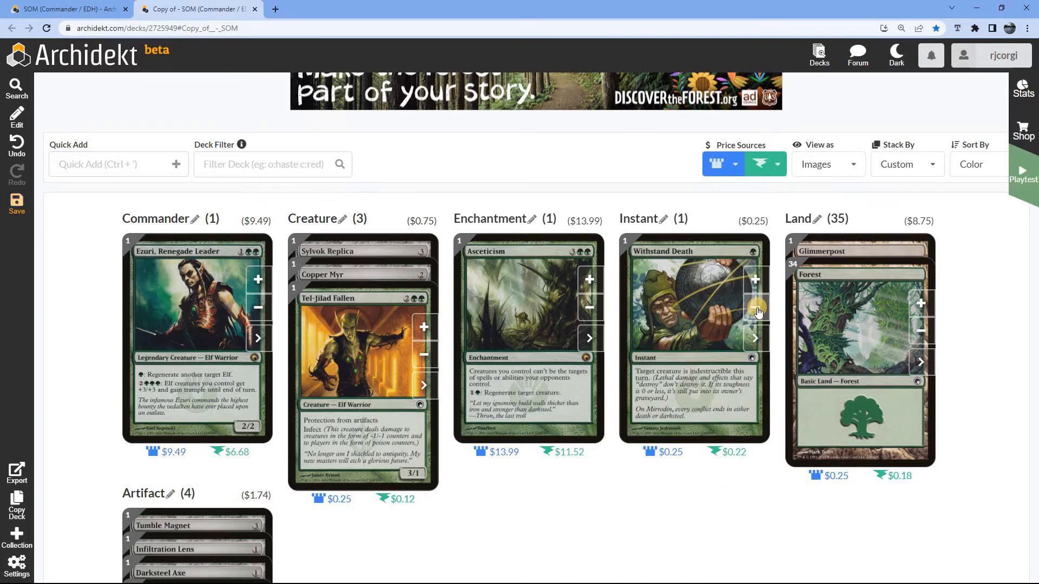
pyautogui.moveTo(759, 309)
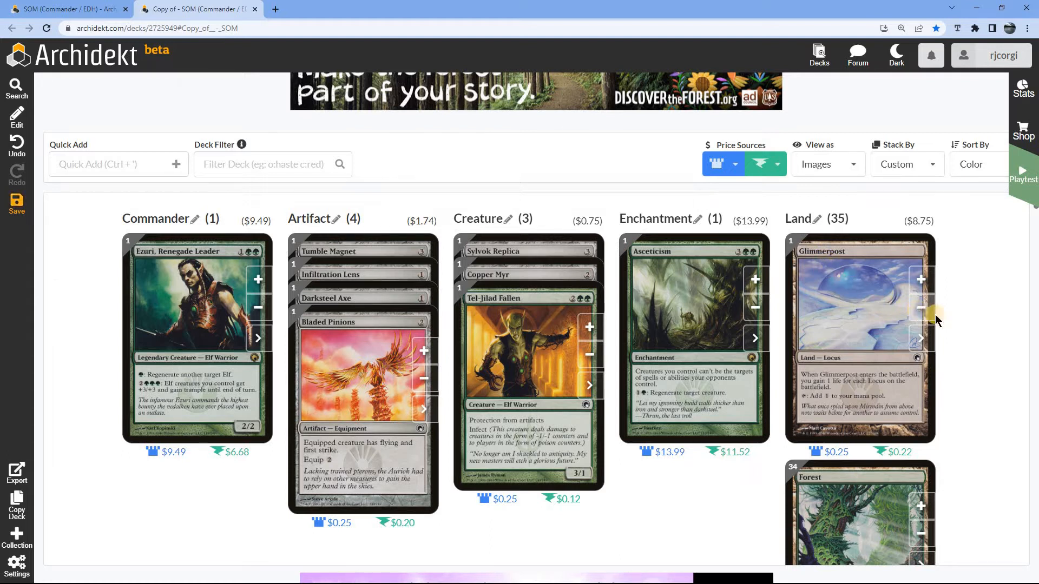
# Remove Glimmerpost and two Forests, bringing the Forest count down to 32.
pyautogui.click(920, 307)
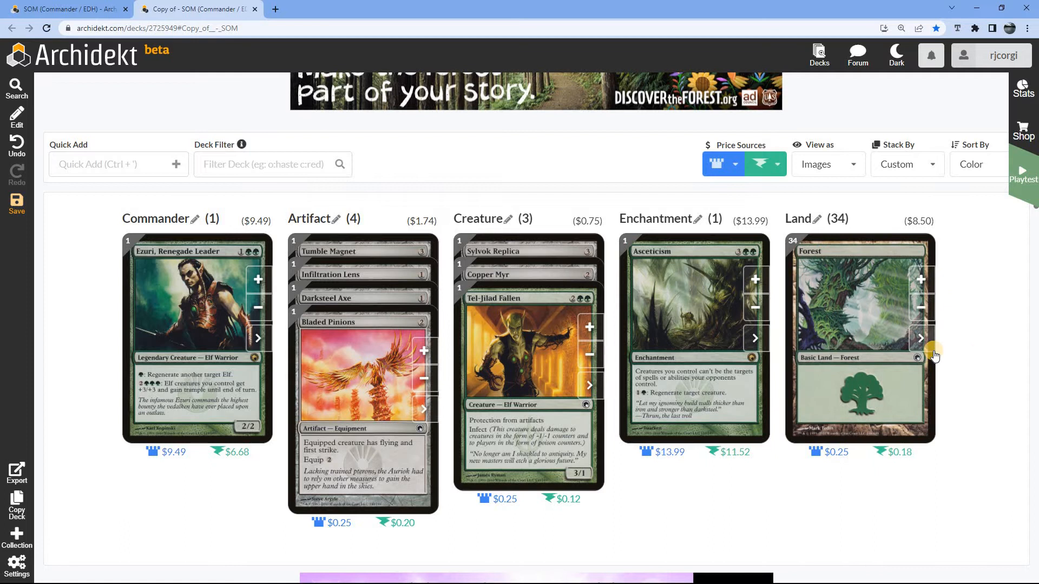
pyautogui.moveTo(941, 319)
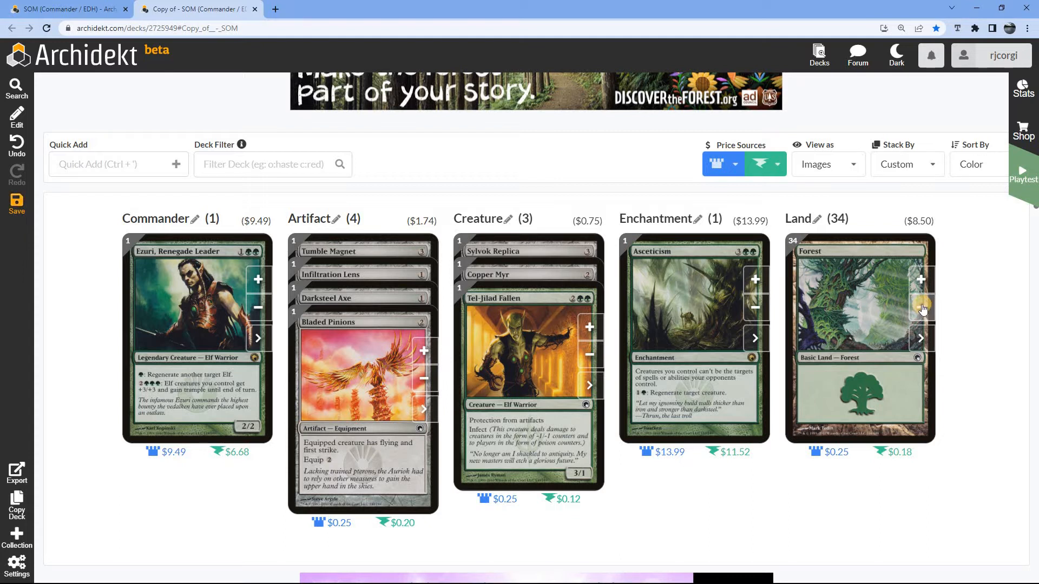
pyautogui.click(921, 309)
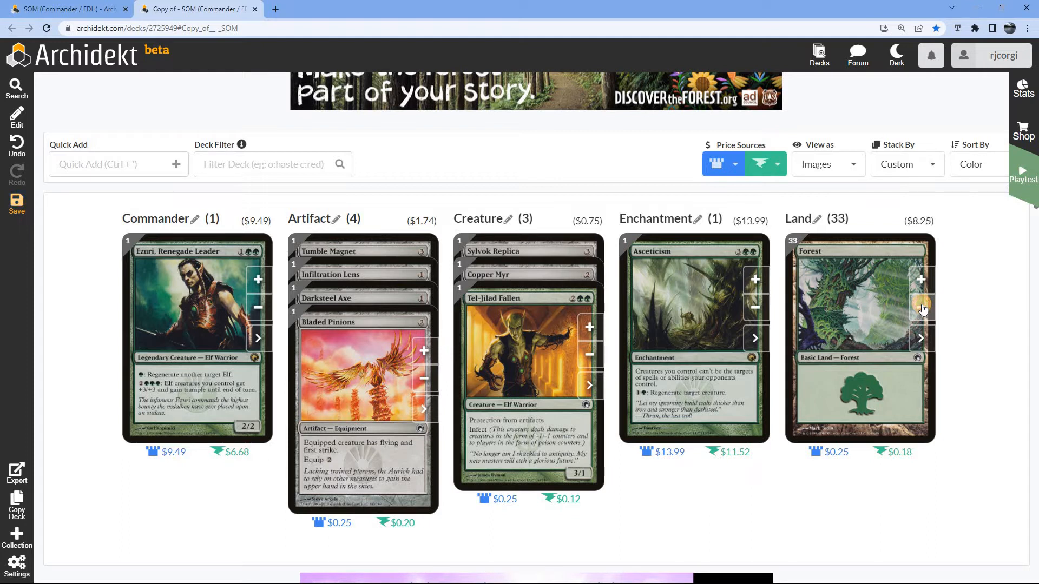
pyautogui.click(920, 307)
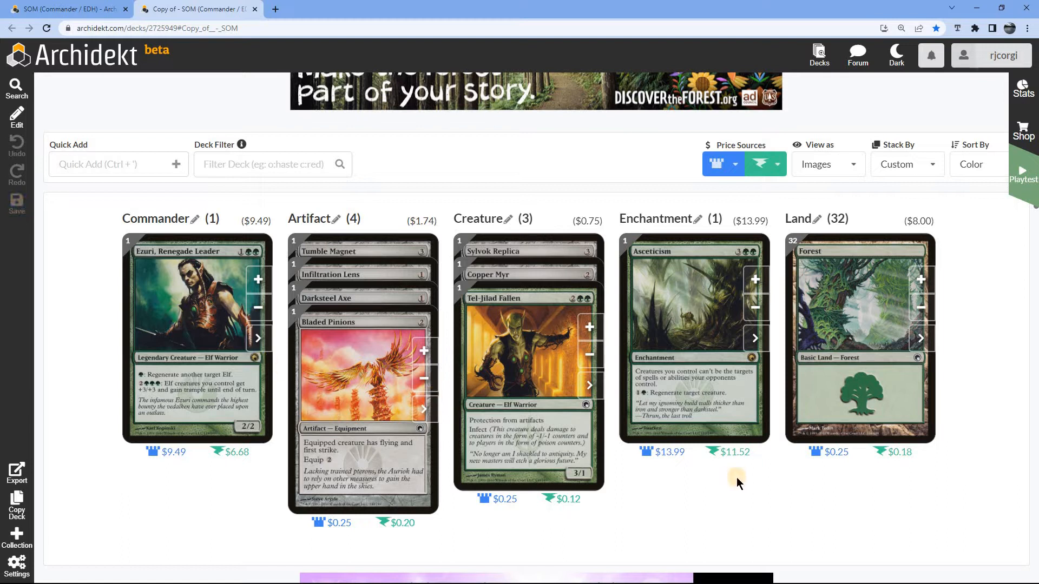
pyautogui.moveTo(724, 476)
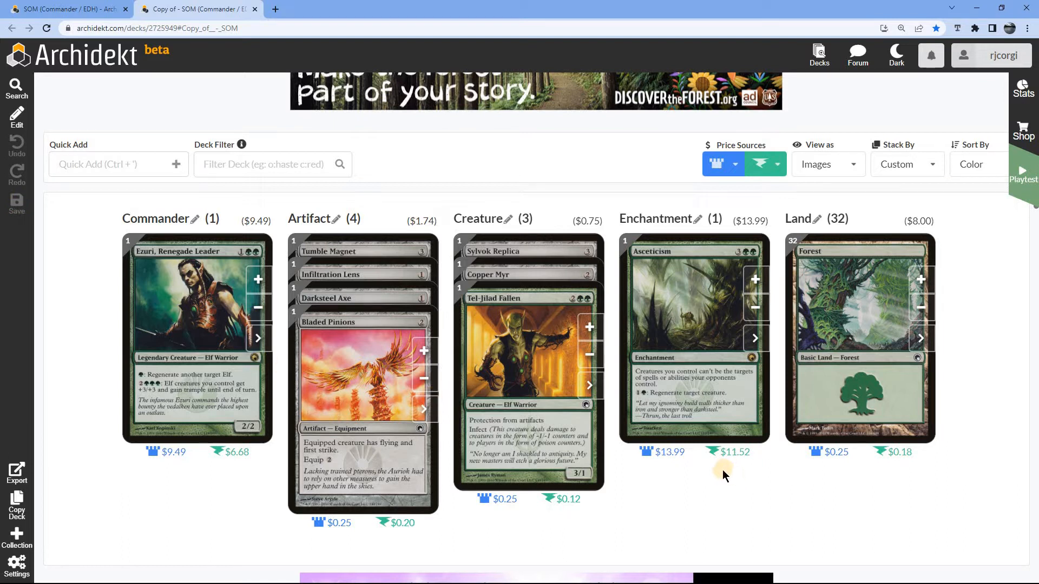
pyautogui.moveTo(819, 390)
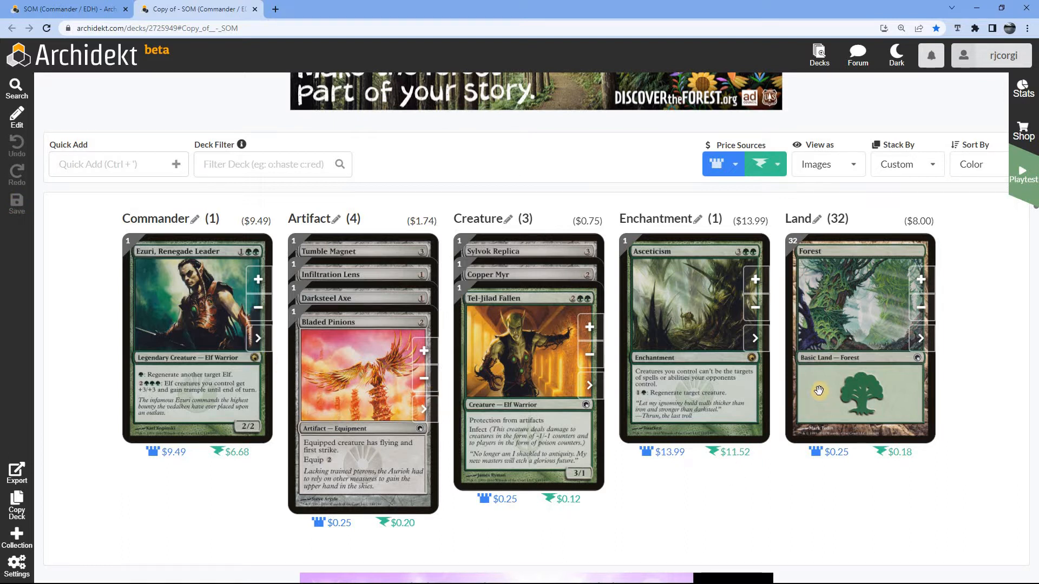
pyautogui.moveTo(696, 331)
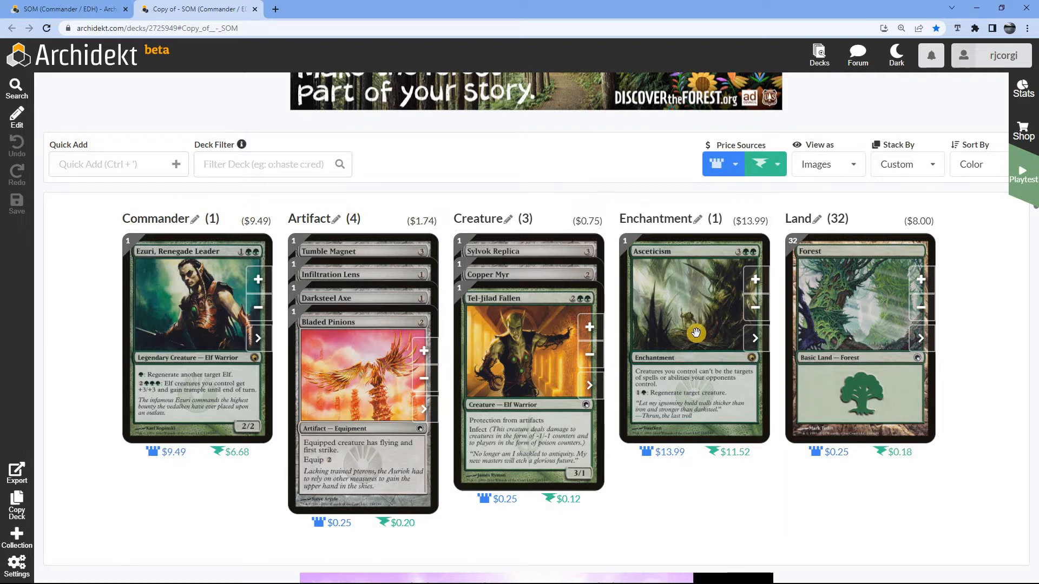
pyautogui.moveTo(77, 94)
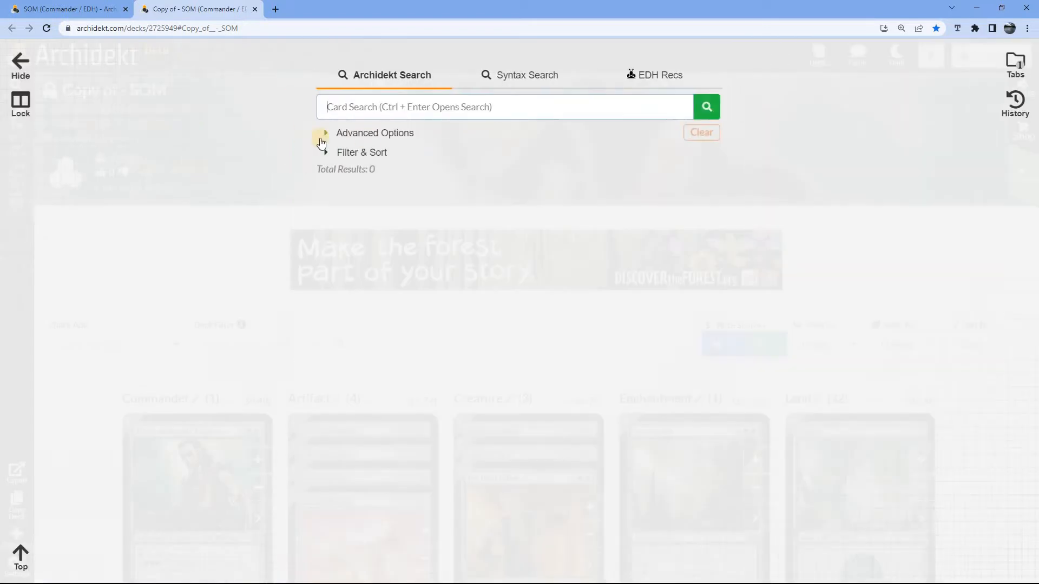
# Filter EDH Recs to planeswalkers and add Nissa, Who Shakes the World.
pyautogui.click(654, 74)
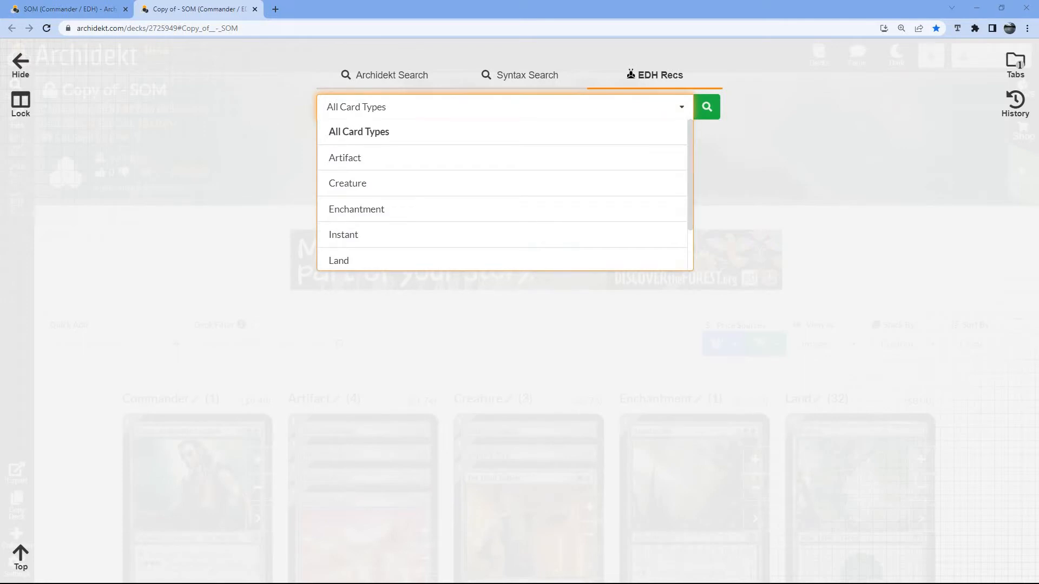
pyautogui.moveTo(486, 234)
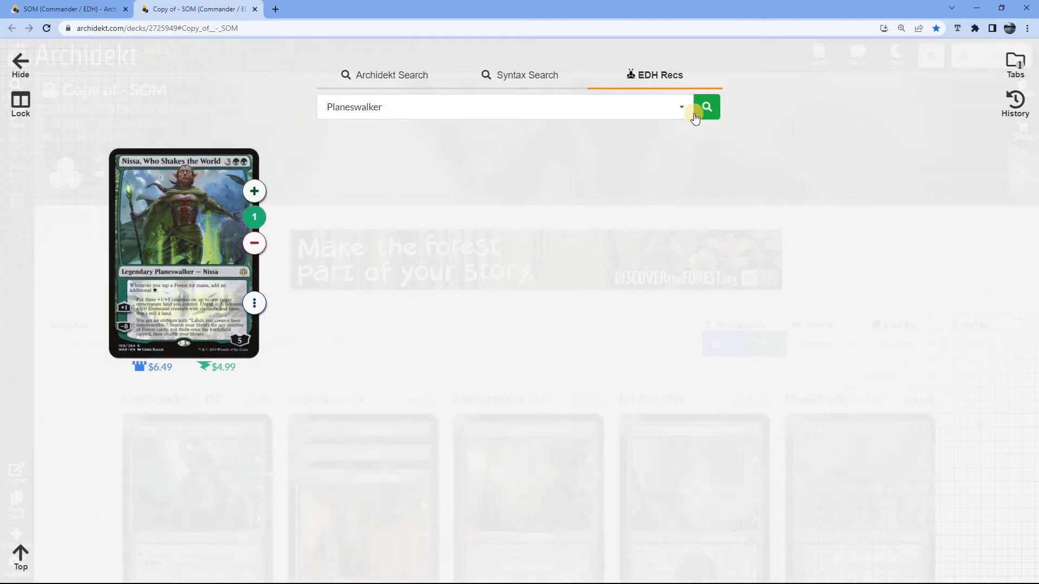
pyautogui.click(682, 106)
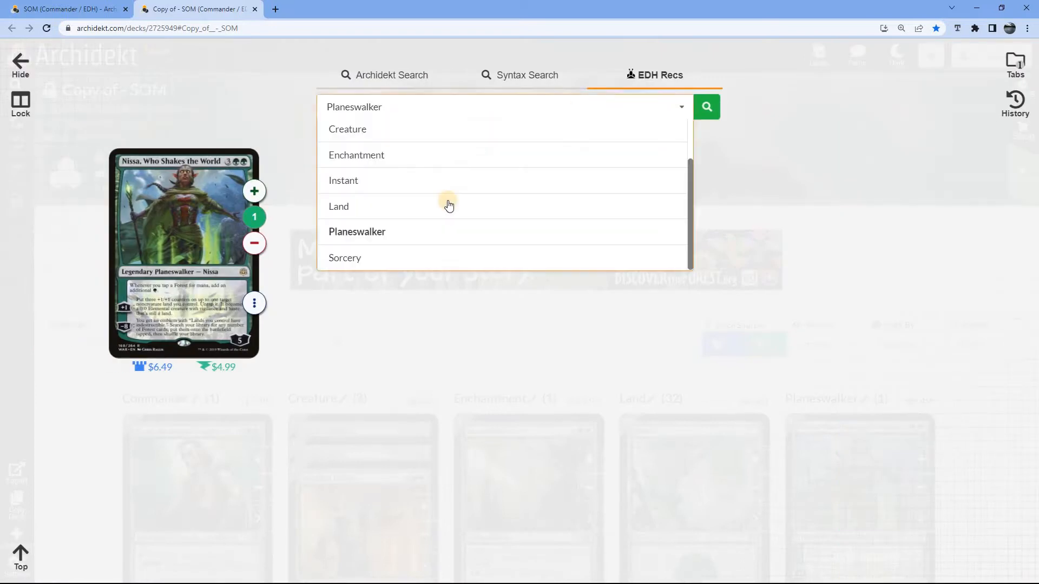
# Add recommended enchantments Unnatural Growth, Guardian Project, Sylvan Anthem and Bow of Nylea.
pyautogui.click(356, 155)
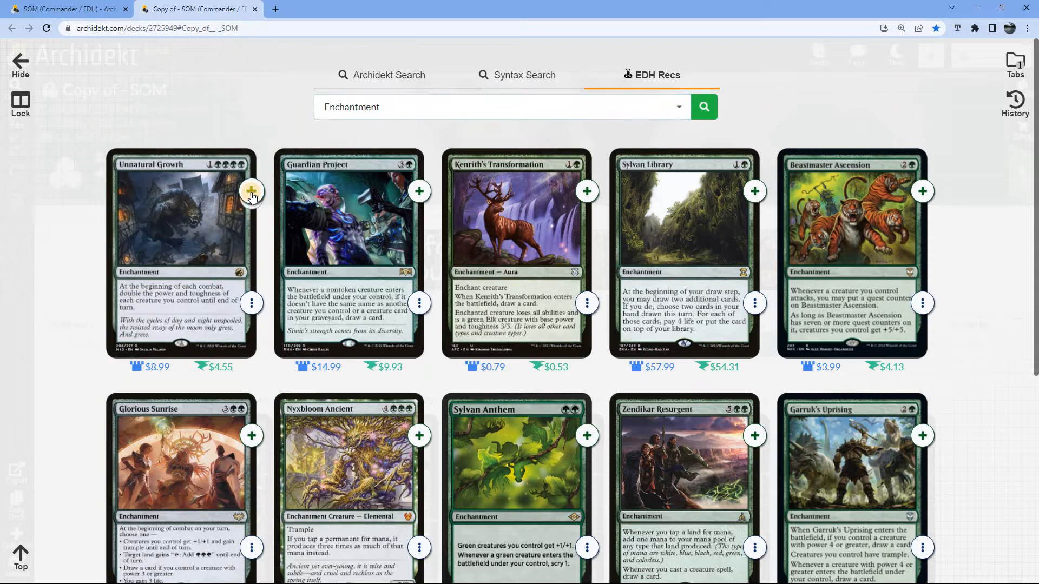
pyautogui.click(251, 192)
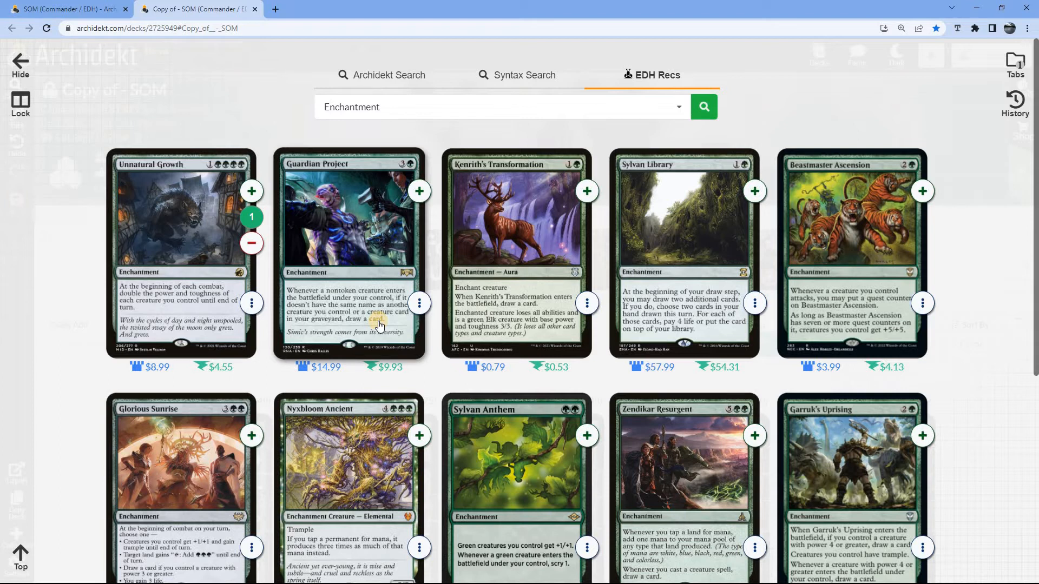
pyautogui.moveTo(384, 295)
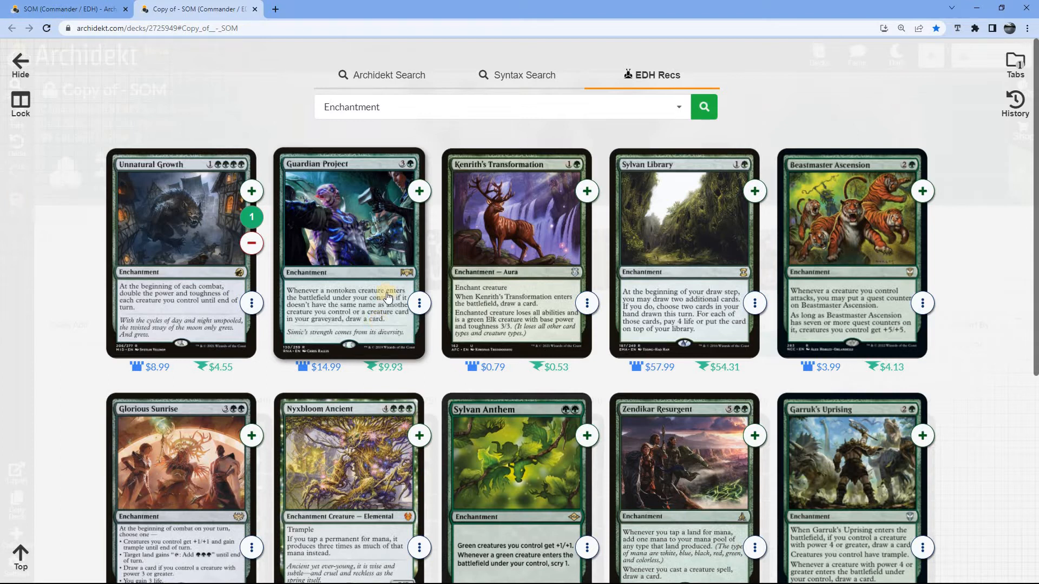
pyautogui.click(419, 192)
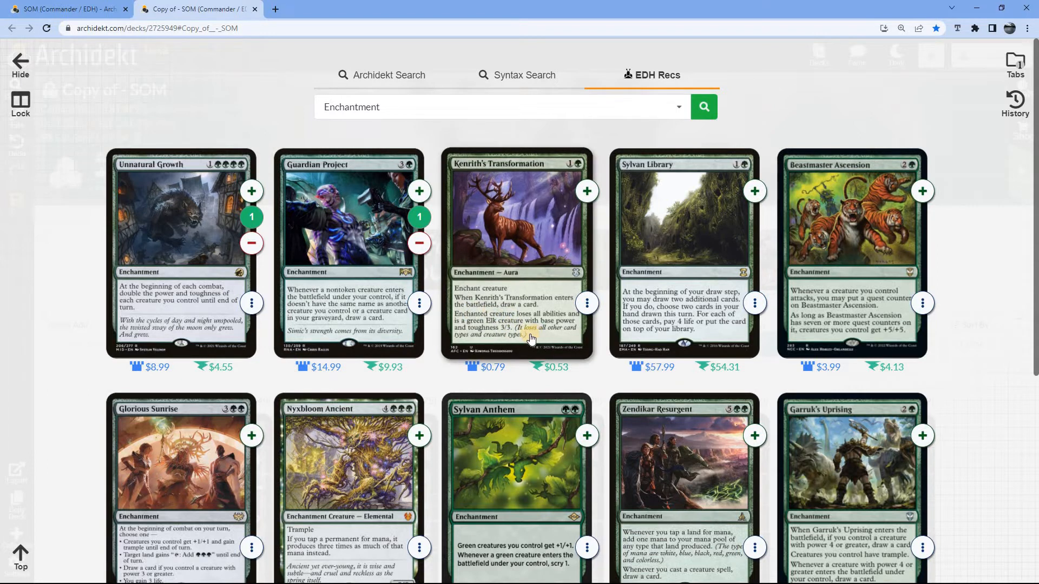
pyautogui.moveTo(667, 328)
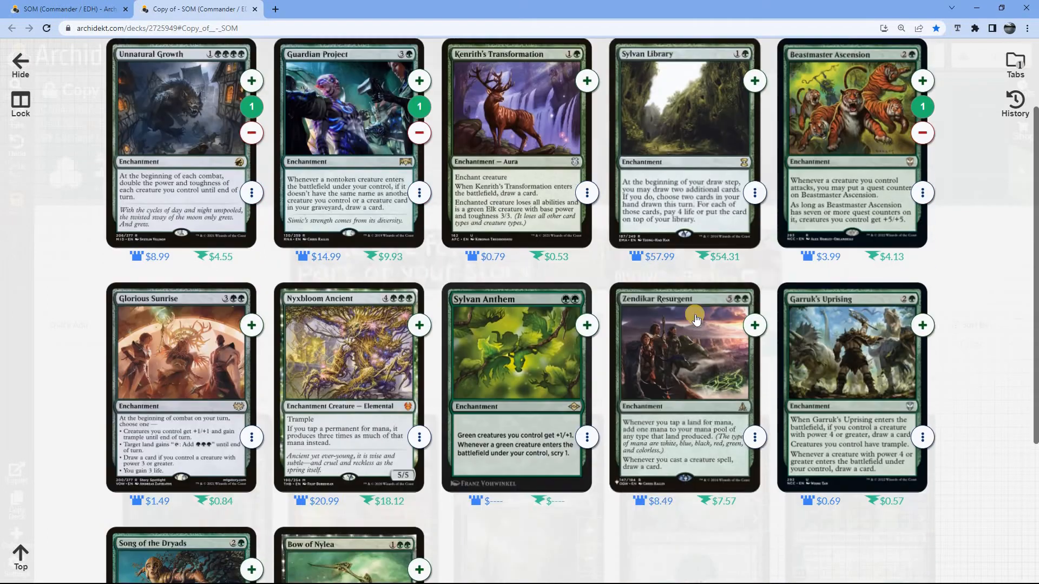
pyautogui.scroll(-3)
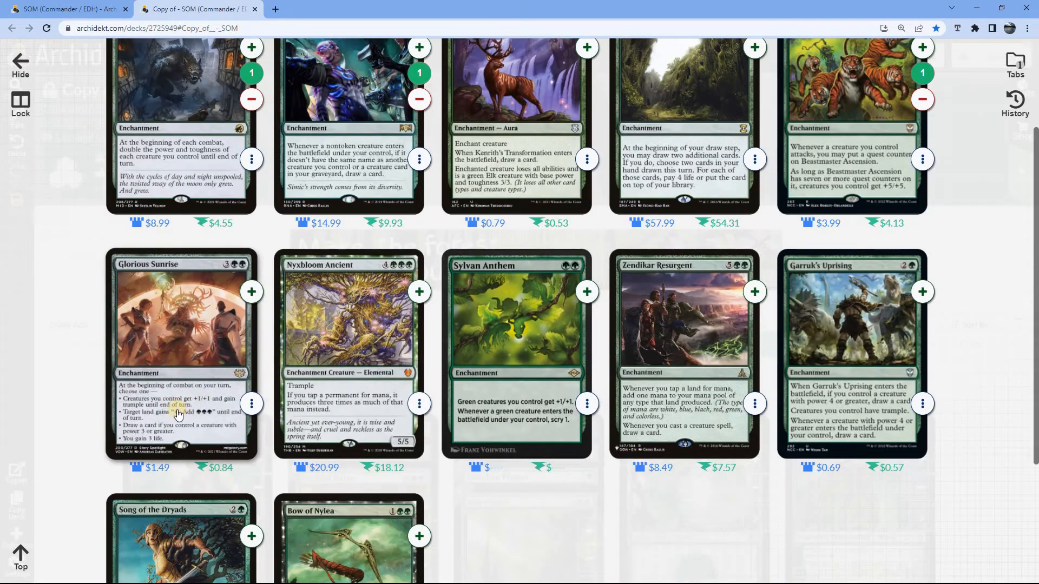
pyautogui.moveTo(203, 410)
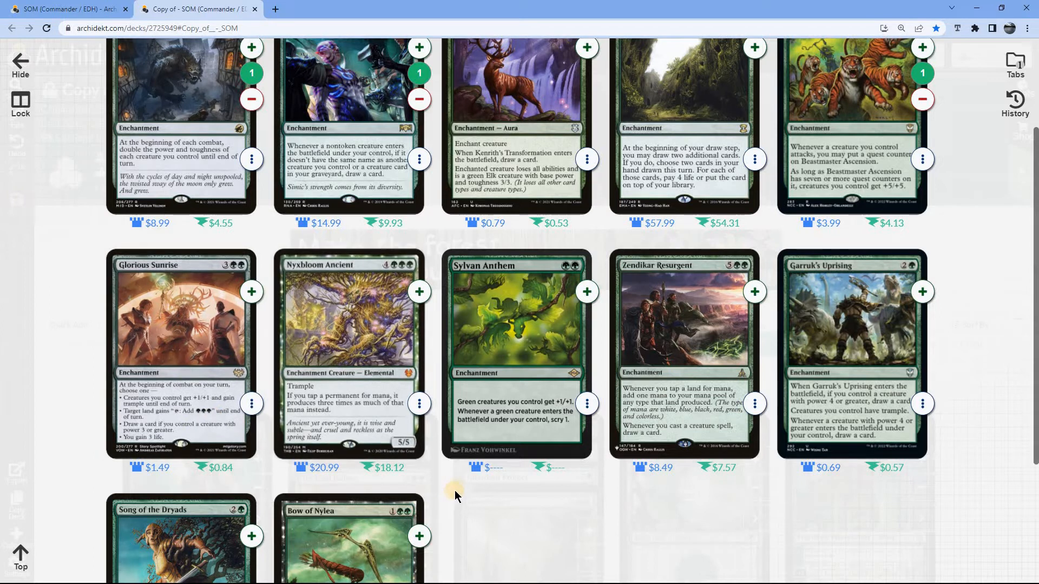
pyautogui.scroll(-3)
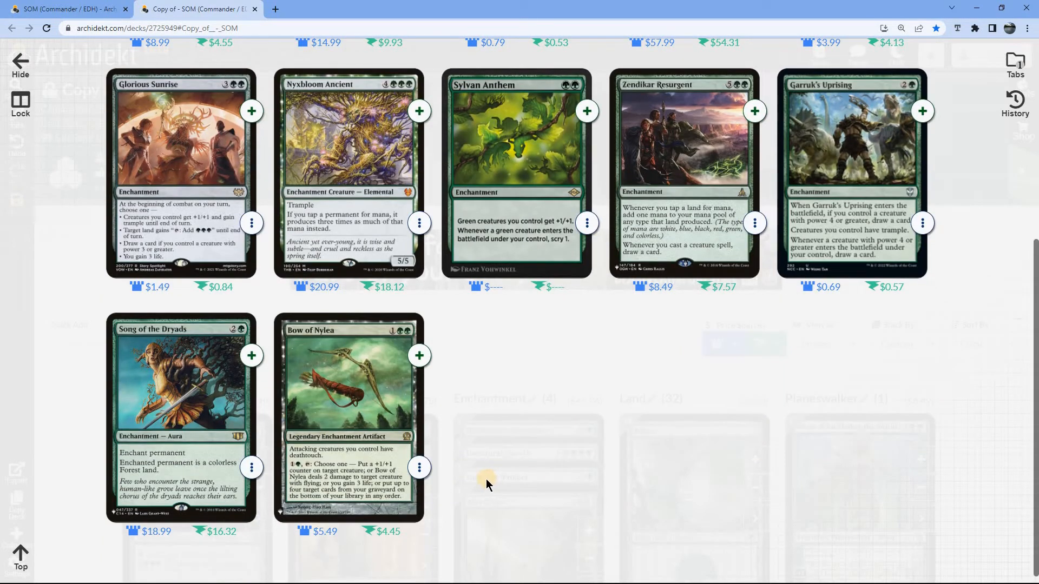
pyautogui.moveTo(497, 490)
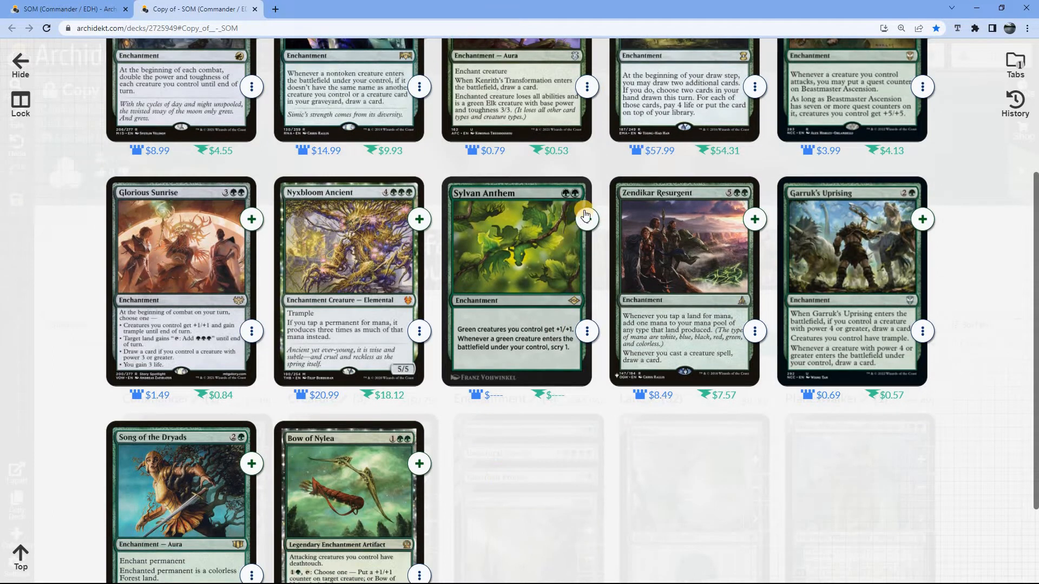
pyautogui.click(586, 219)
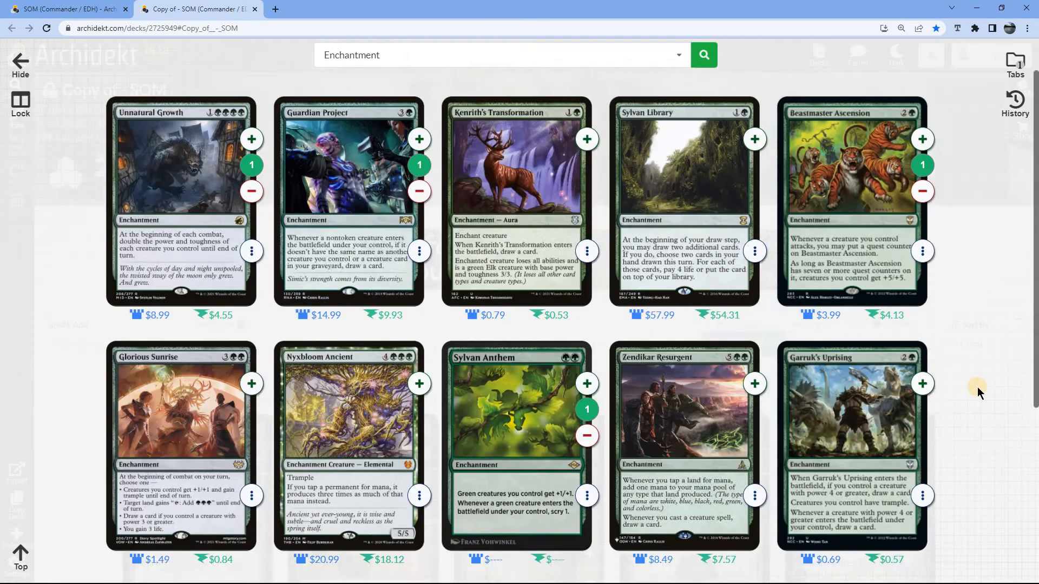
pyautogui.scroll(-3)
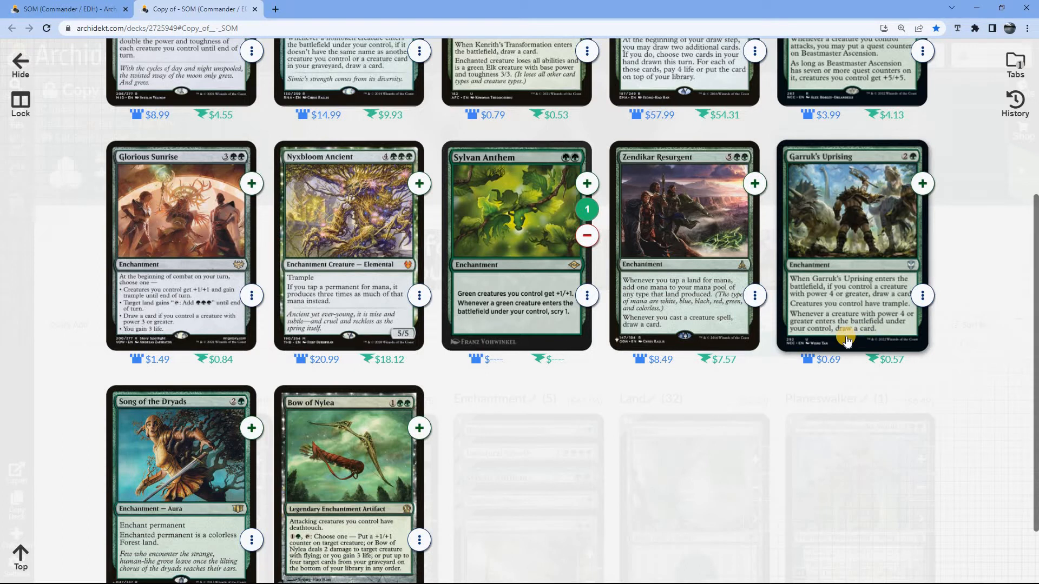
pyautogui.moveTo(758, 452)
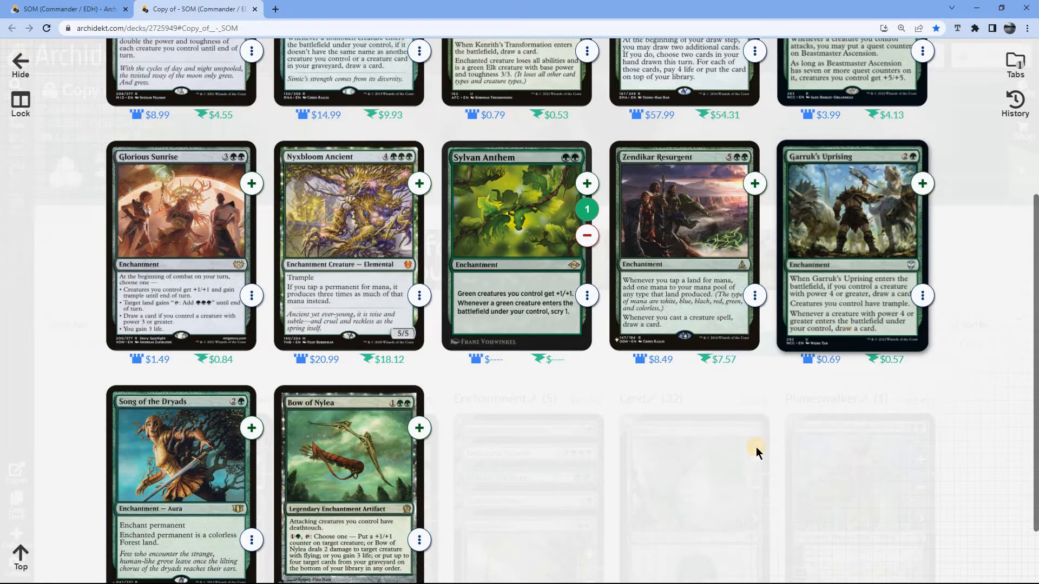
pyautogui.scroll(-3)
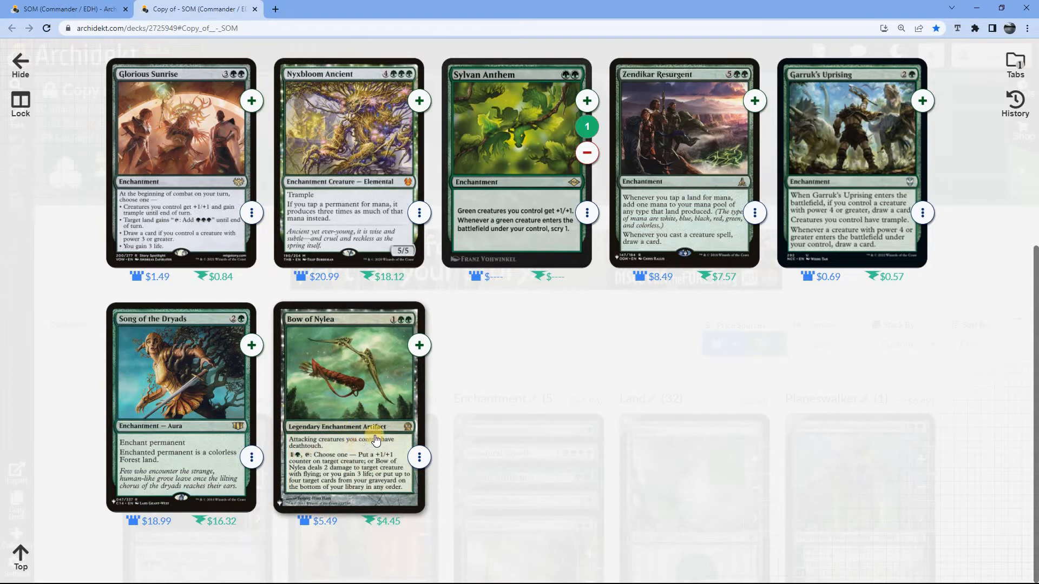
pyautogui.click(418, 345)
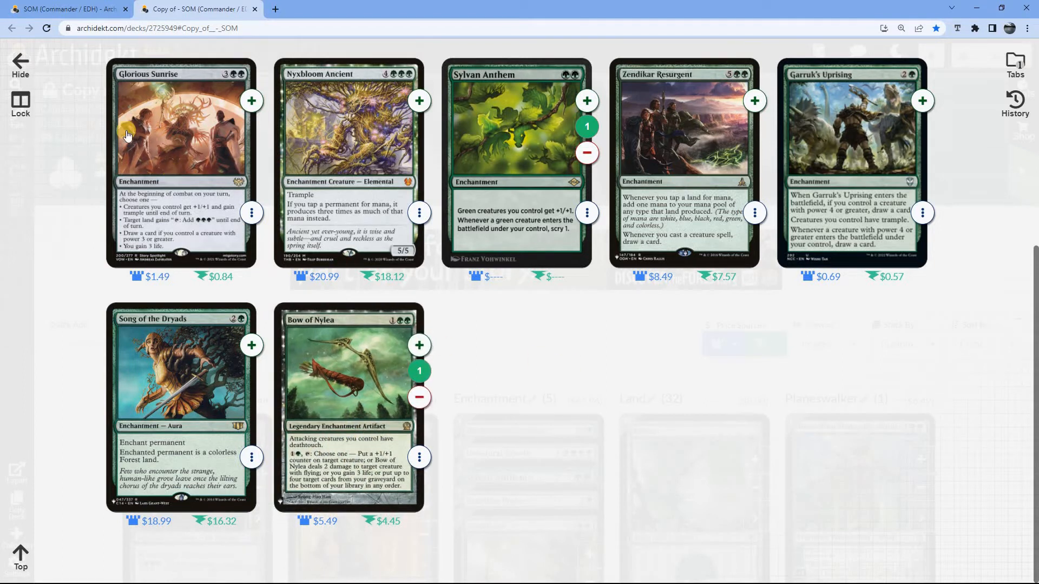
pyautogui.scroll(-3)
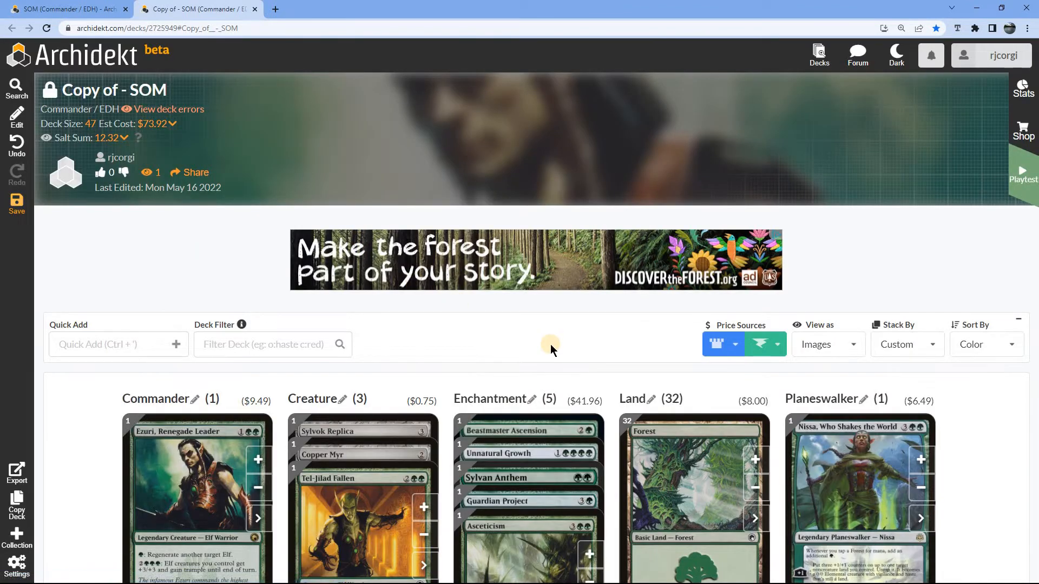
pyautogui.scroll(-3)
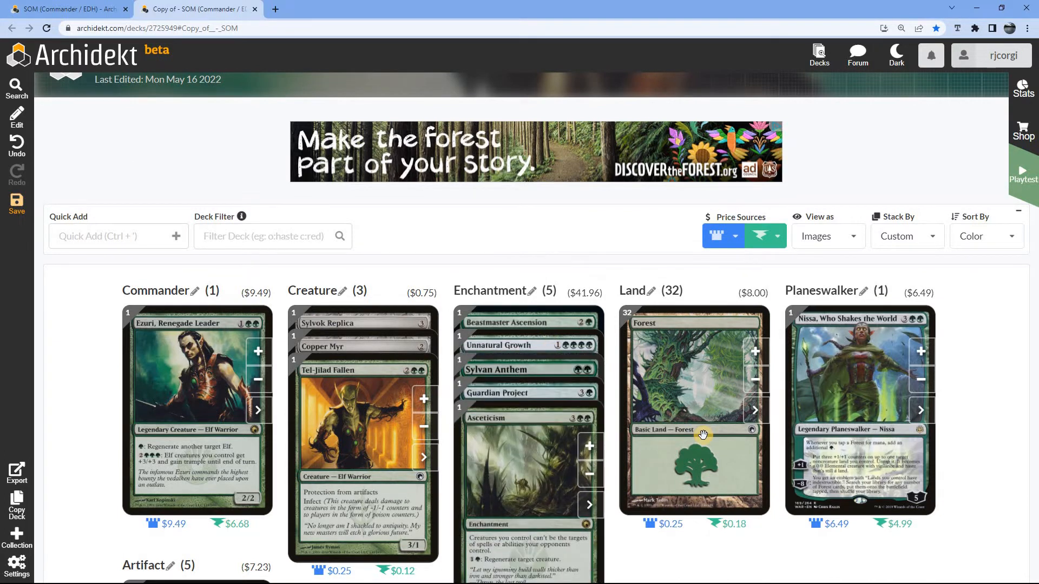
pyautogui.scroll(-3)
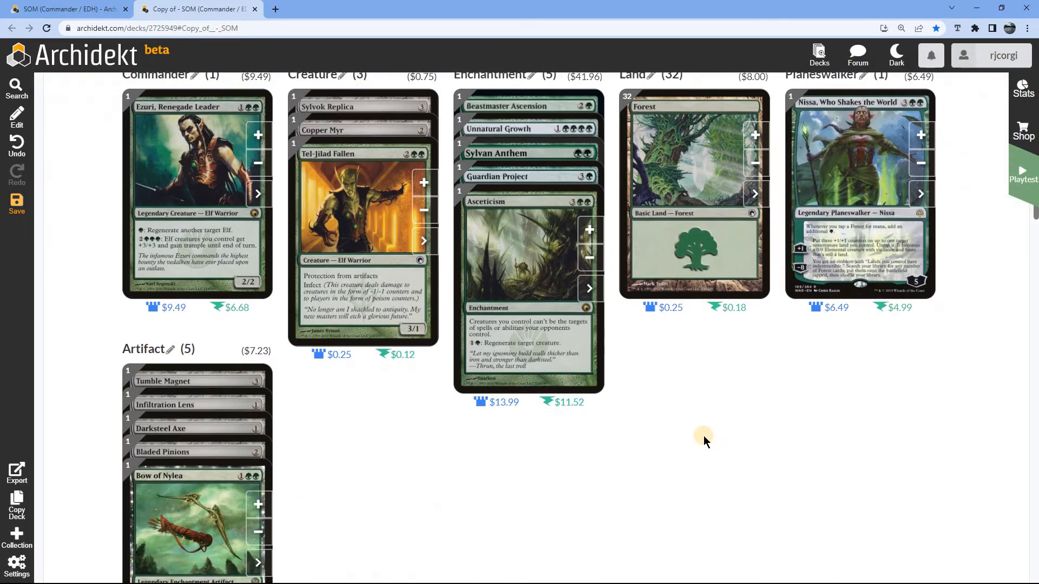
pyautogui.scroll(-3)
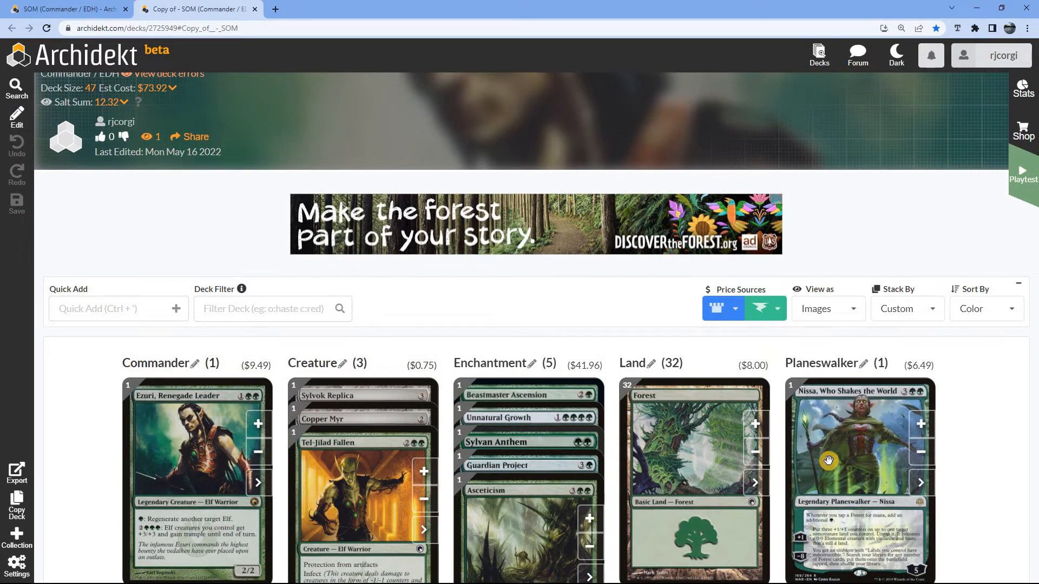
pyautogui.moveTo(604, 318)
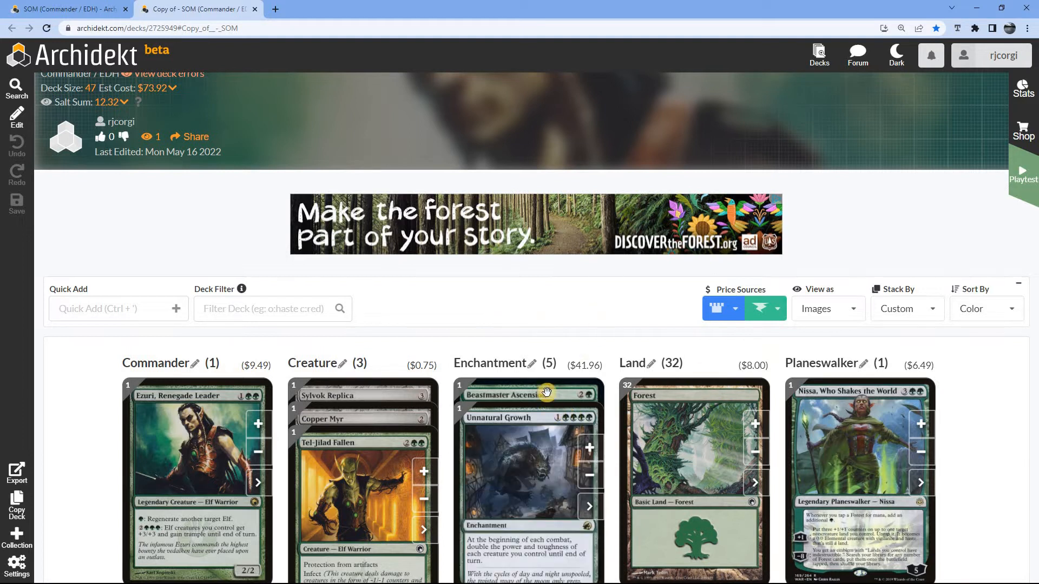
pyautogui.scroll(-3)
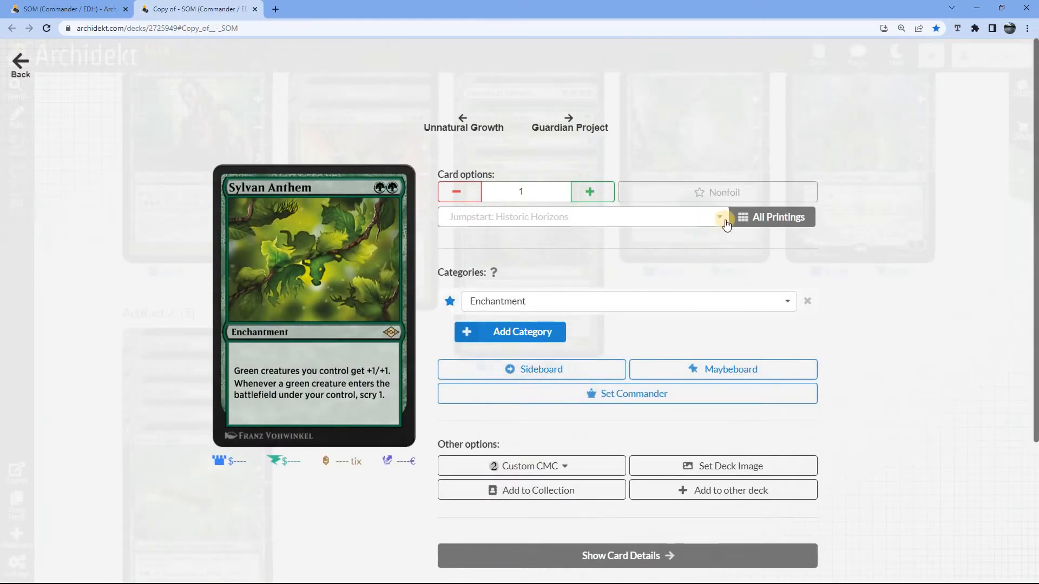
# Switch Sylvan Anthem to a Modern Horizons 2 printing, raising enchantments to $43.25.
pyautogui.click(720, 217)
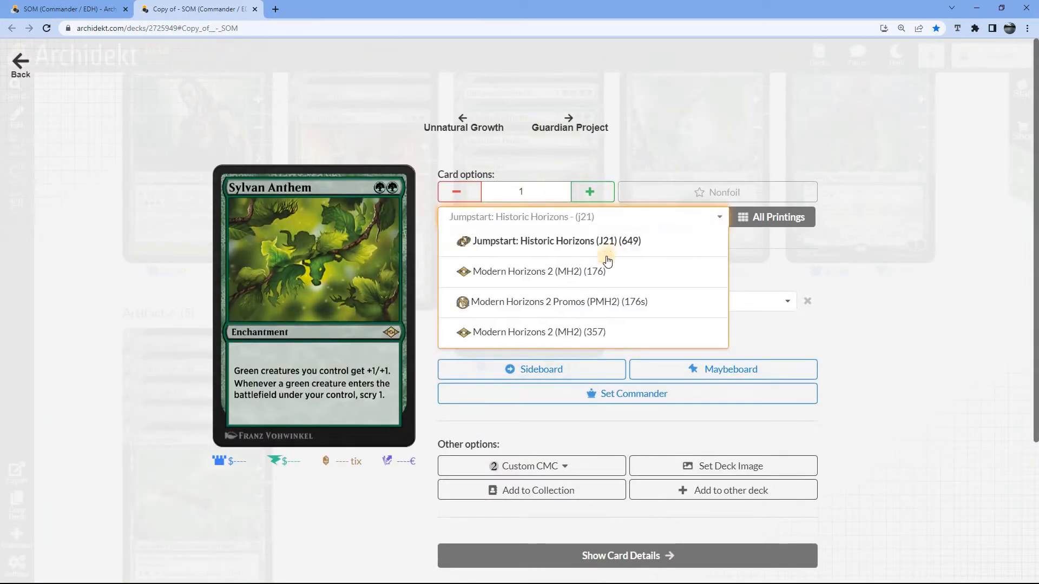
pyautogui.scroll(-3)
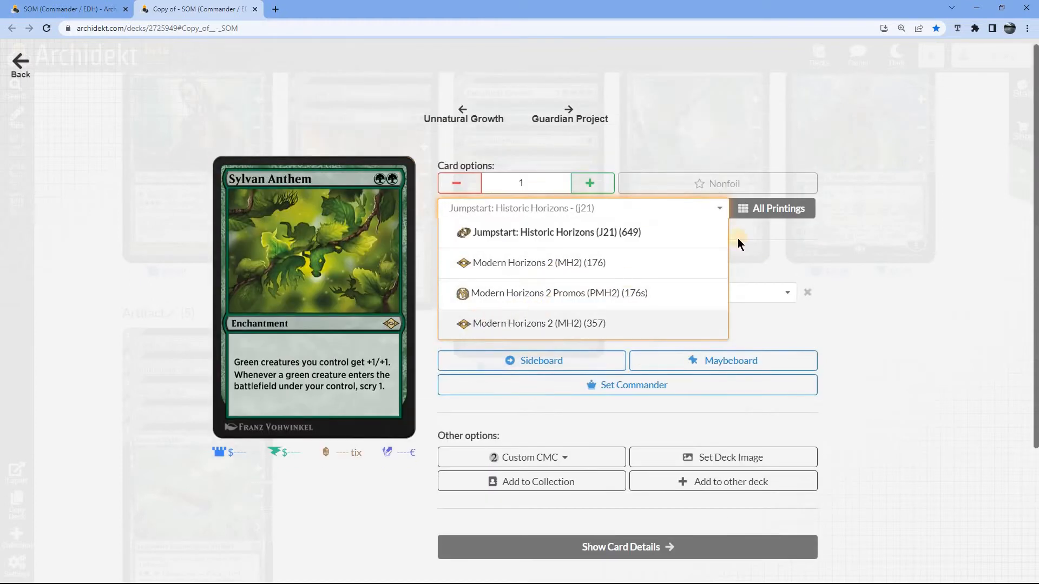
pyautogui.click(540, 323)
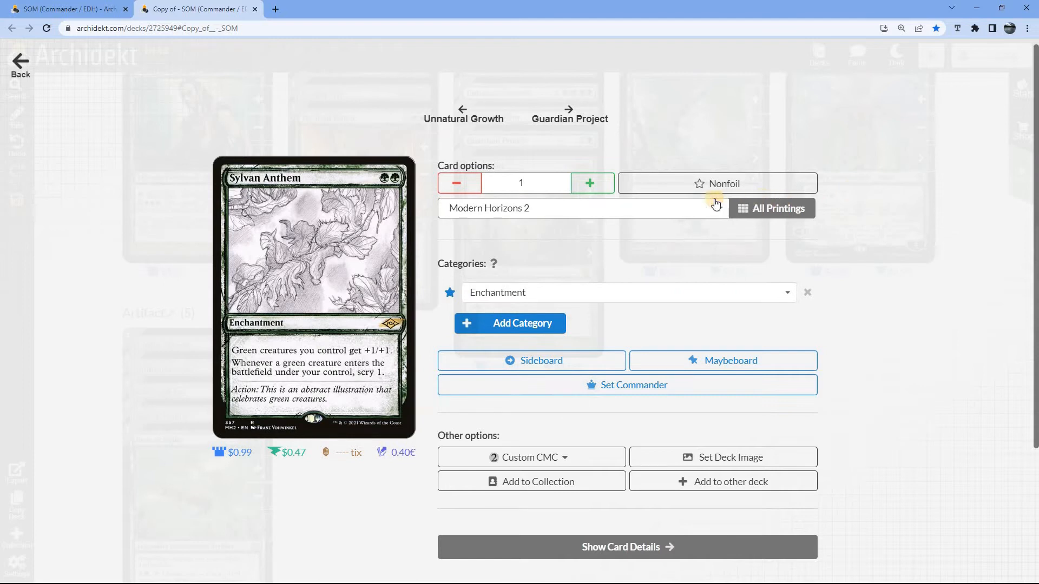
pyautogui.click(582, 208)
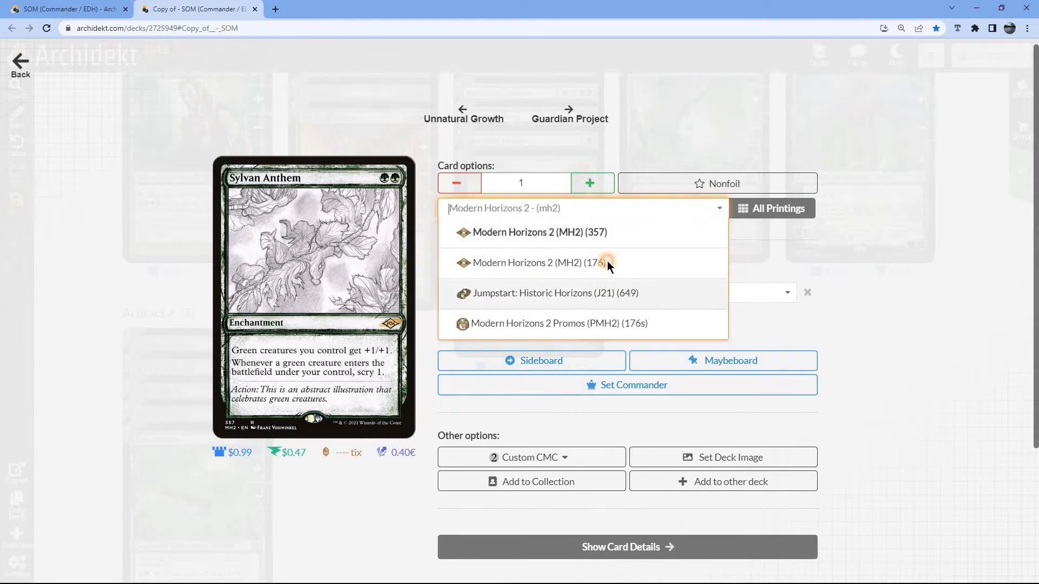
pyautogui.click(538, 263)
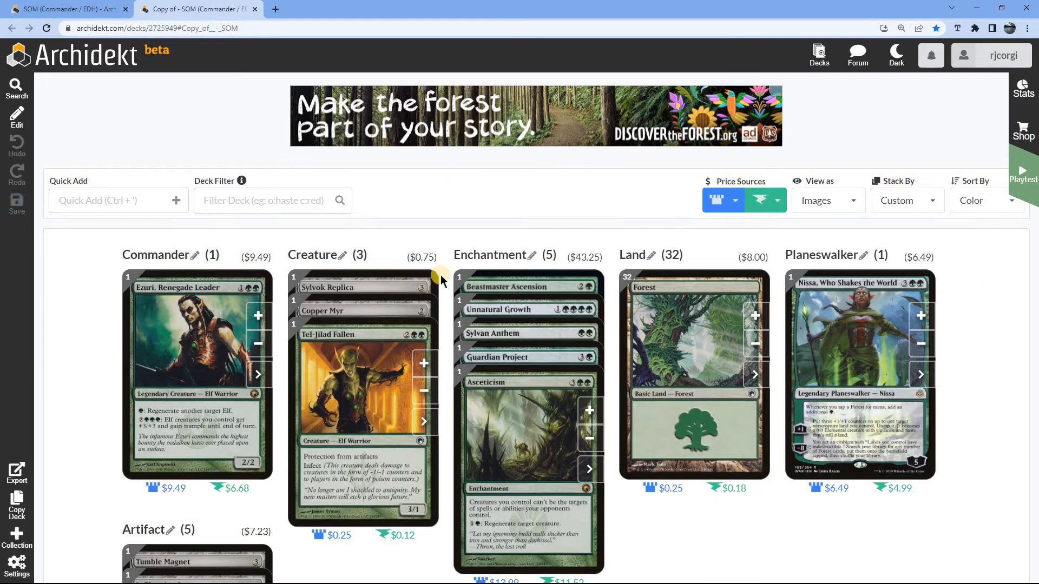
pyautogui.scroll(-3)
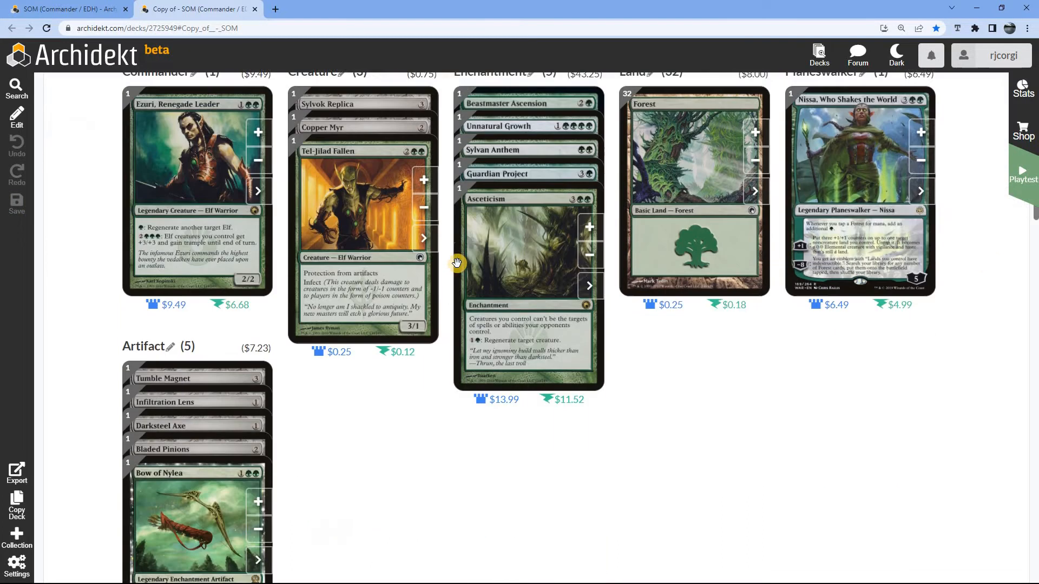
pyautogui.scroll(-3)
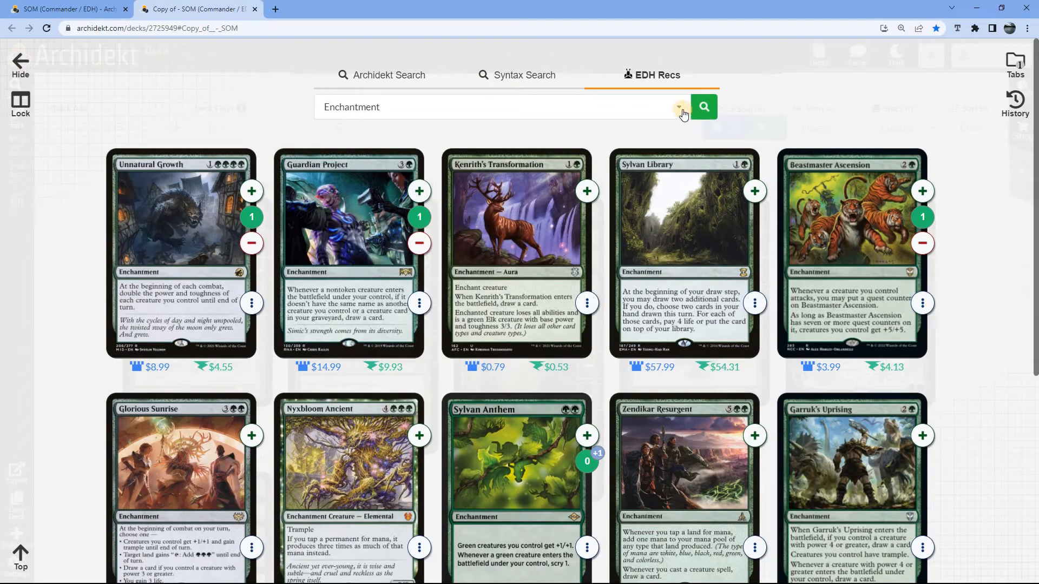
# Show the EDH Recs card-type list, with Enchantment still selected.
pyautogui.click(679, 107)
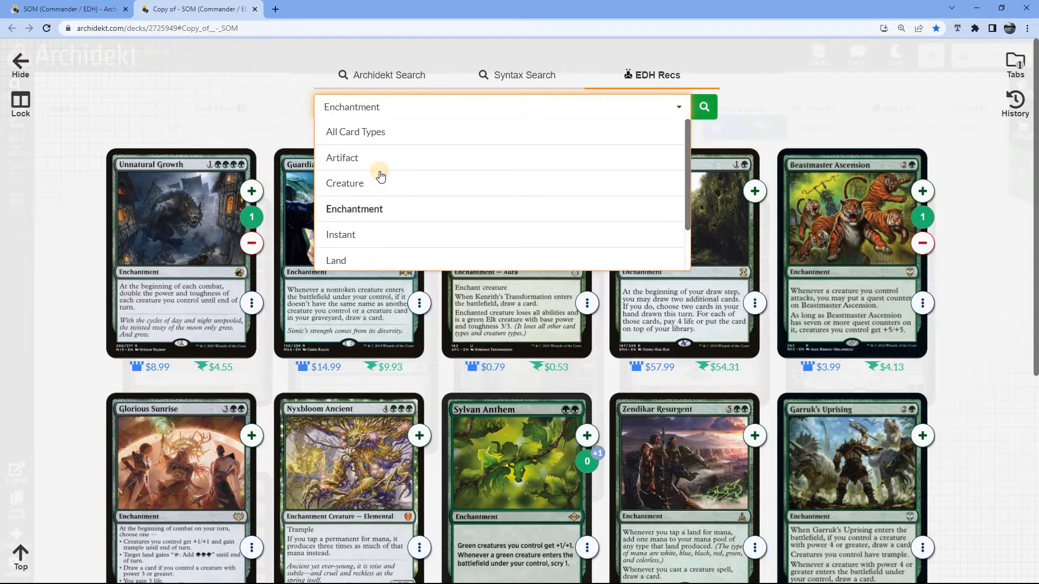
pyautogui.scroll(-3)
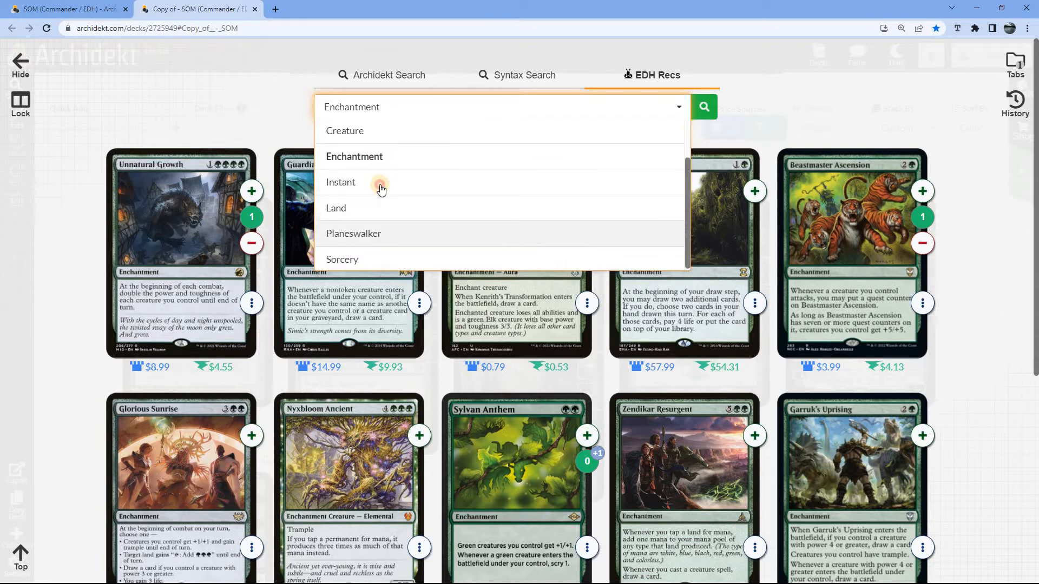
# Show instant recommendations and add Return to Nature, Return of the Wildspeaker, Beast Within and Worldly Tutor.
pyautogui.click(340, 182)
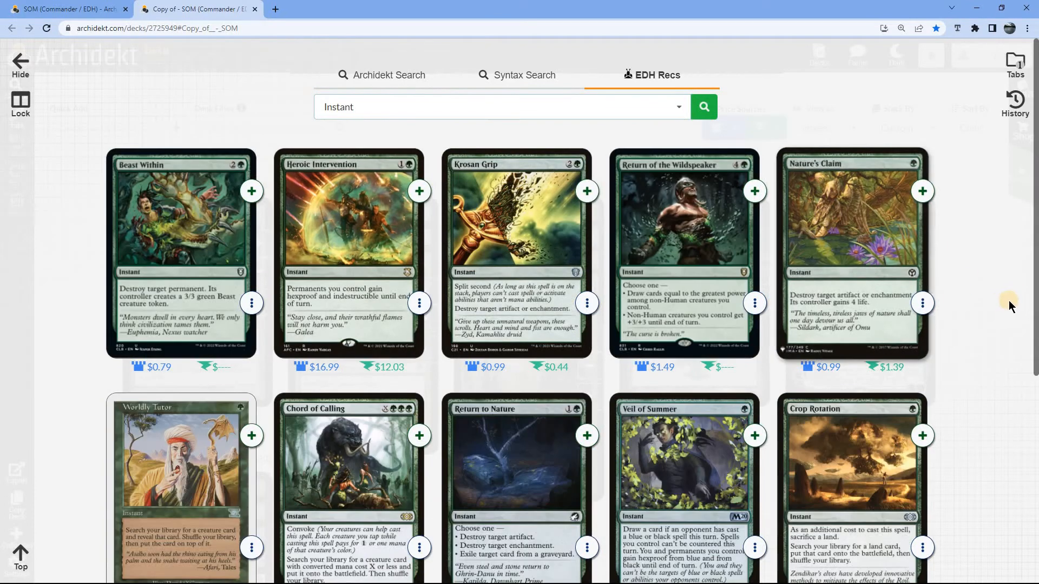
pyautogui.scroll(-3)
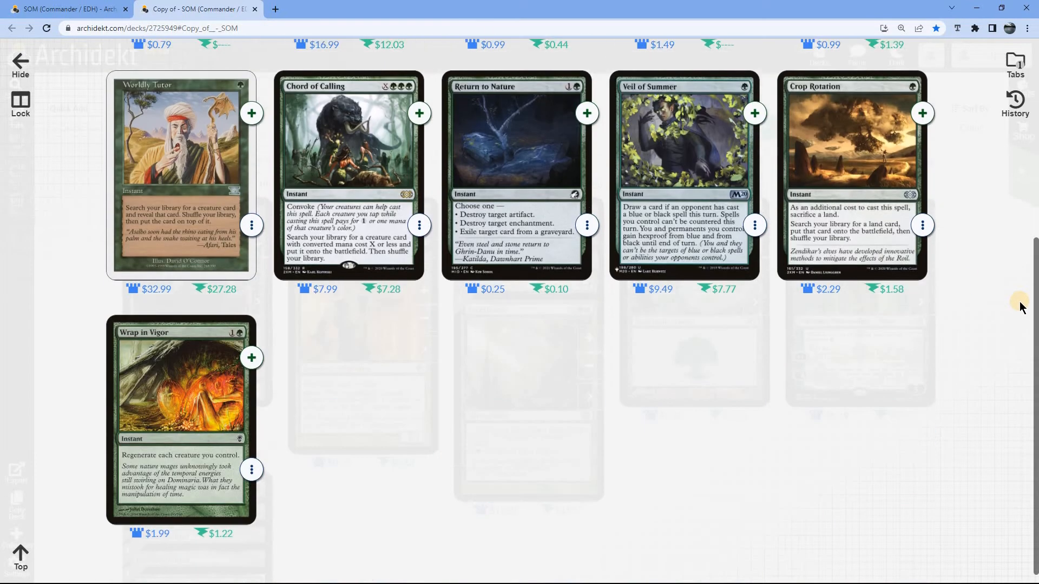
pyautogui.scroll(-3)
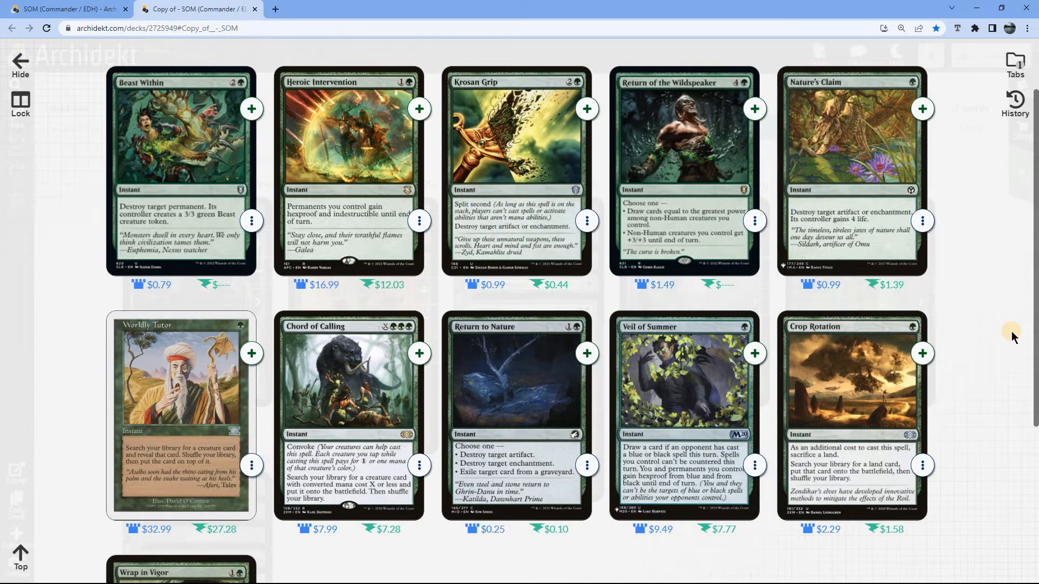
pyautogui.scroll(-3)
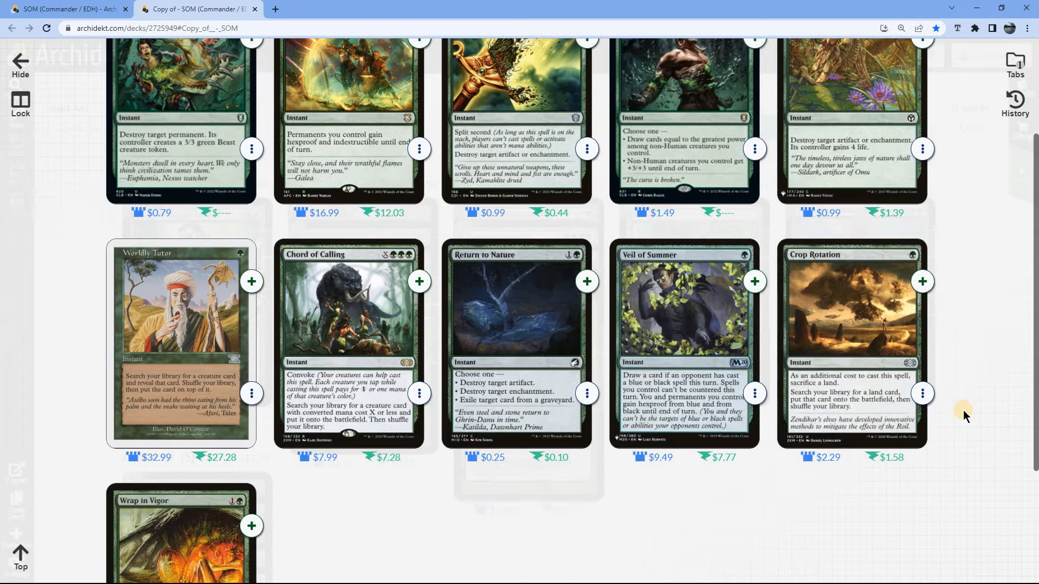
pyautogui.moveTo(352, 473)
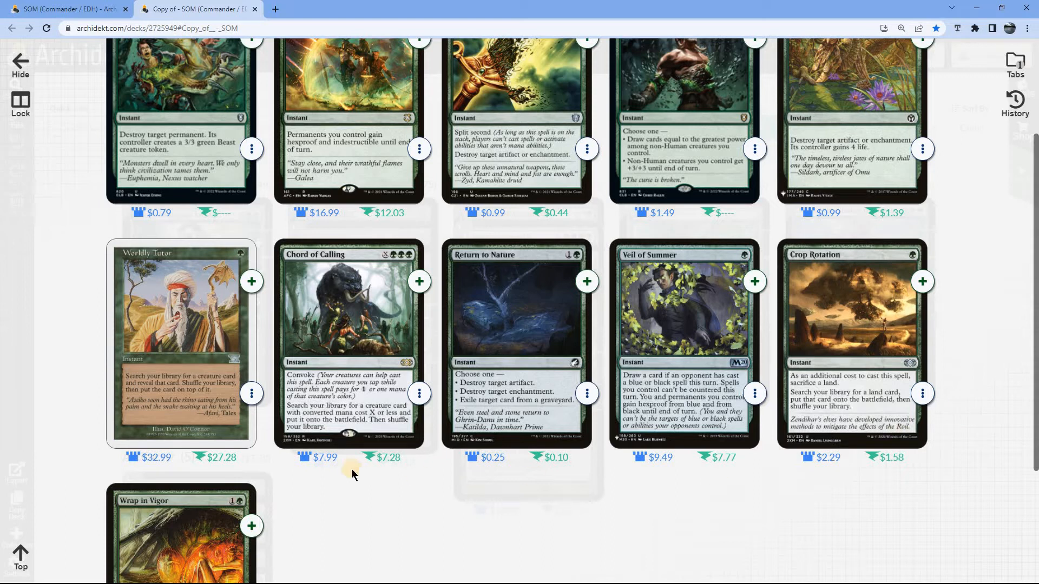
pyautogui.moveTo(364, 435)
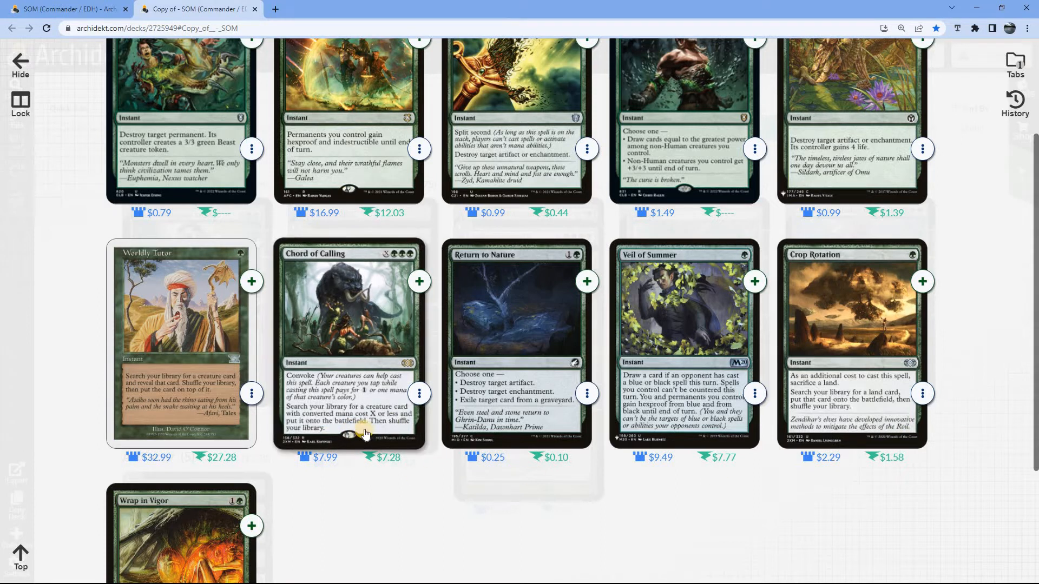
pyautogui.moveTo(325, 371)
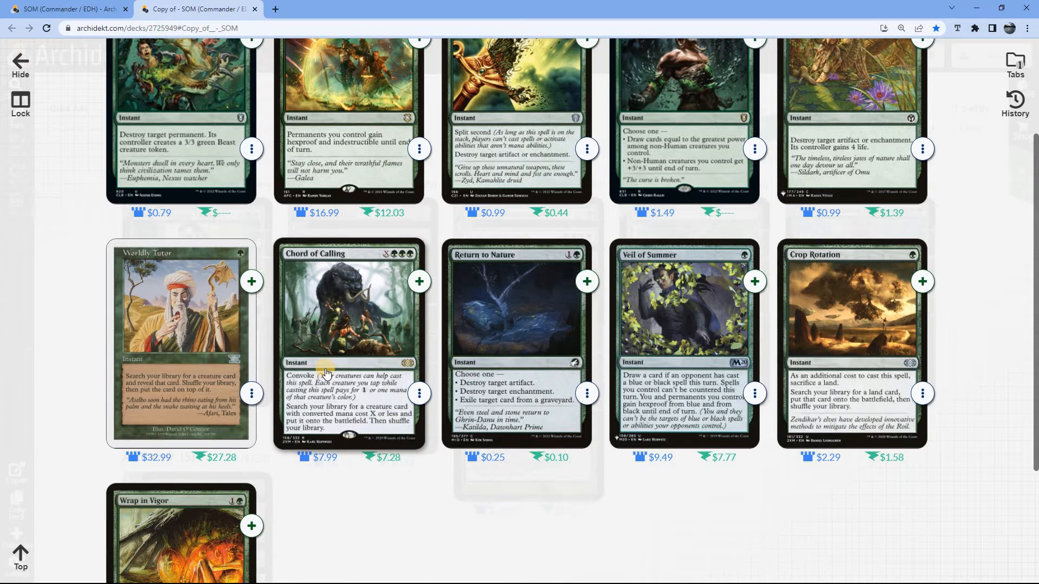
pyautogui.moveTo(489, 375)
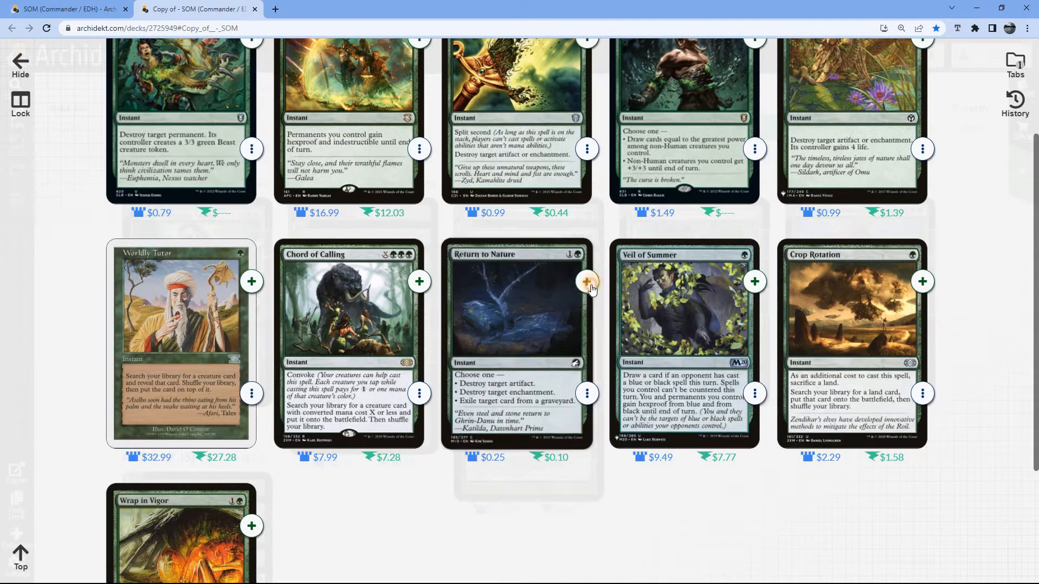
pyautogui.click(585, 281)
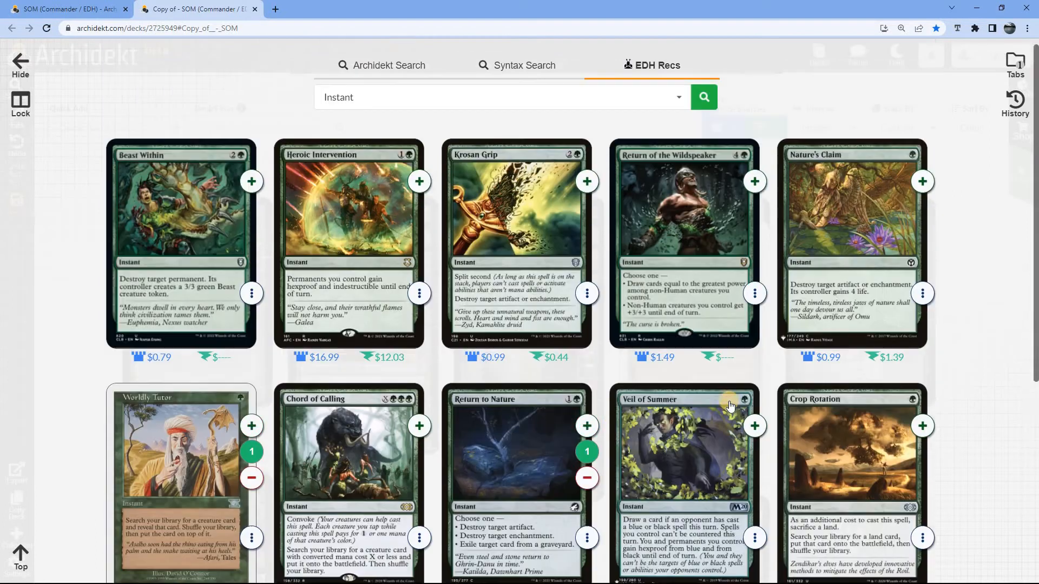
pyautogui.scroll(-3)
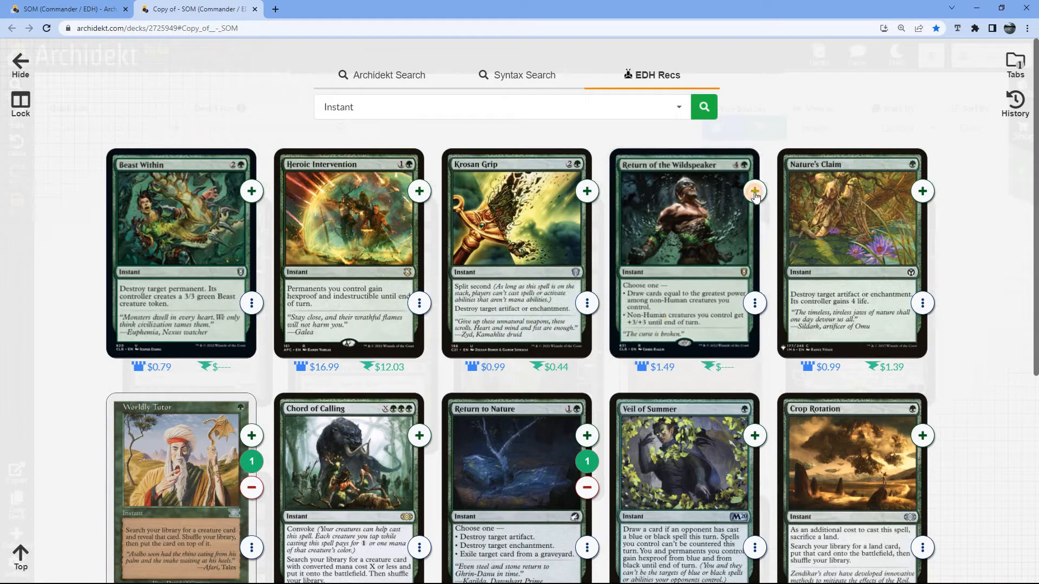
pyautogui.click(753, 191)
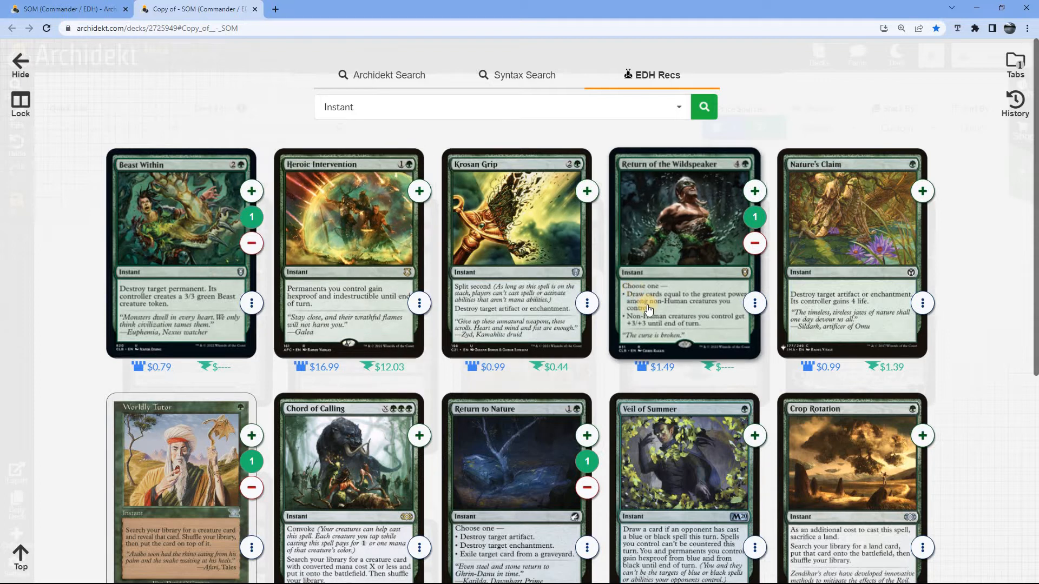
pyautogui.scroll(-3)
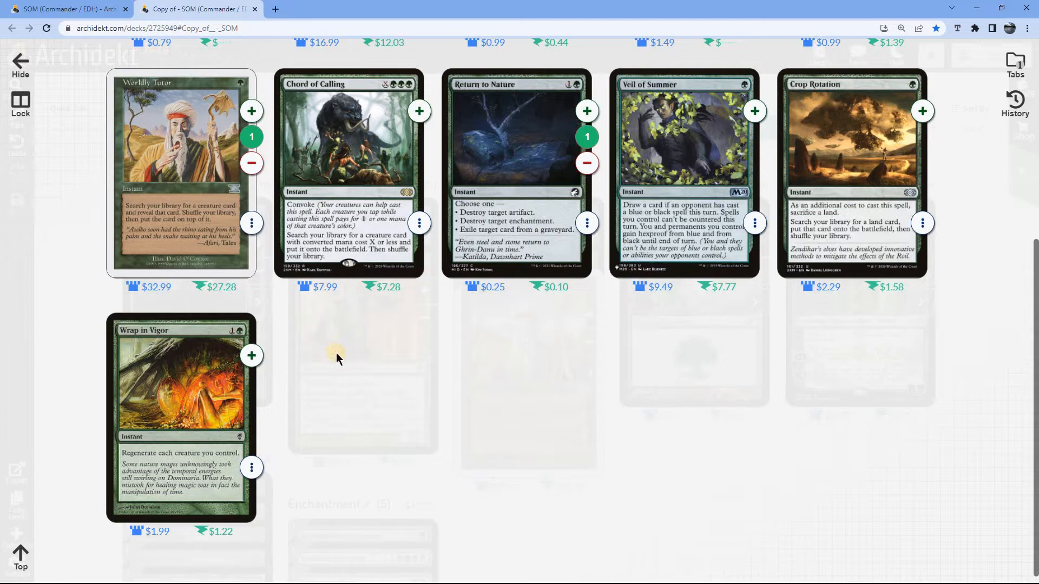
pyautogui.moveTo(416, 334)
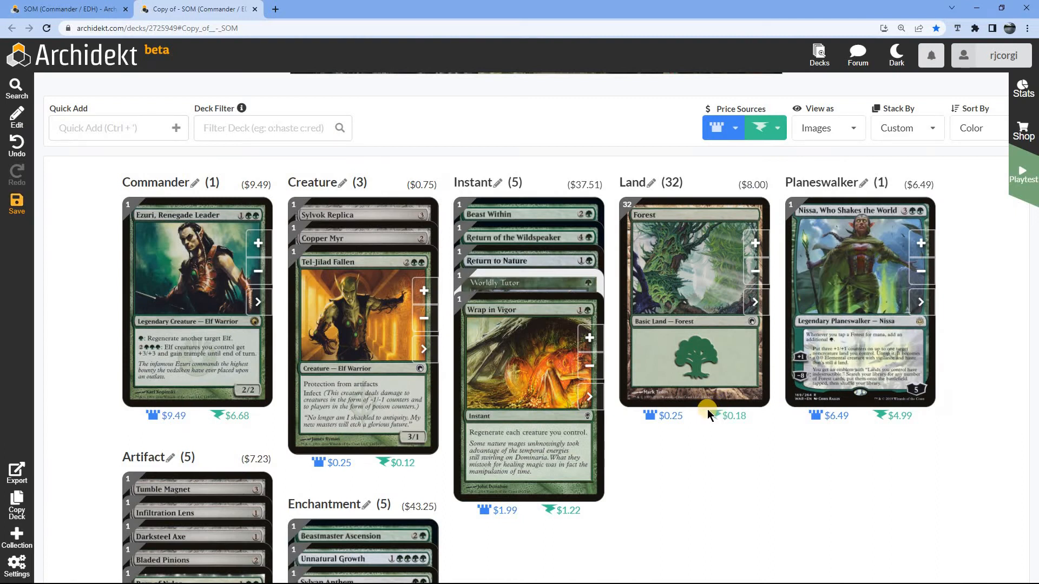
# Scroll the deck page down to the five-card Instant column.
pyautogui.scroll(-3)
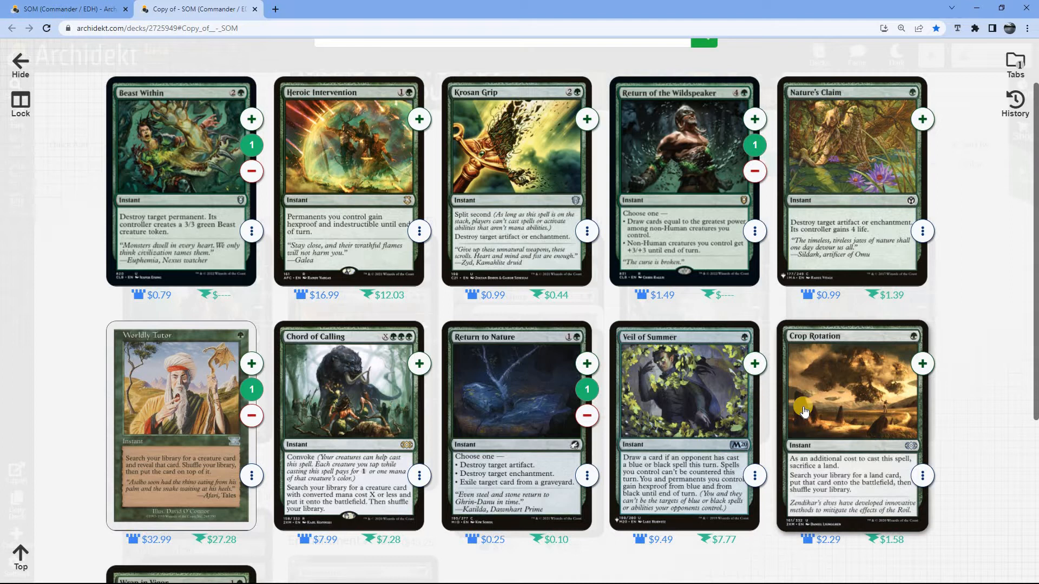
pyautogui.moveTo(298, 175)
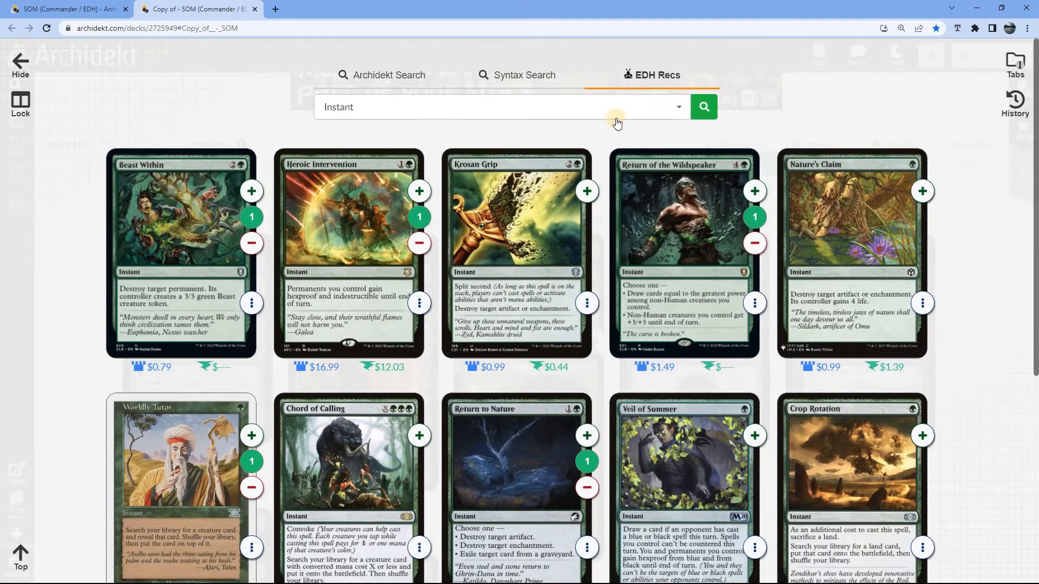
# Switch recs to Sorcery and add Cultivate, Harmonize, Shamanic Revelation, Overwhelming Stampede, Skyshroud Claim, Natural Order.
pyautogui.click(679, 106)
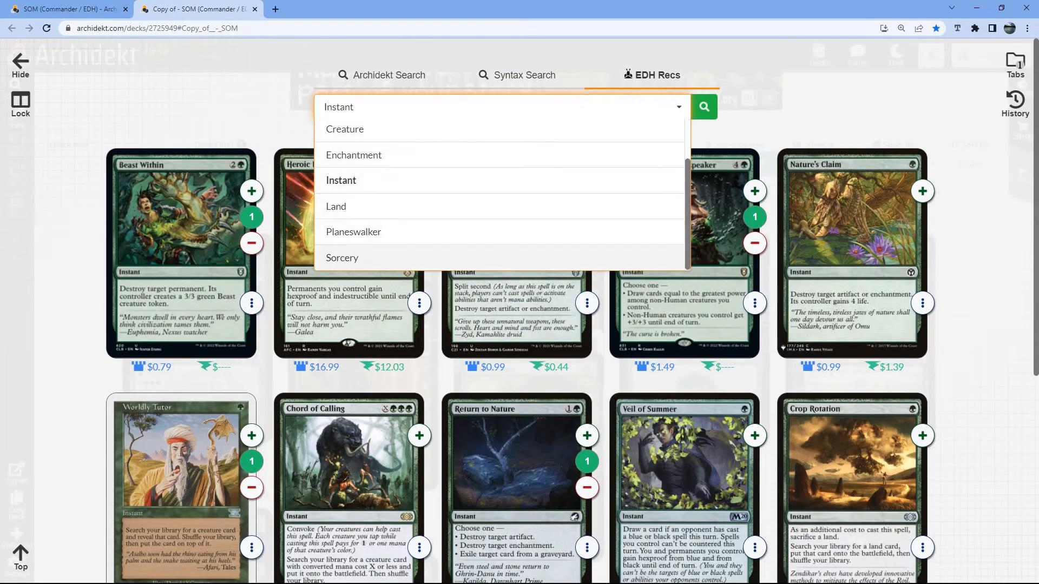
pyautogui.click(342, 257)
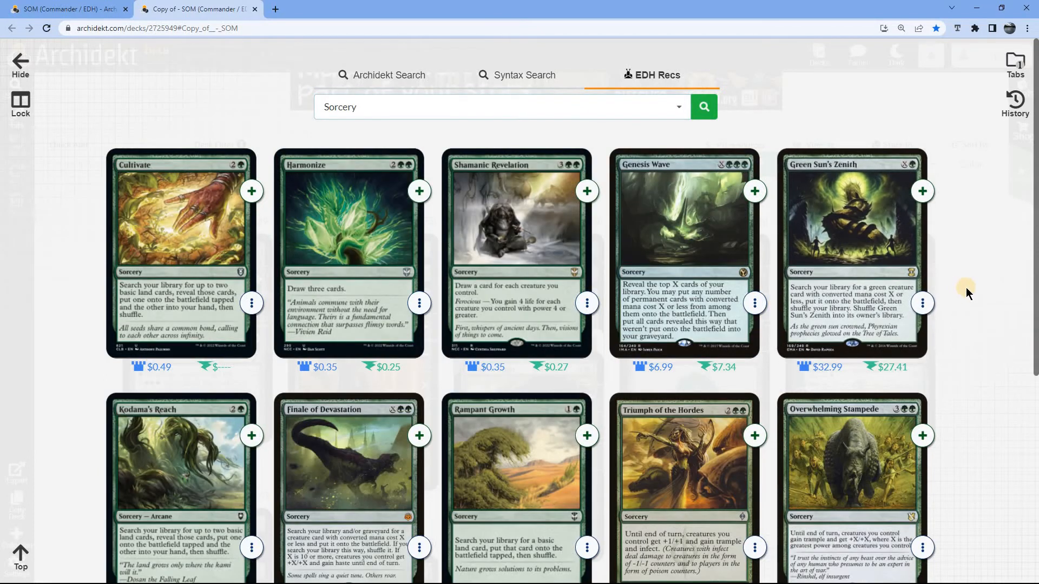
pyautogui.moveTo(968, 307)
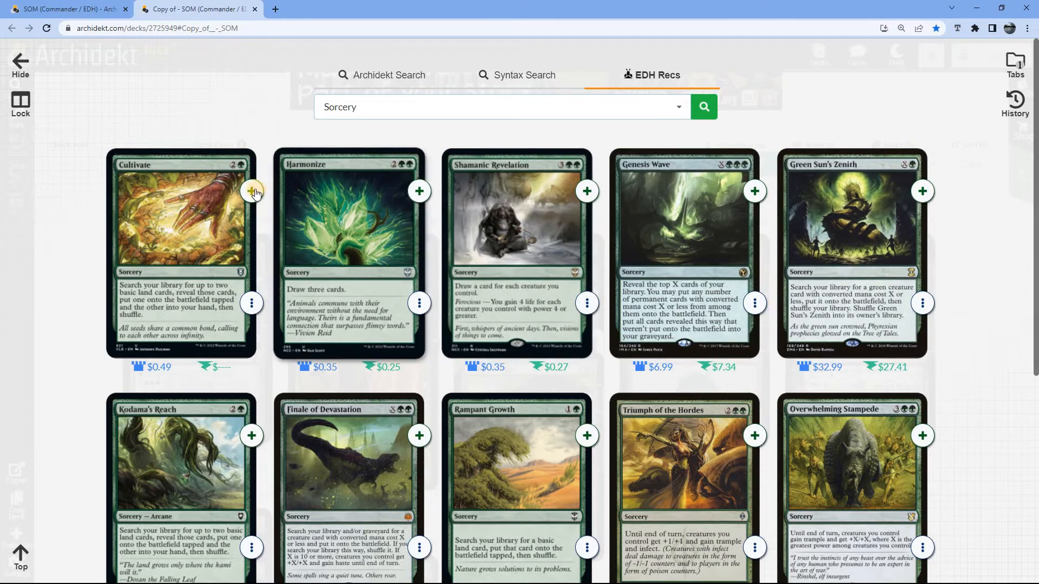
pyautogui.click(251, 191)
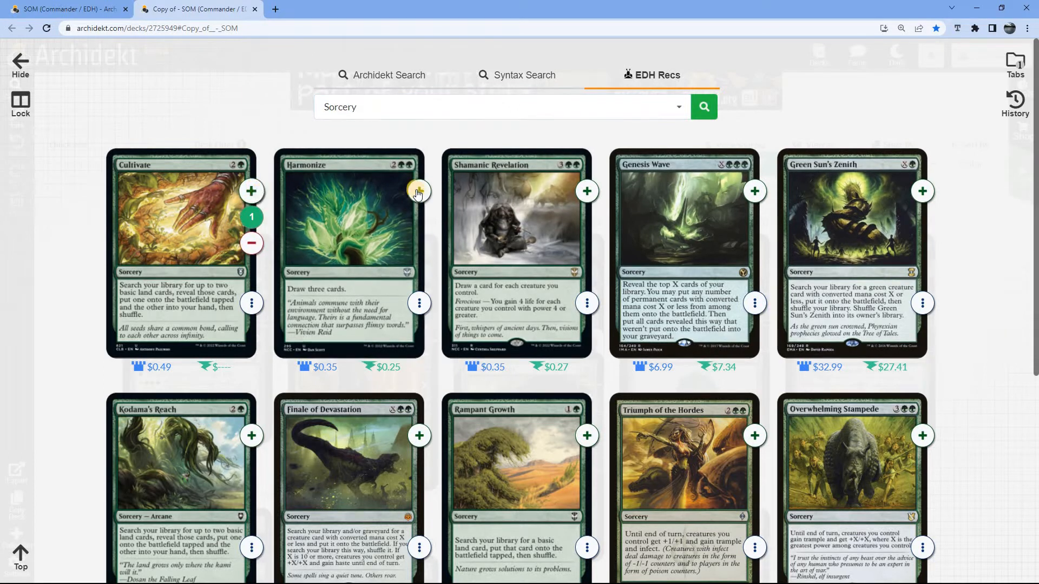
pyautogui.click(418, 191)
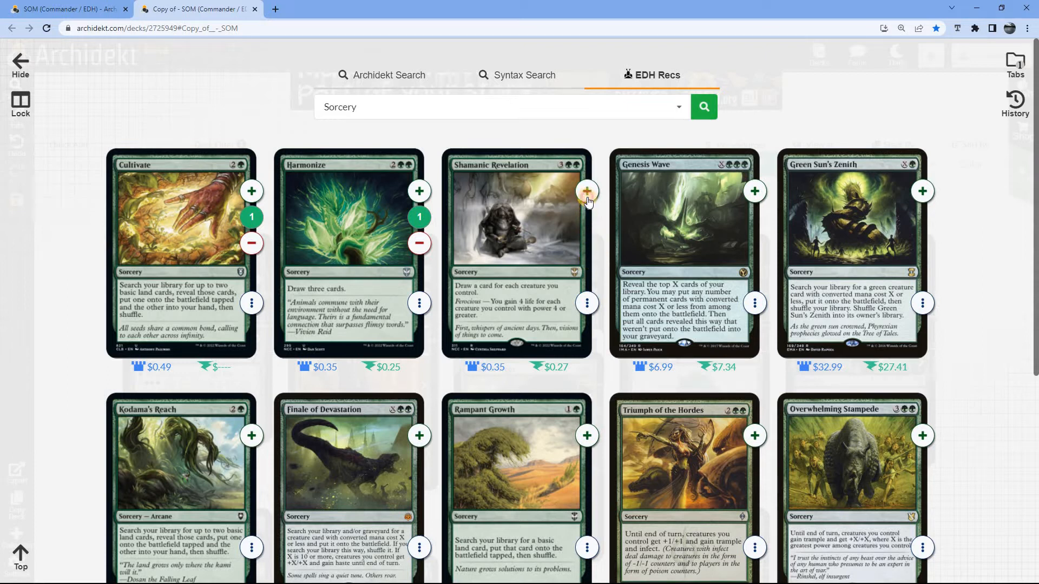
pyautogui.click(585, 191)
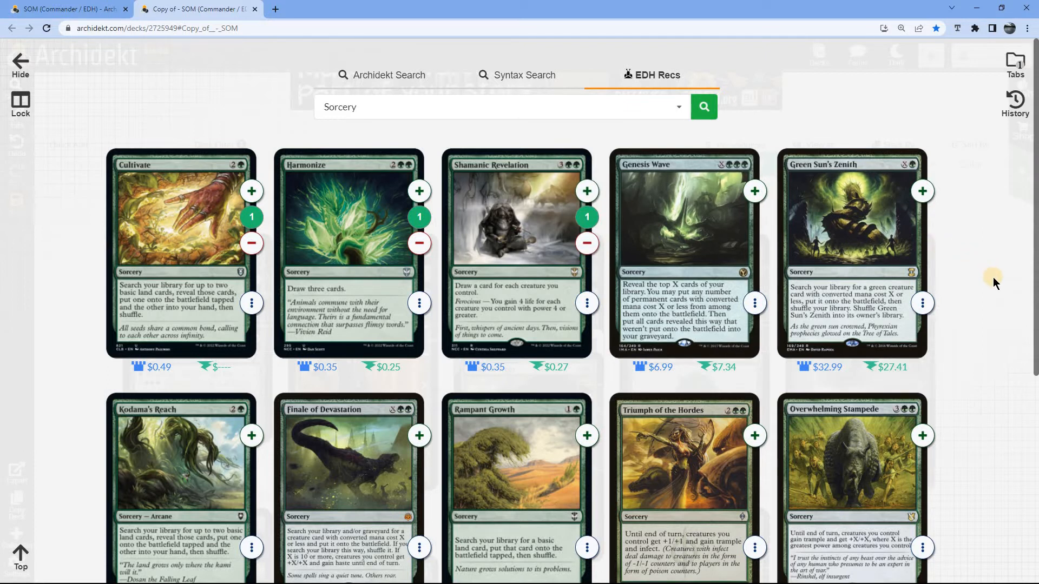
pyautogui.scroll(-3)
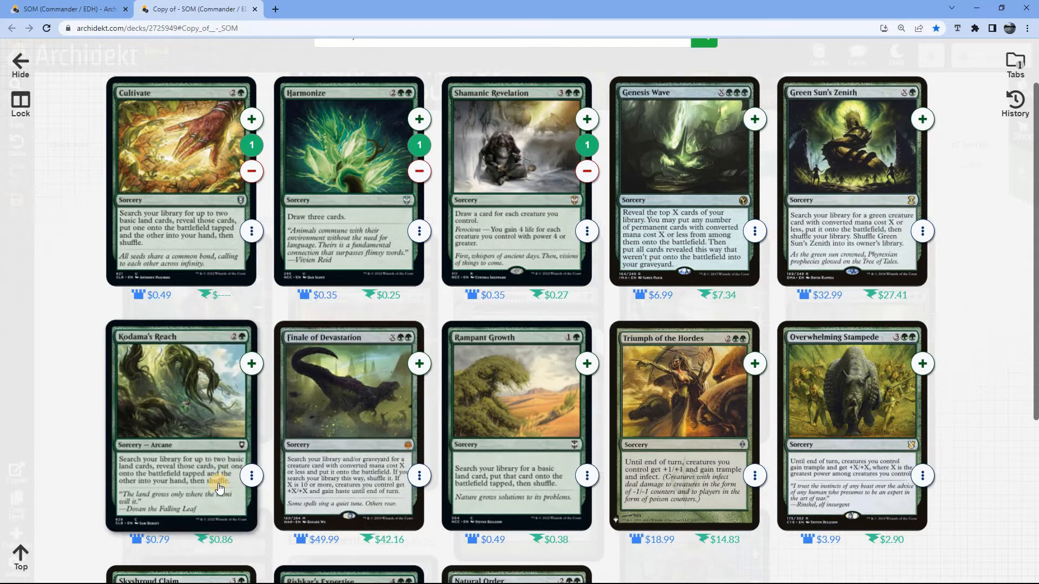
pyautogui.moveTo(550, 396)
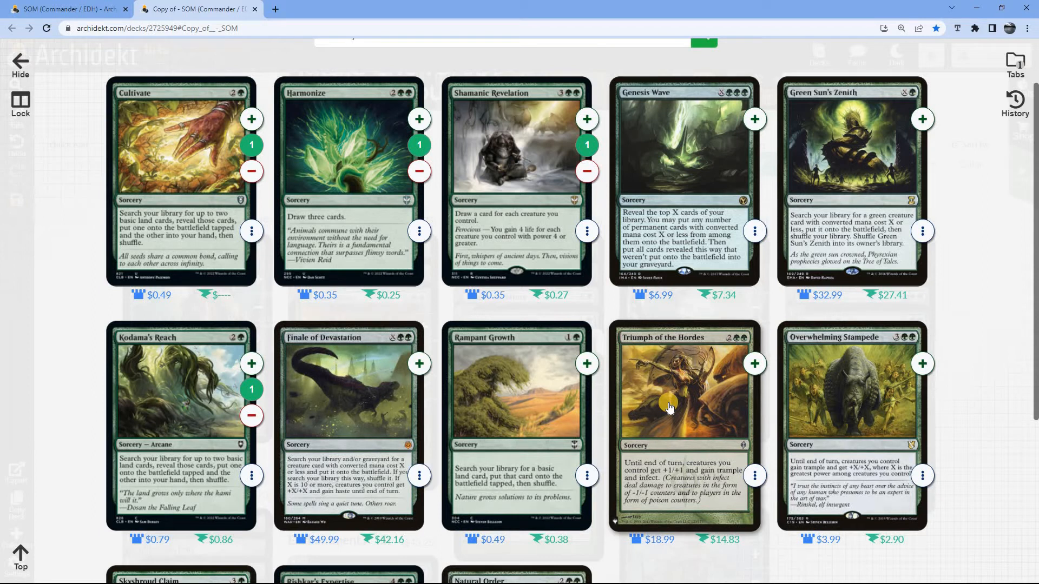
pyautogui.moveTo(955, 446)
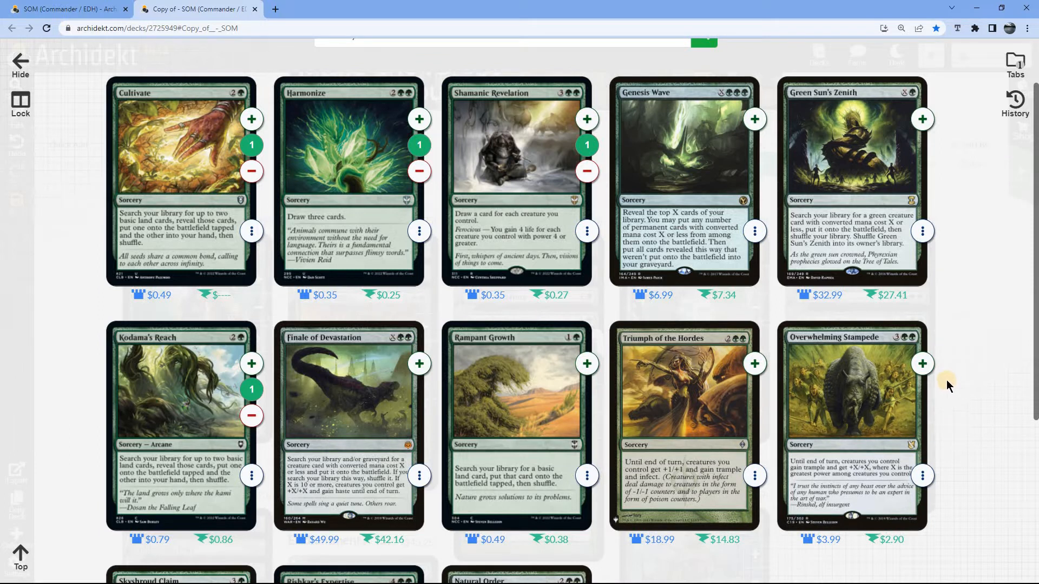
pyautogui.click(921, 363)
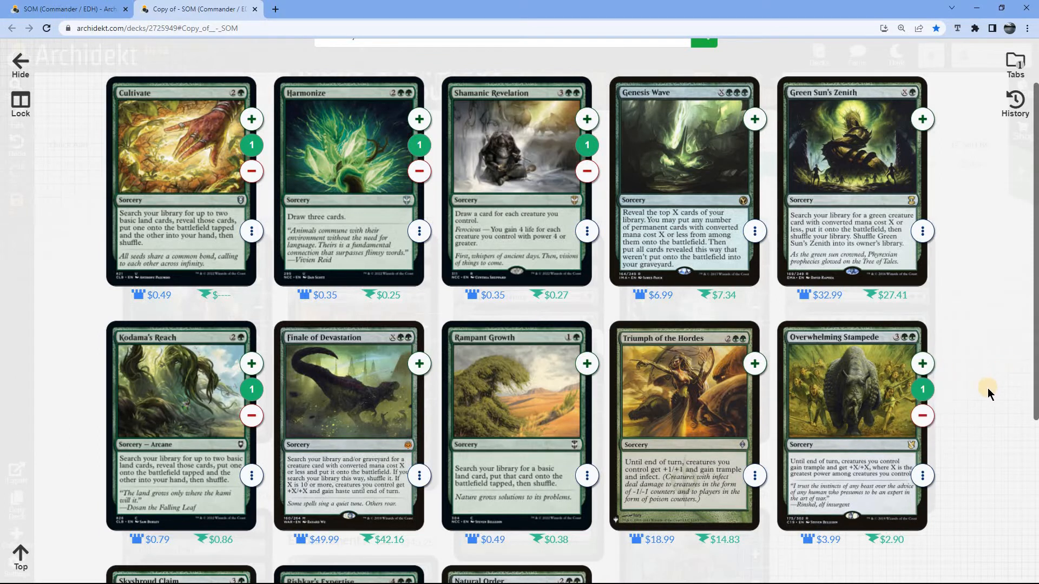
pyautogui.scroll(-3)
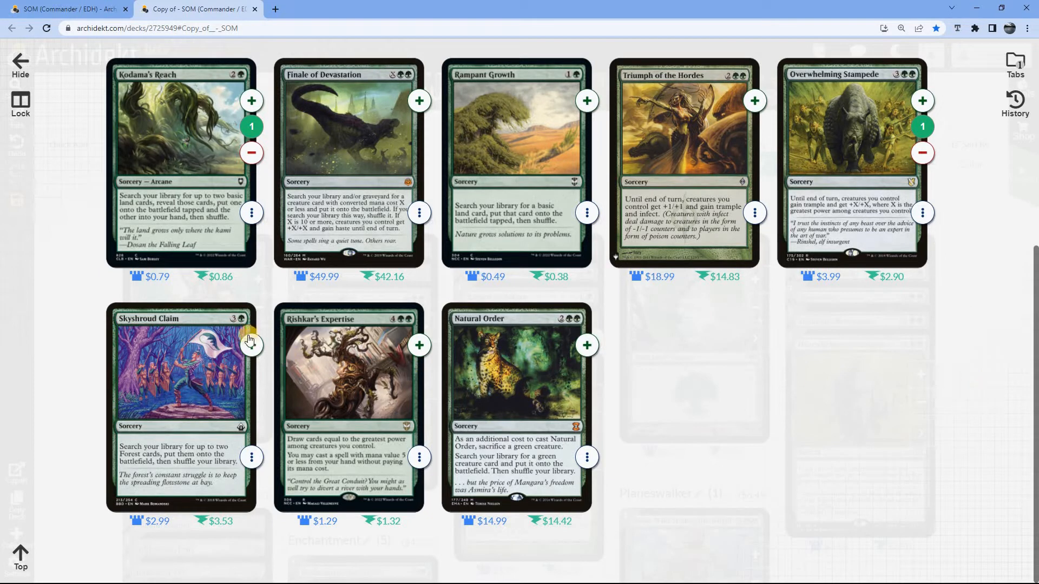
pyautogui.click(251, 345)
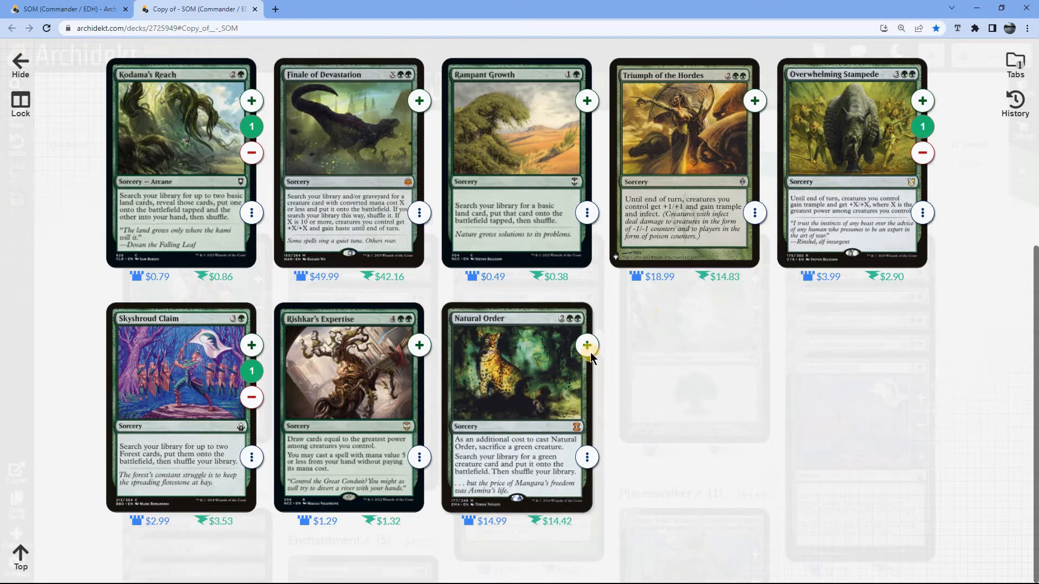
pyautogui.click(585, 346)
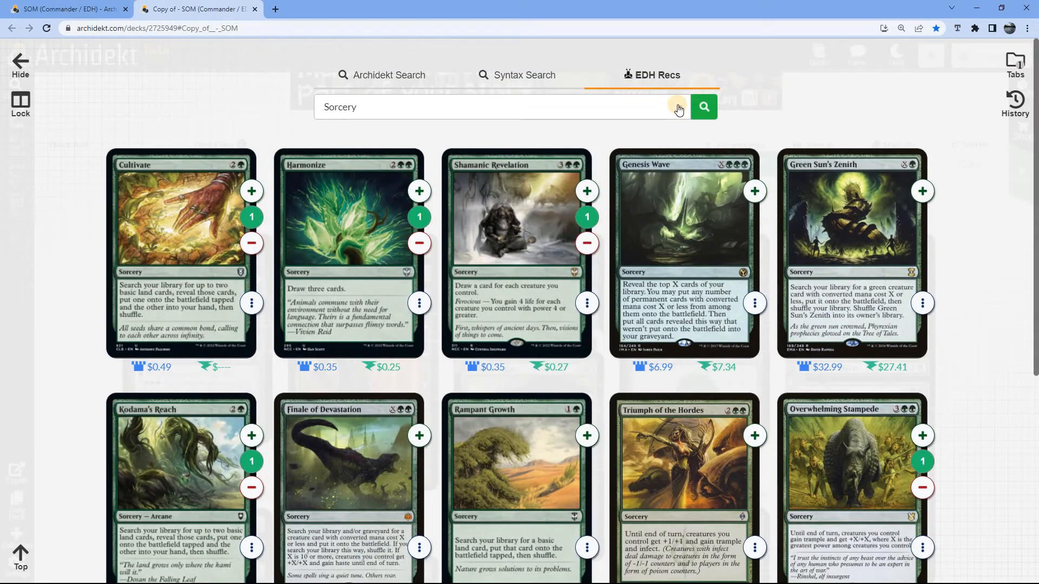
# Show artifact recommendations and add Emerald Medallion and Lifecrafter's Bestiary.
pyautogui.click(679, 107)
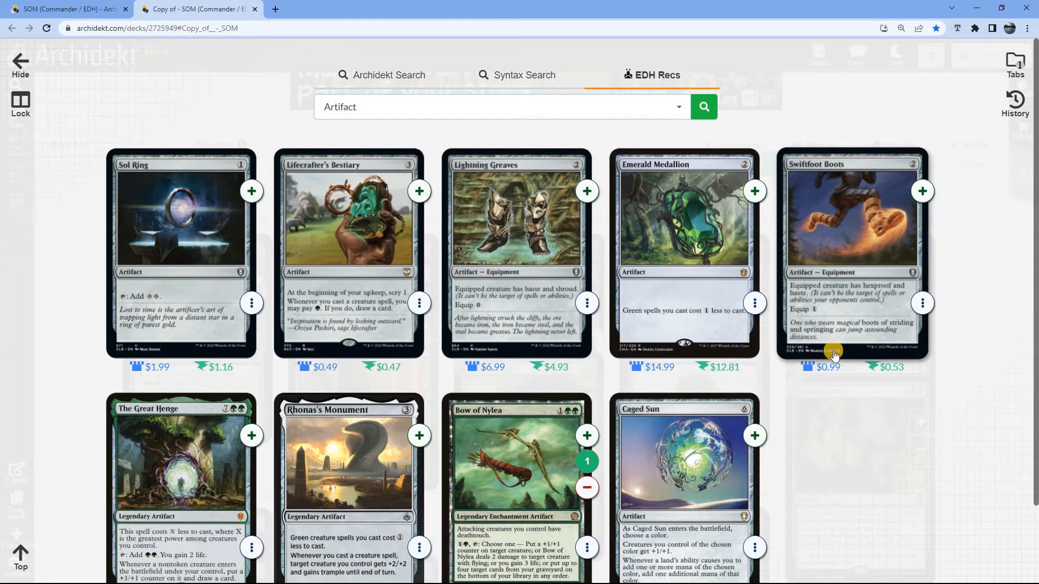
pyautogui.scroll(-3)
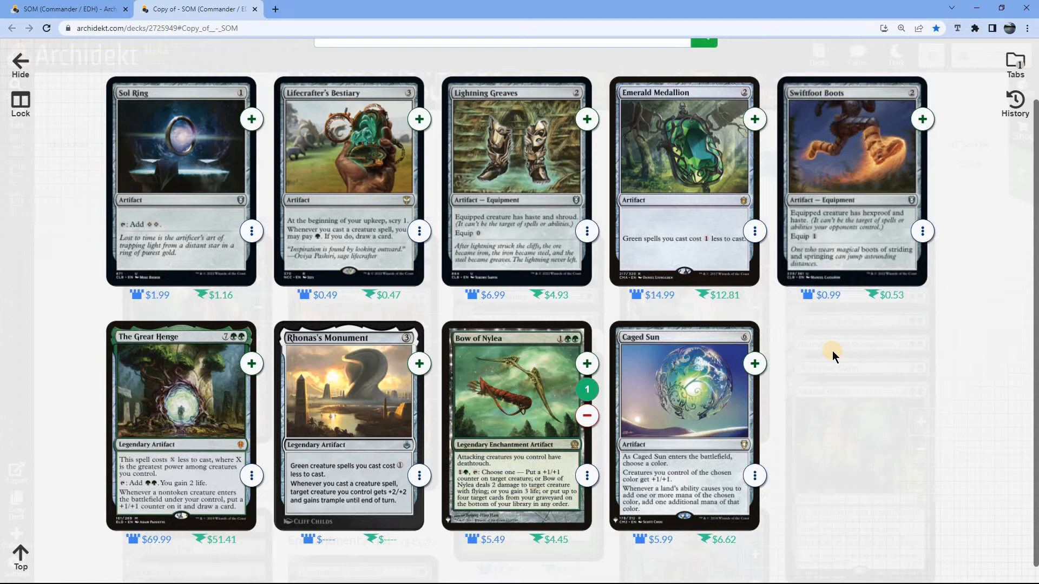
pyautogui.moveTo(783, 354)
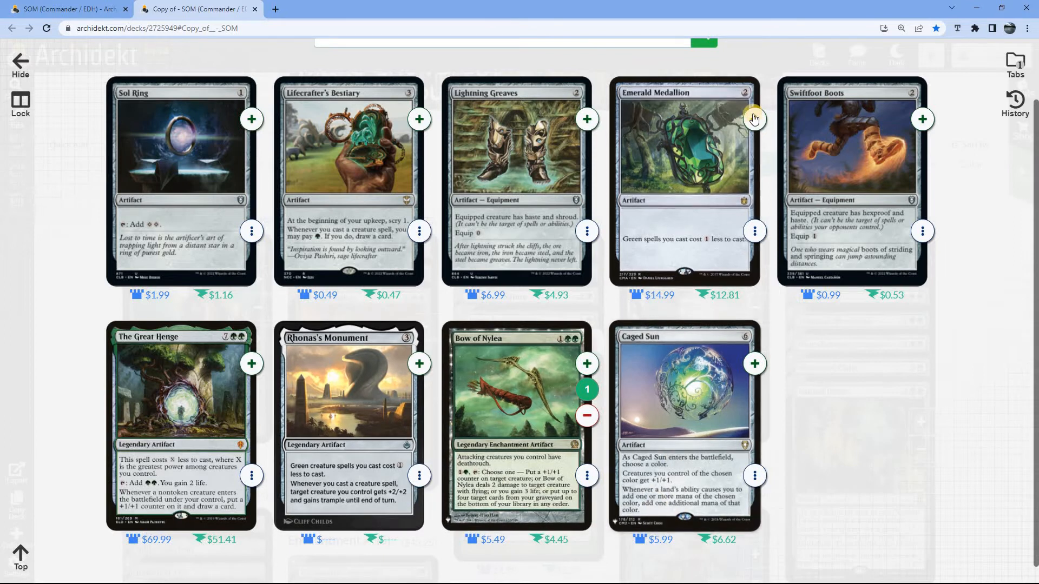
pyautogui.click(754, 119)
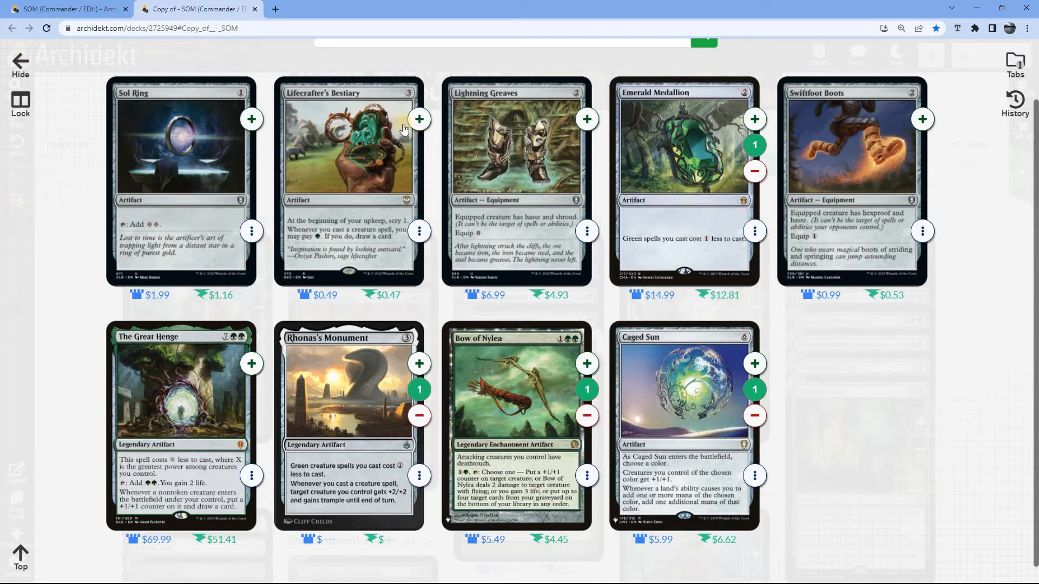
pyautogui.click(419, 119)
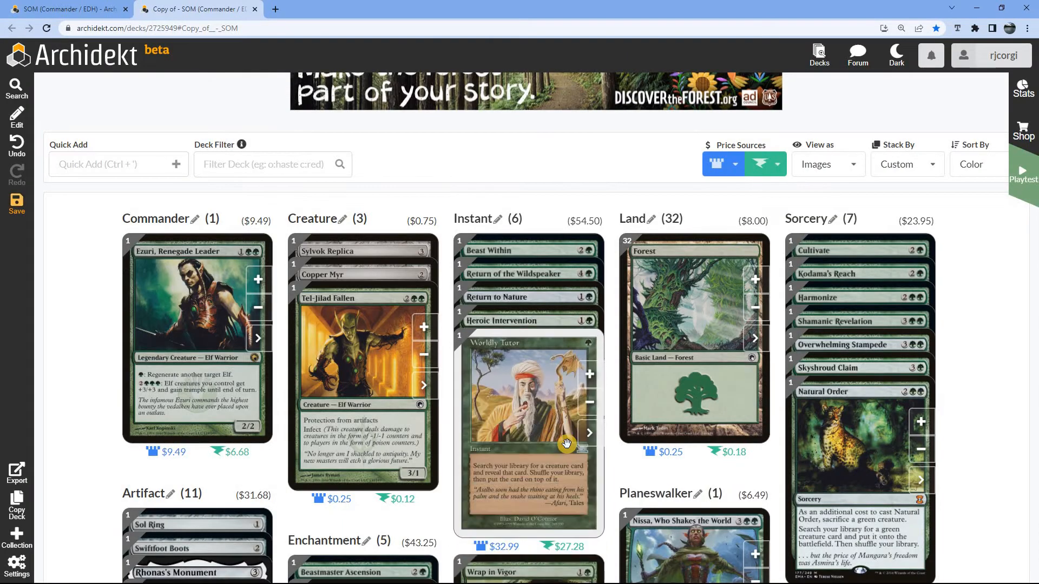
# Scroll to the Artifact stack to cut Darksteel Axe and Tumble Magnet.
pyautogui.scroll(-3)
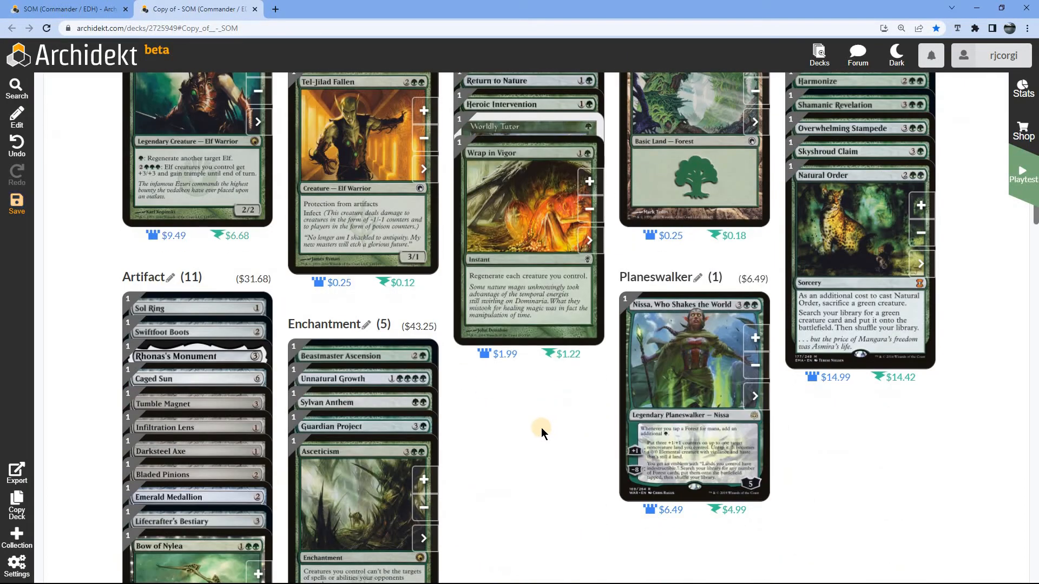
pyautogui.scroll(-3)
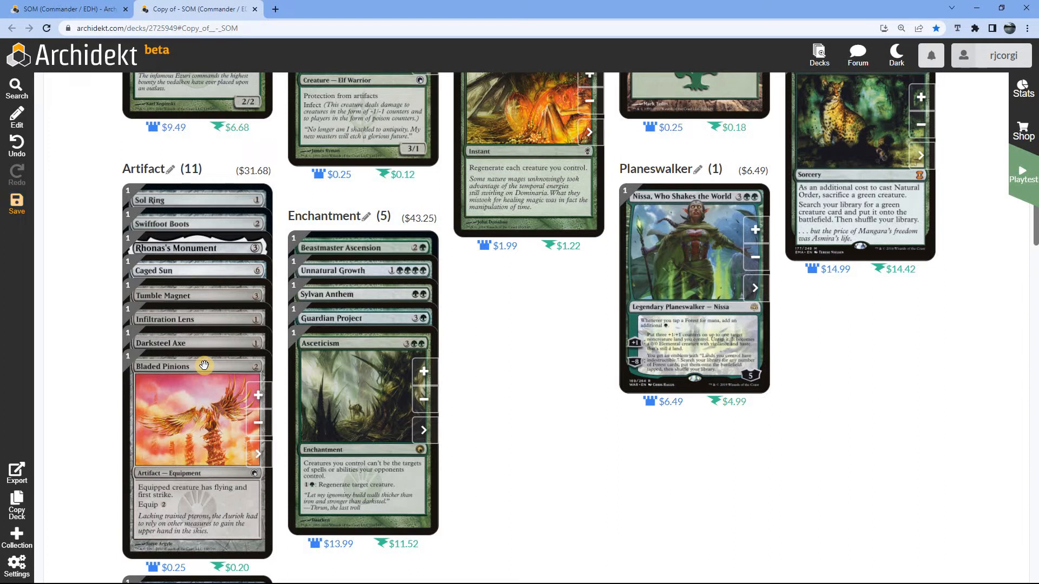
pyautogui.moveTo(197, 340)
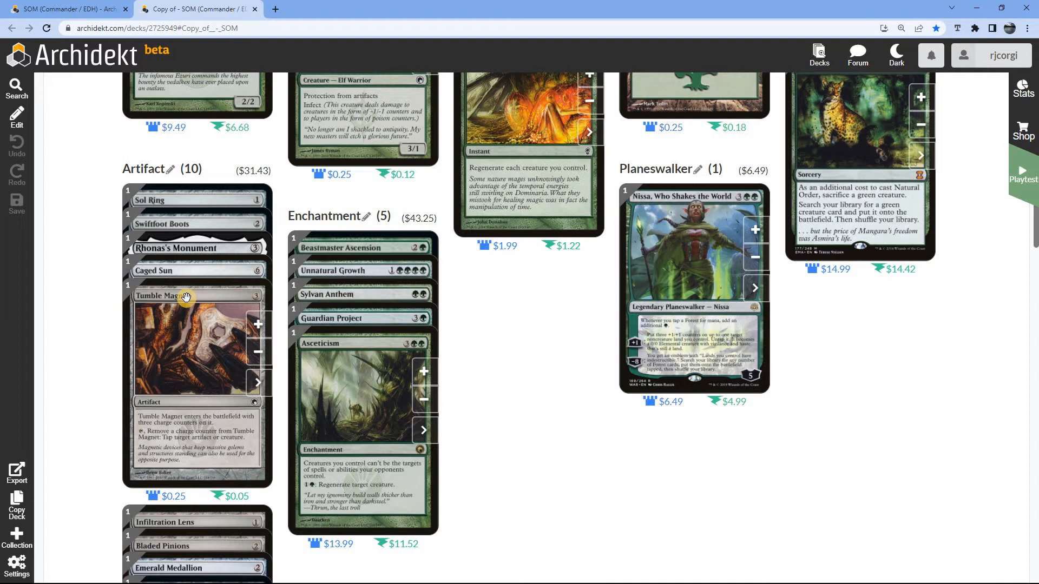
pyautogui.moveTo(244, 349)
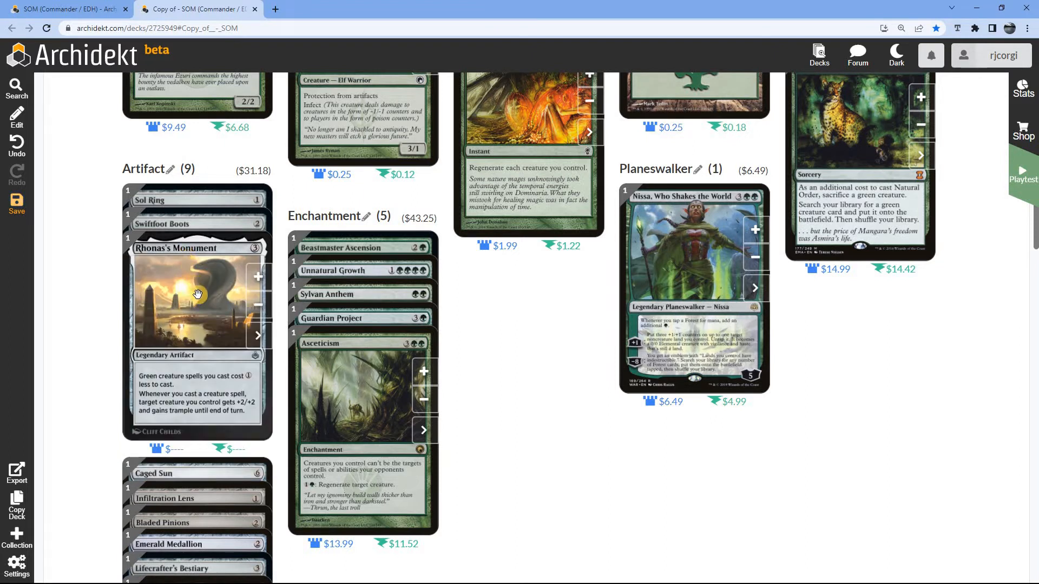
pyautogui.moveTo(192, 228)
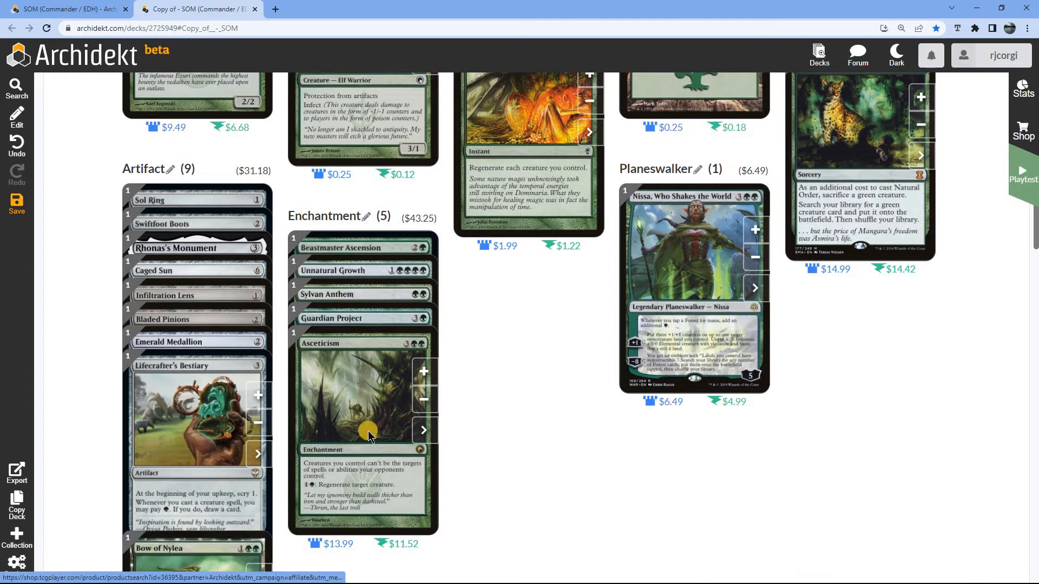
pyautogui.scroll(-3)
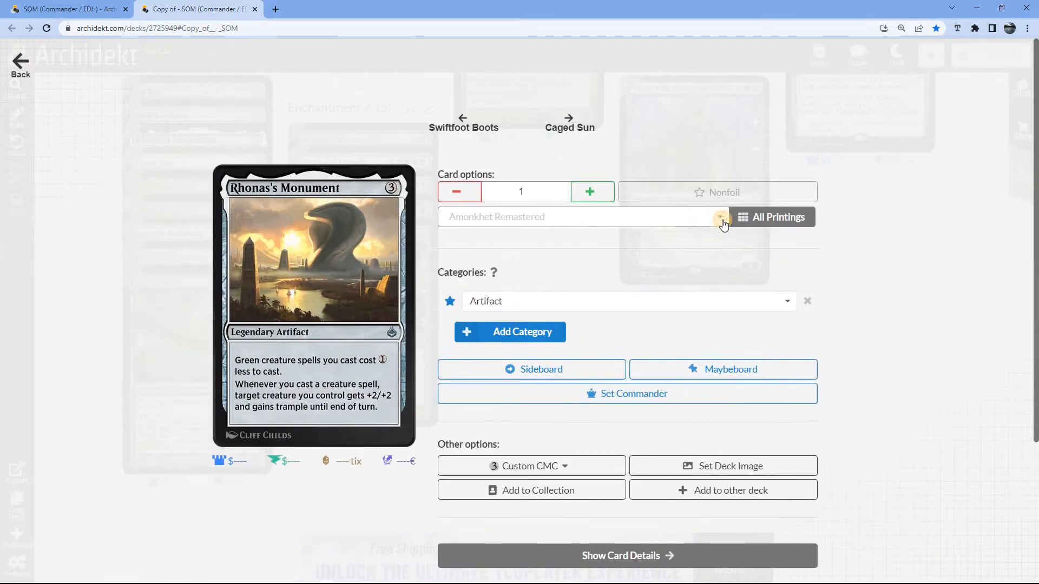
# Try Amonkhet for Rhonas's Monument, settle on the Game Night printing, and return to the deck.
pyautogui.click(719, 217)
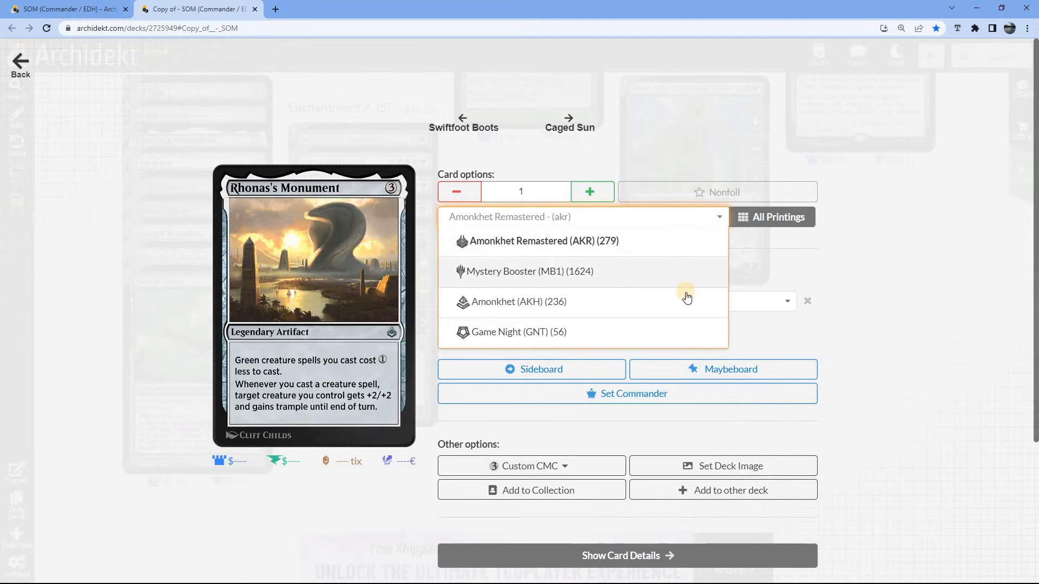
pyautogui.scroll(-3)
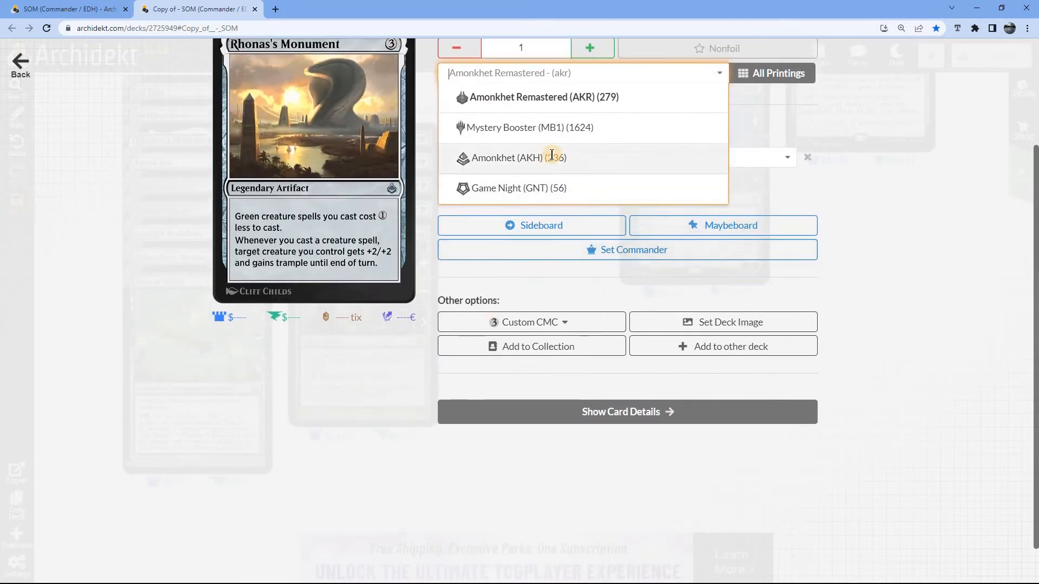
pyautogui.click(506, 157)
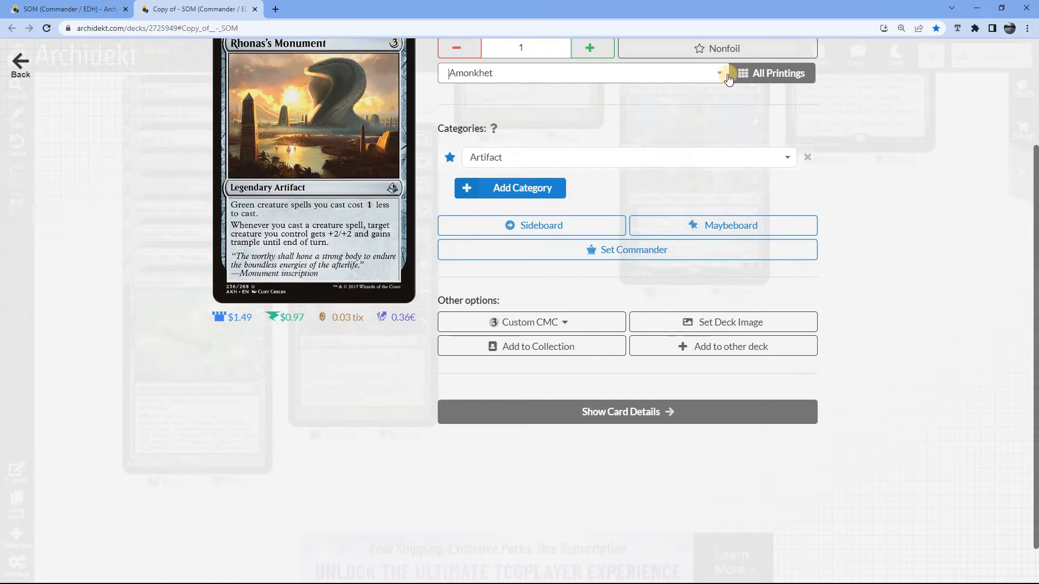
pyautogui.click(720, 73)
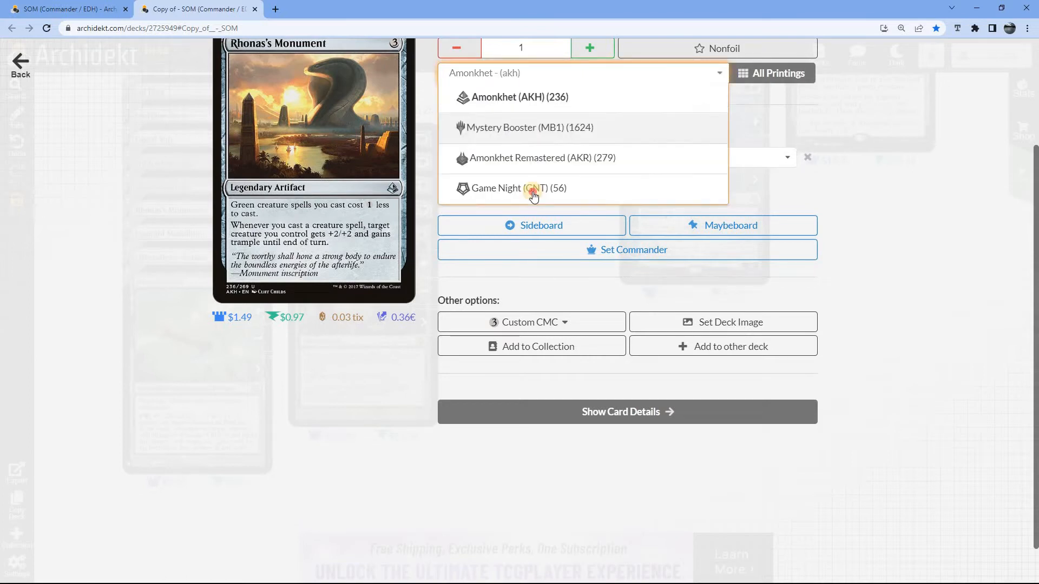
pyautogui.click(519, 188)
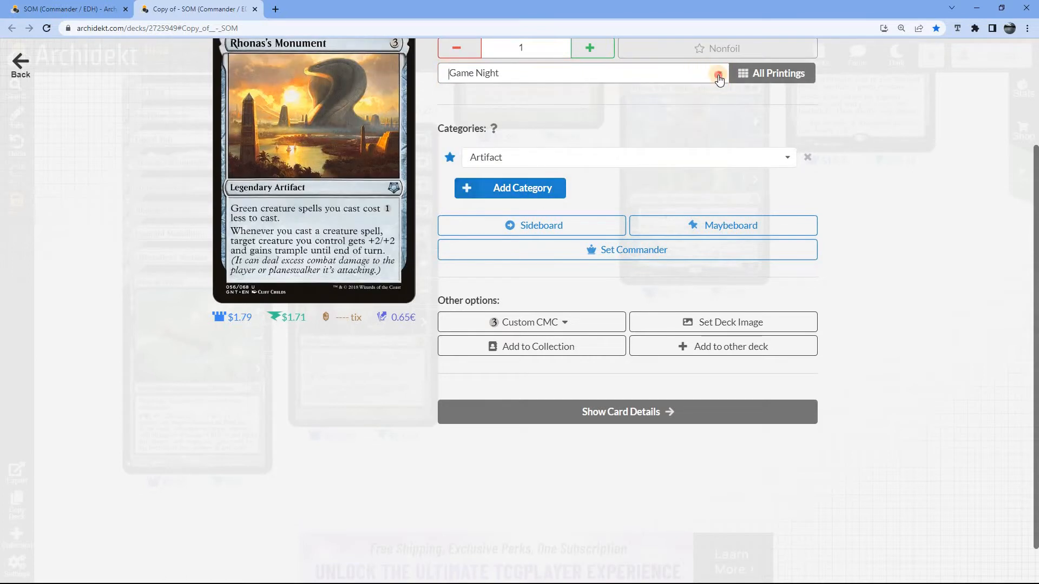
pyautogui.click(717, 73)
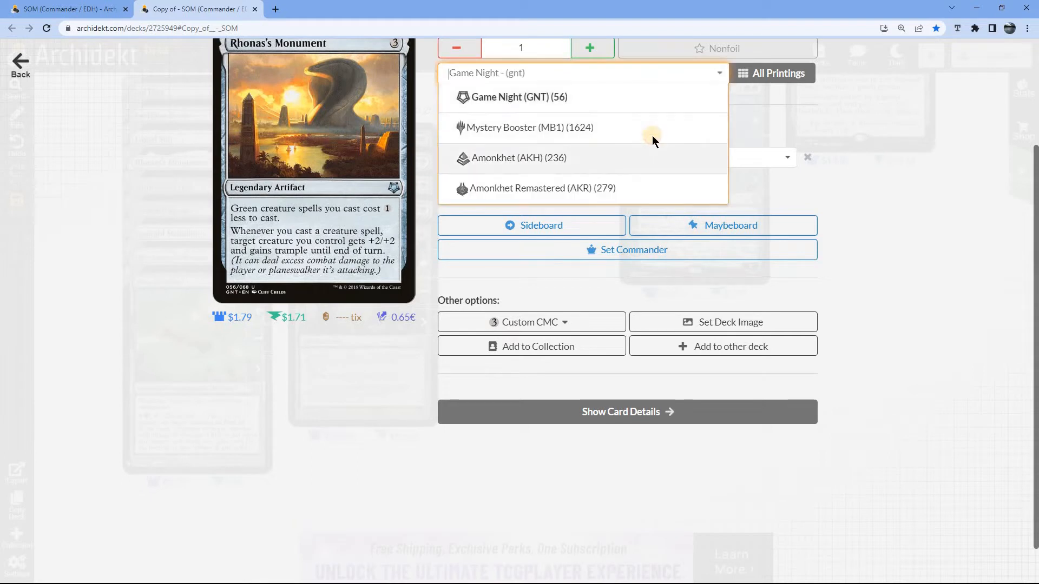
pyautogui.click(17, 202)
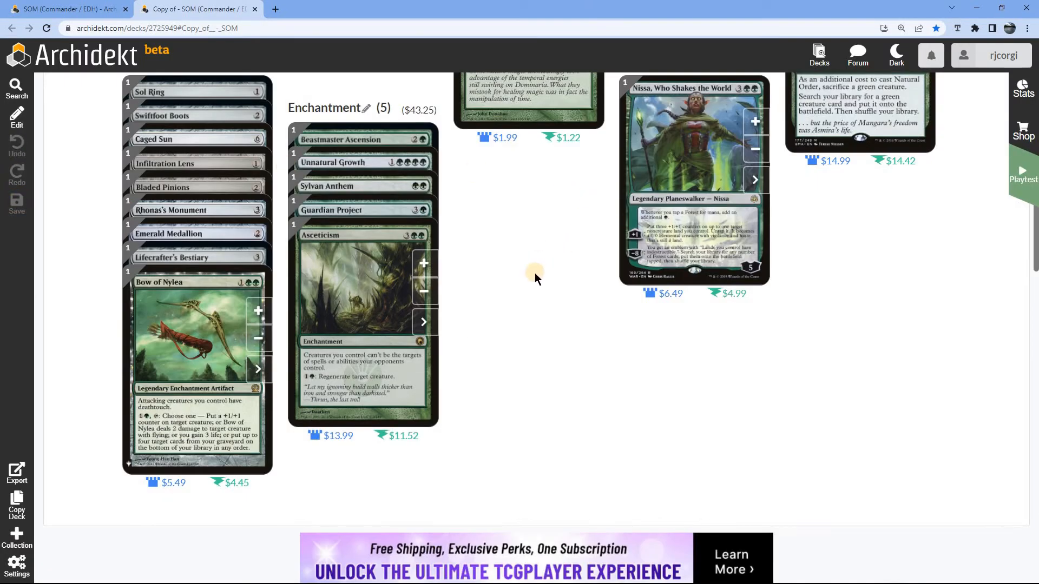
pyautogui.scroll(3)
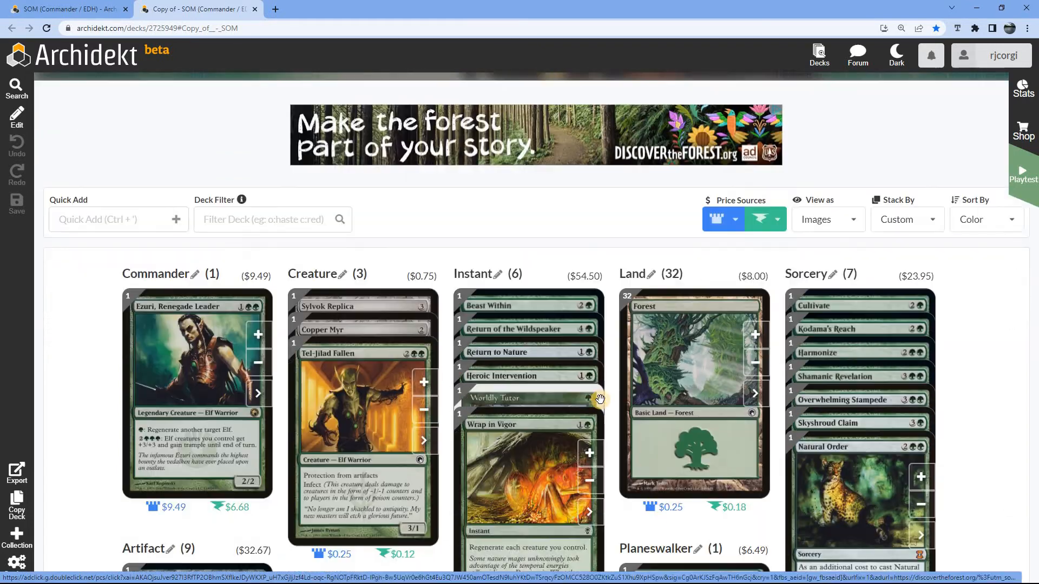
pyautogui.scroll(-3)
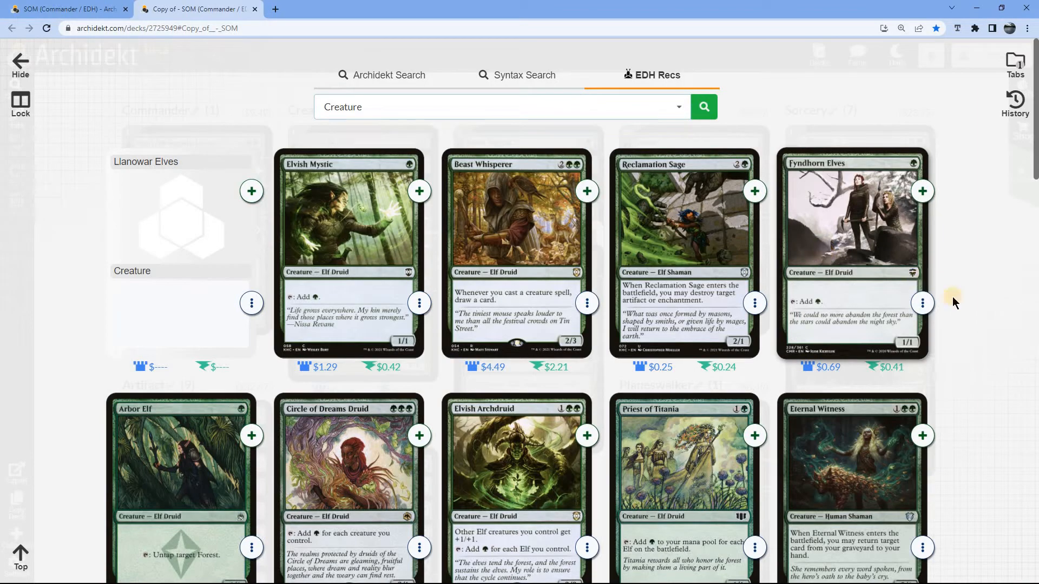
# Scroll the creature recommendations and add Elvish Champion and Dwynen, Gilt-Leaf Daen.
pyautogui.scroll(-3)
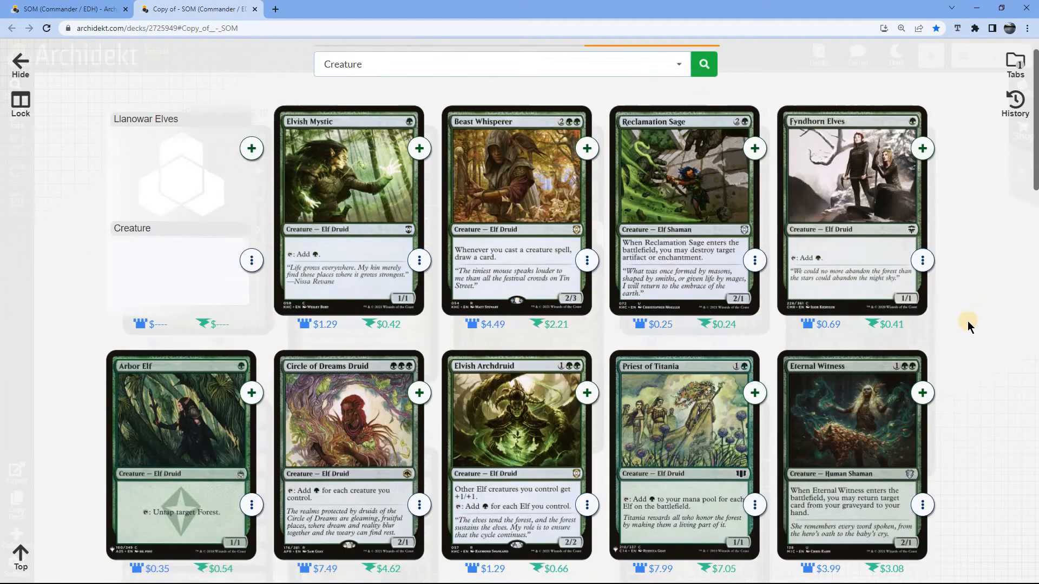
pyautogui.scroll(-3)
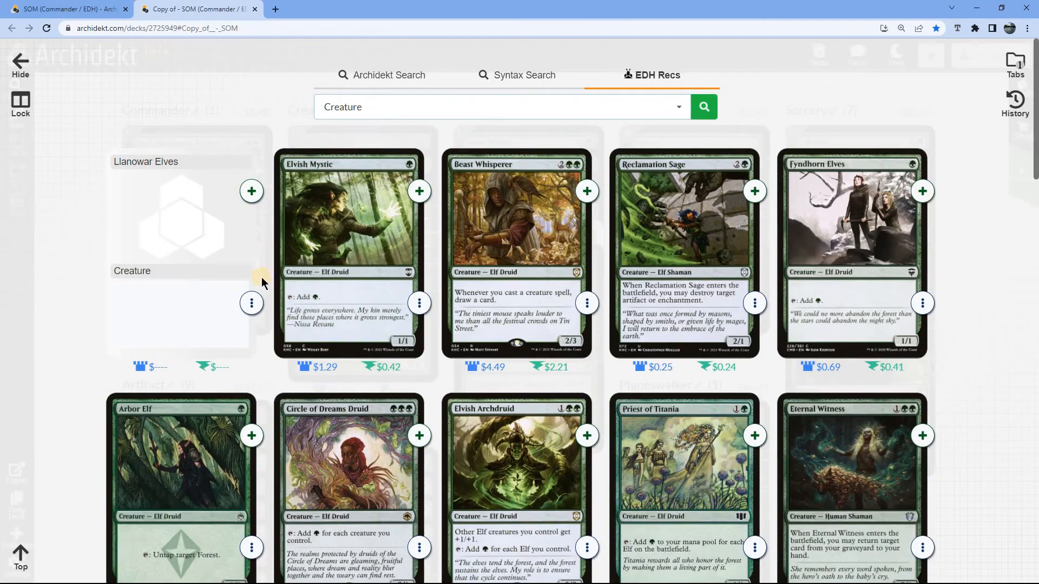
pyautogui.moveTo(542, 289)
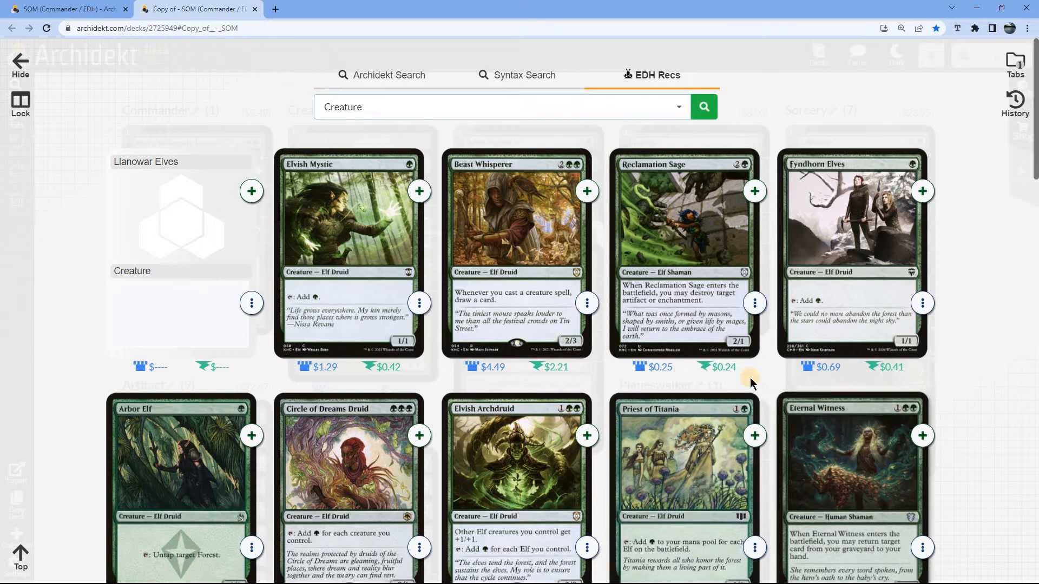
pyautogui.moveTo(1009, 381)
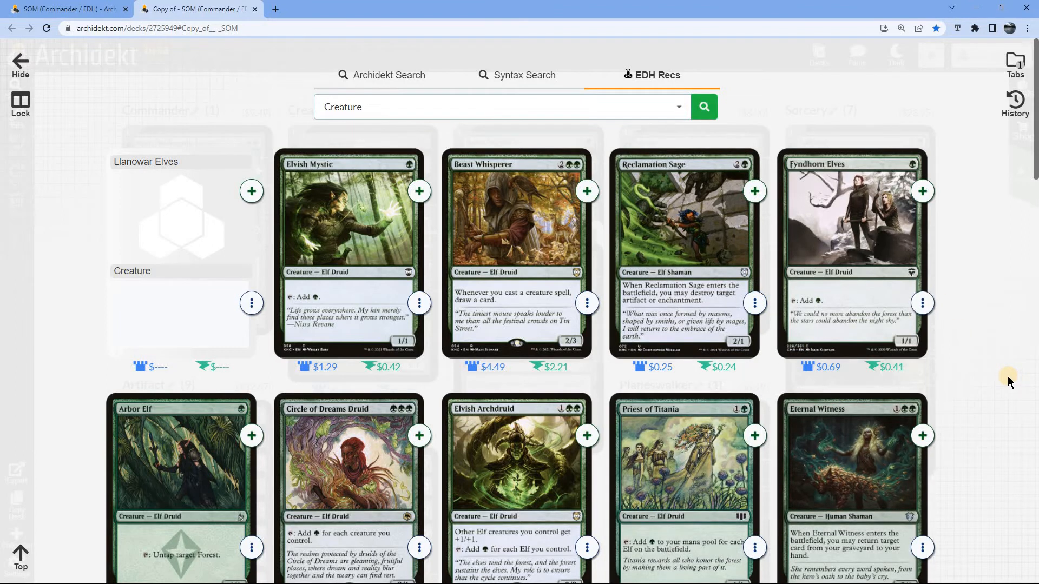
pyautogui.scroll(-3)
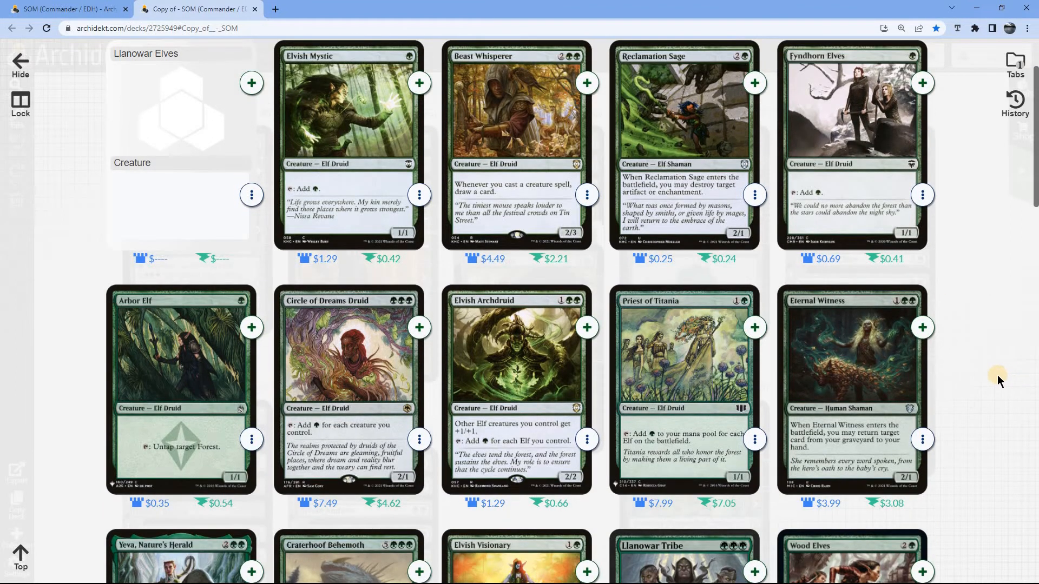
pyautogui.scroll(-3)
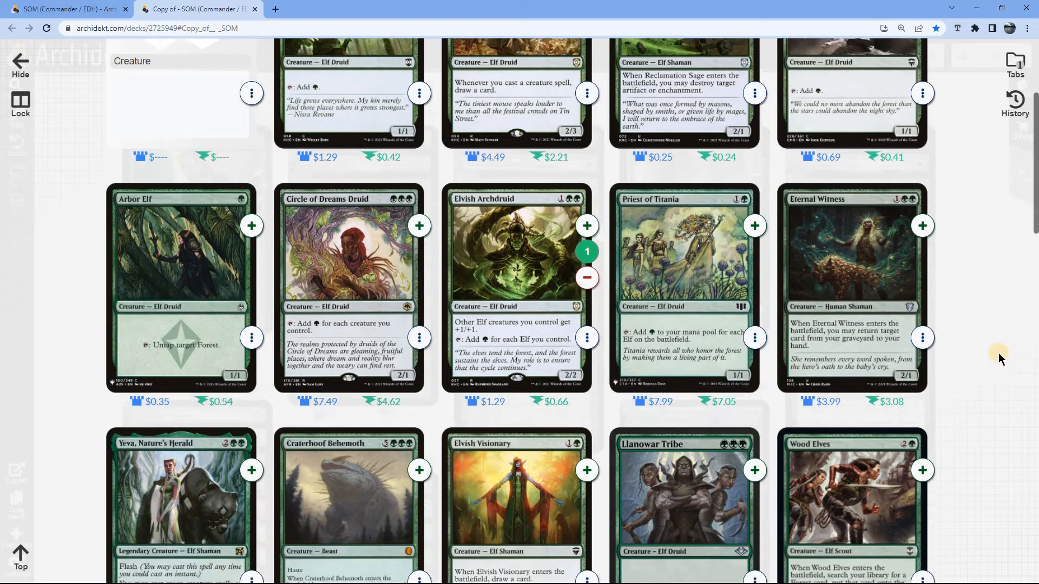
pyautogui.scroll(-3)
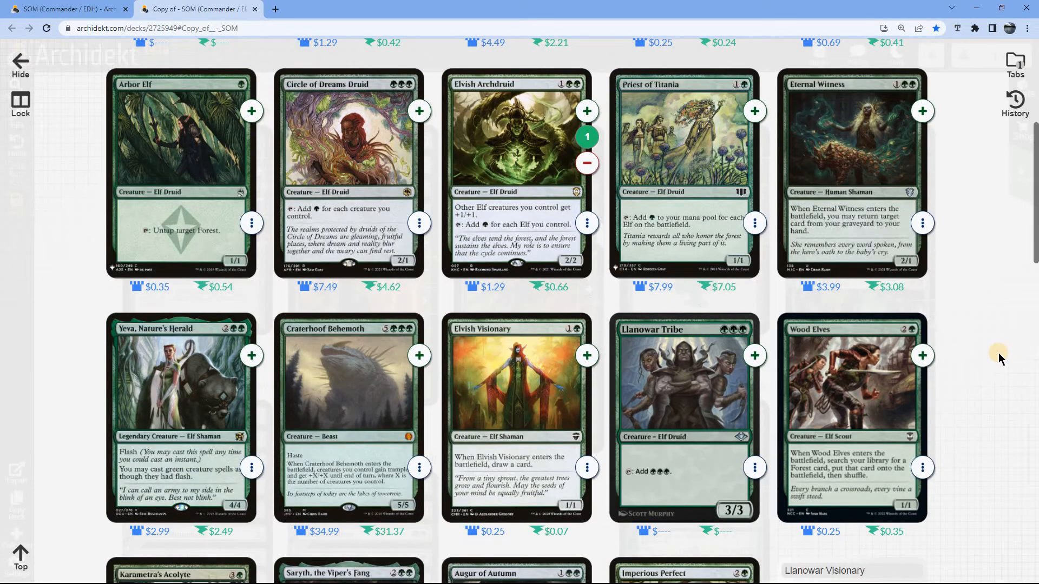
pyautogui.scroll(-3)
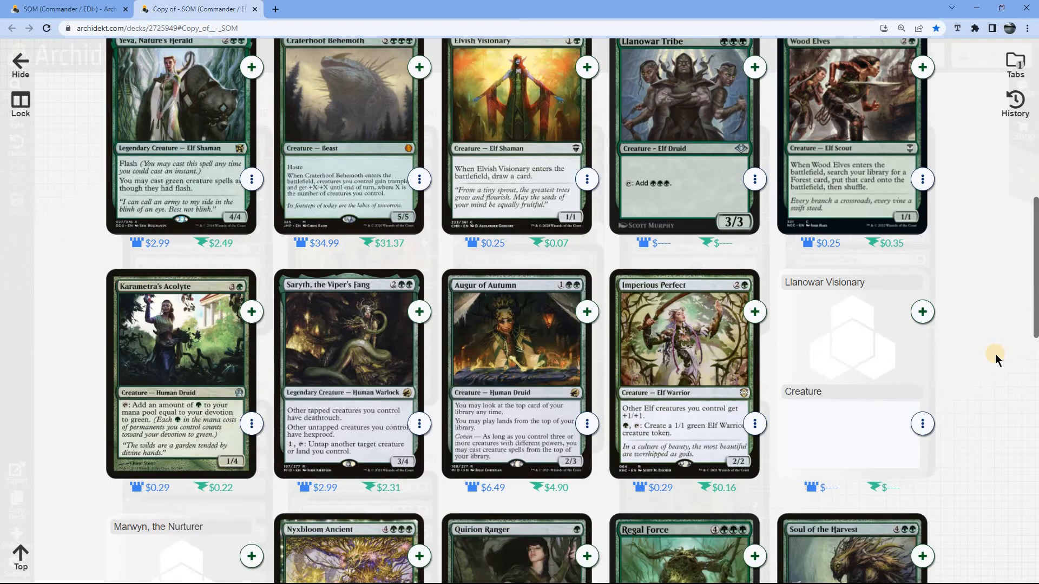
pyautogui.scroll(-3)
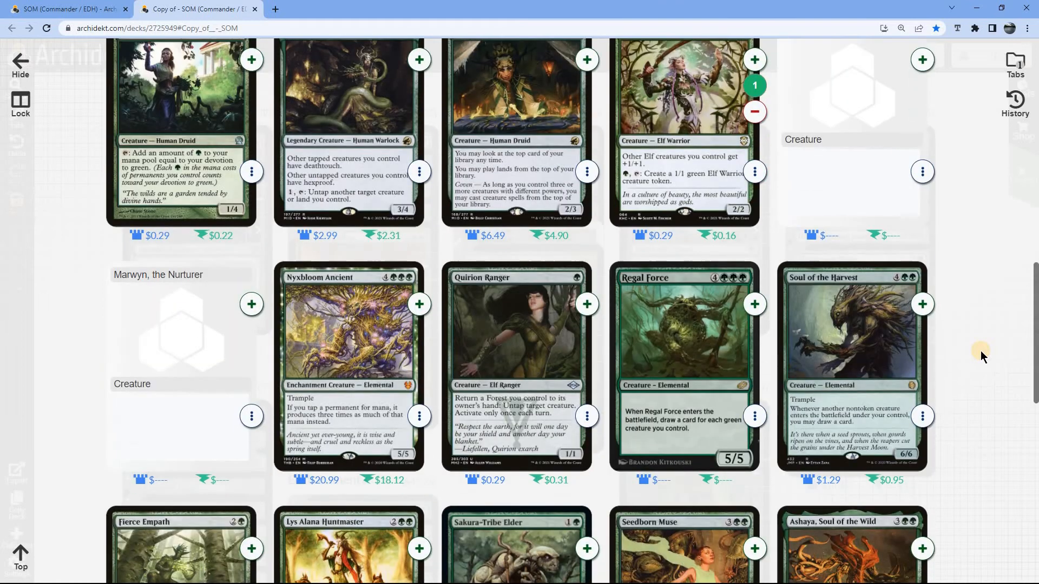
pyautogui.scroll(-3)
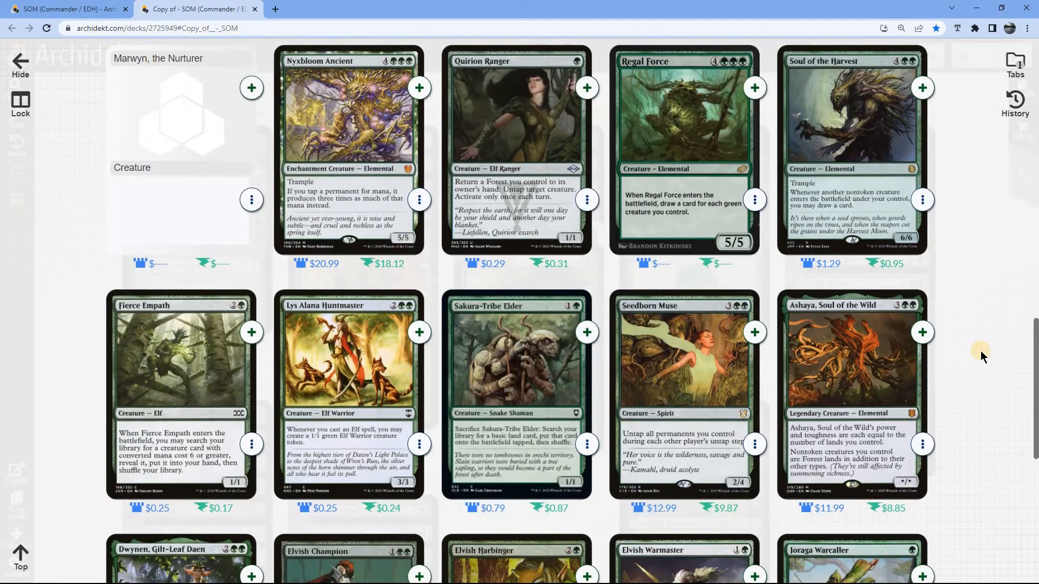
pyautogui.scroll(-3)
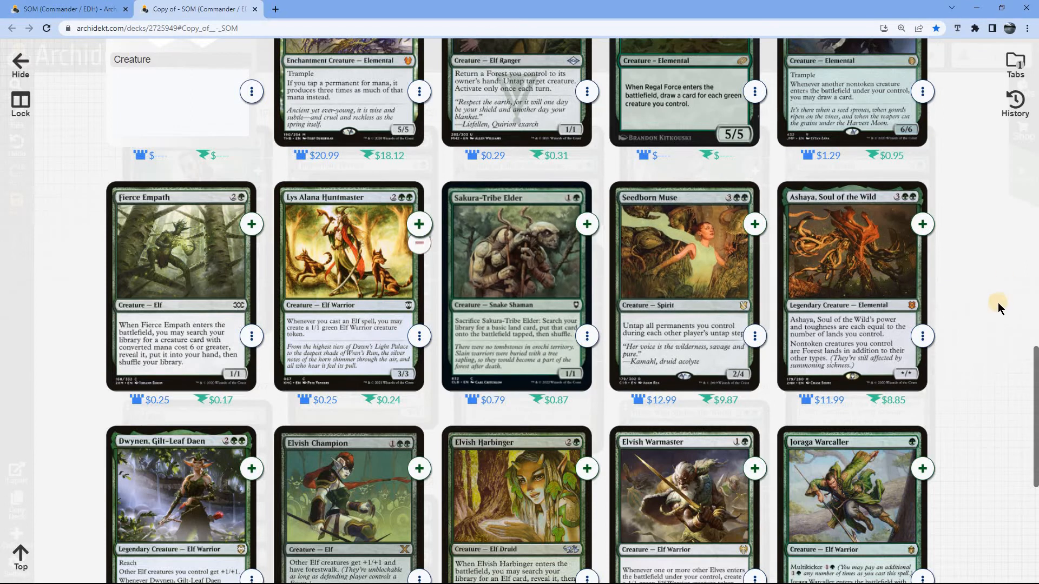
pyautogui.scroll(-3)
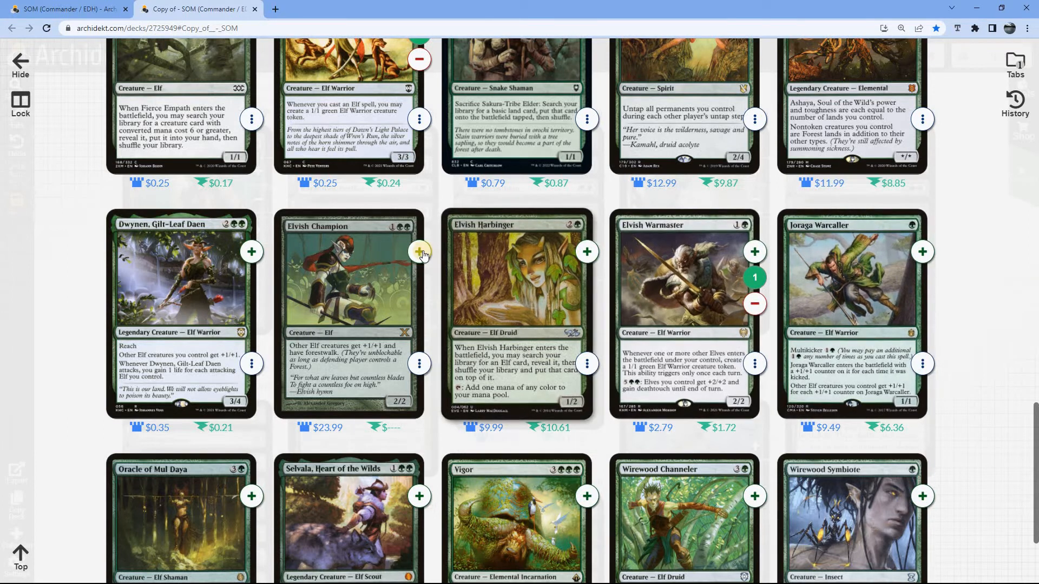
pyautogui.click(419, 251)
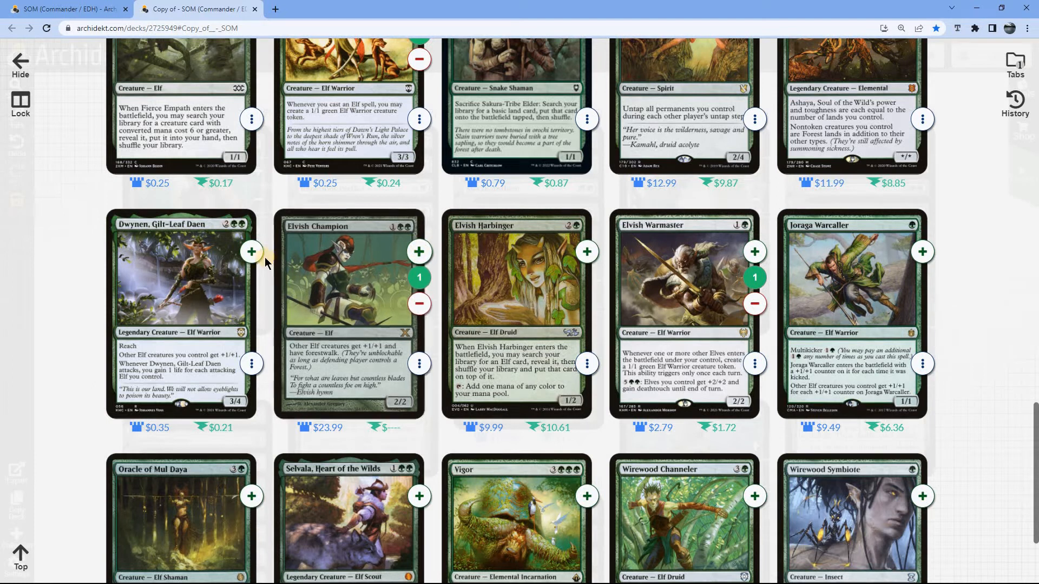
pyautogui.scroll(-3)
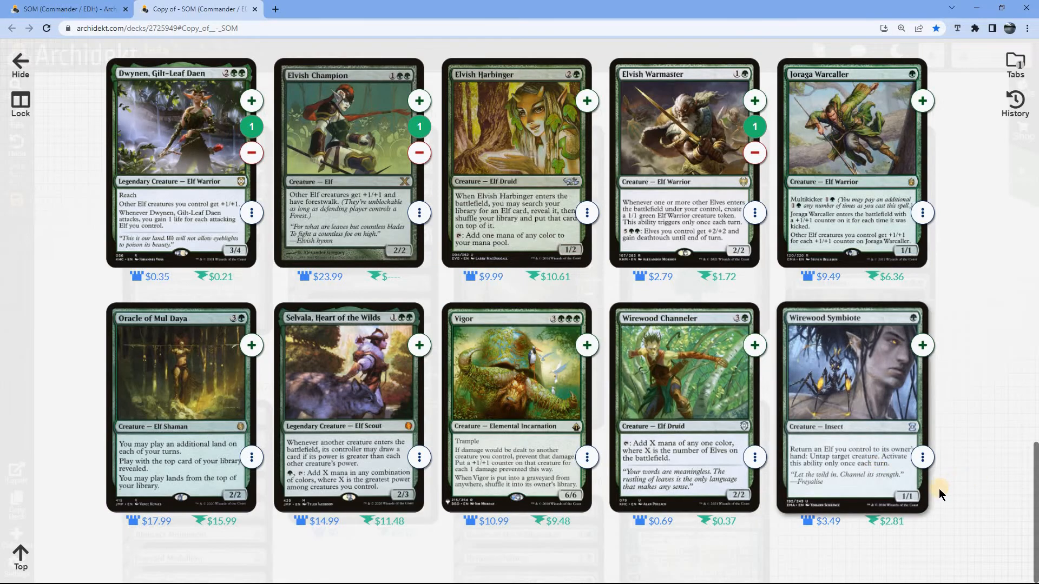
pyautogui.scroll(-3)
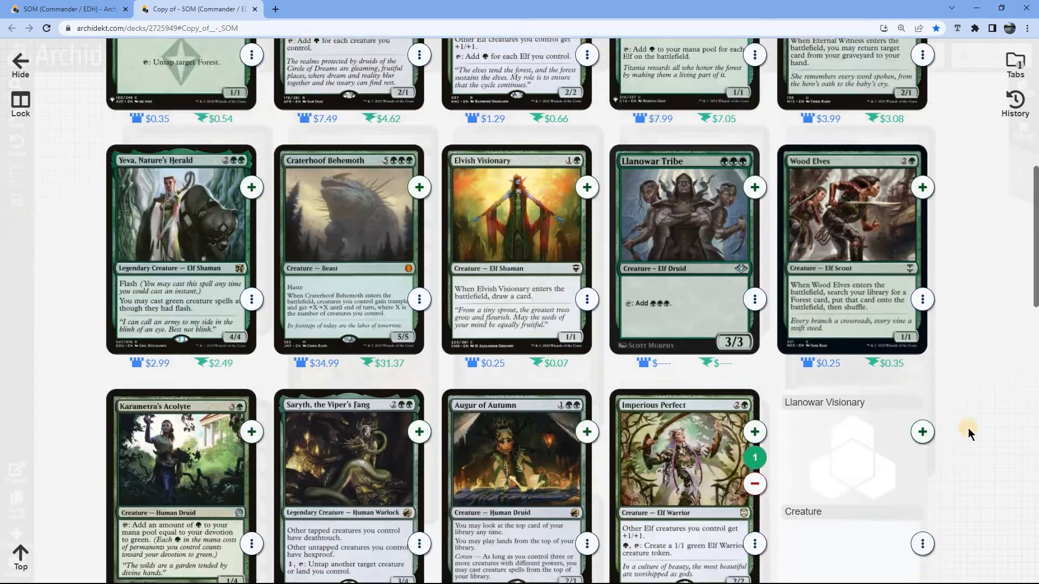
pyautogui.scroll(-3)
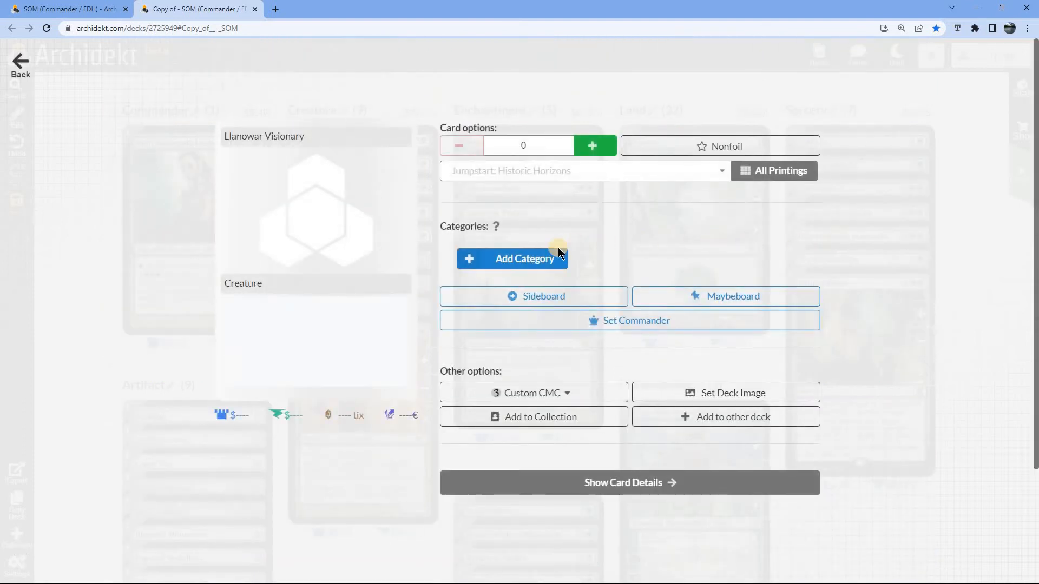
# Set Llanowar Visionary to Core Set 2021 and Marwyn, the Nurturer to Dominaria.
pyautogui.click(584, 170)
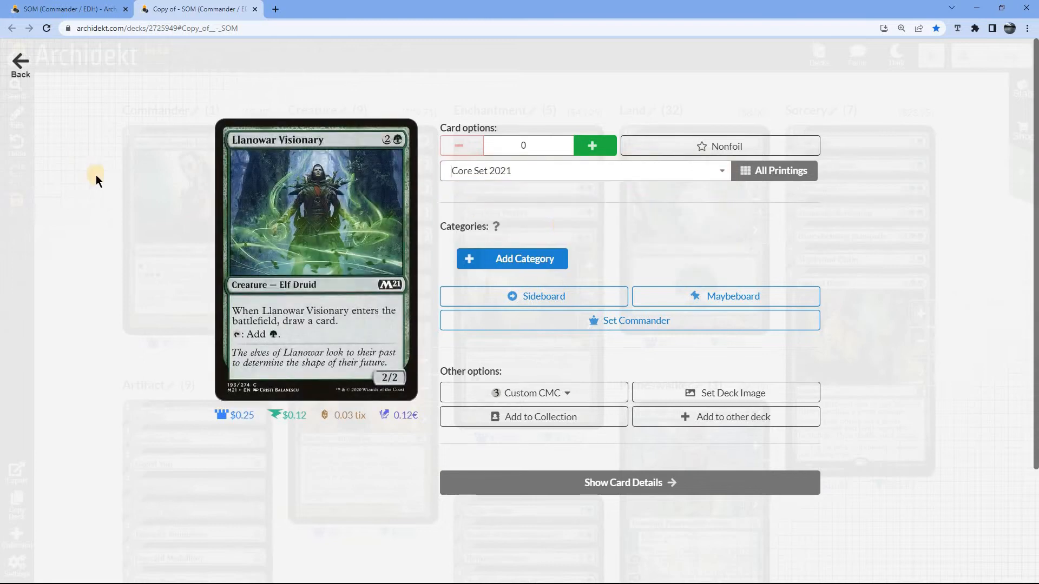
pyautogui.moveTo(804, 266)
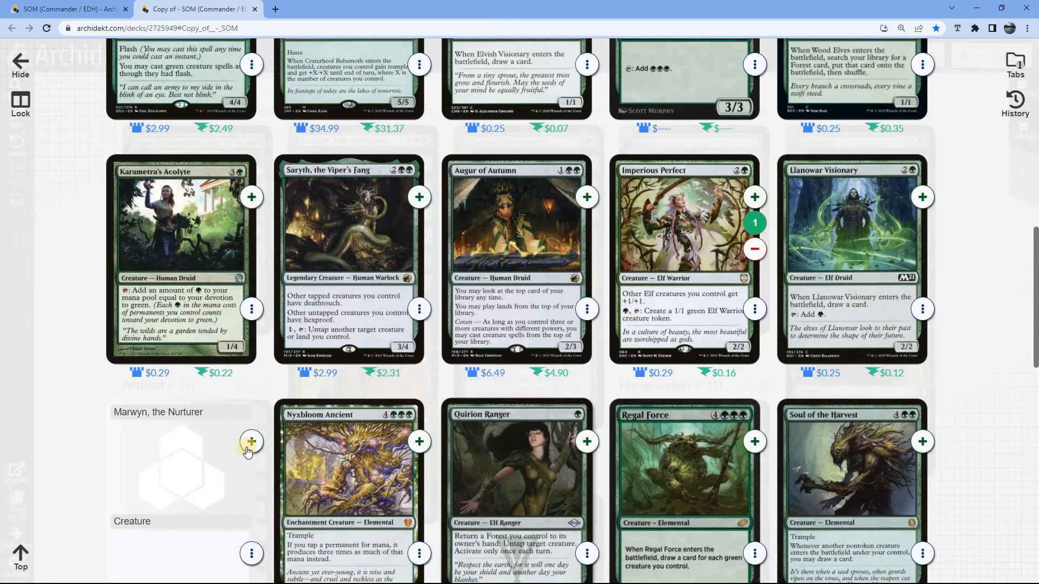
pyautogui.click(251, 442)
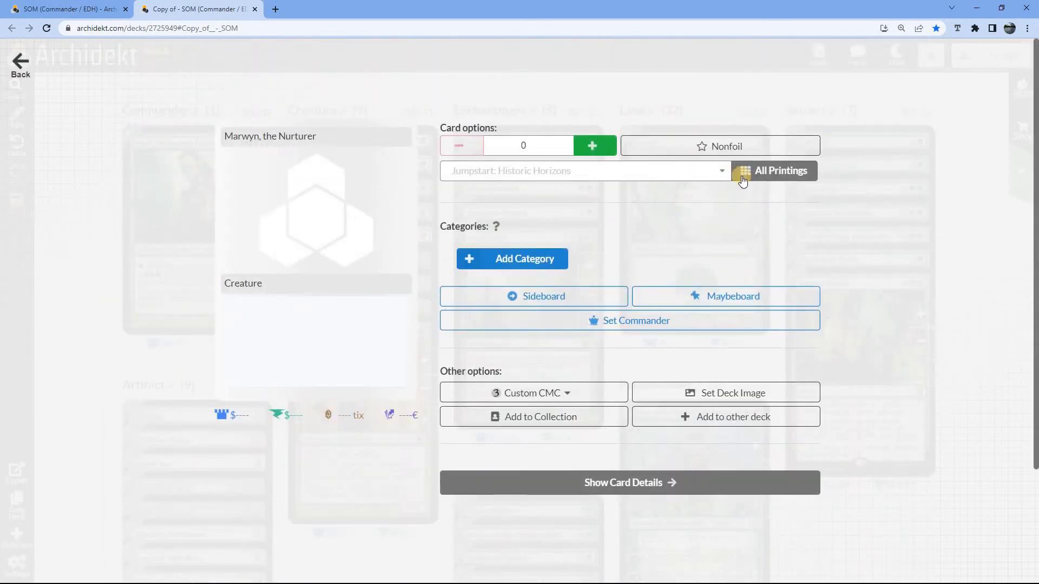
pyautogui.click(585, 170)
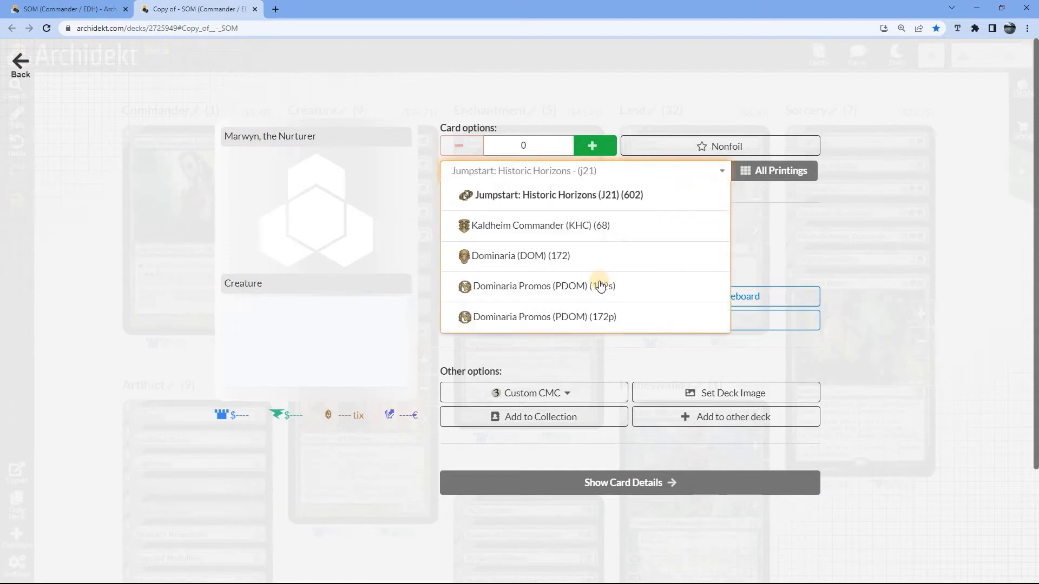
pyautogui.click(521, 256)
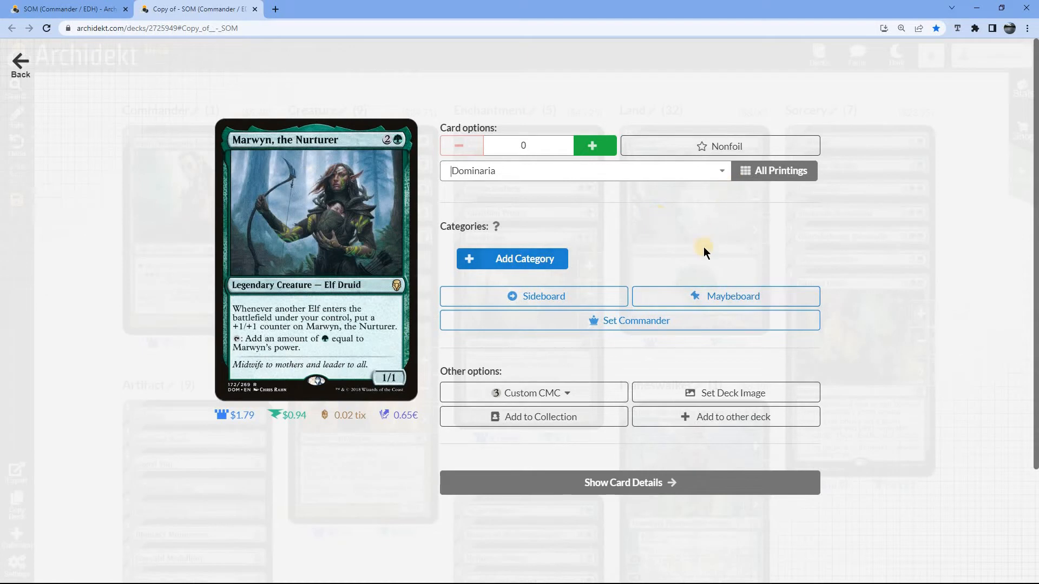
pyautogui.moveTo(650, 285)
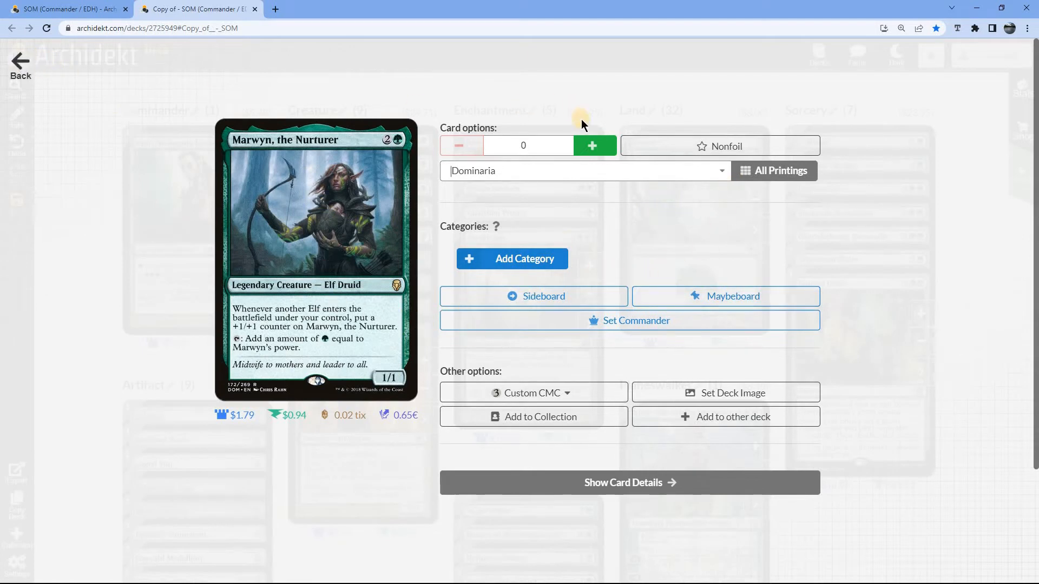
pyautogui.click(594, 145)
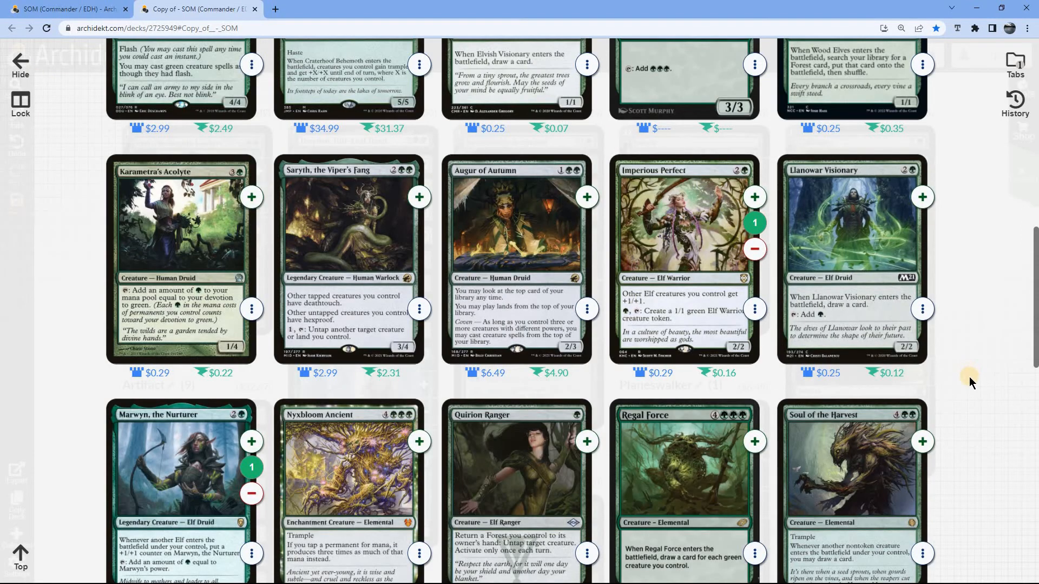
pyautogui.moveTo(228, 339)
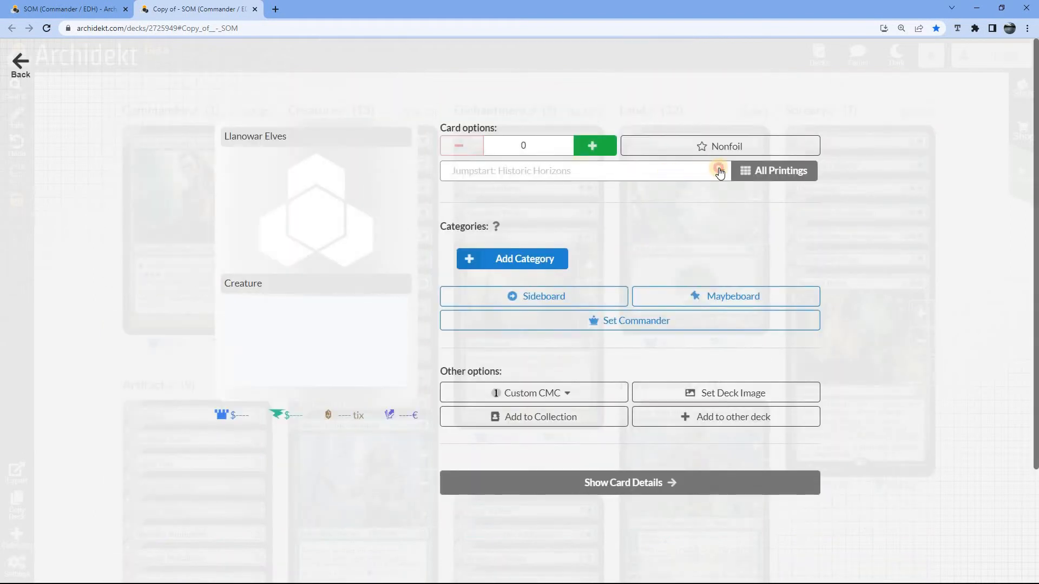
# Try Limited Edition Alpha for Llanowar Elves, then settle on Tenth Edition (10E).
pyautogui.click(582, 170)
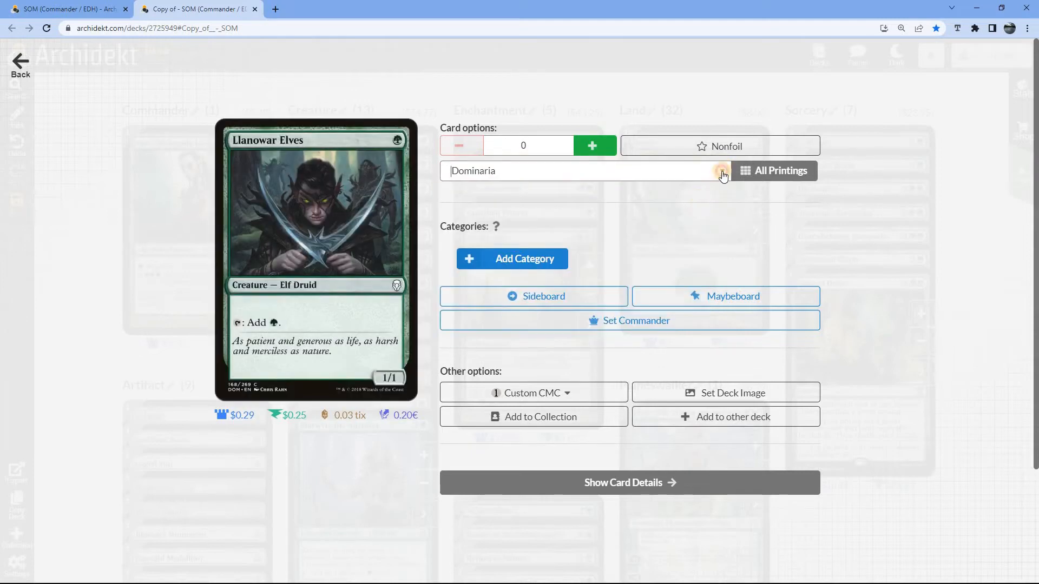
pyautogui.click(721, 171)
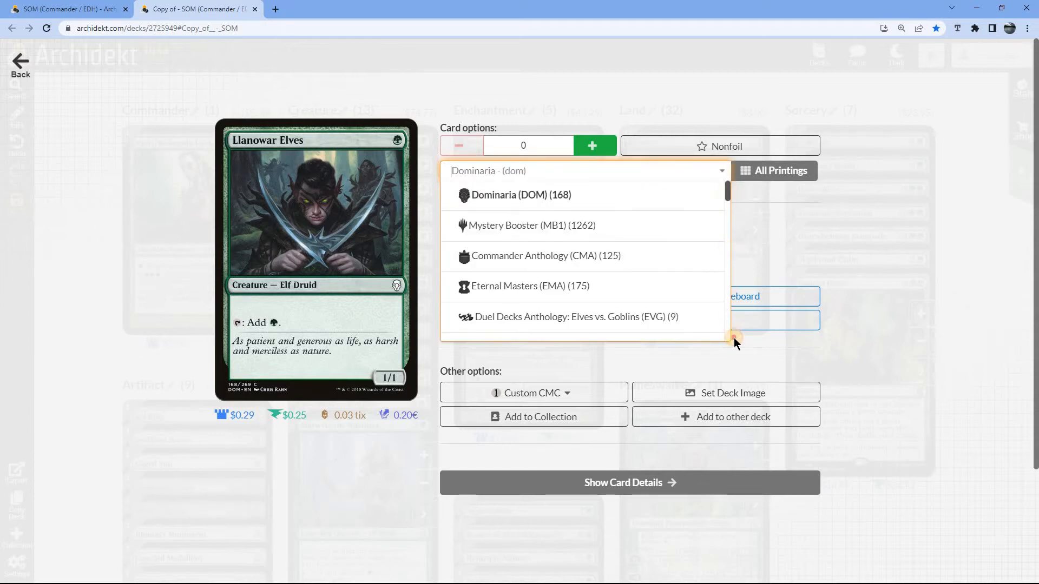
pyautogui.scroll(-3)
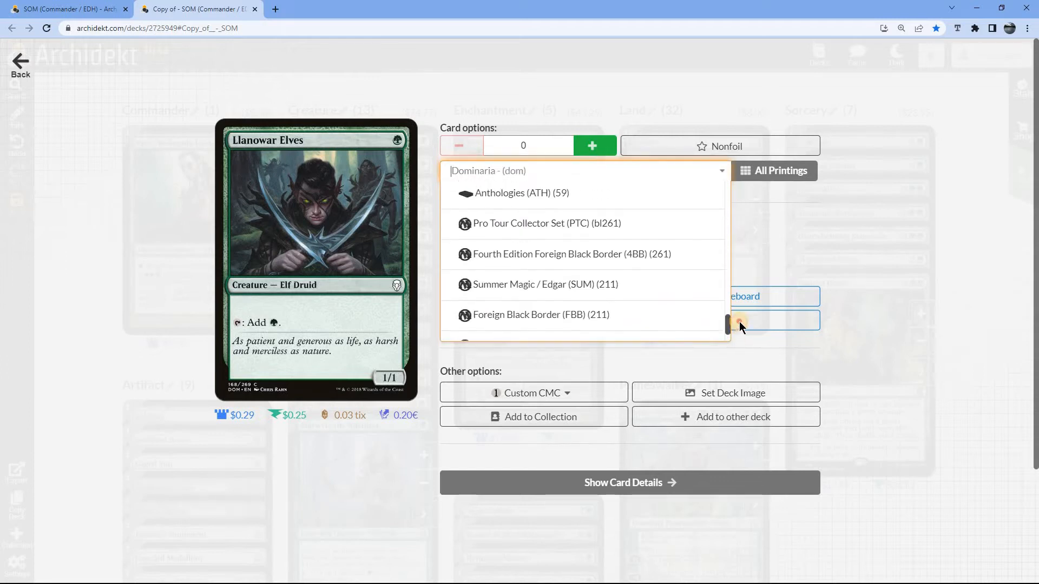
pyautogui.scroll(-3)
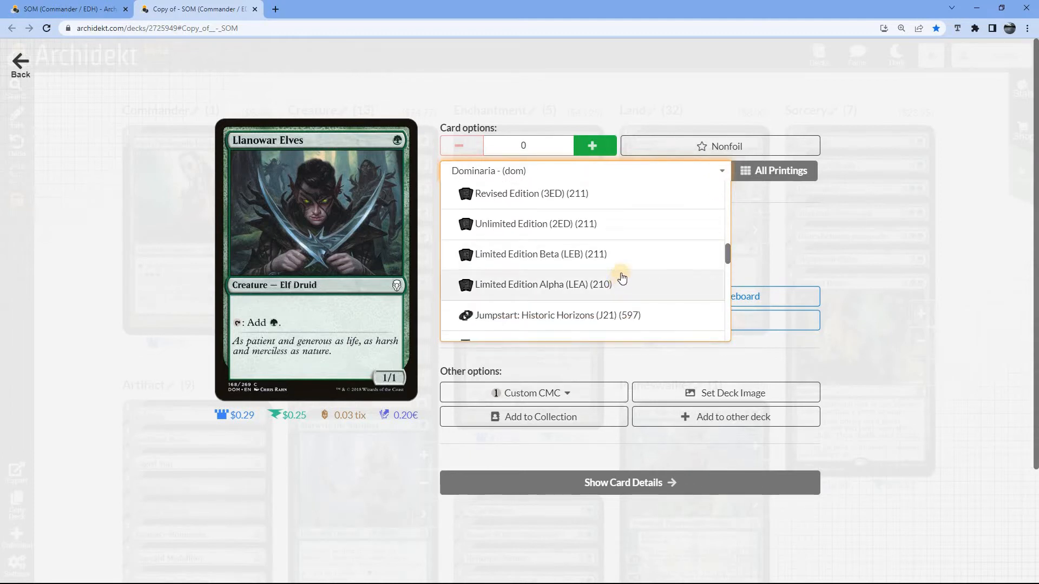
pyautogui.click(538, 285)
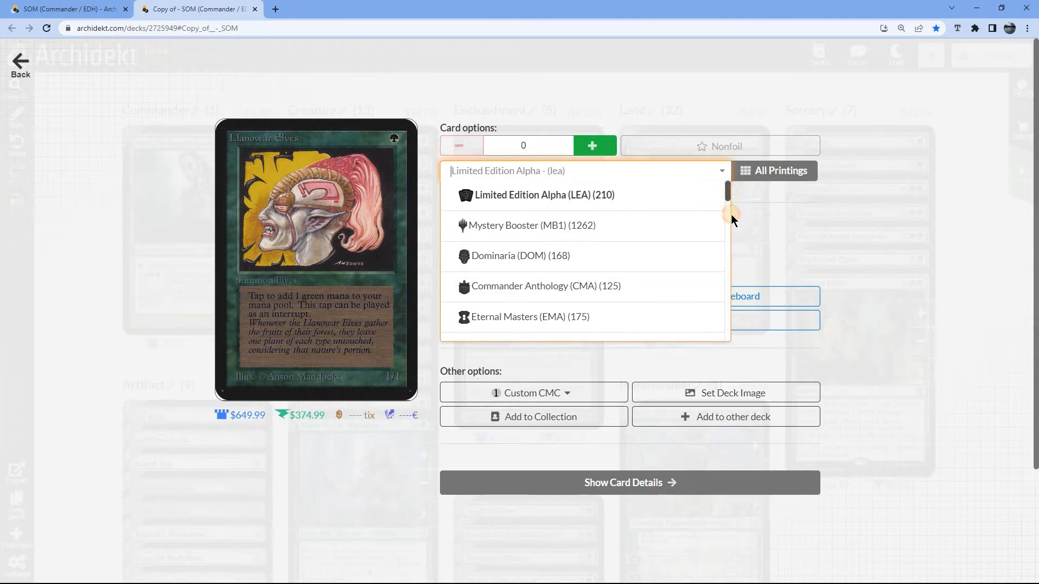
pyautogui.scroll(-3)
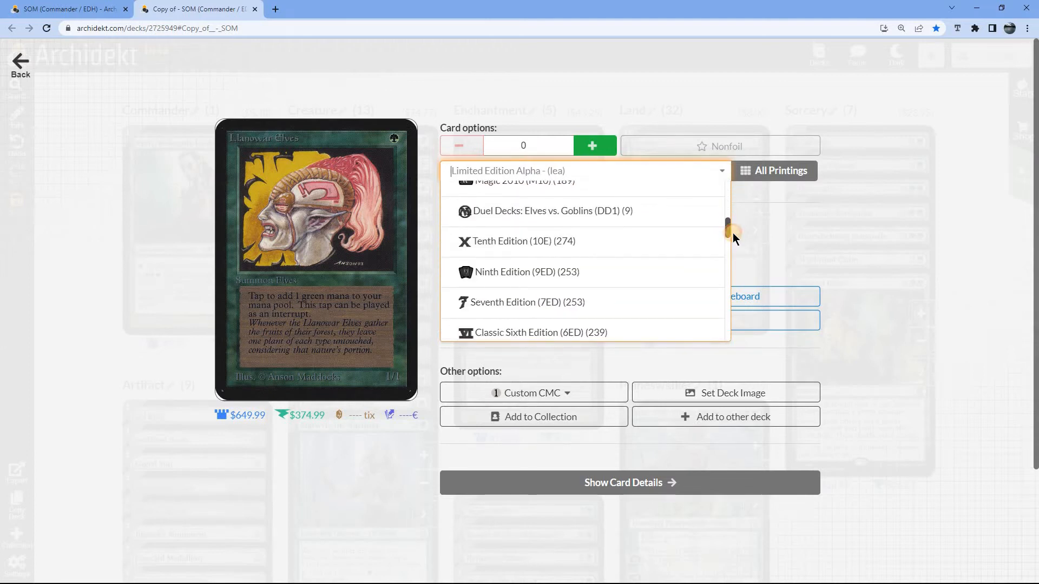
pyautogui.click(522, 241)
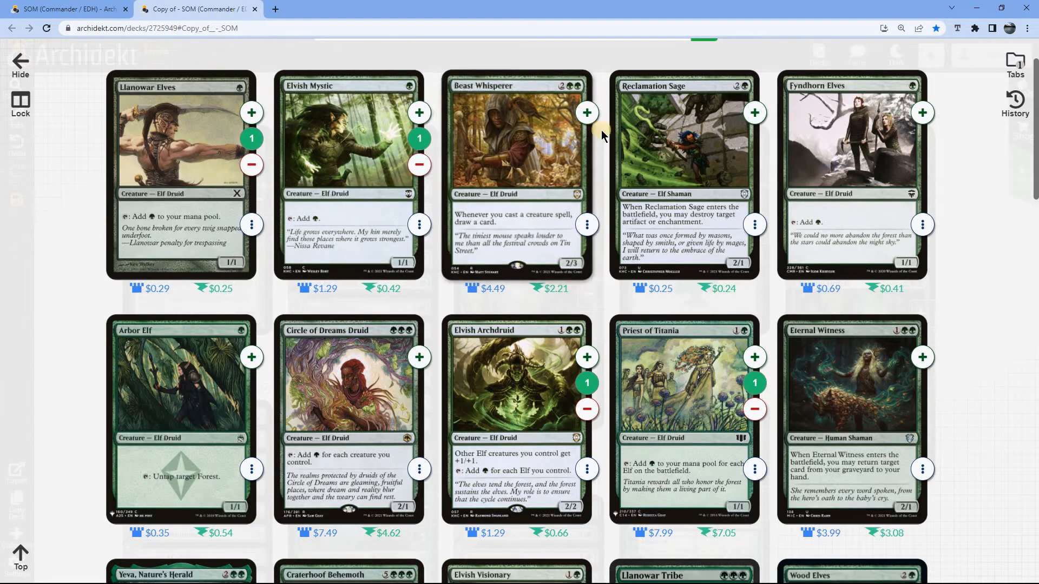
pyautogui.moveTo(264, 393)
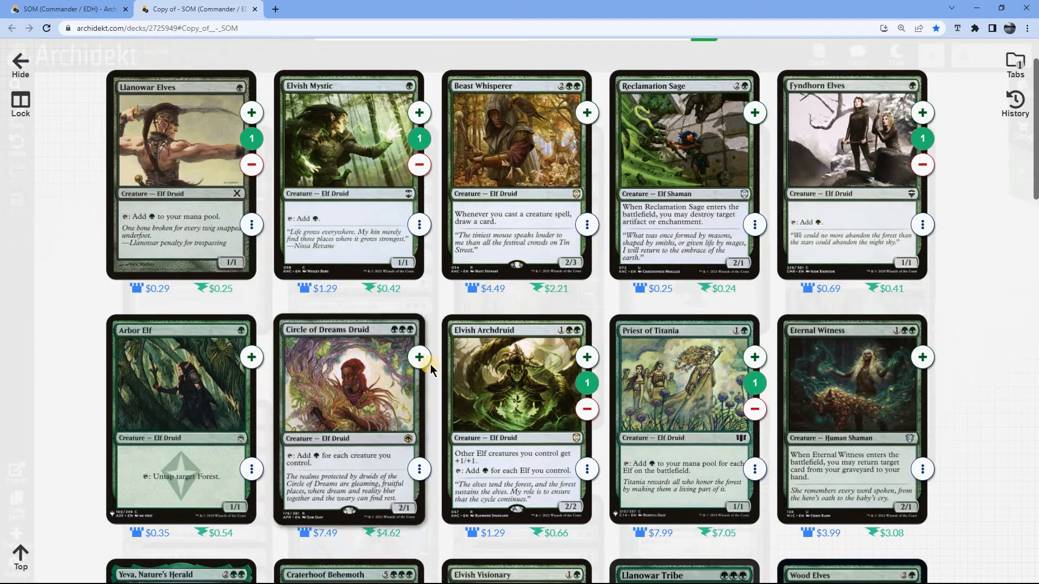
# Add Circle of Dreams Druid and Llanowar Tribe alongside Fyndhorn Elves and Arbor Elf.
pyautogui.click(419, 357)
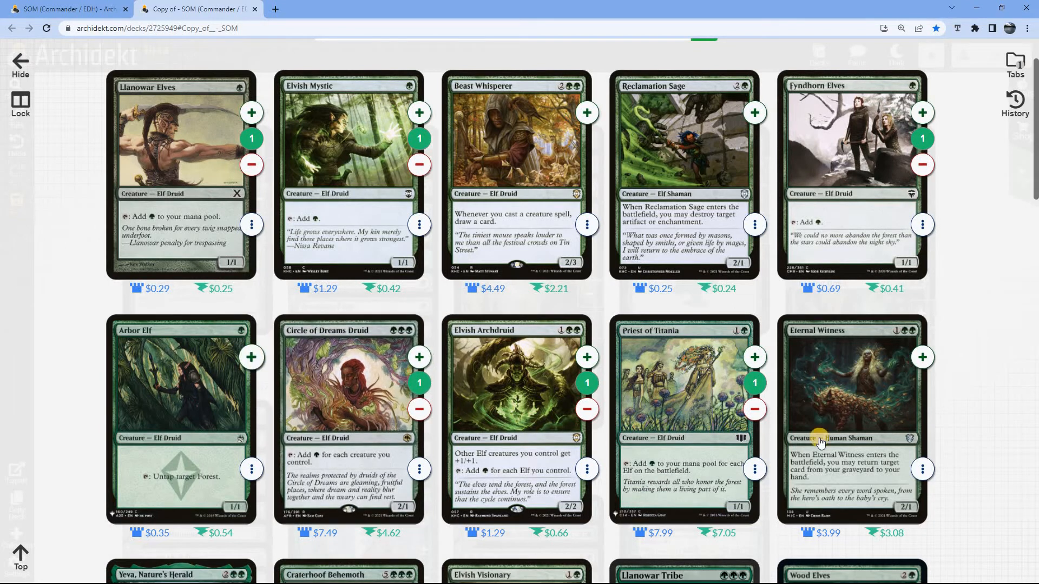
pyautogui.moveTo(953, 470)
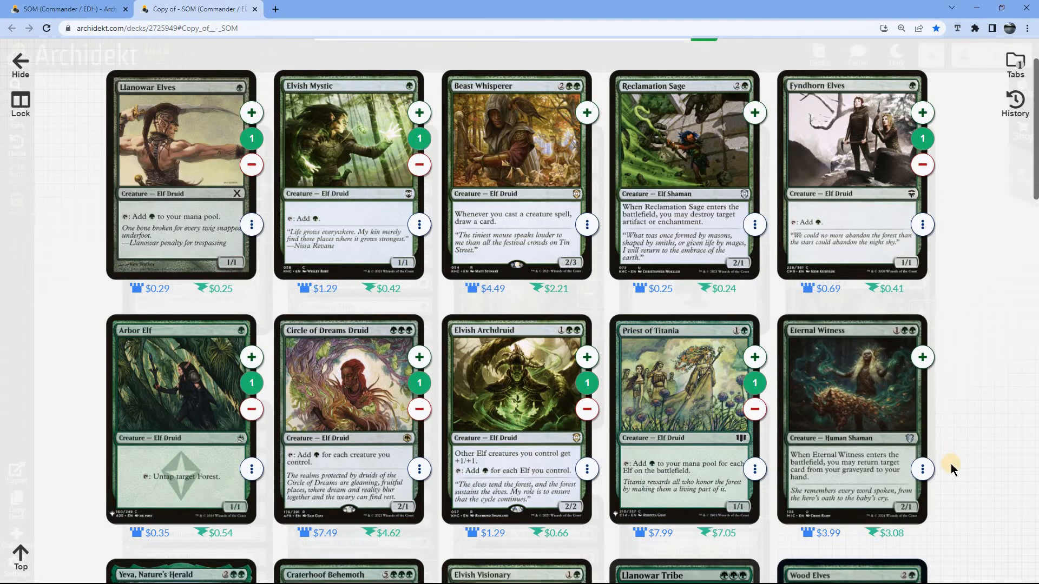
pyautogui.scroll(-3)
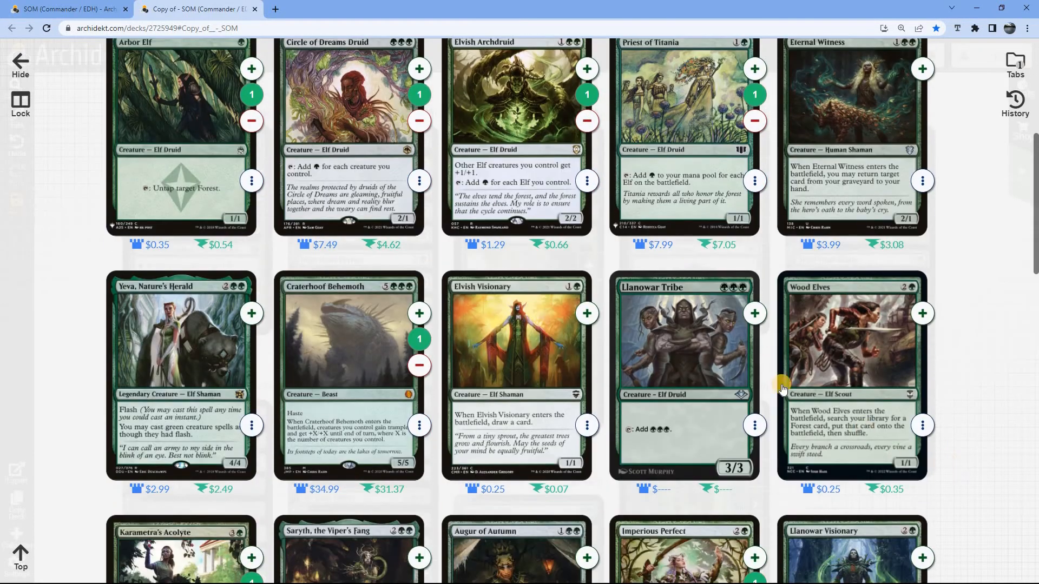
pyautogui.click(754, 312)
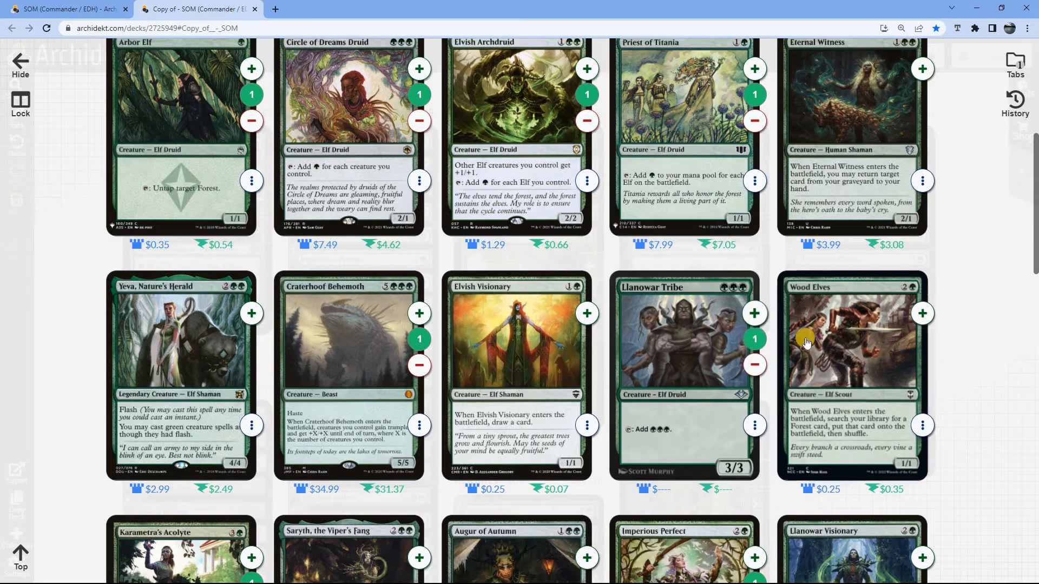
pyautogui.moveTo(657, 334)
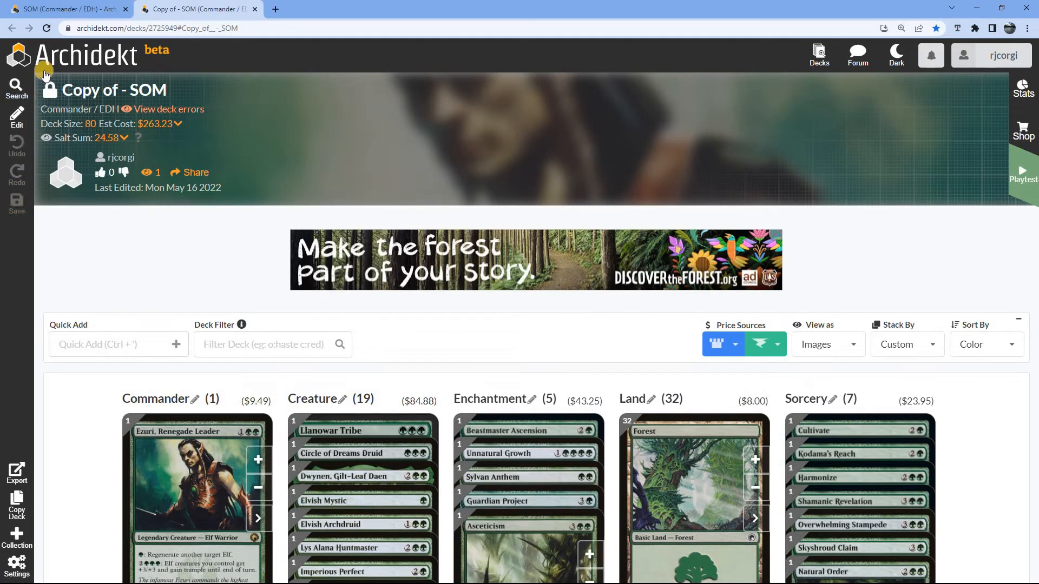
pyautogui.moveTo(280, 257)
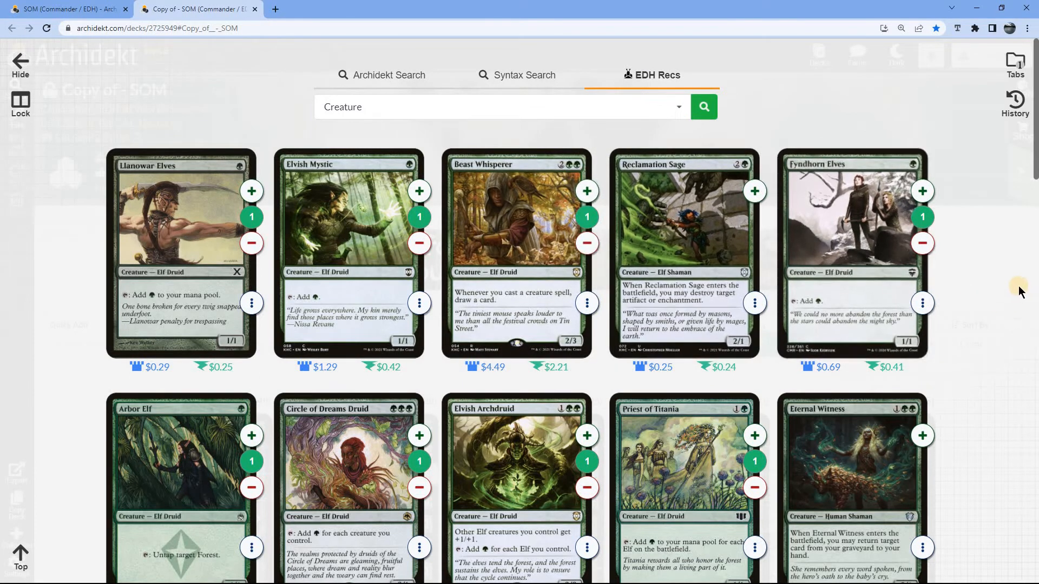
# Scroll through creature recommendations to Yeva, Elvish Visionary, Wood Elves, Saryth and Llanowar Visionary.
pyautogui.scroll(-3)
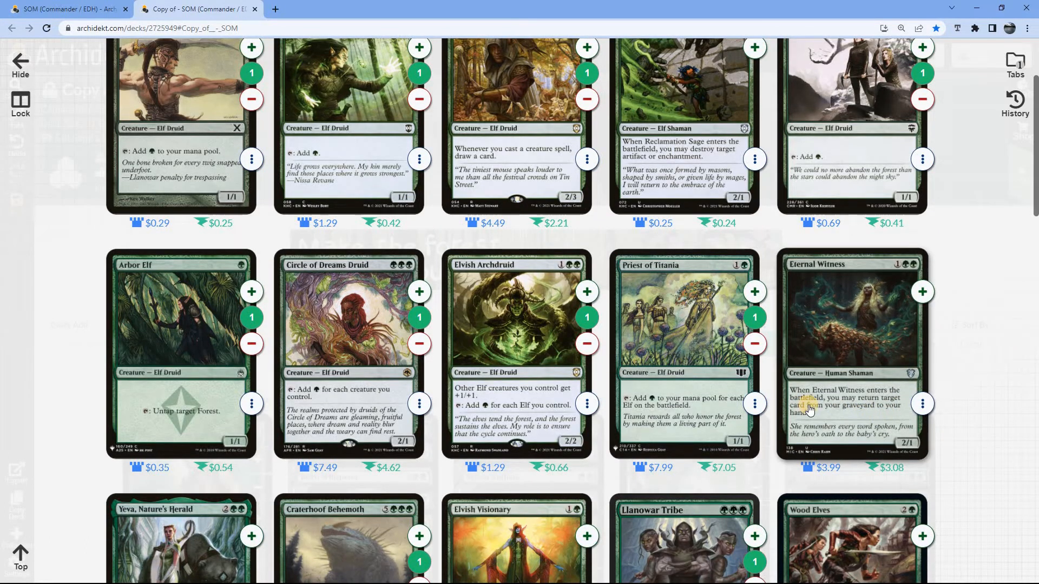
pyautogui.scroll(-3)
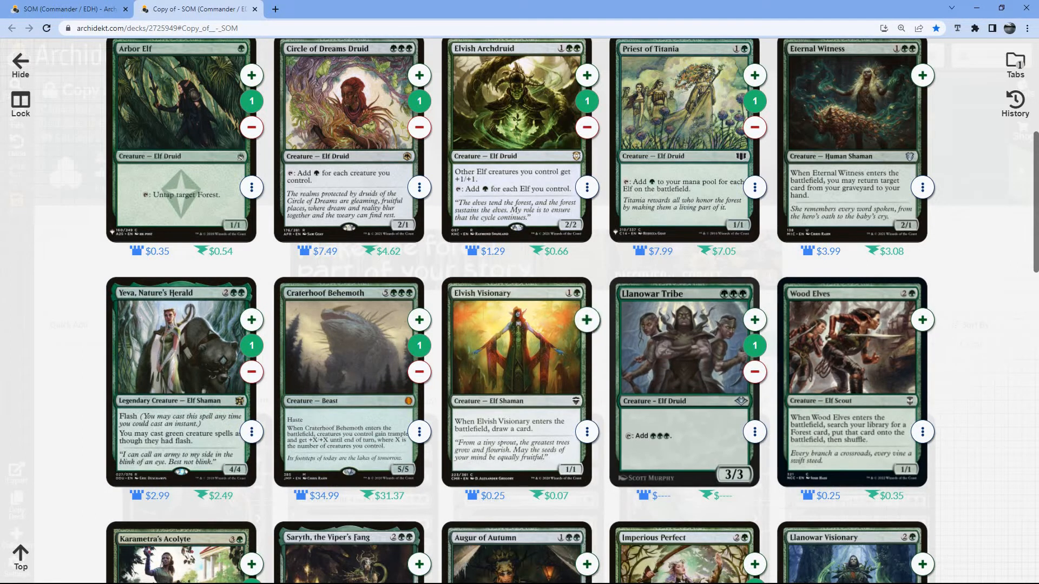
pyautogui.moveTo(855, 437)
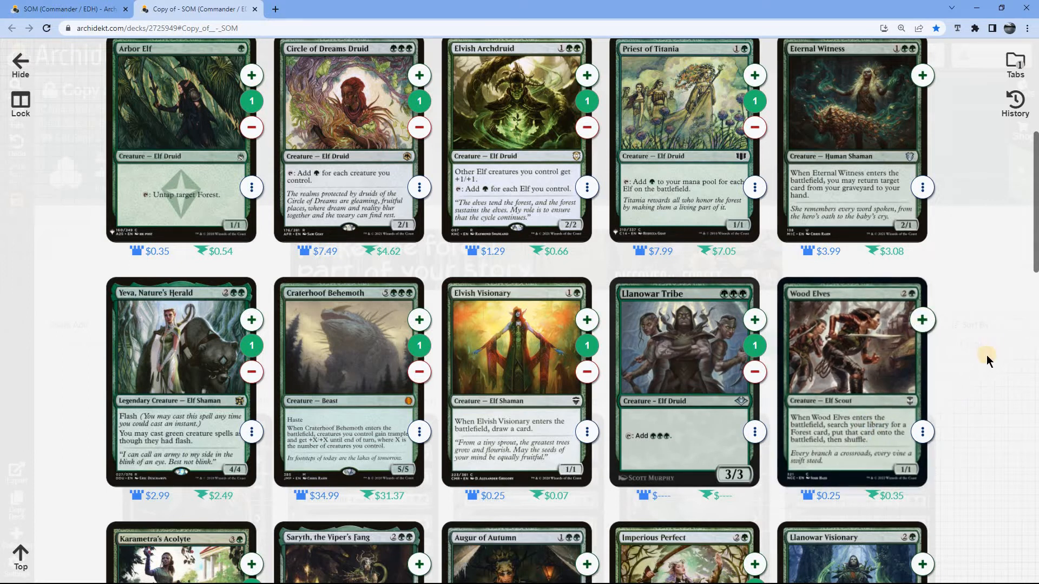
pyautogui.scroll(-3)
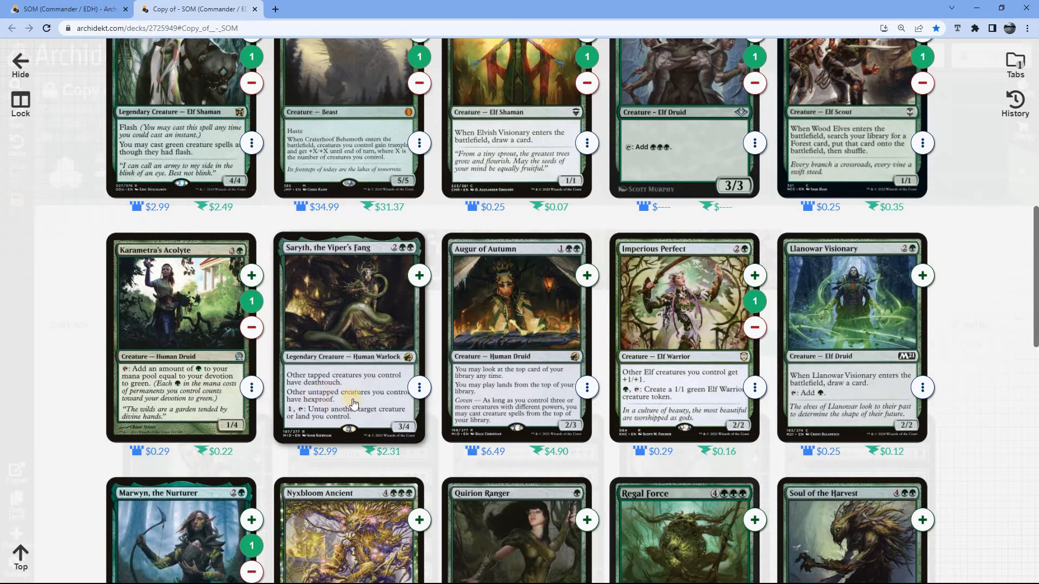
pyautogui.moveTo(369, 414)
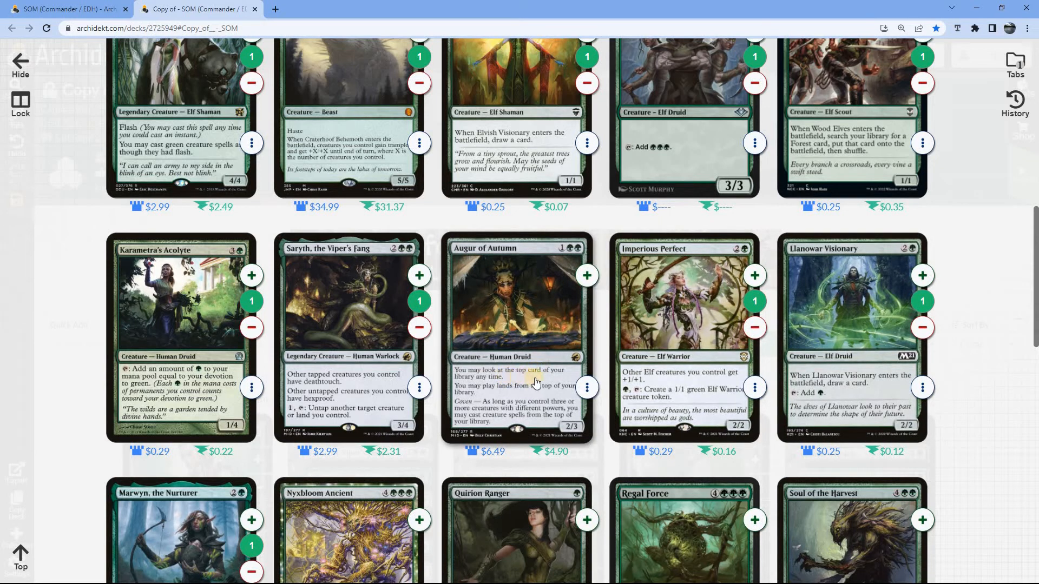
pyautogui.moveTo(540, 419)
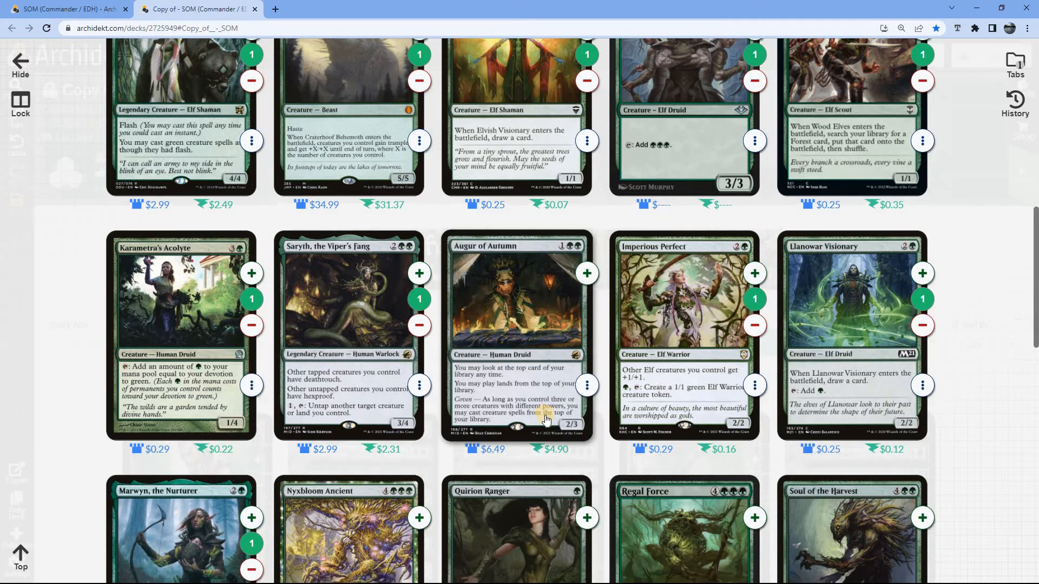
pyautogui.scroll(-3)
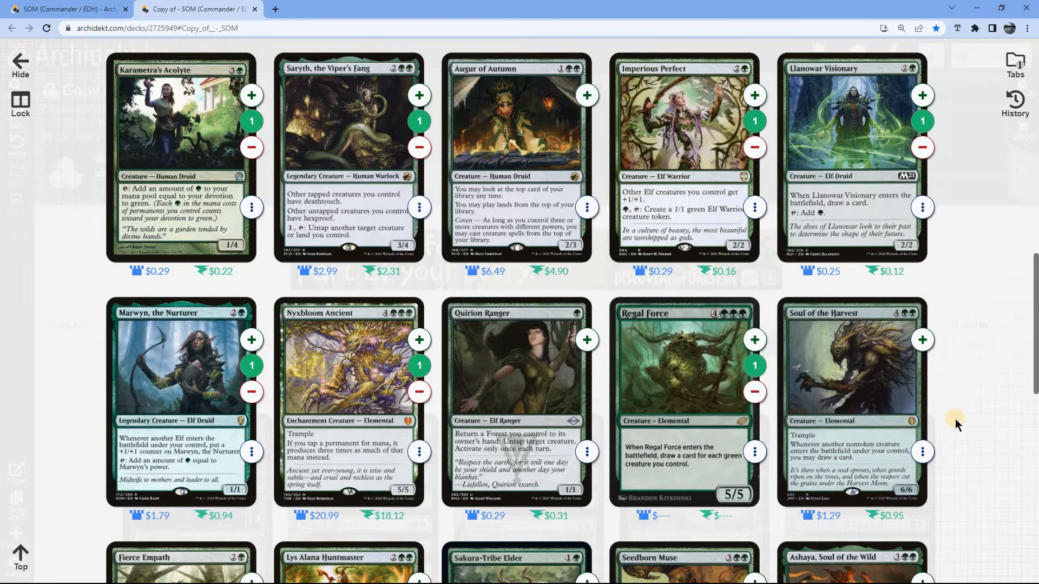
pyautogui.moveTo(964, 442)
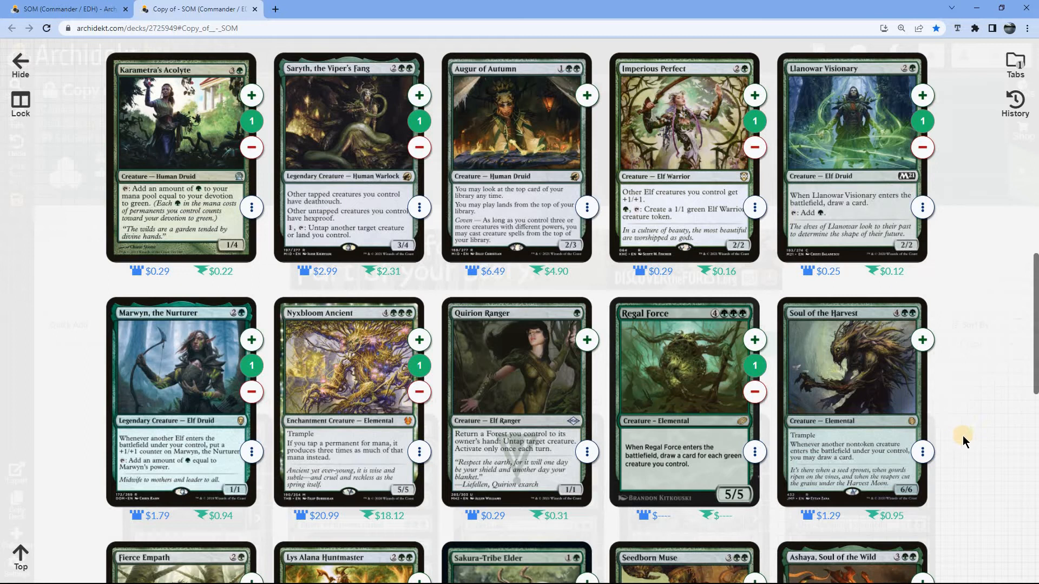
pyautogui.moveTo(980, 430)
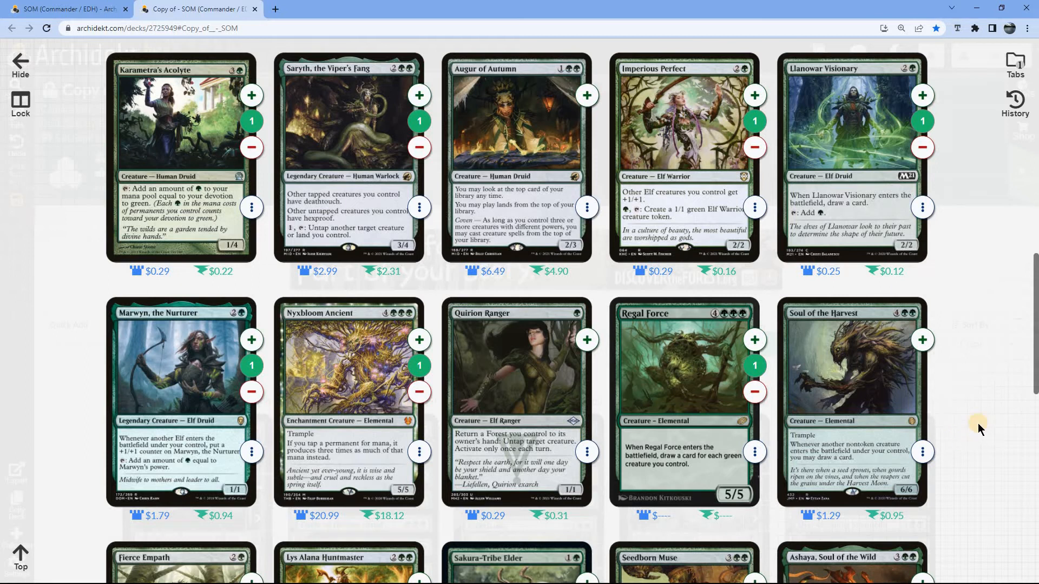
pyautogui.moveTo(980, 428)
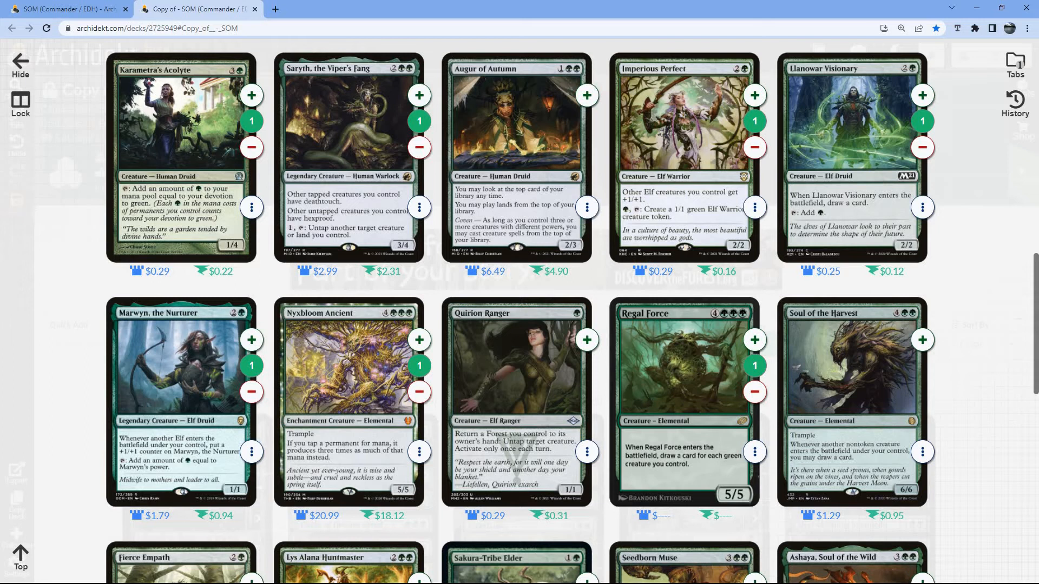
pyautogui.moveTo(788, 343)
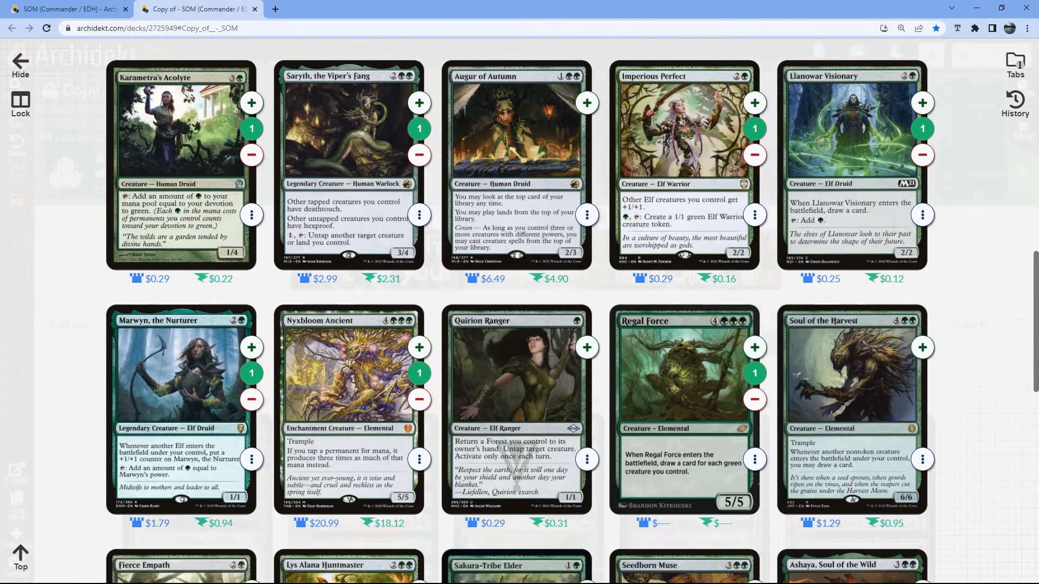
# Scroll further to Nyxbloom Ancient, Regal Force and Lys Alana Huntmaster in the recommendations.
pyautogui.scroll(-3)
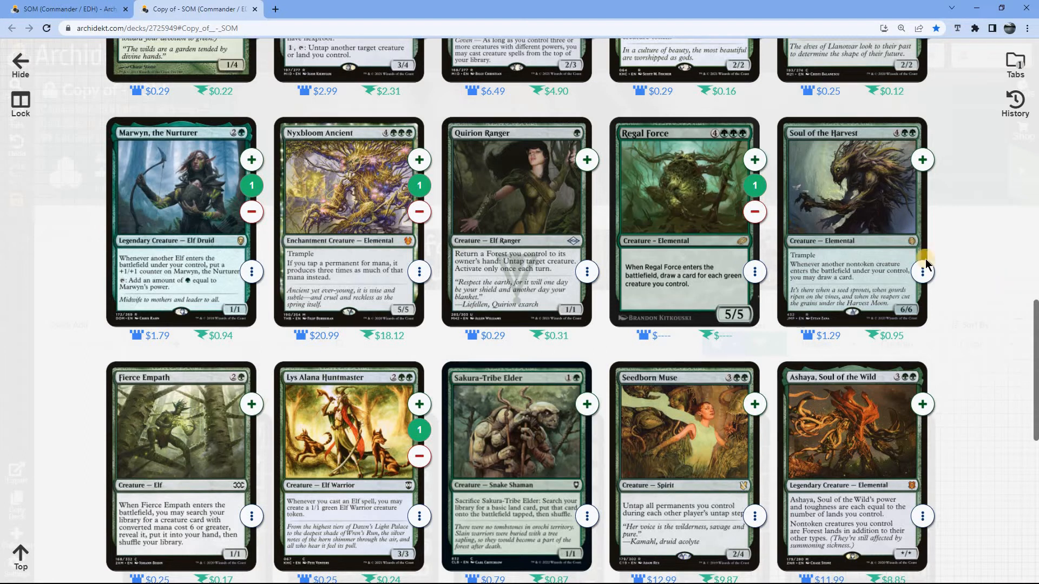
# Add Wirewood Channeler from the results, then scroll back through the list.
pyautogui.scroll(-3)
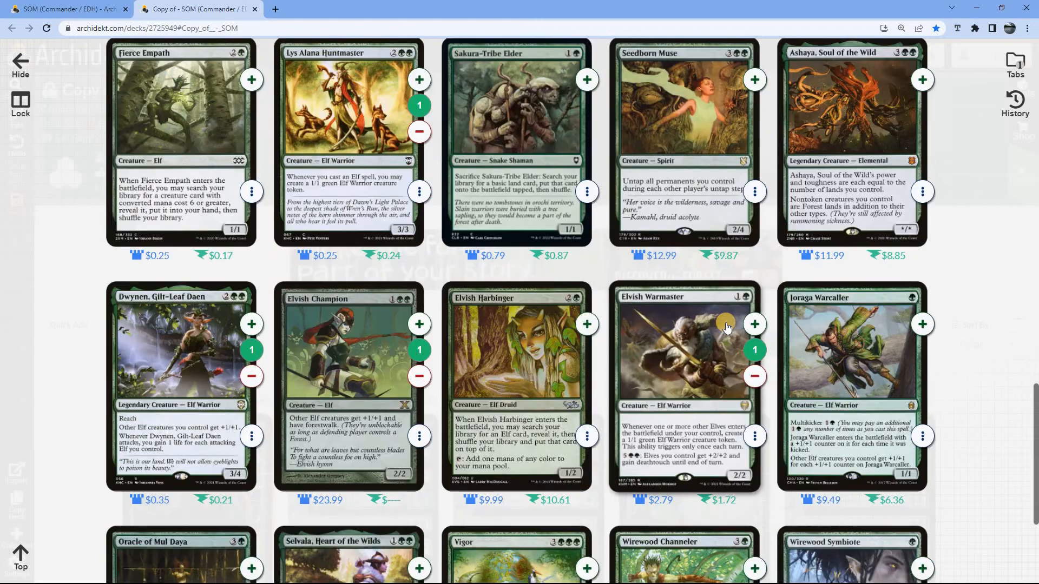
pyautogui.scroll(-3)
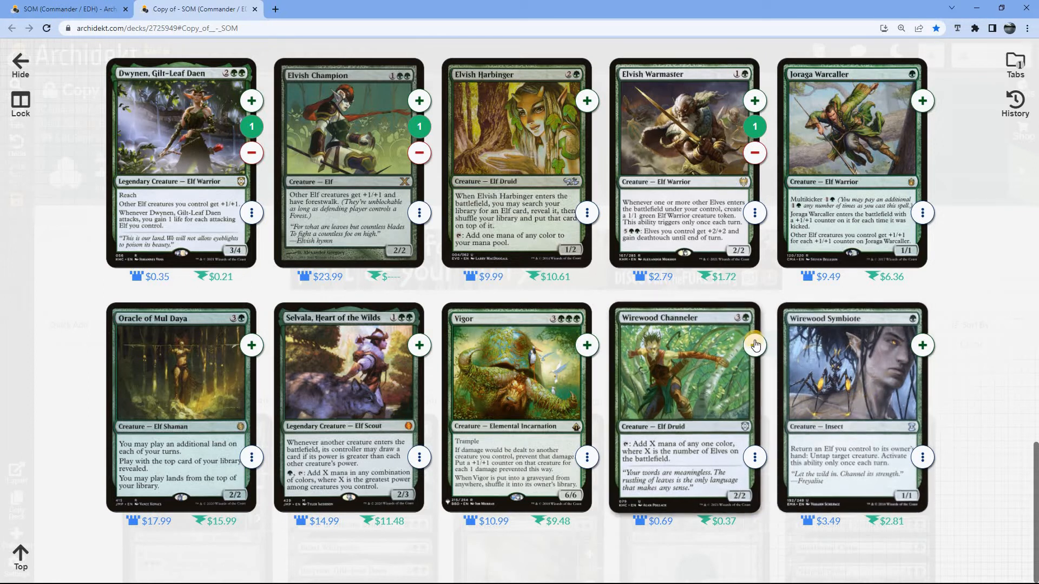
pyautogui.click(753, 345)
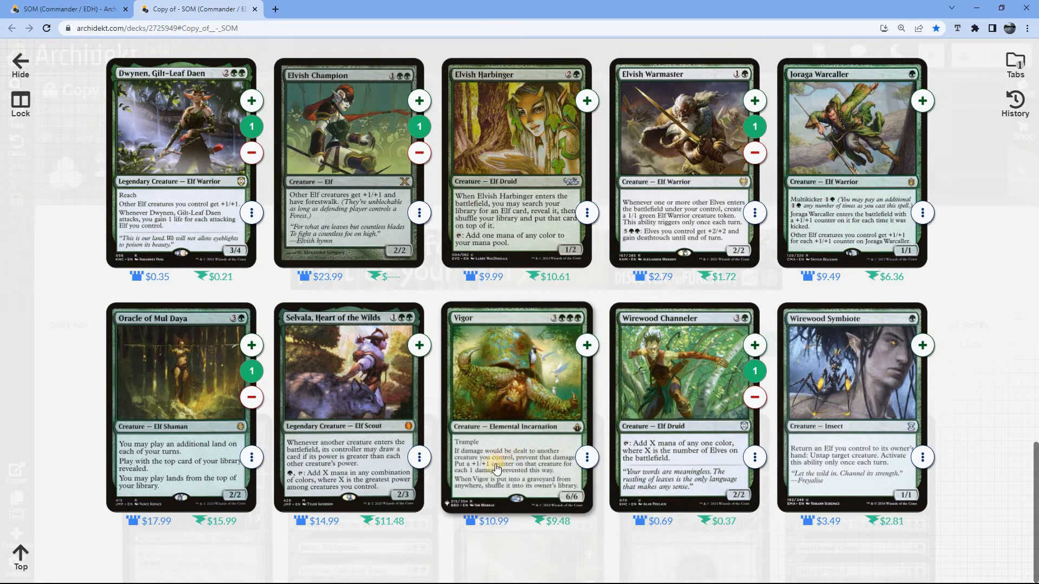
pyautogui.moveTo(531, 491)
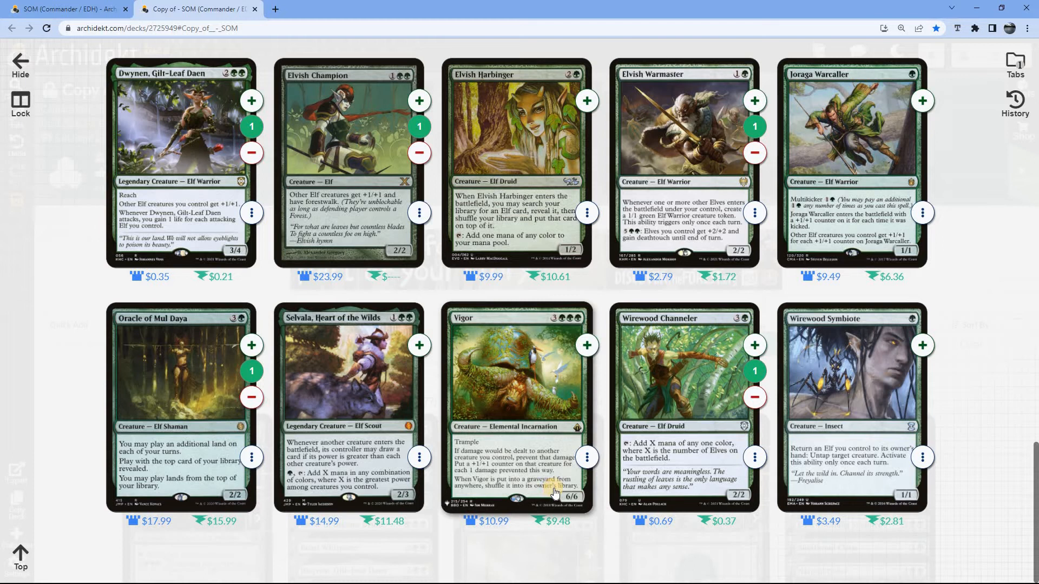
pyautogui.moveTo(525, 458)
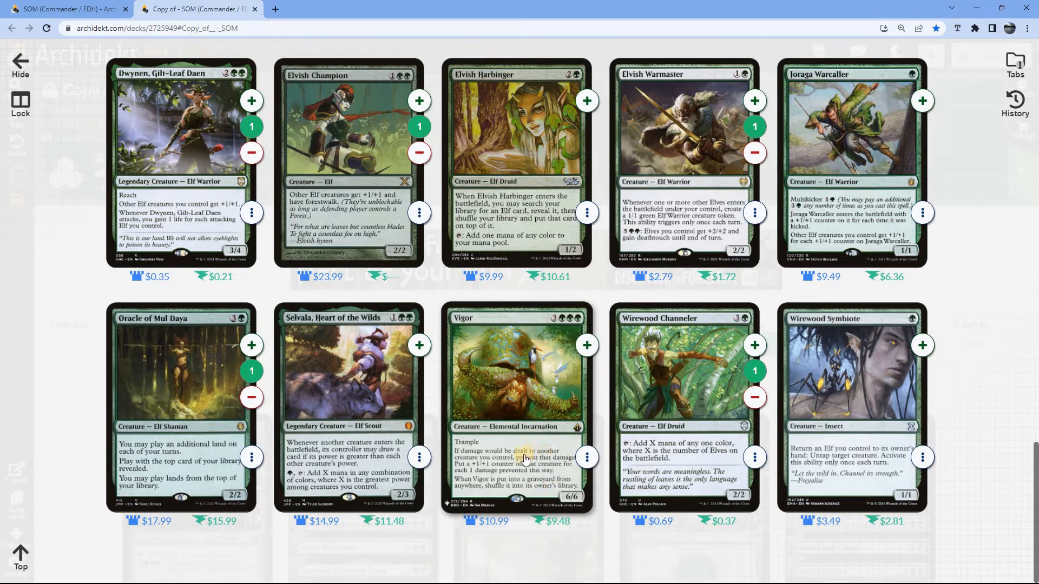
pyautogui.moveTo(483, 387)
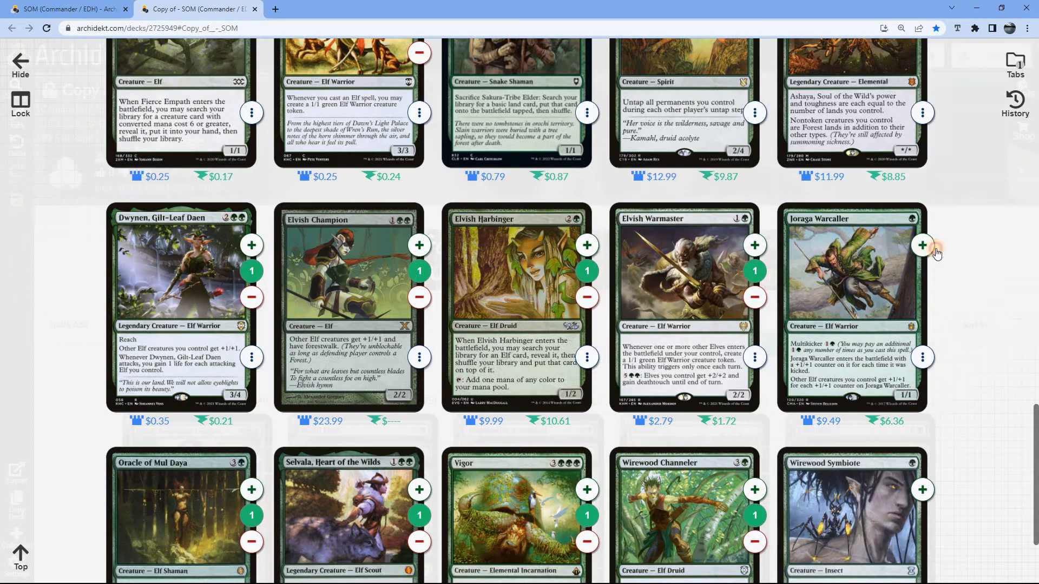
pyautogui.scroll(3)
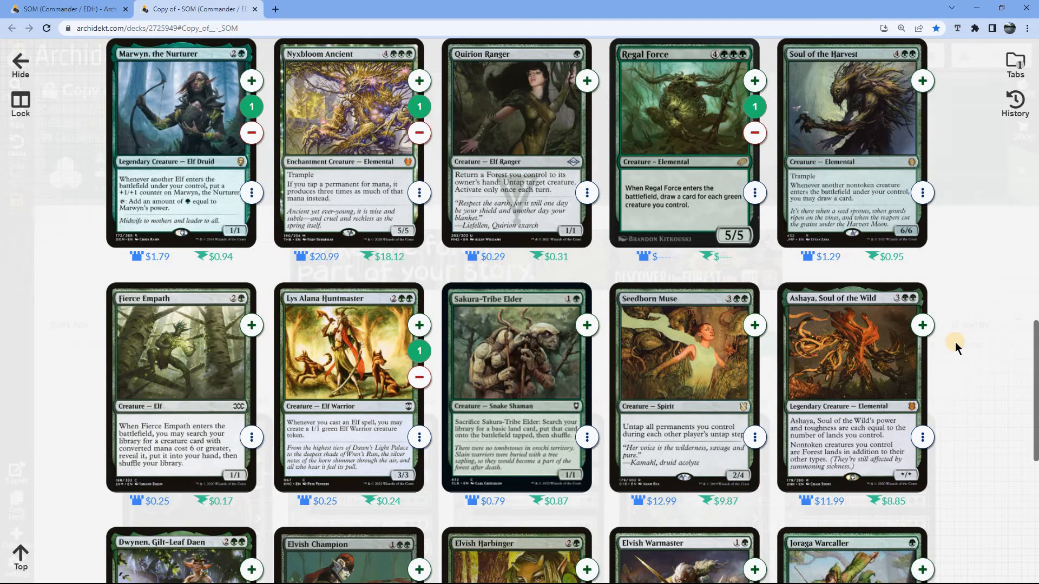
pyautogui.moveTo(960, 356)
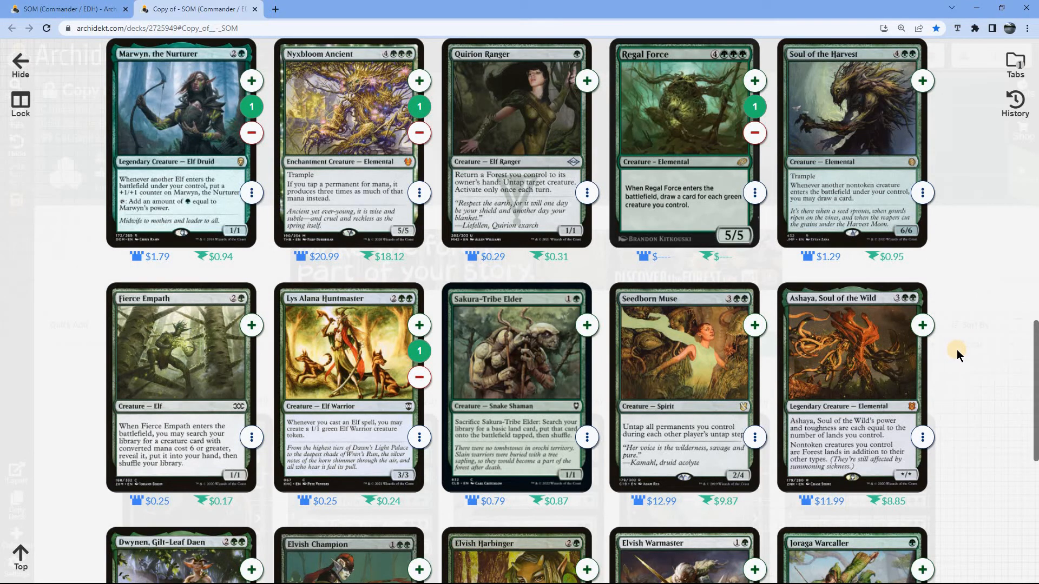
pyautogui.scroll(-3)
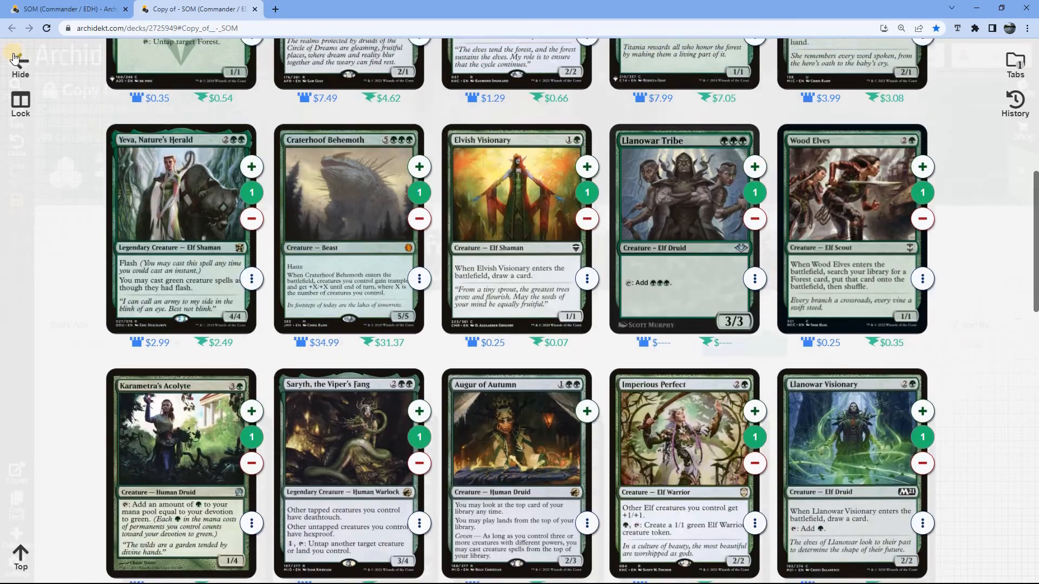
pyautogui.scroll(3)
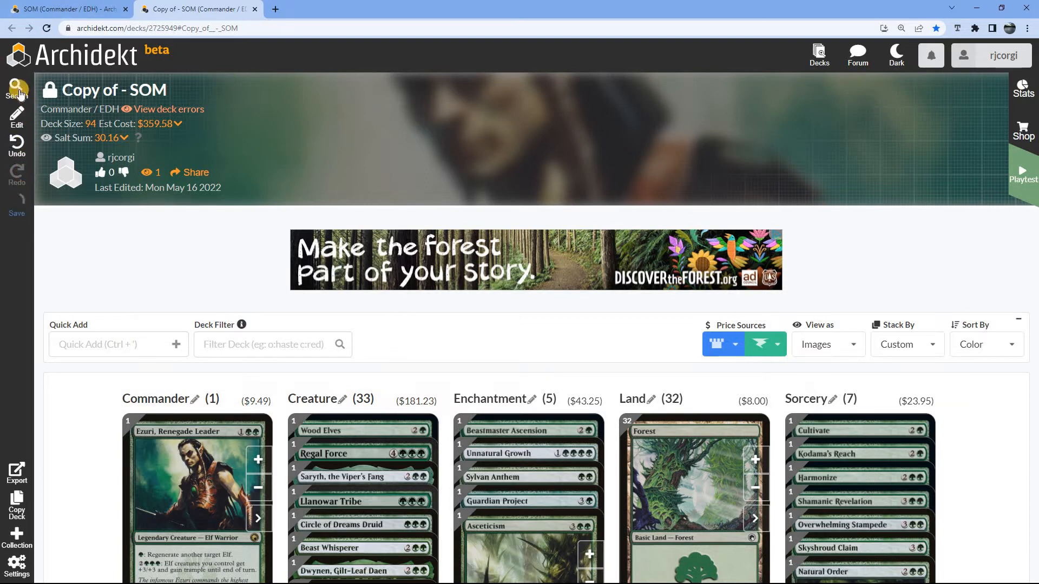
# Search for Realmwalker and add it to the deck.
pyautogui.scroll(-3)
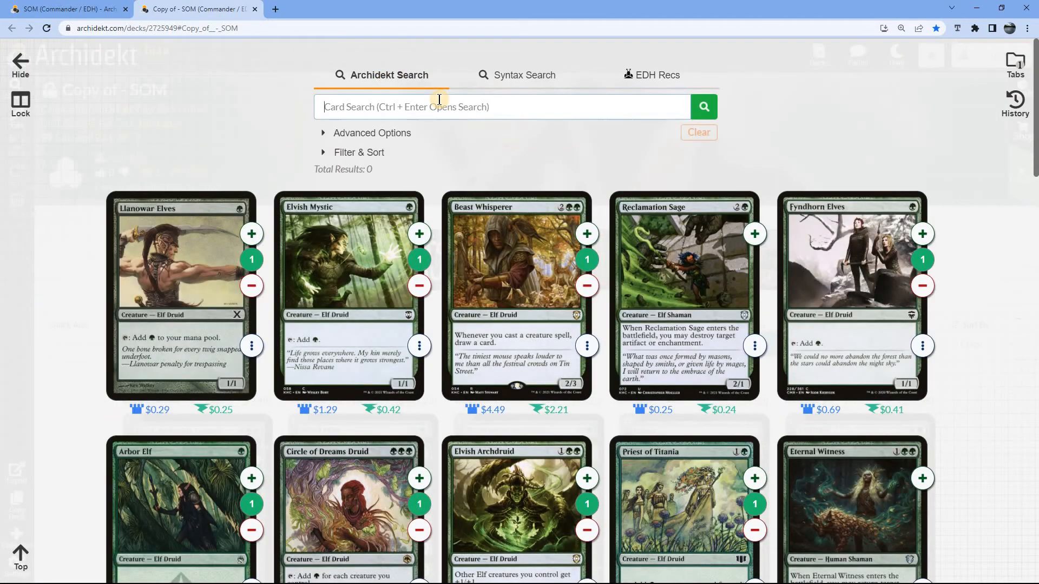
pyautogui.write('r')
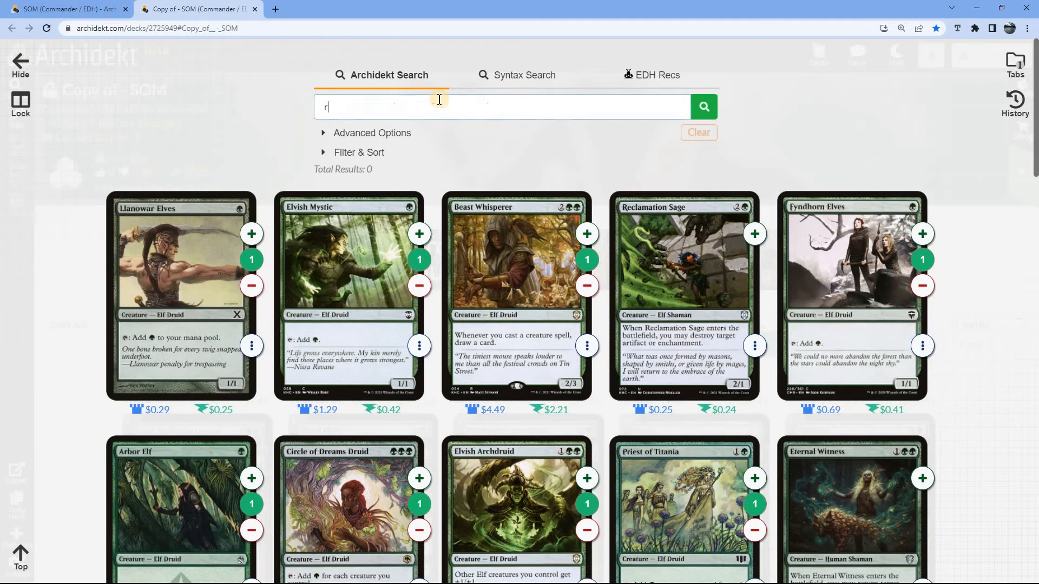
pyautogui.write('ealmwa')
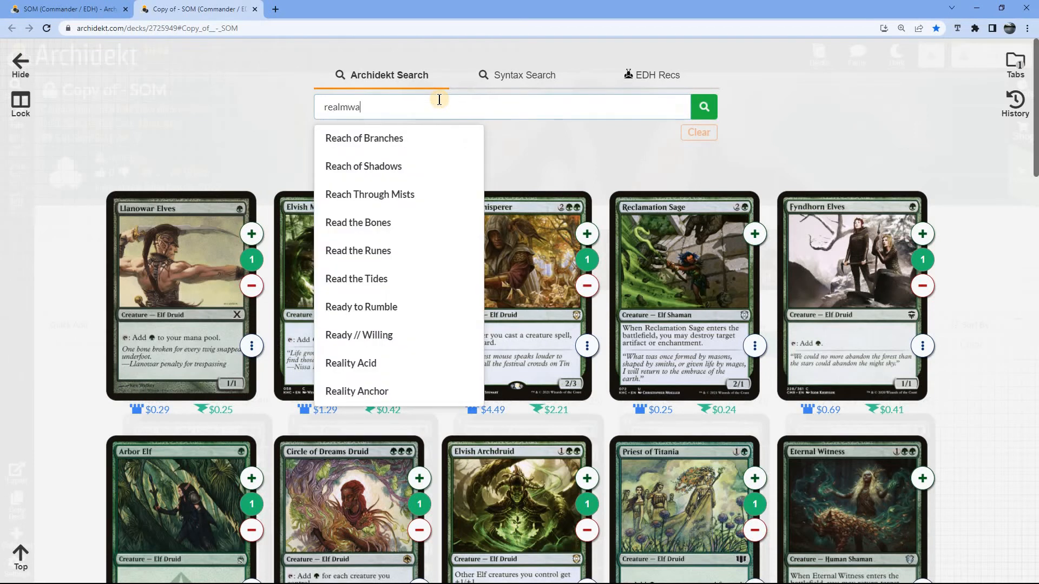
pyautogui.write('Realmwalker')
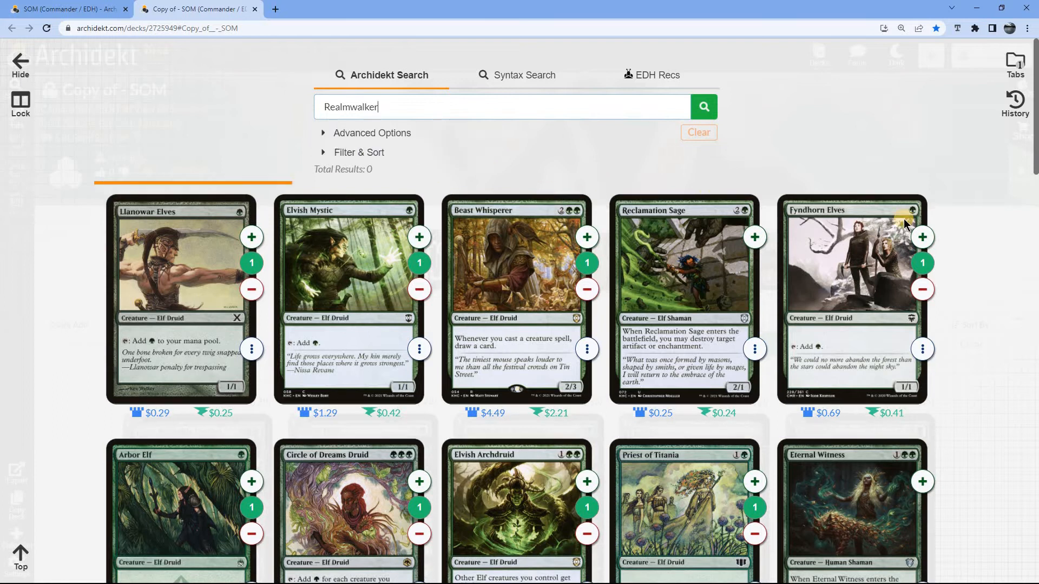
pyautogui.click(703, 106)
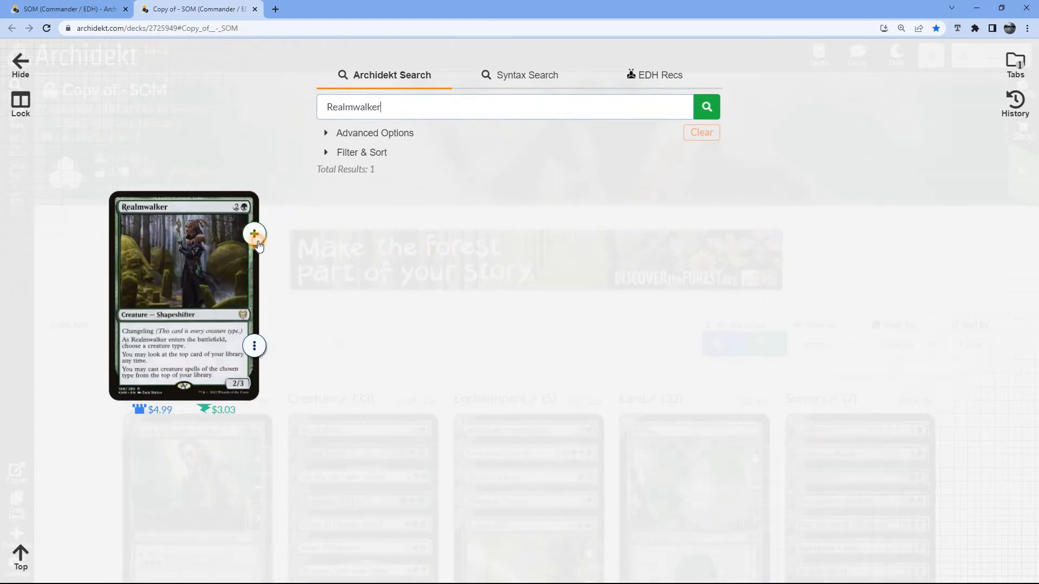
pyautogui.click(254, 234)
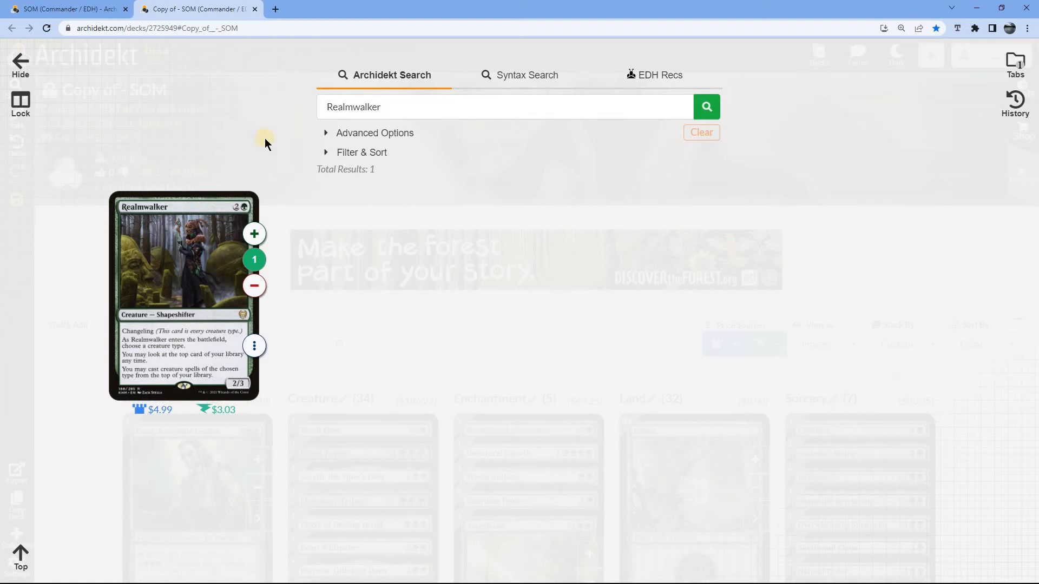
# Add Joraga Treespeaker and Fauna Shaman by picking them from search suggestions.
pyautogui.click(463, 106)
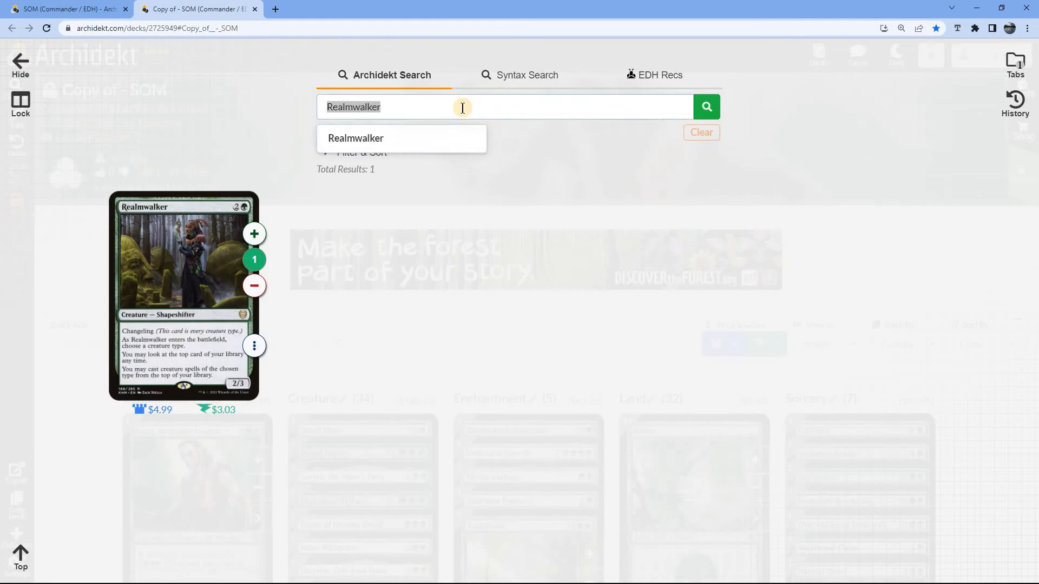
pyautogui.write('jorga')
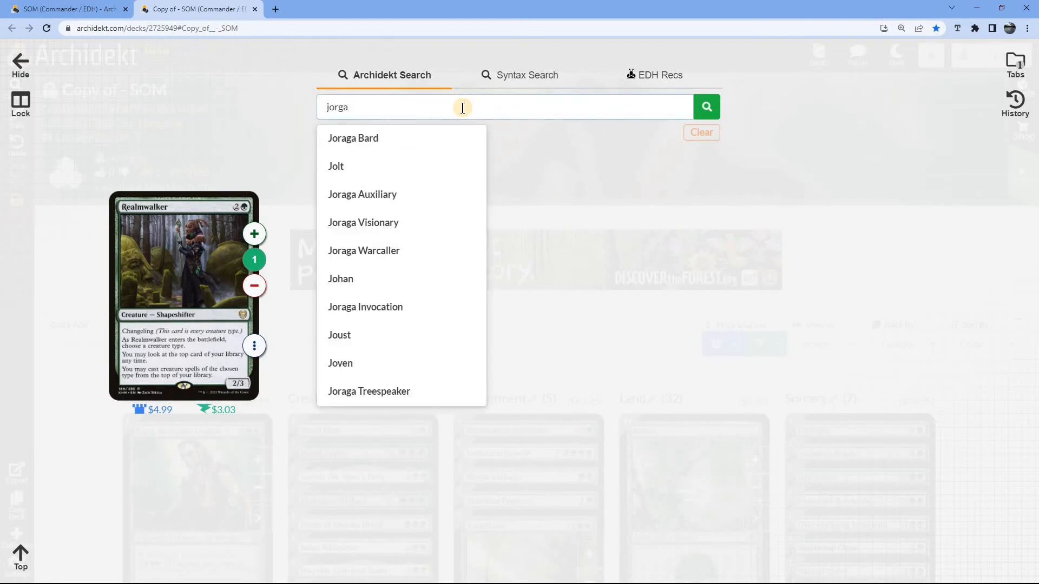
pyautogui.moveTo(393, 395)
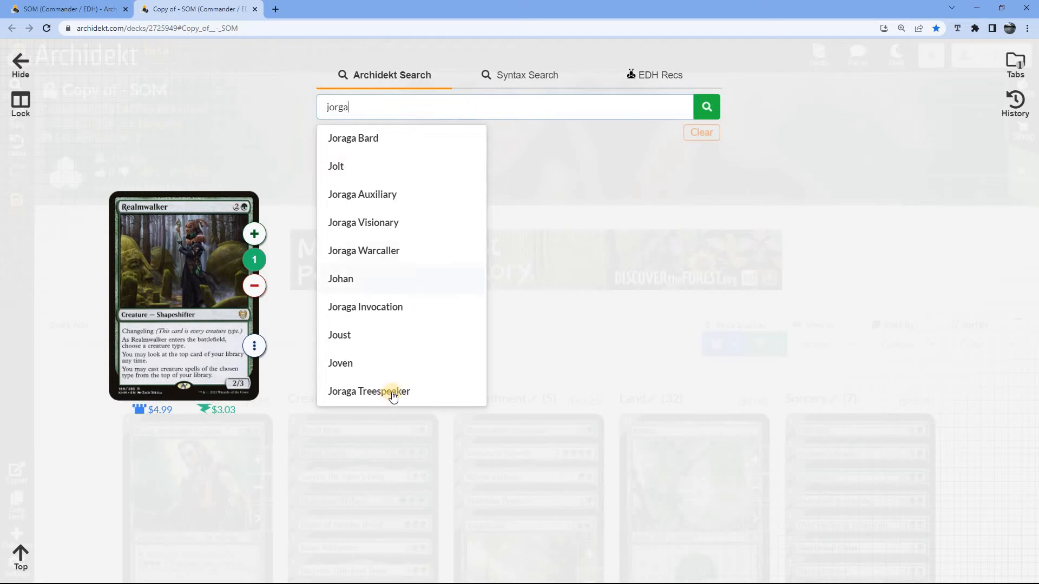
pyautogui.click(369, 391)
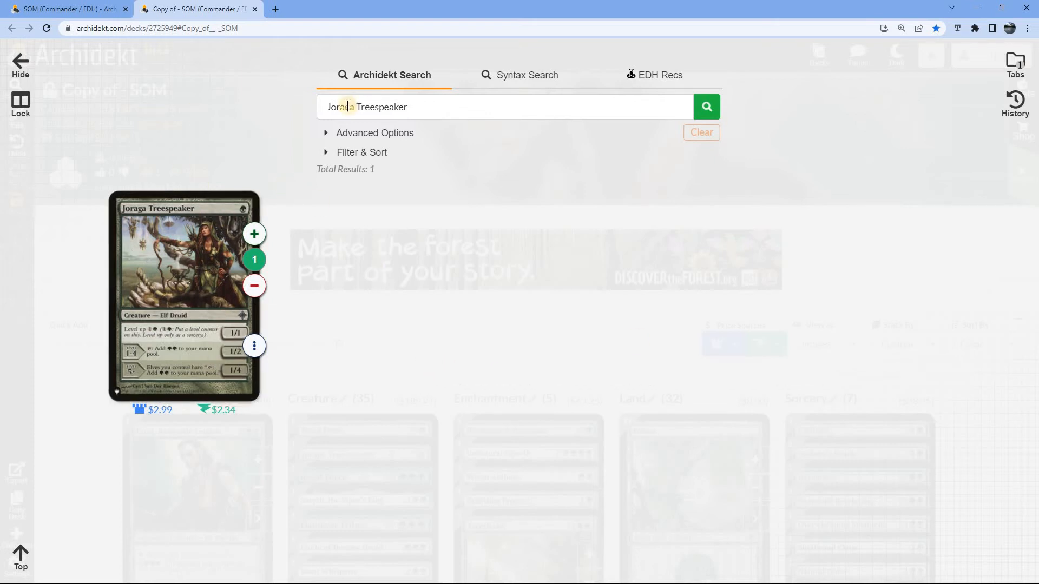
pyautogui.click(429, 106)
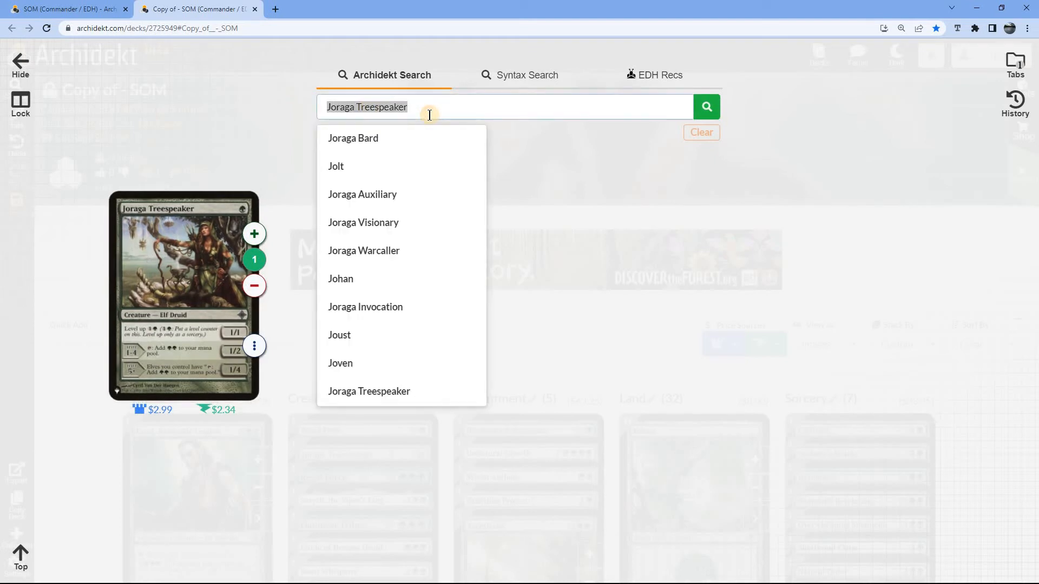
pyautogui.write('fauna')
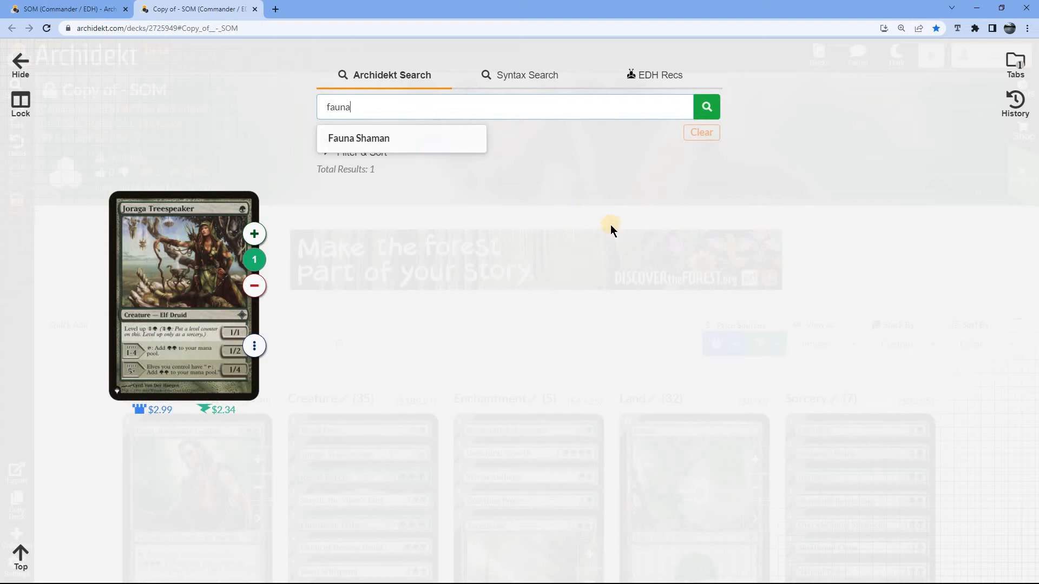
pyautogui.click(359, 138)
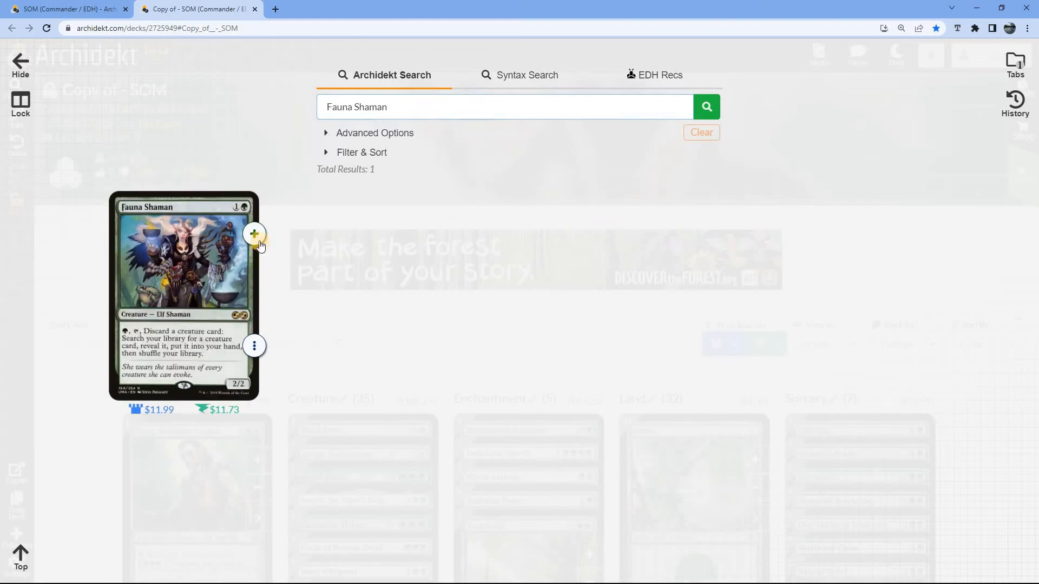
pyautogui.click(254, 233)
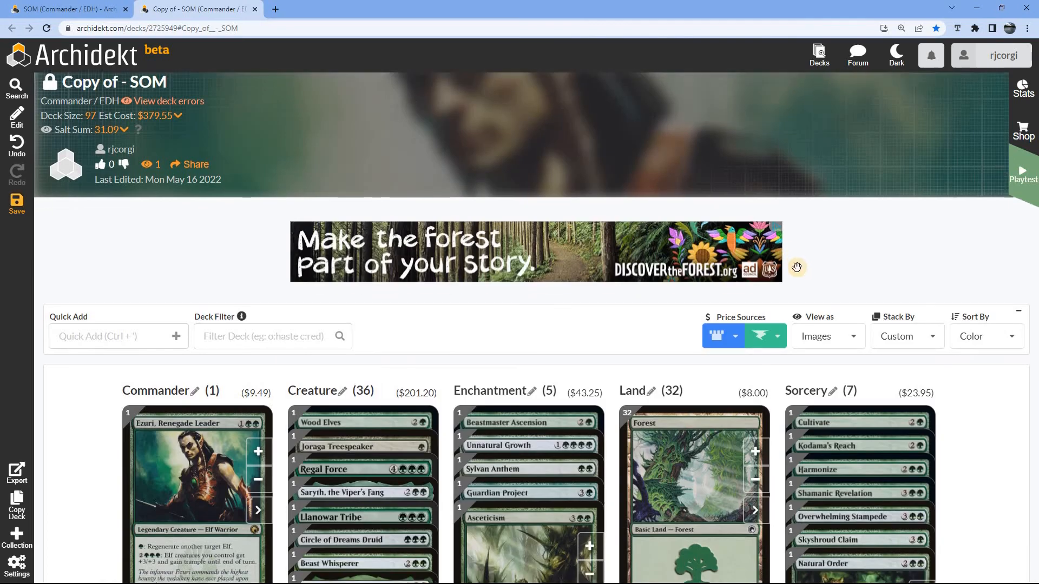
# Scroll down the 97-card deck page.
pyautogui.scroll(-3)
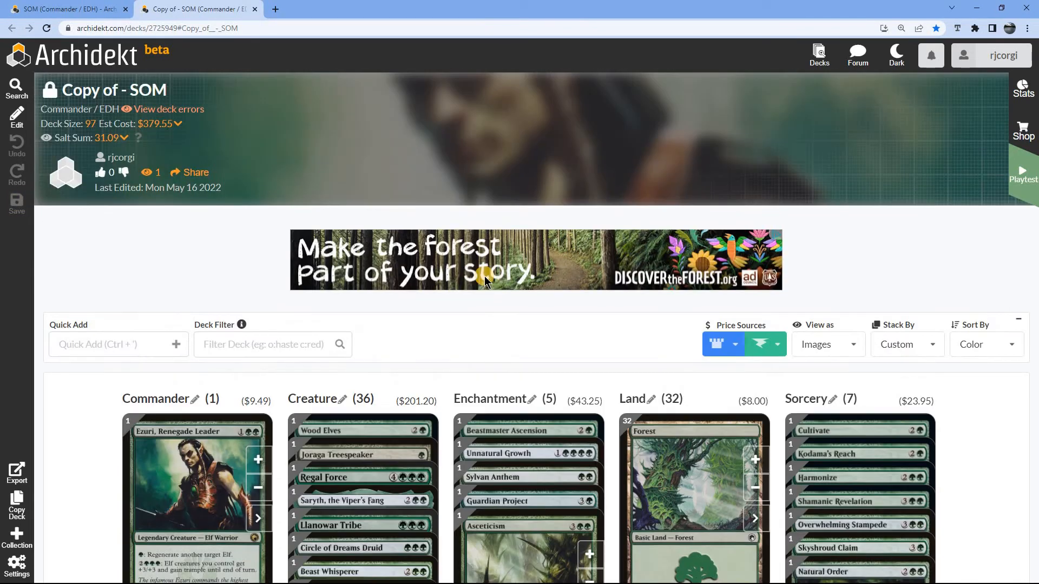
pyautogui.scroll(-3)
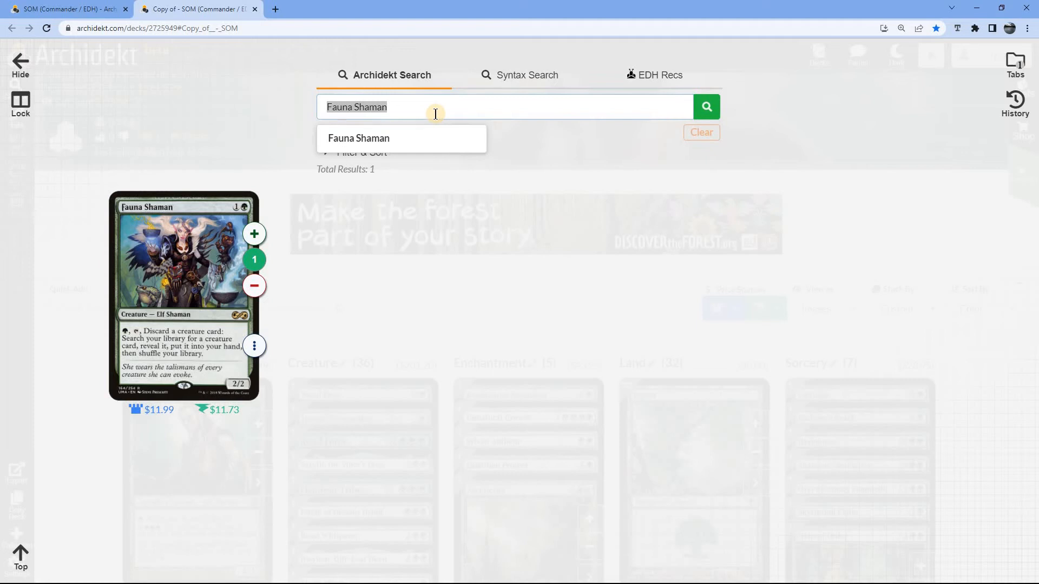
# Add Gaea's Herald and Elvish Clancaller from search suggestions.
pyautogui.write('gae')
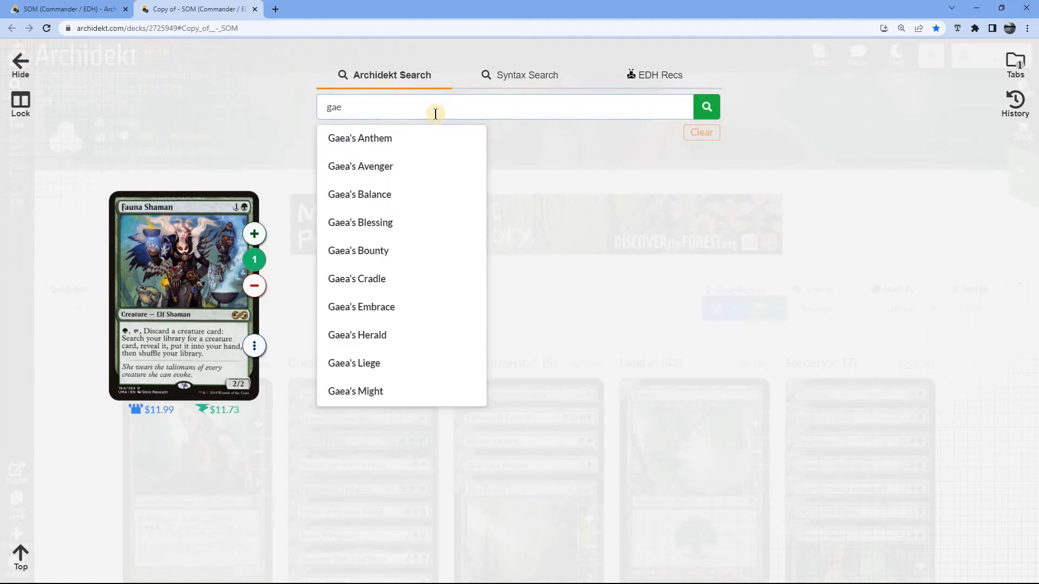
pyautogui.write('a')
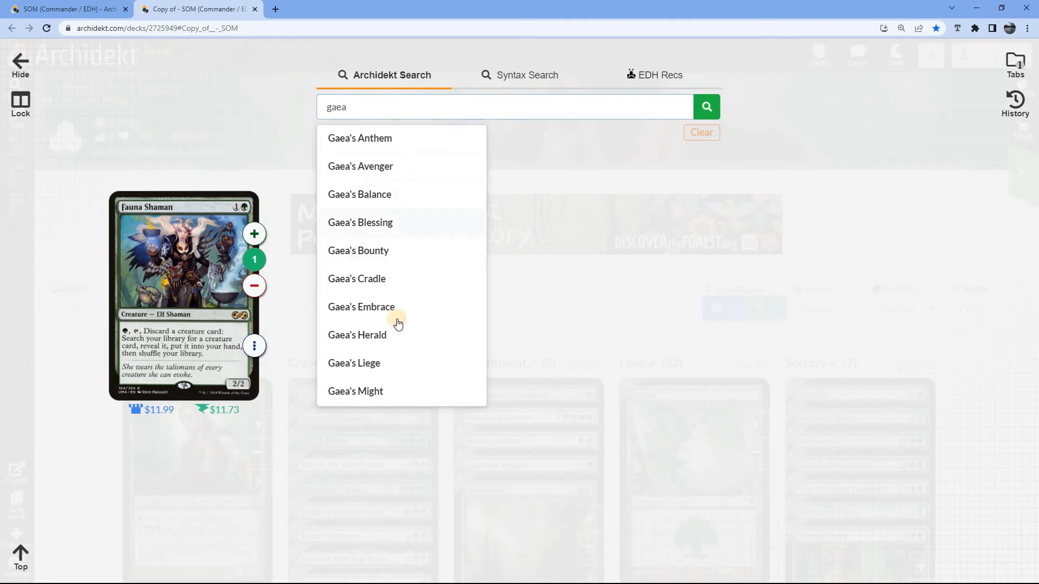
pyautogui.click(357, 335)
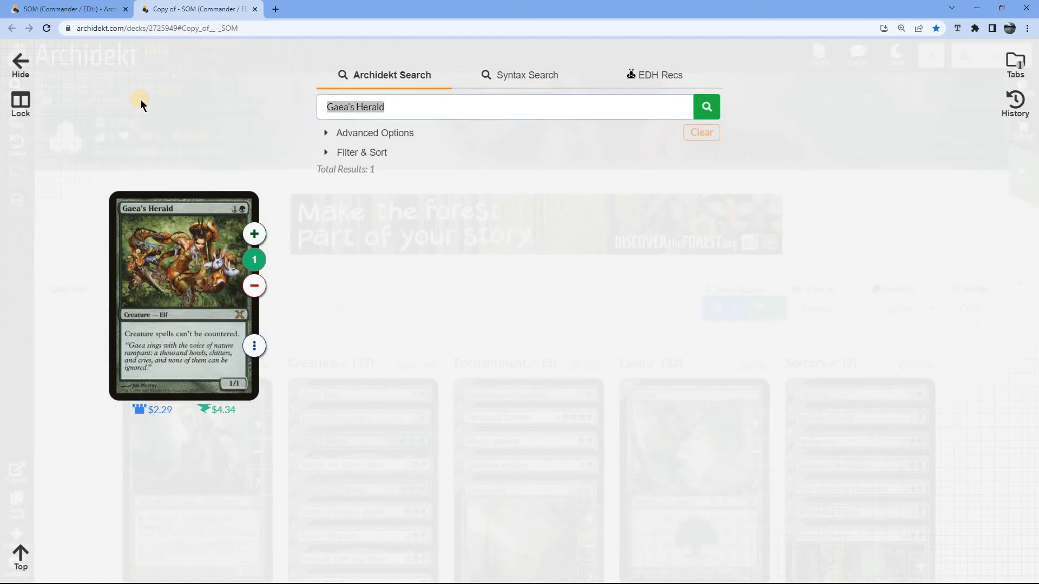
pyautogui.write('elvish clan')
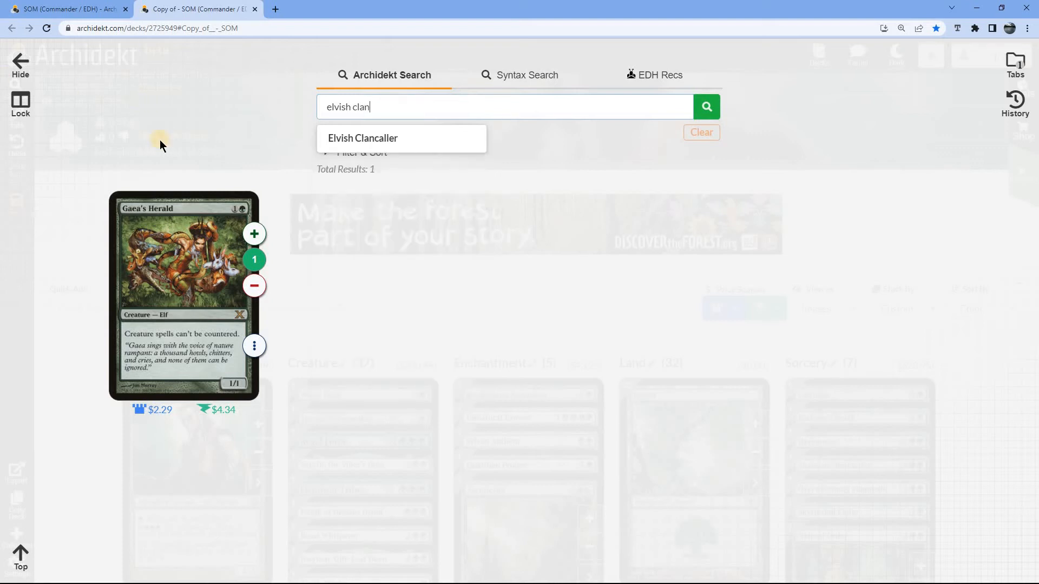
pyautogui.click(363, 138)
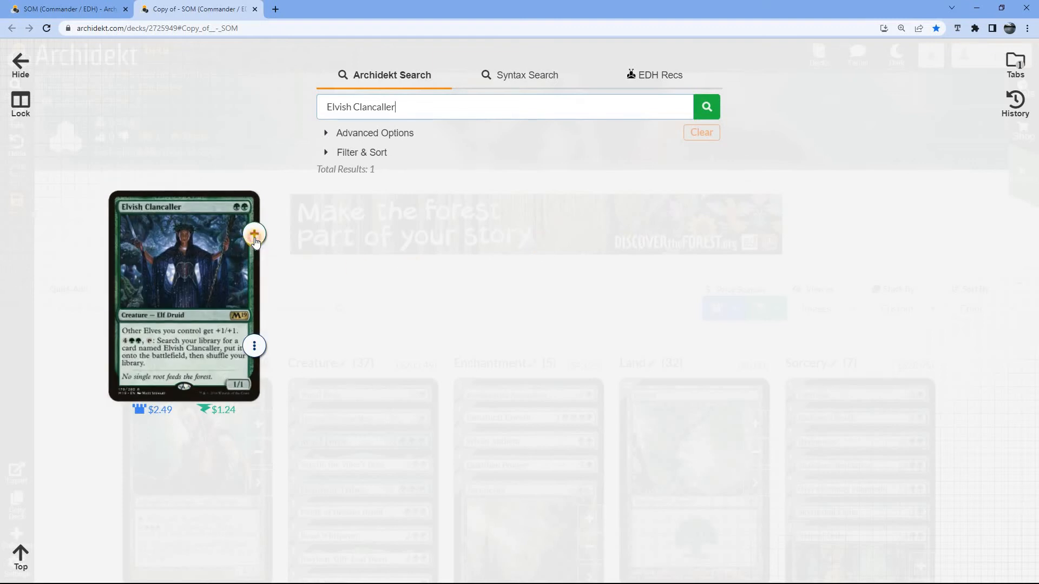
pyautogui.click(254, 233)
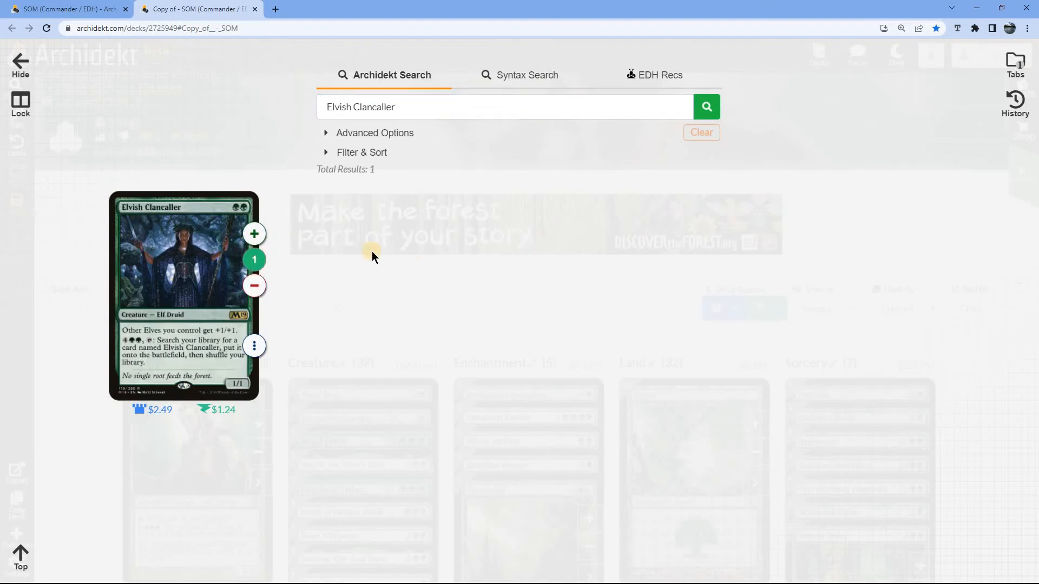
pyautogui.moveTo(244, 343)
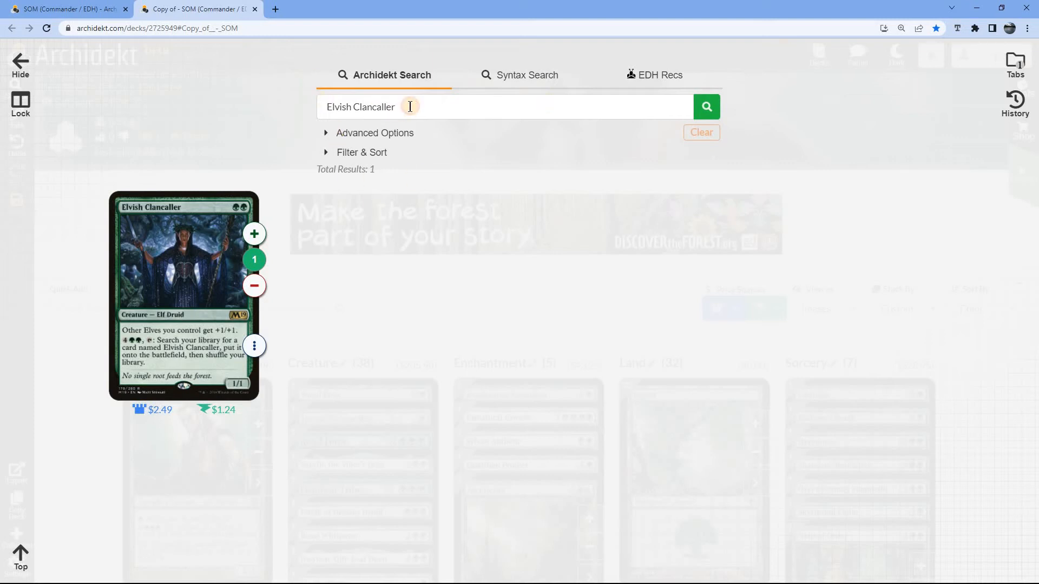
# Add Sylvan Ranger and Heedless One via the card search, reaching 39 creatures.
pyautogui.write('s')
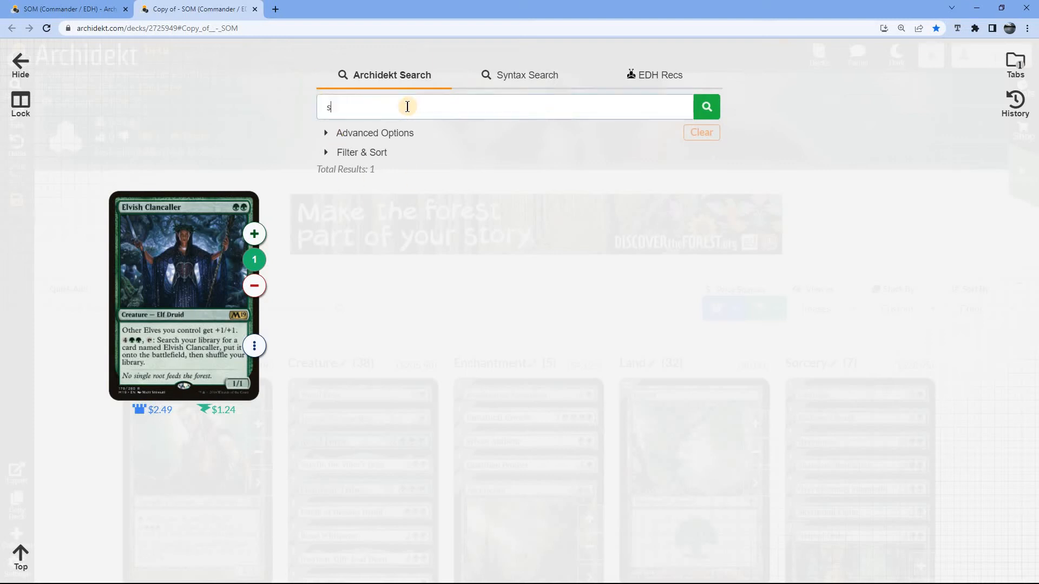
pyautogui.write('ylvan Ranger')
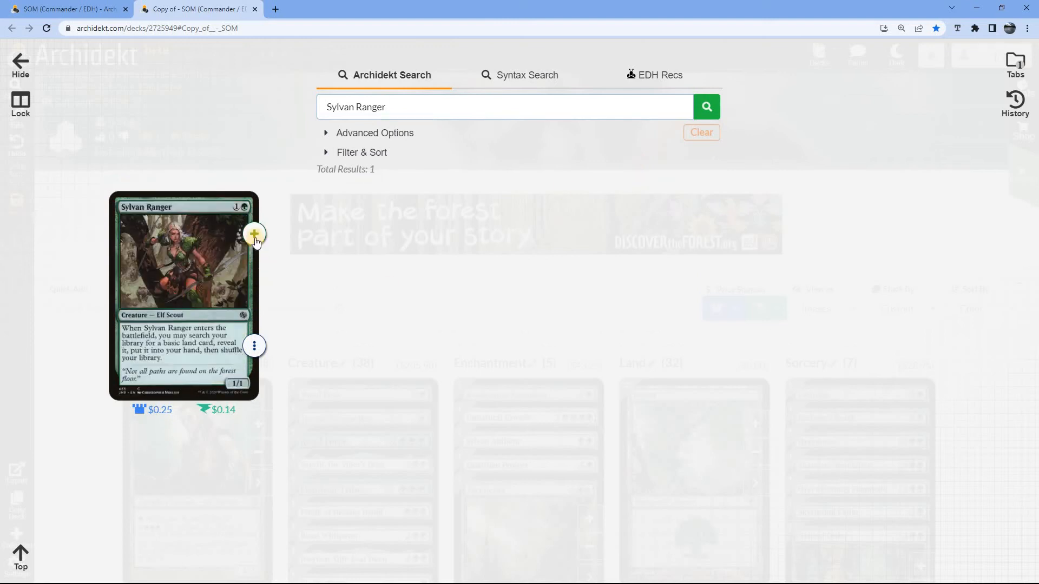
pyautogui.click(254, 233)
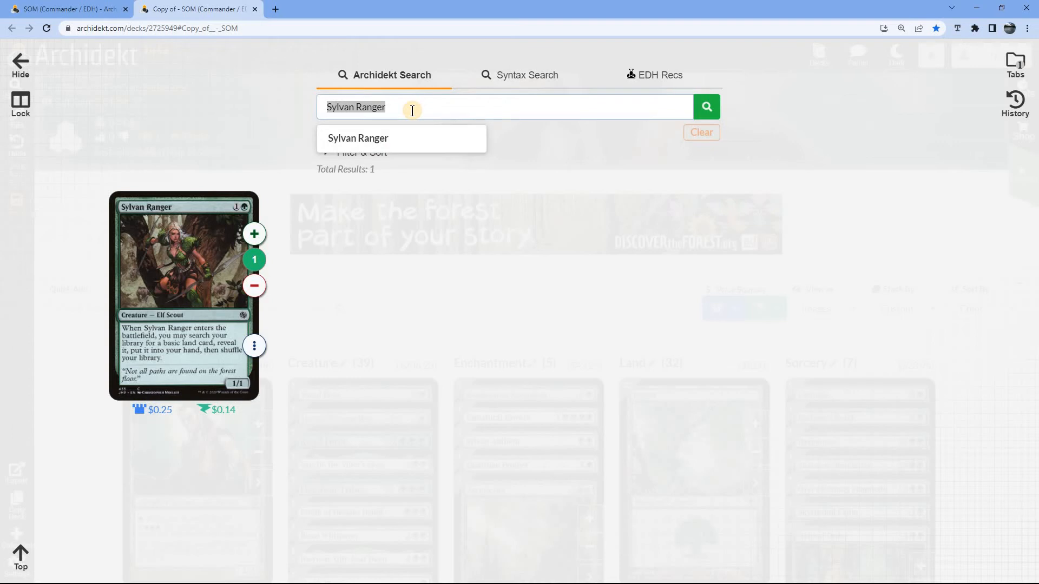
pyautogui.write('h')
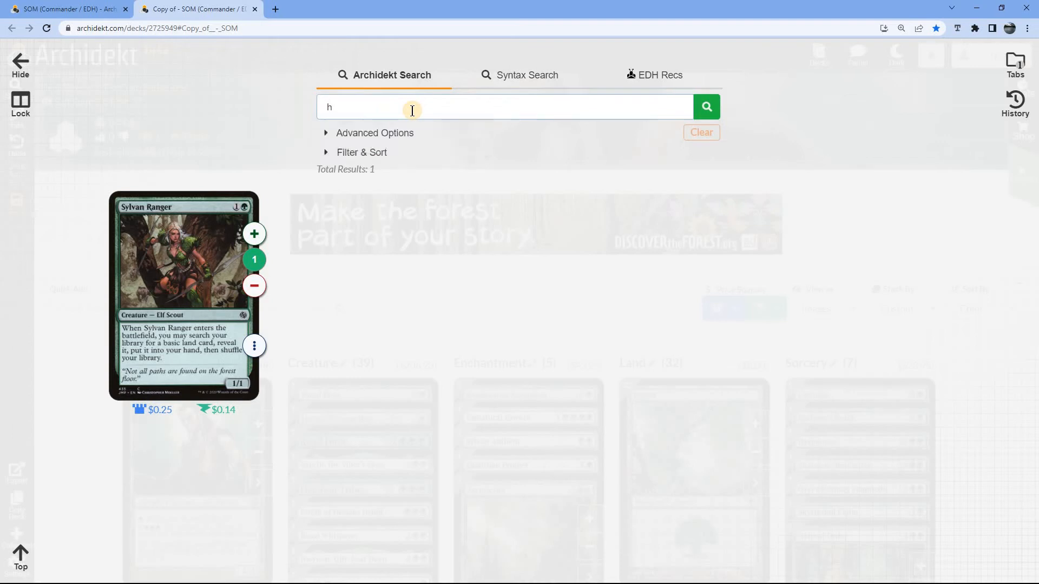
pyautogui.write('eedless')
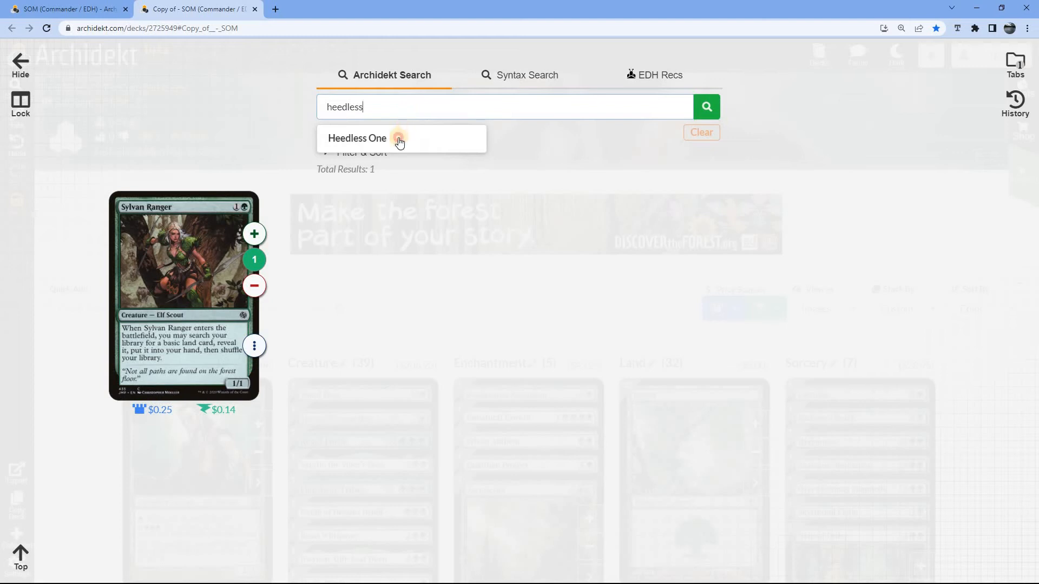
pyautogui.click(357, 138)
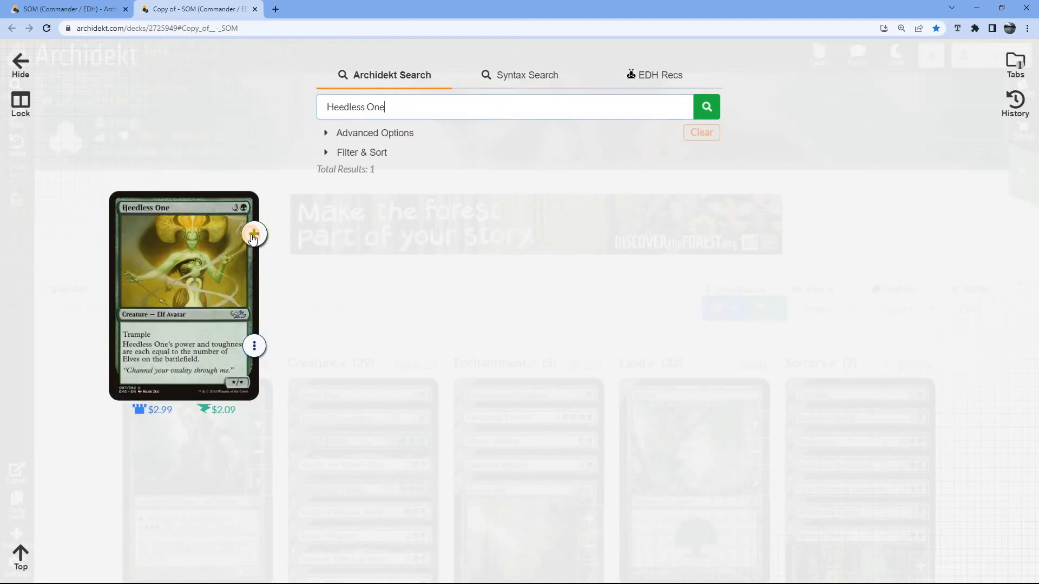
pyautogui.click(254, 233)
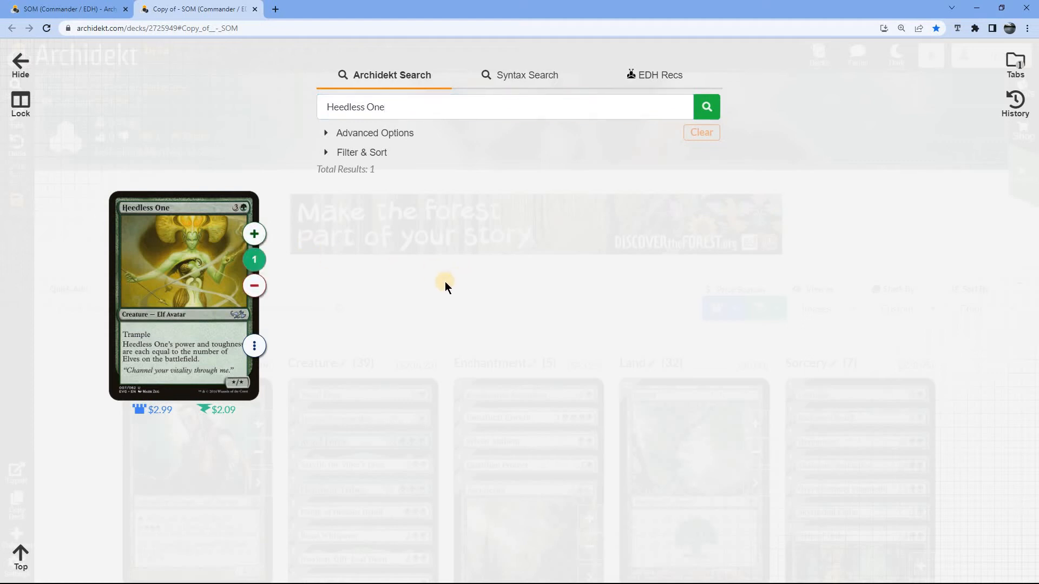
pyautogui.moveTo(805, 290)
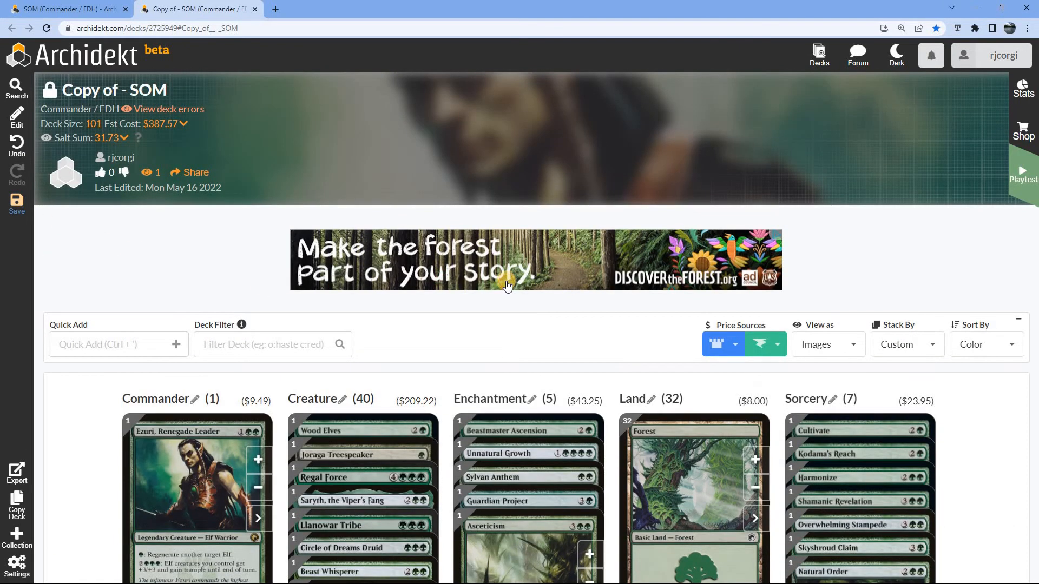
# Scroll to Heedless One and change its printing to Onslaught.
pyautogui.scroll(-3)
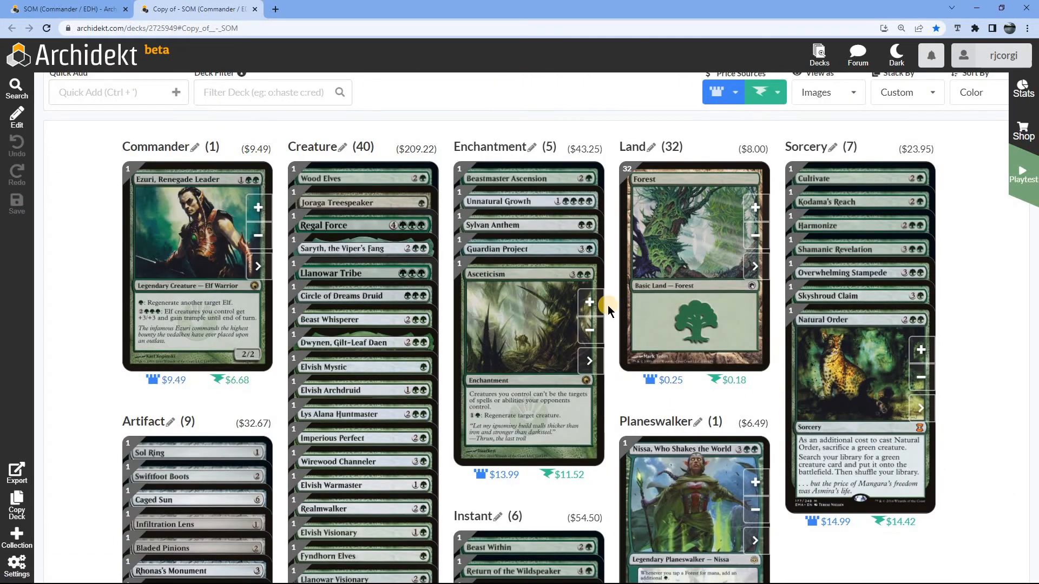
pyautogui.scroll(-3)
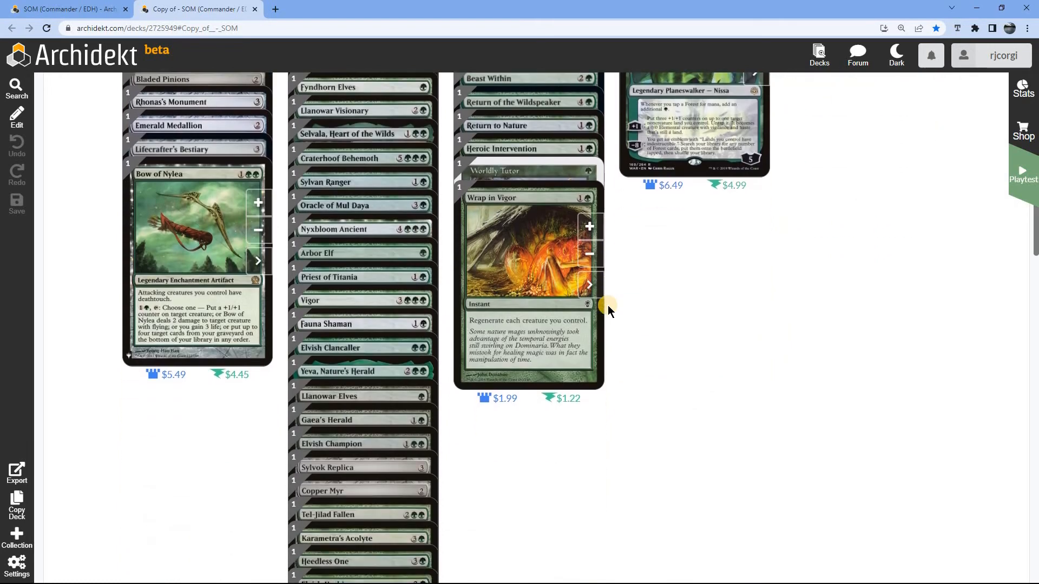
pyautogui.scroll(-3)
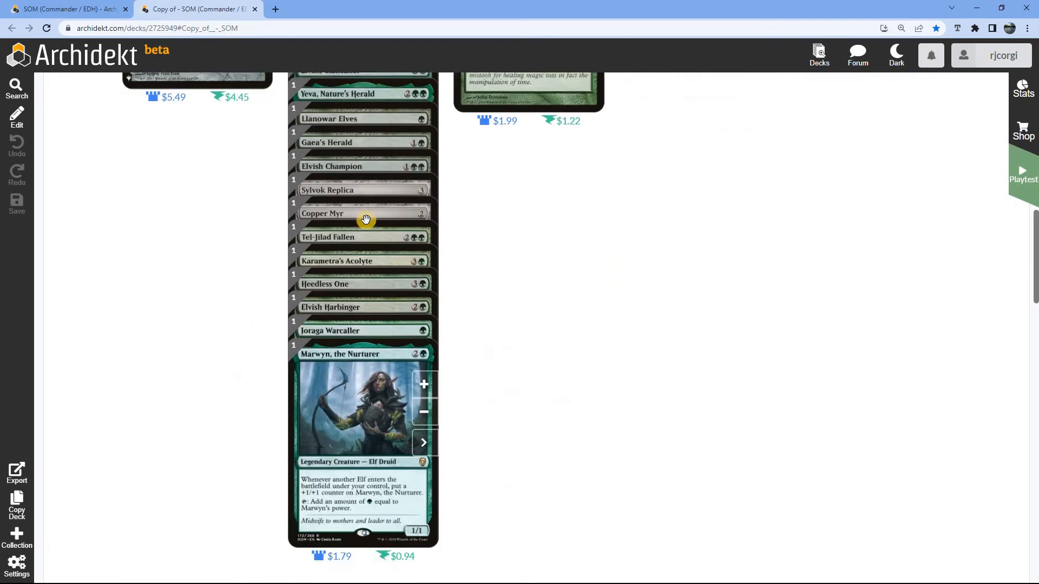
pyautogui.scroll(-3)
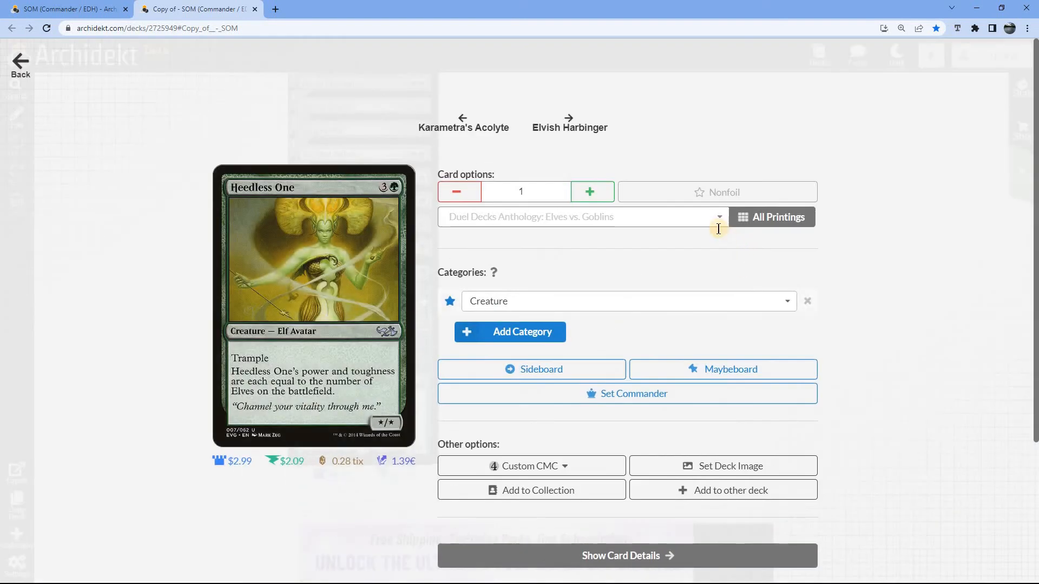
pyautogui.click(581, 216)
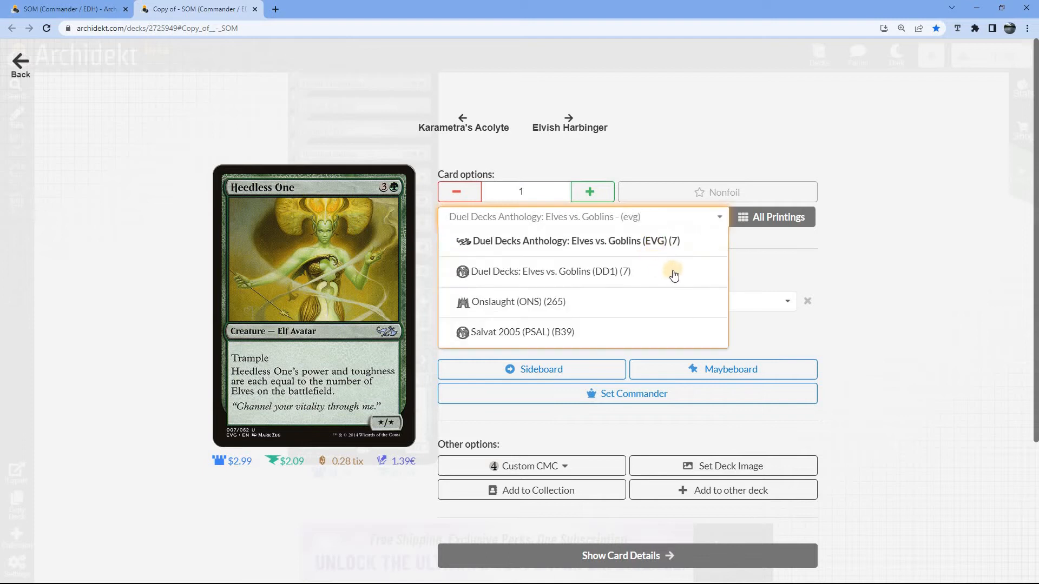
pyautogui.scroll(-3)
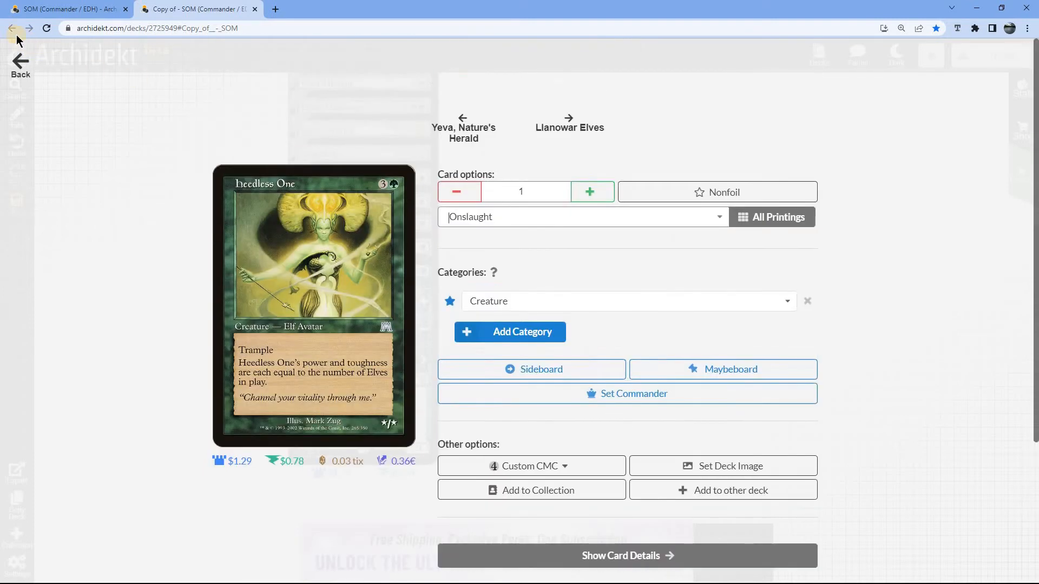
pyautogui.moveTo(66, 63)
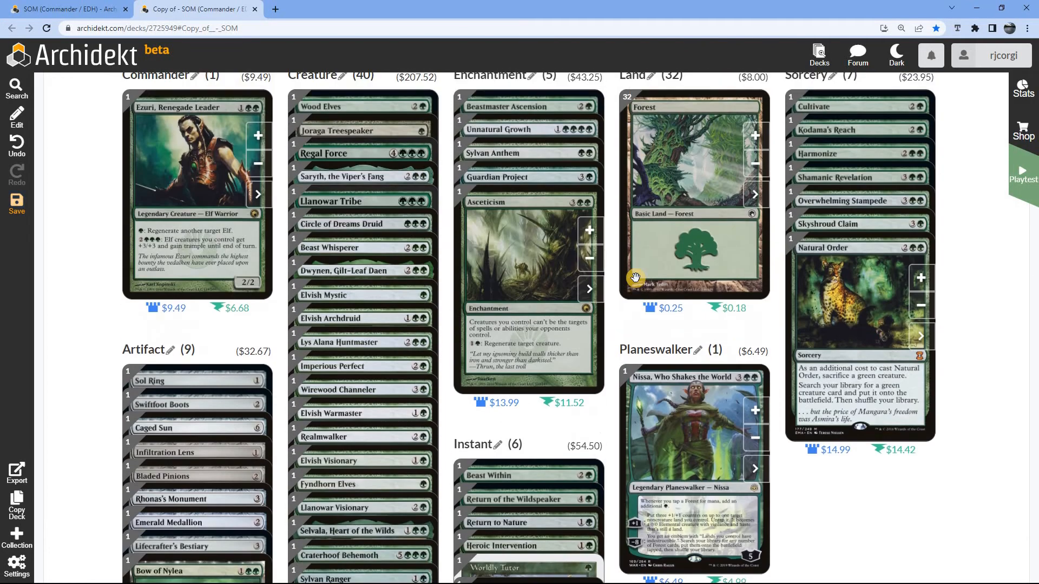
pyautogui.scroll(-3)
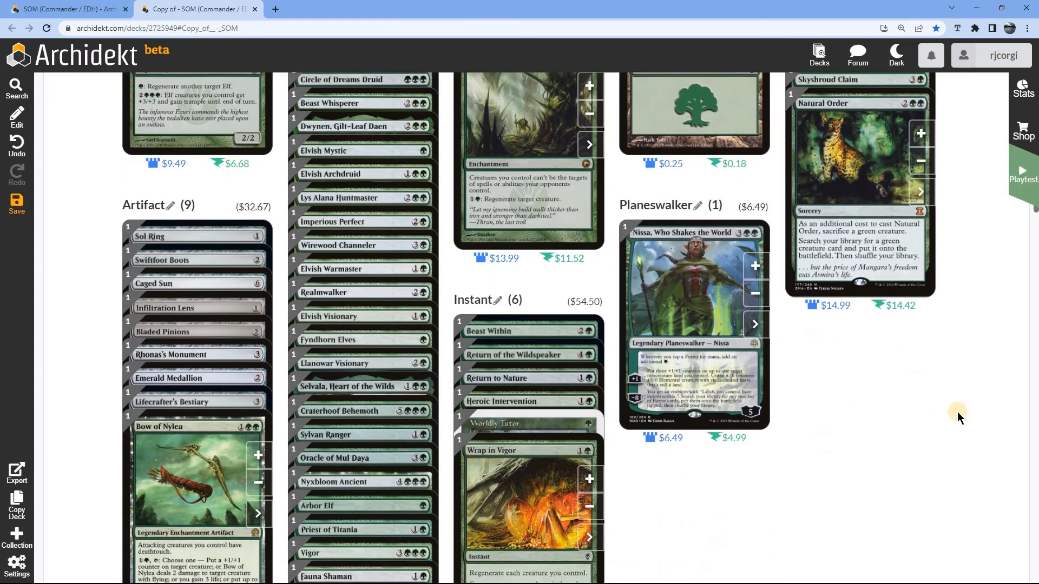
pyautogui.moveTo(932, 408)
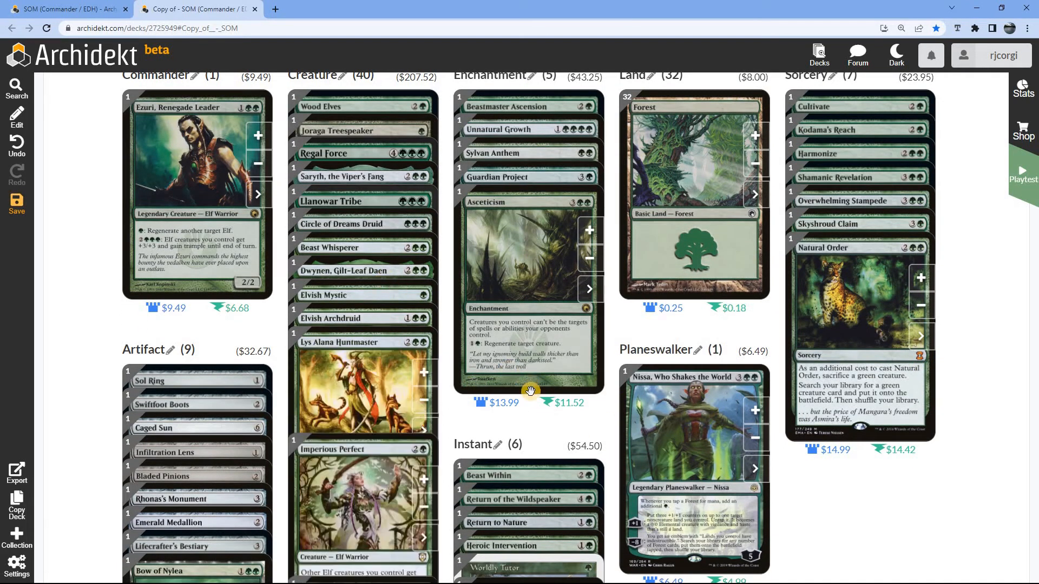
# Scroll down the creature column to Sylvok Replica.
pyautogui.scroll(-3)
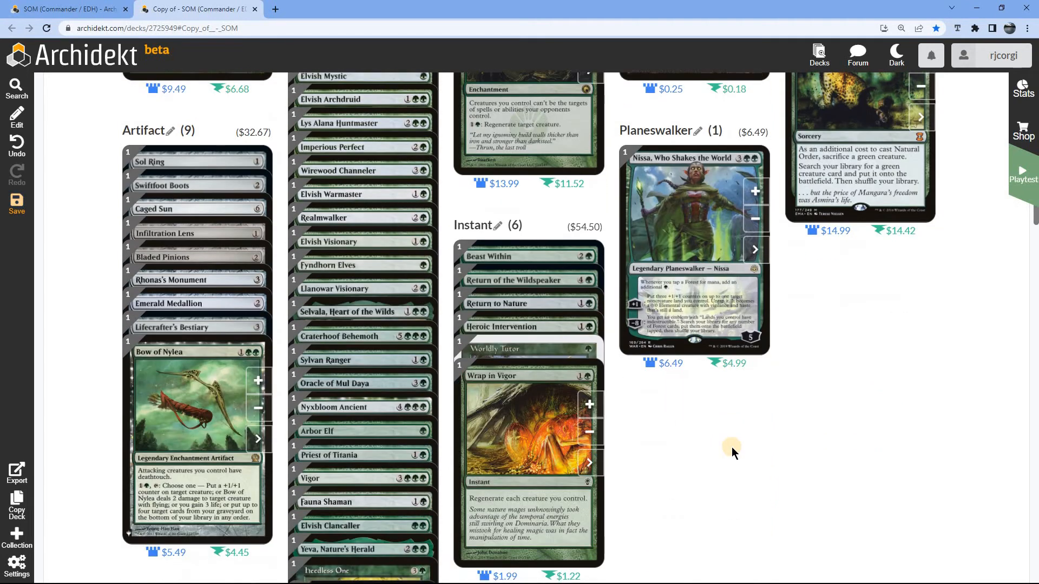
pyautogui.scroll(-3)
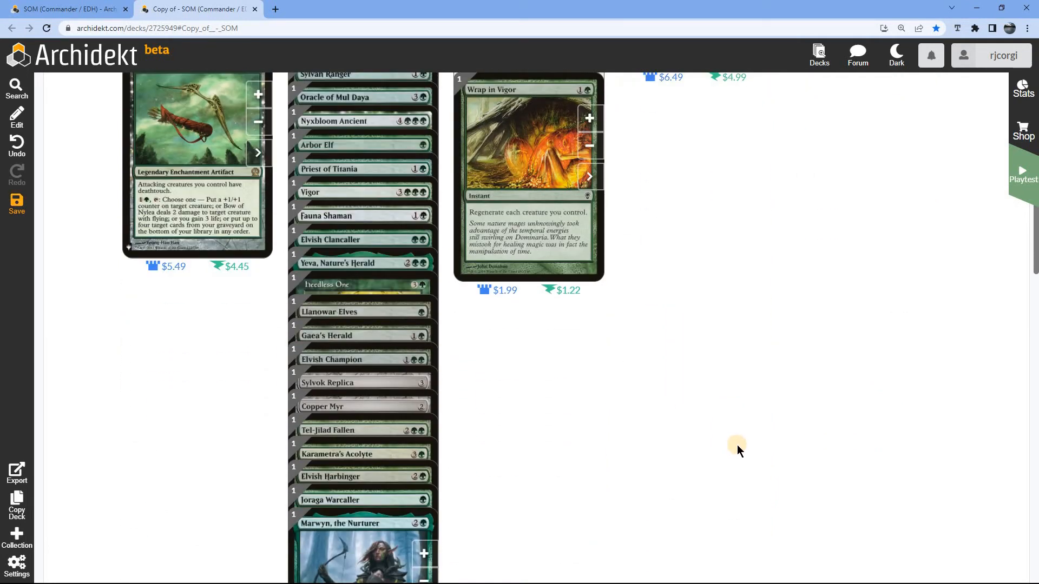
pyautogui.scroll(-3)
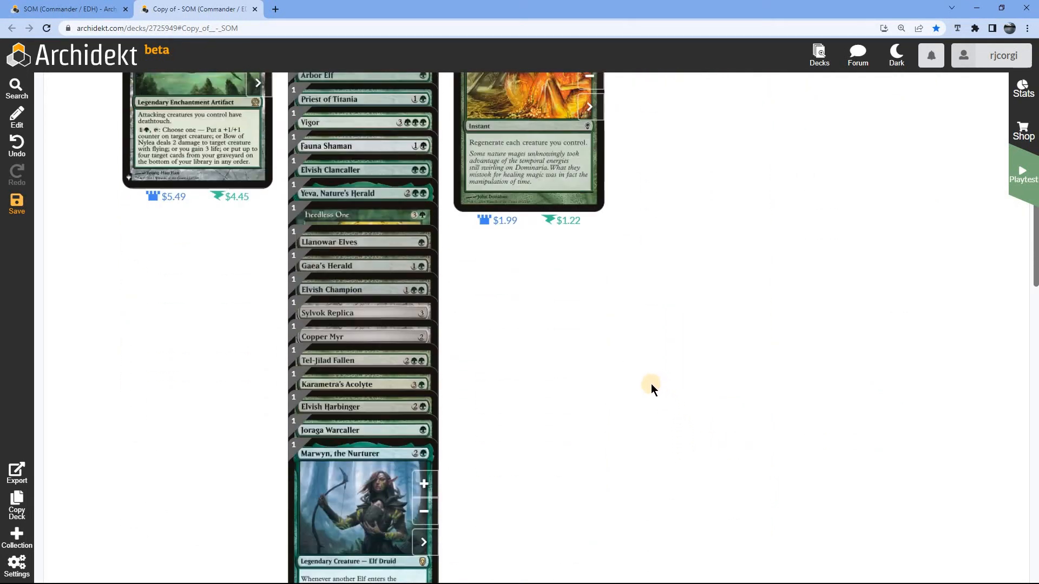
pyautogui.scroll(-3)
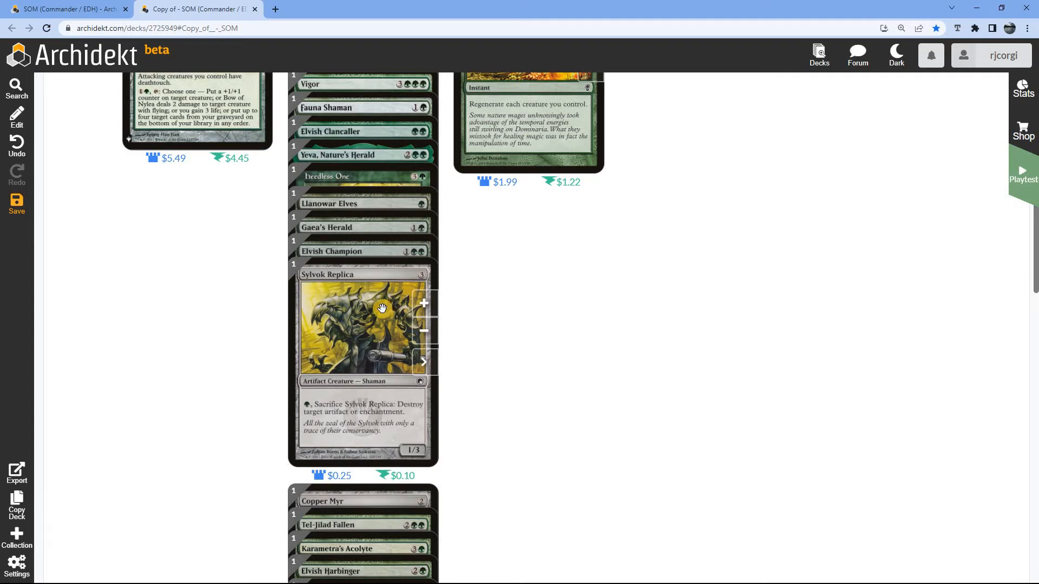
pyautogui.moveTo(391, 319)
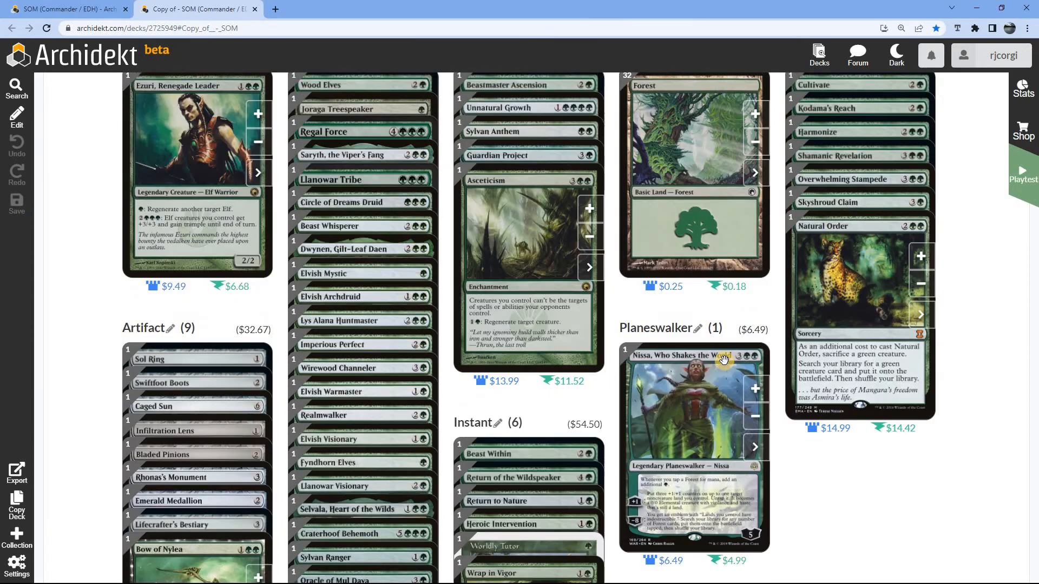
pyautogui.scroll(3)
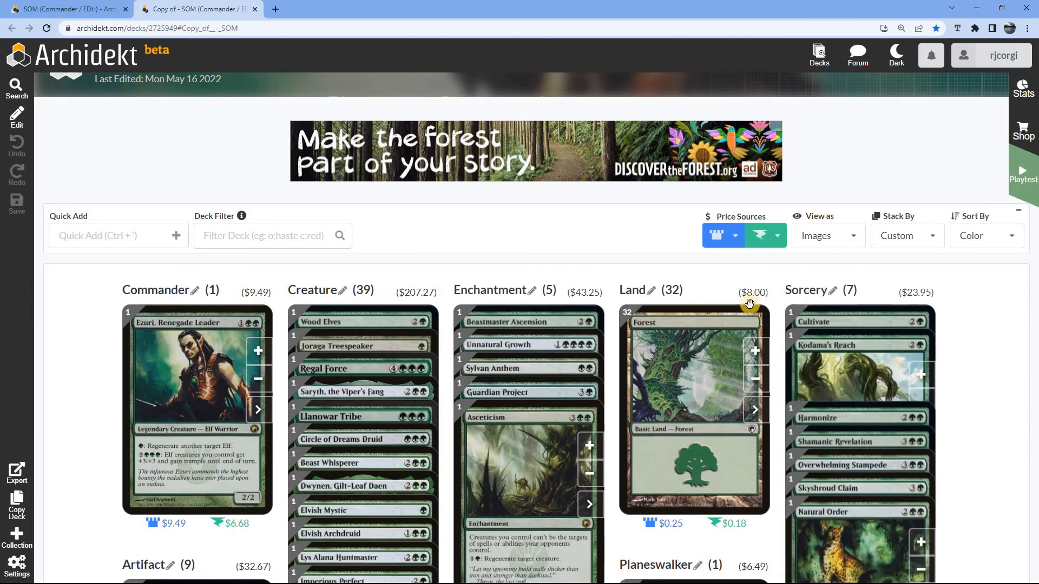
pyautogui.scroll(-3)
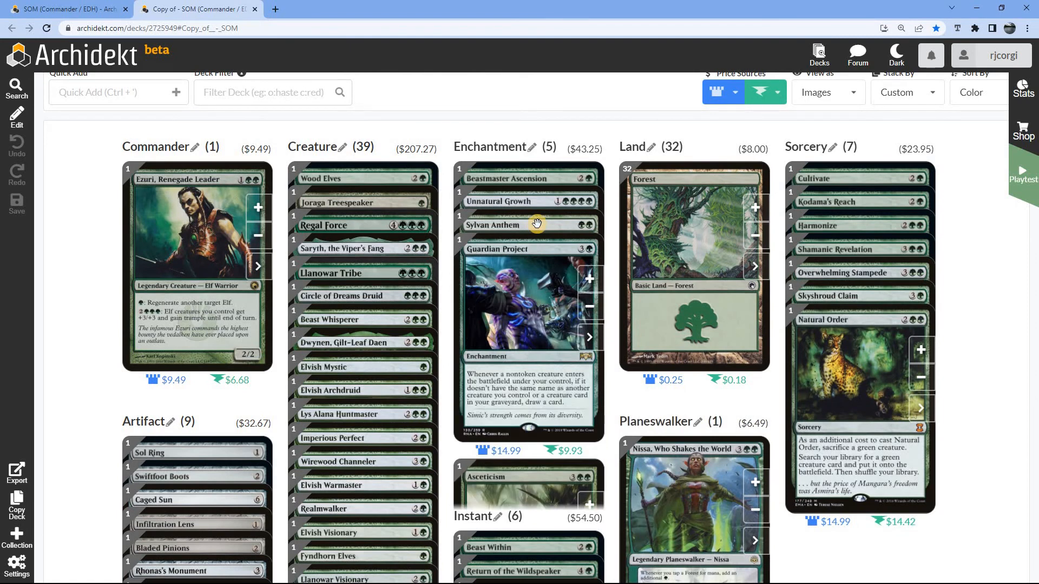
pyautogui.scroll(-3)
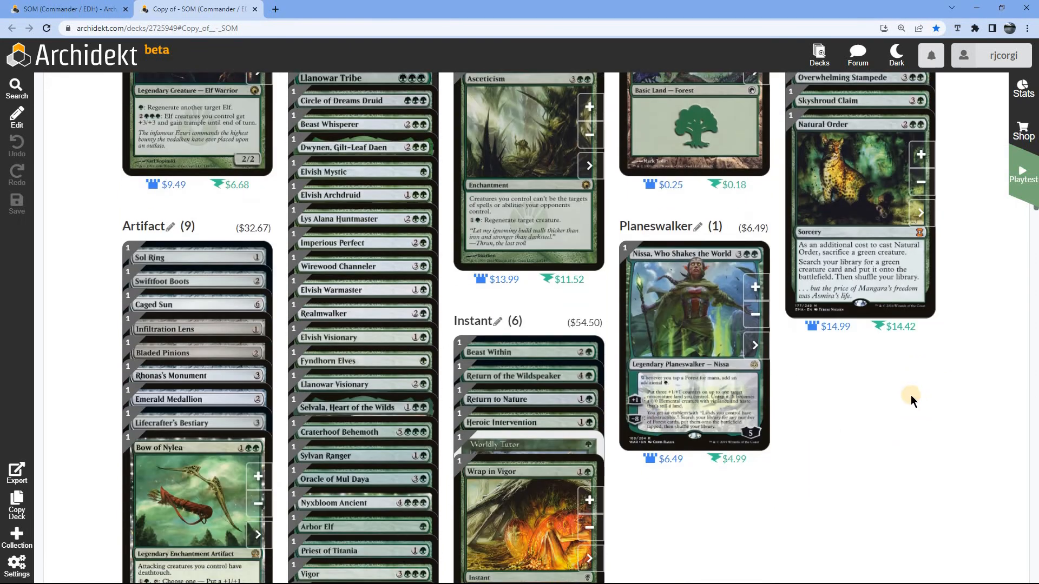
pyautogui.scroll(-3)
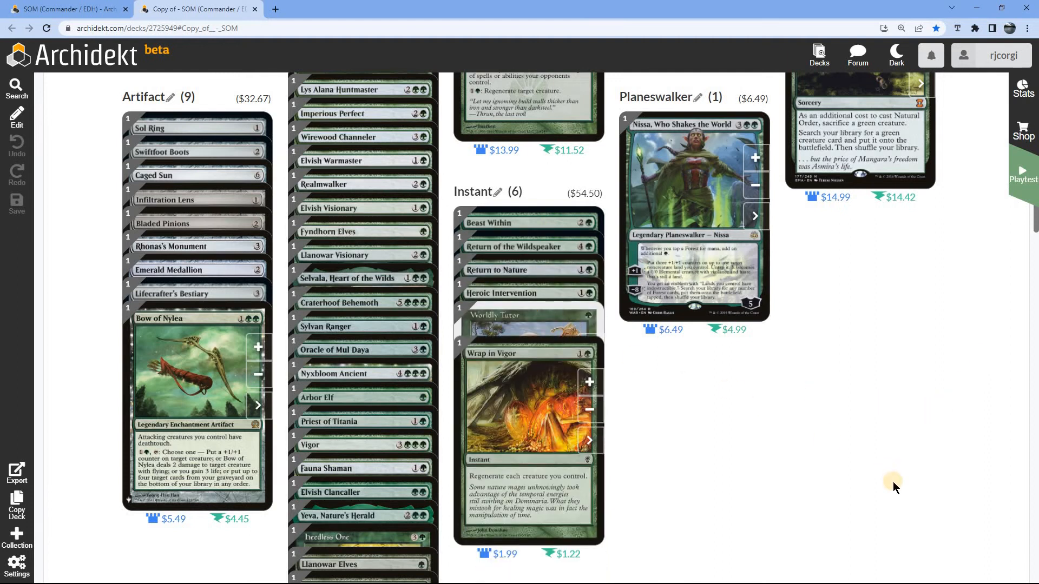
pyautogui.scroll(-3)
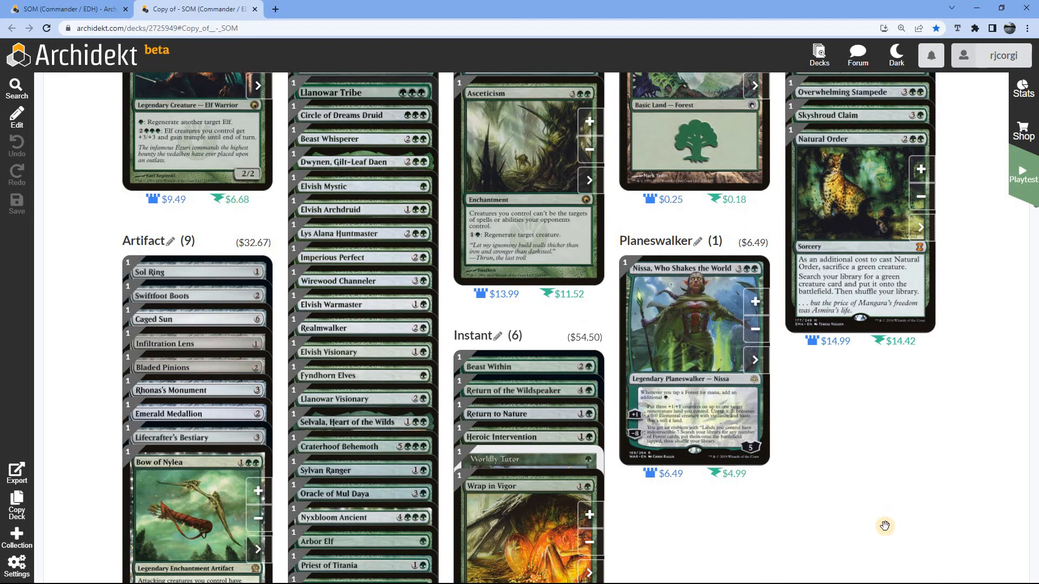
pyautogui.scroll(3)
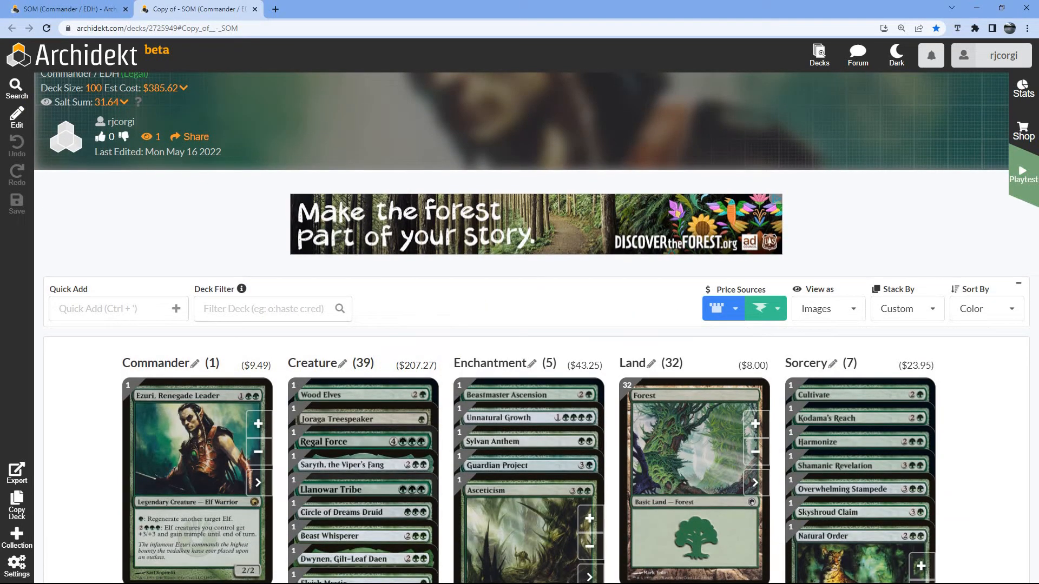
pyautogui.moveTo(981, 351)
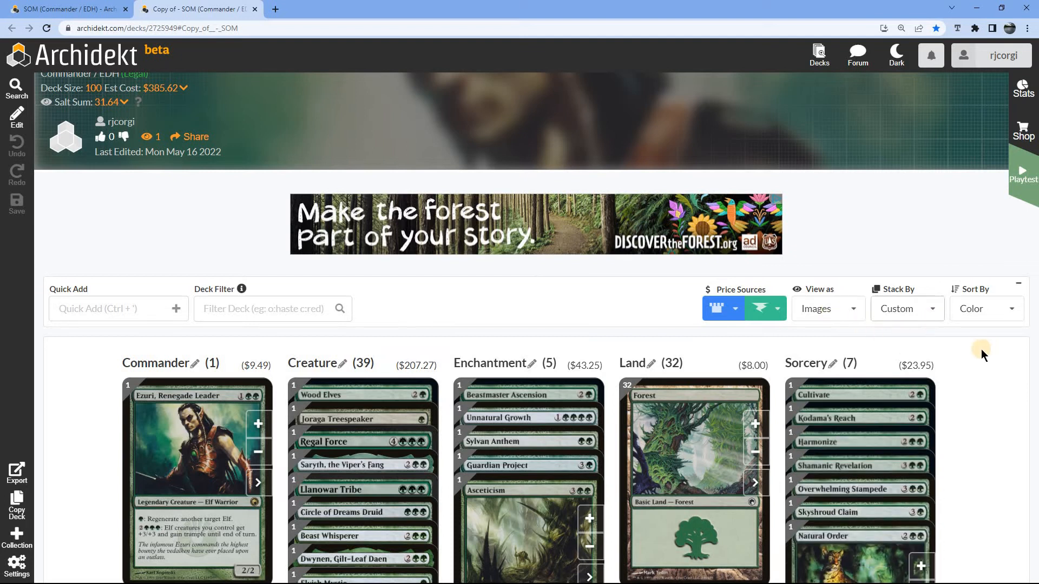
pyautogui.scroll(-3)
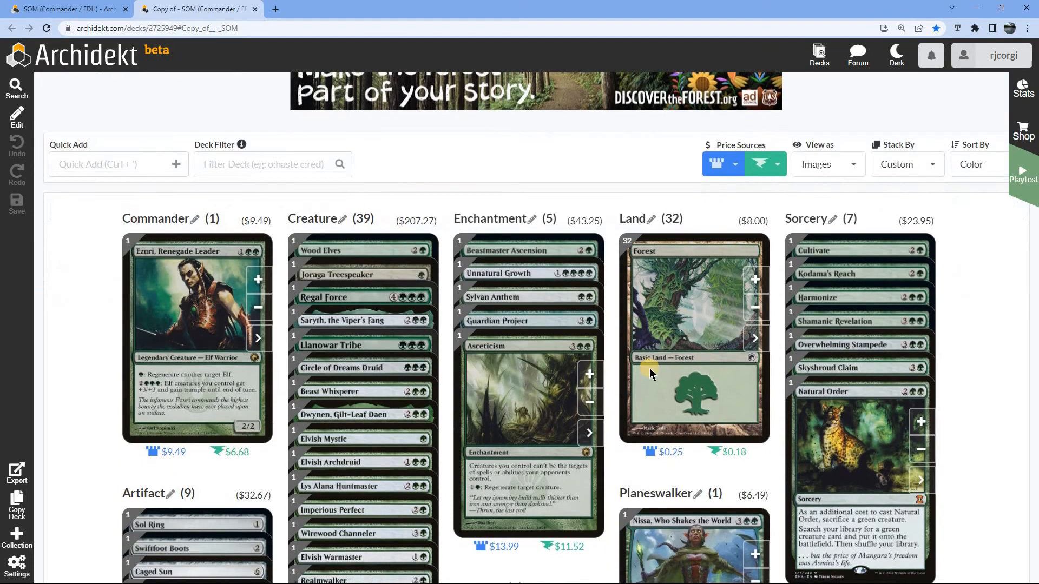
pyautogui.scroll(3)
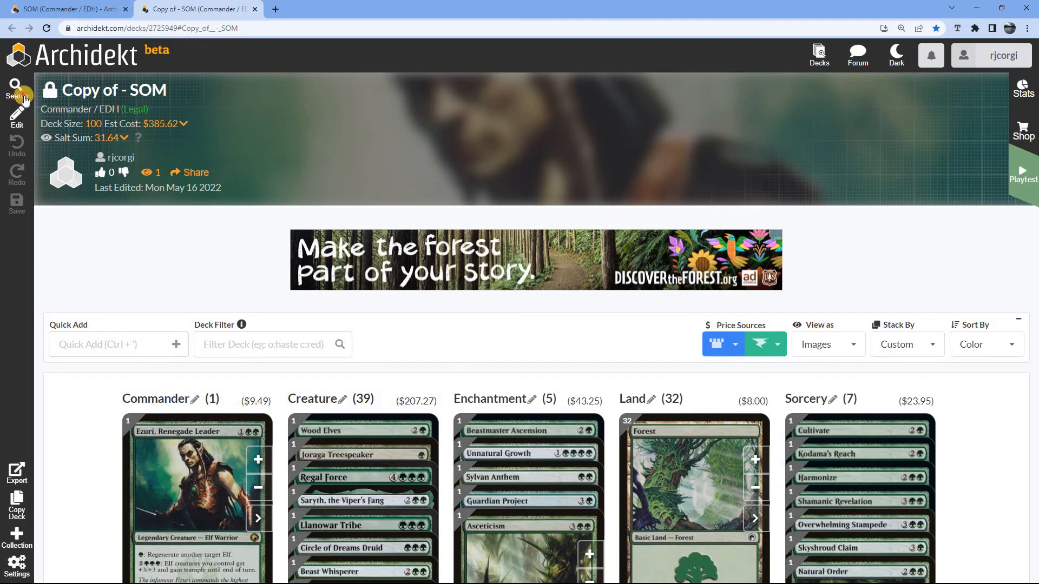
# Fetch land-only EDH recommendations, listing Wirewood Lodge, Gaea's Cradle and Cavern of Souls.
pyautogui.click(16, 90)
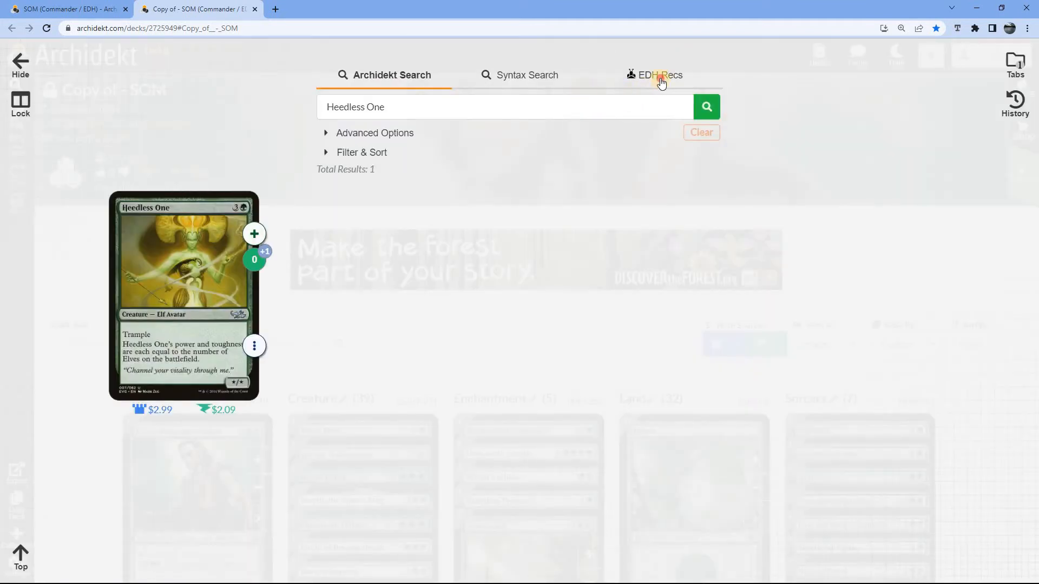
pyautogui.click(660, 74)
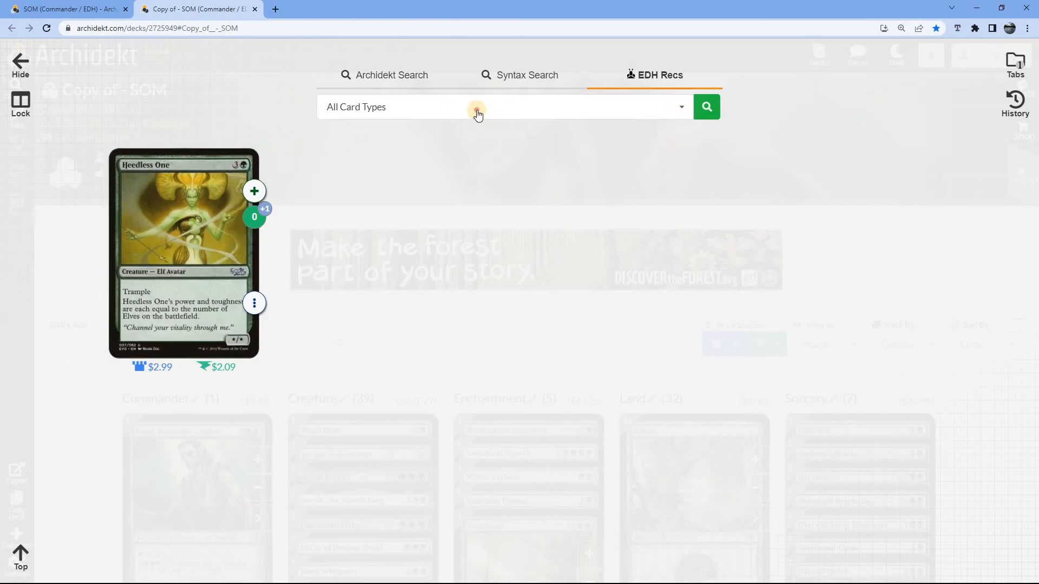
pyautogui.click(476, 107)
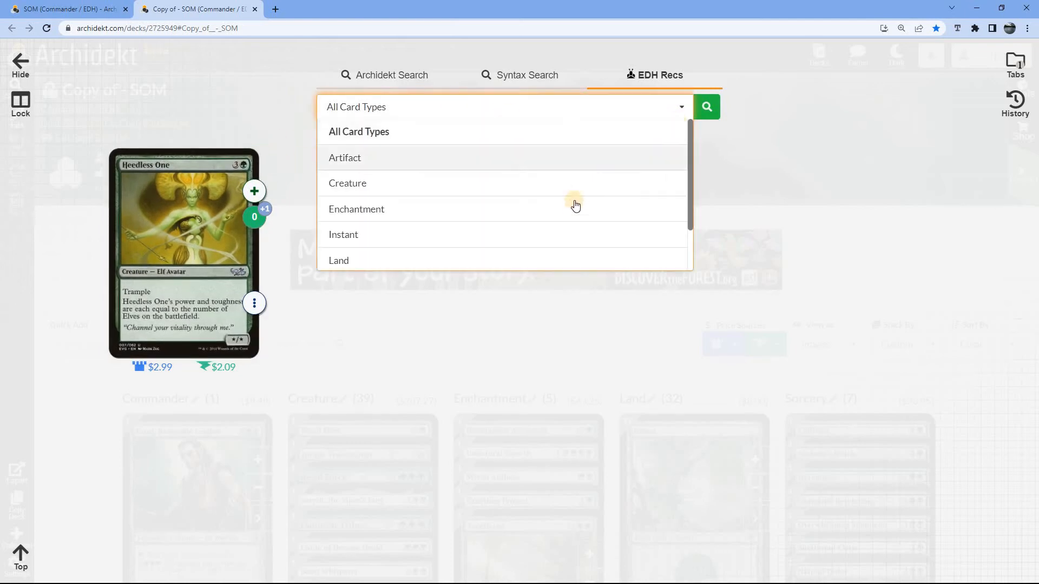
pyautogui.scroll(-3)
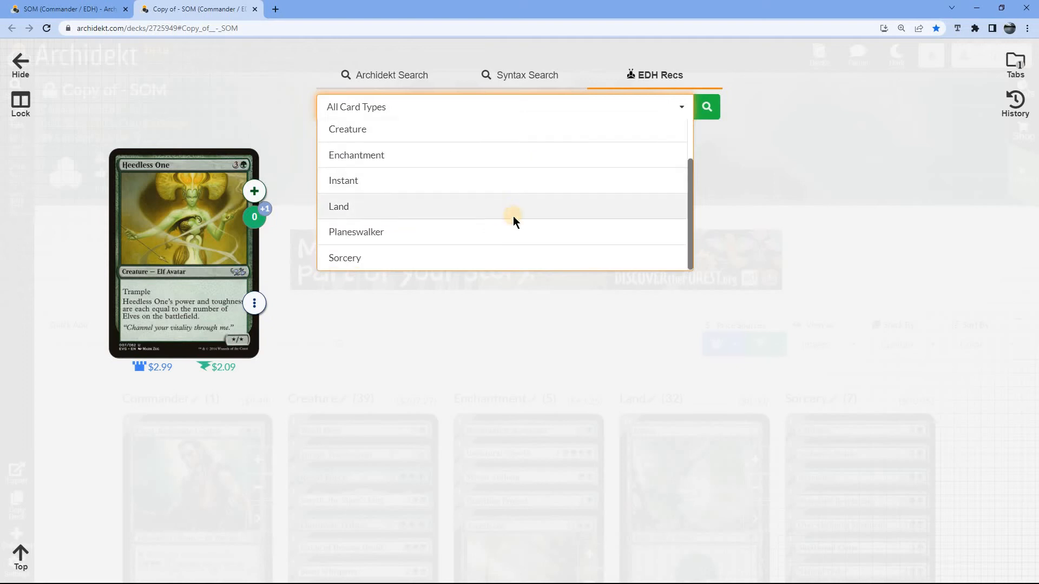
pyautogui.click(338, 206)
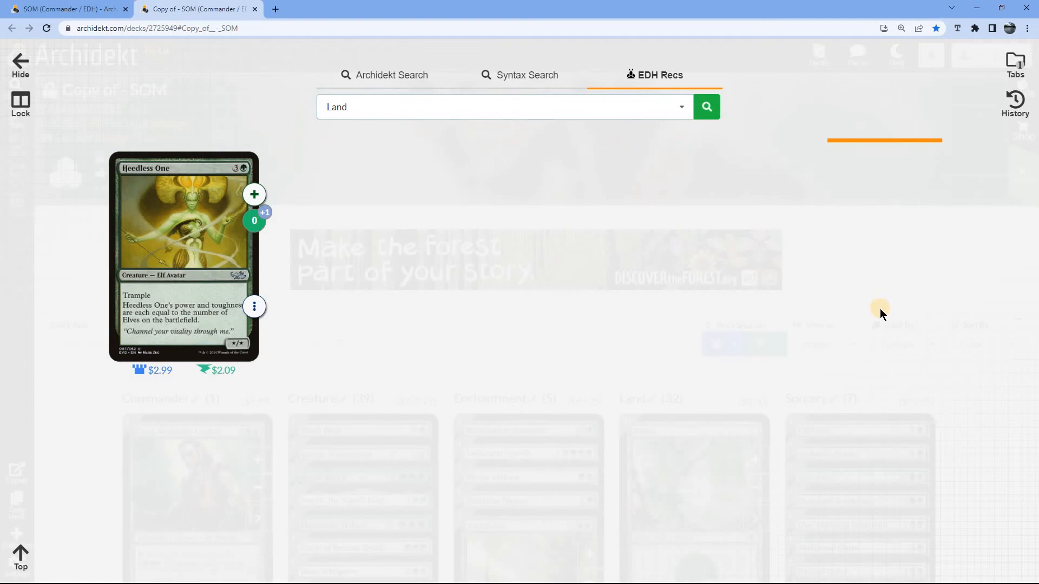
pyautogui.click(706, 106)
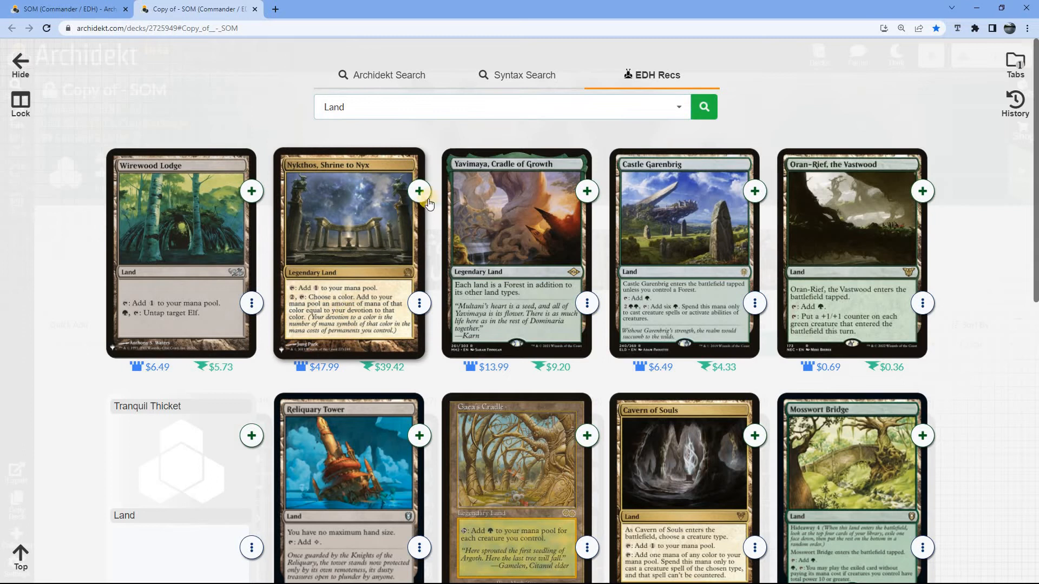
# Add Nykthos, Gaea's Cradle and Rogue's Passage from the EDH land recommendations.
pyautogui.click(419, 191)
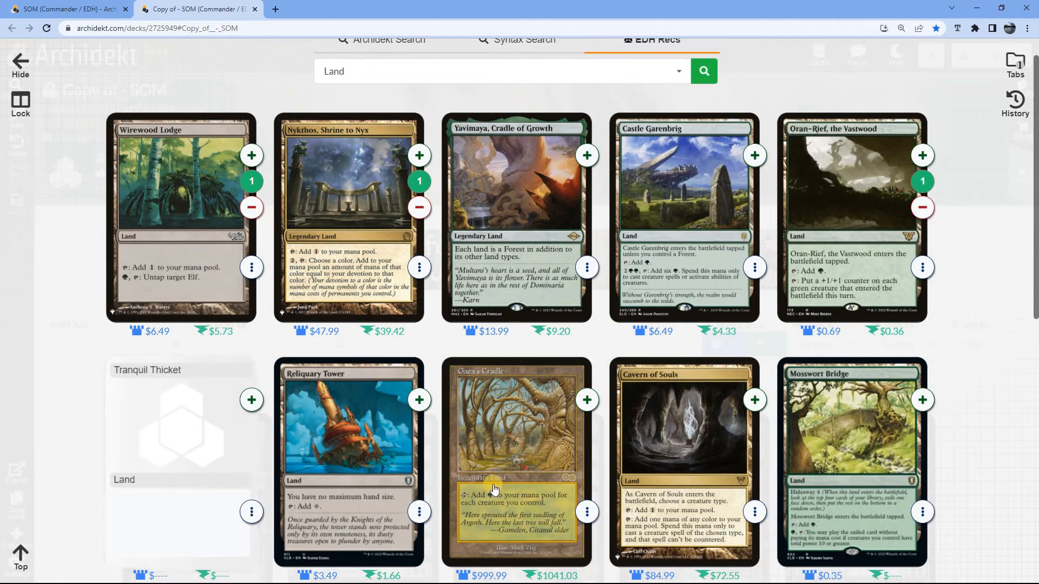
pyautogui.scroll(-3)
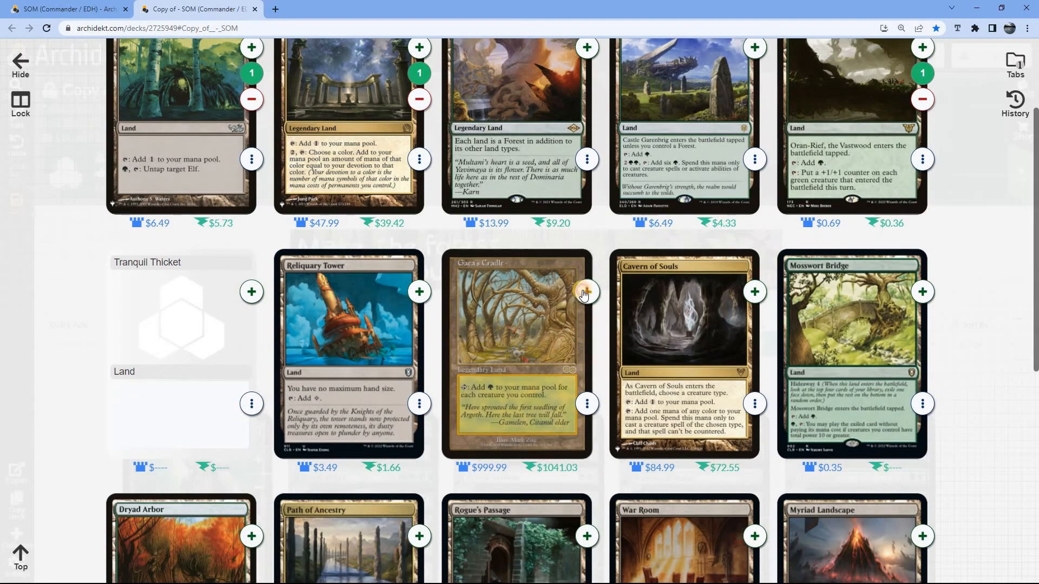
pyautogui.click(586, 291)
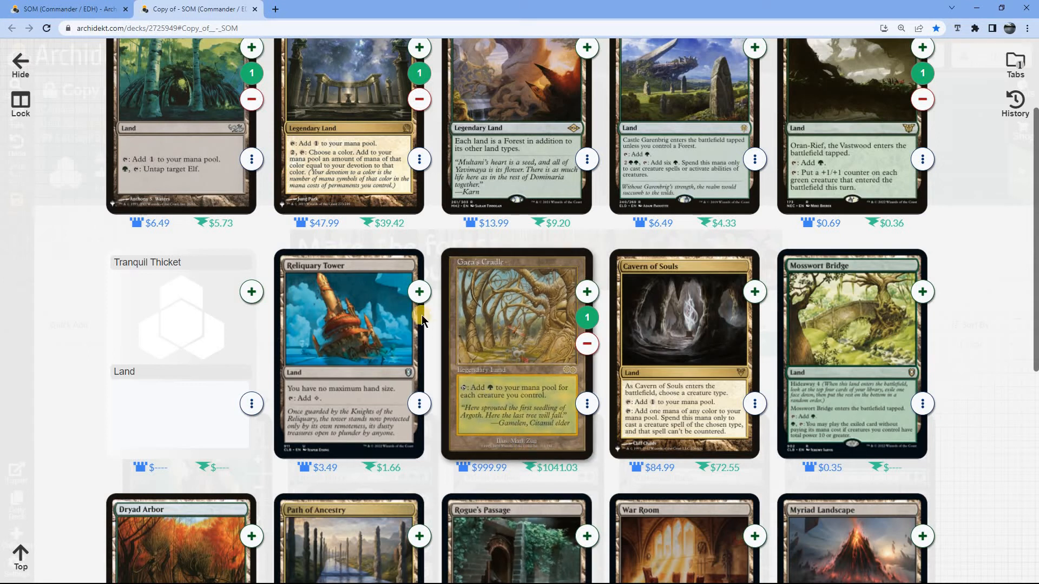
pyautogui.moveTo(619, 389)
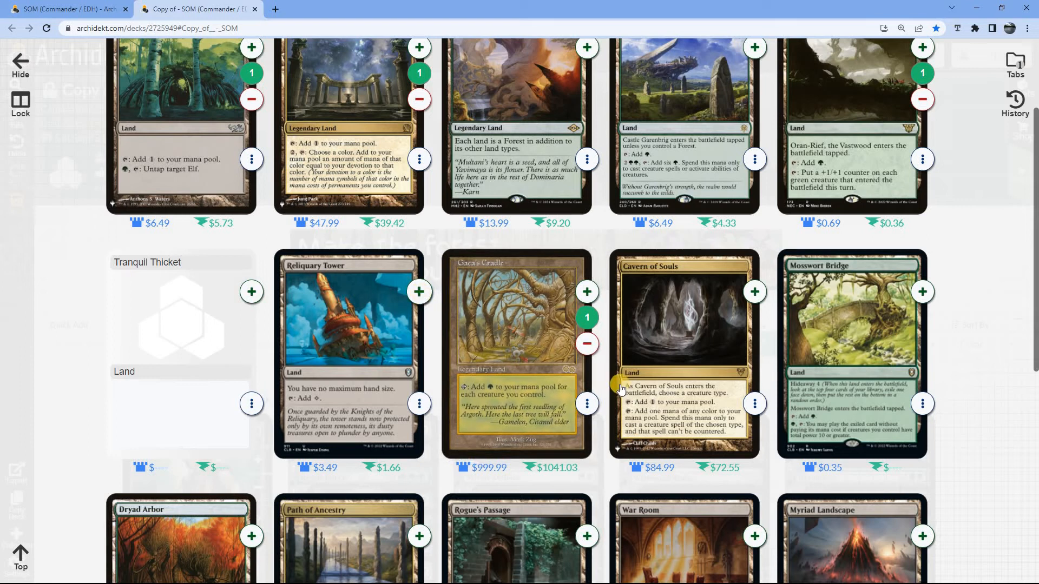
pyautogui.scroll(-3)
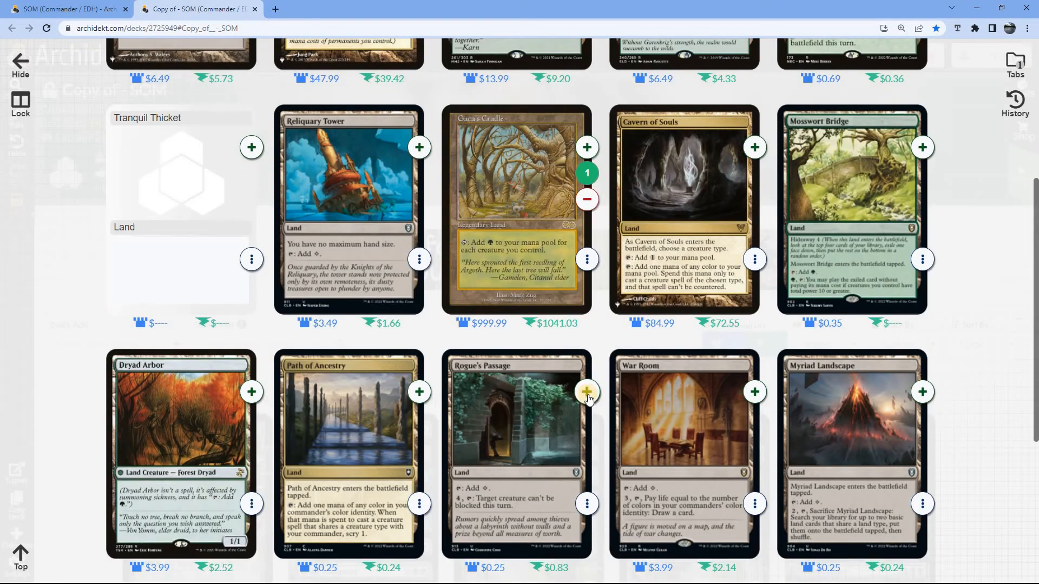
pyautogui.click(585, 392)
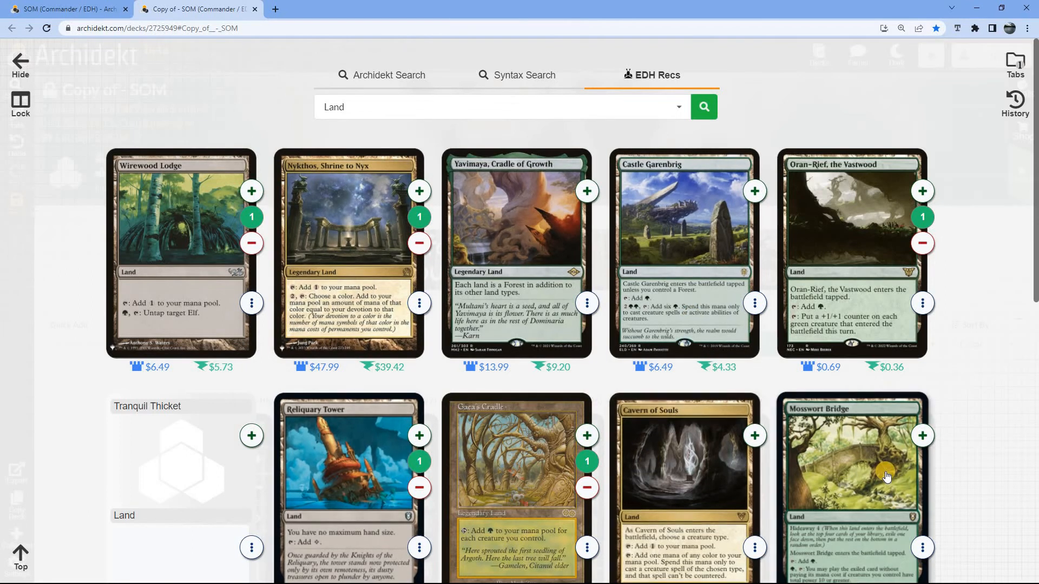
pyautogui.scroll(-3)
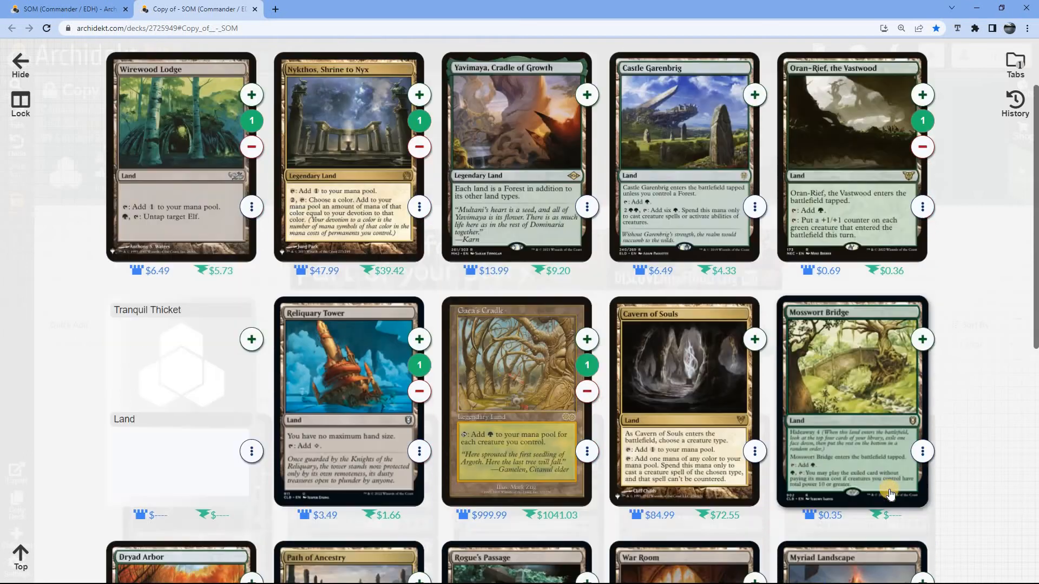
pyautogui.scroll(-3)
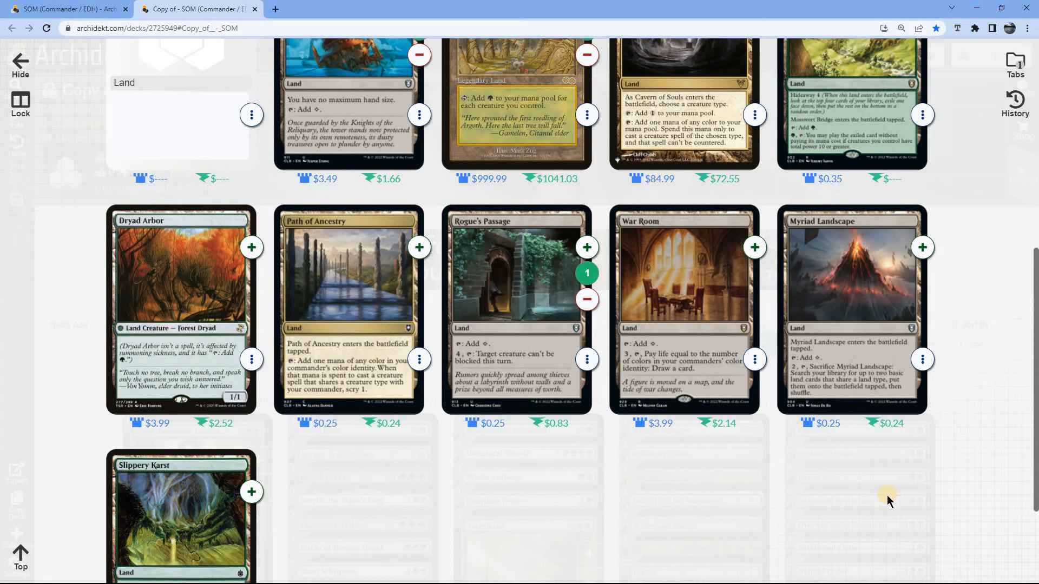
pyautogui.moveTo(640, 541)
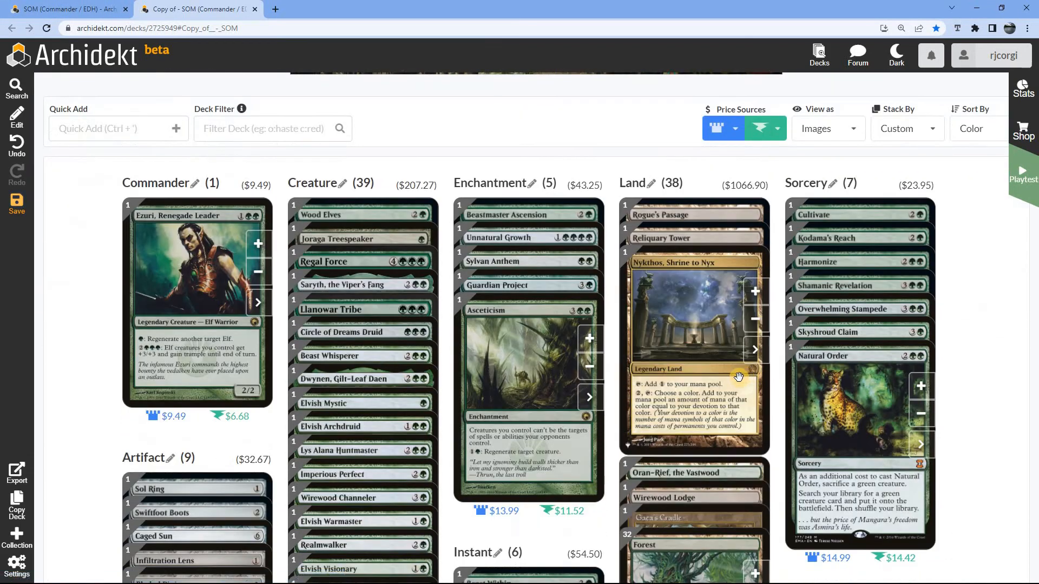
# Lower the basic Forest quantity in the Land stack to 26.
pyautogui.scroll(-3)
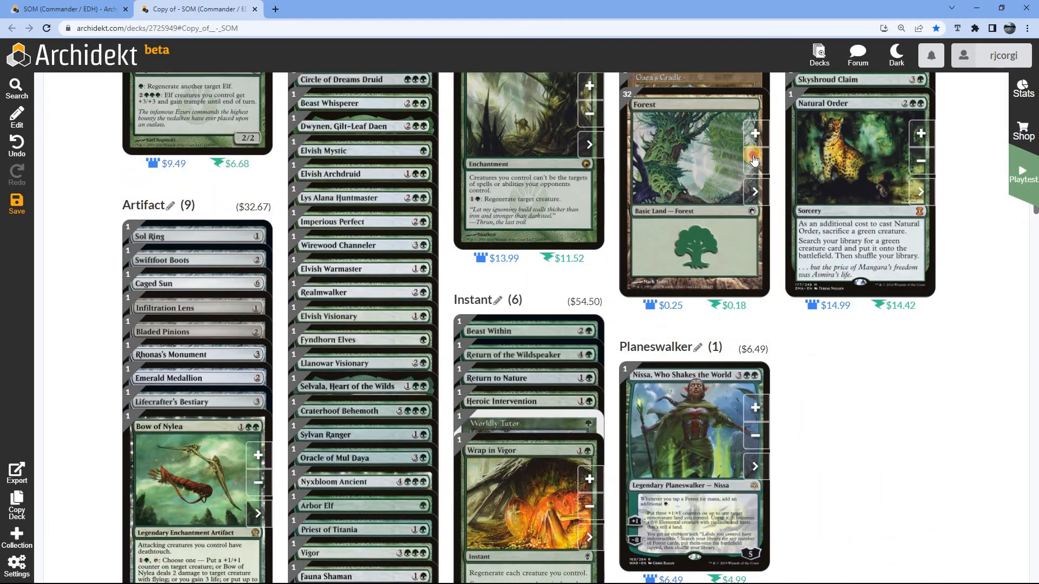
pyautogui.scroll(3)
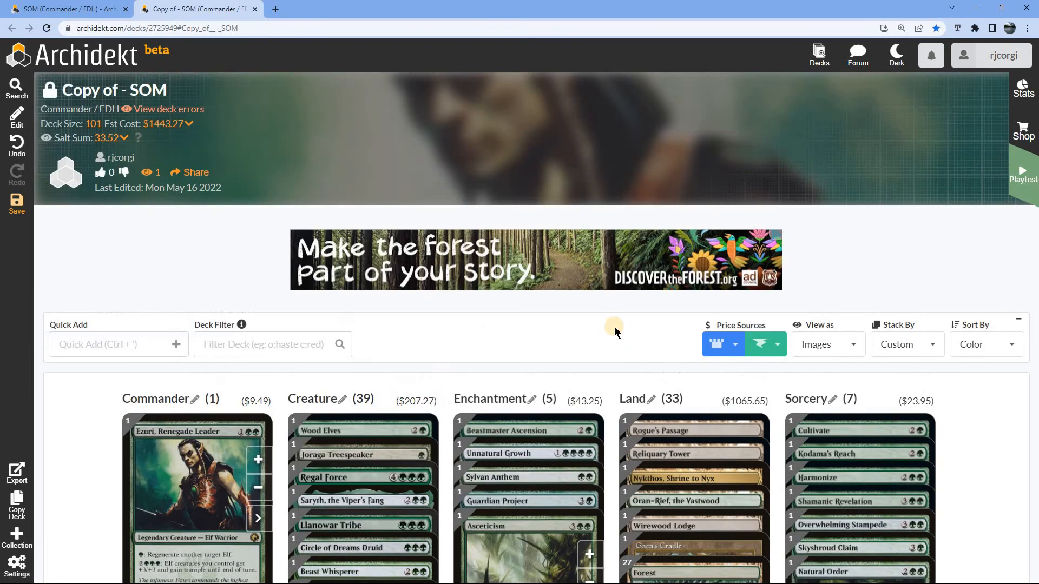
pyautogui.scroll(-3)
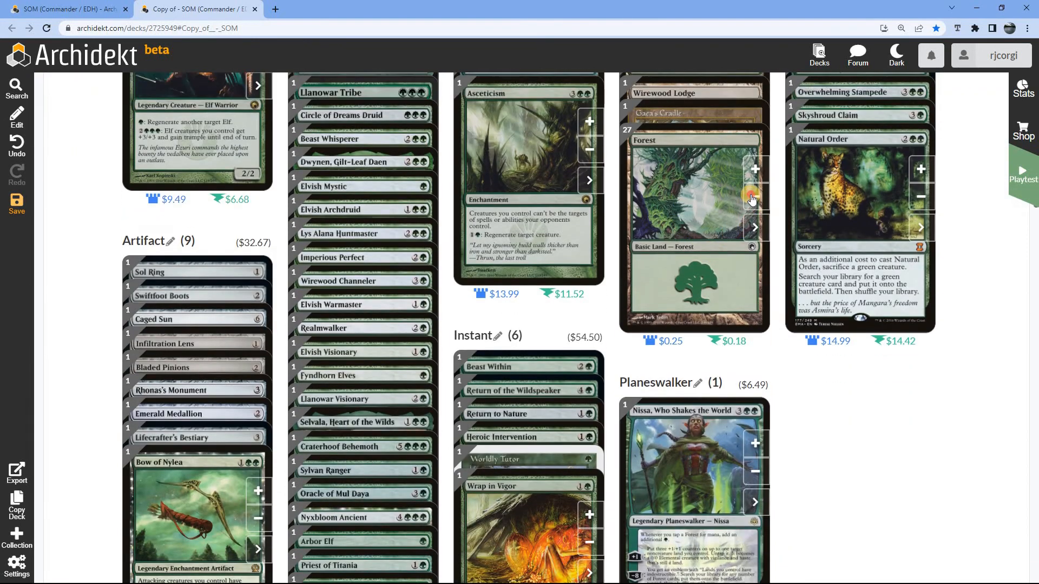
pyautogui.click(753, 197)
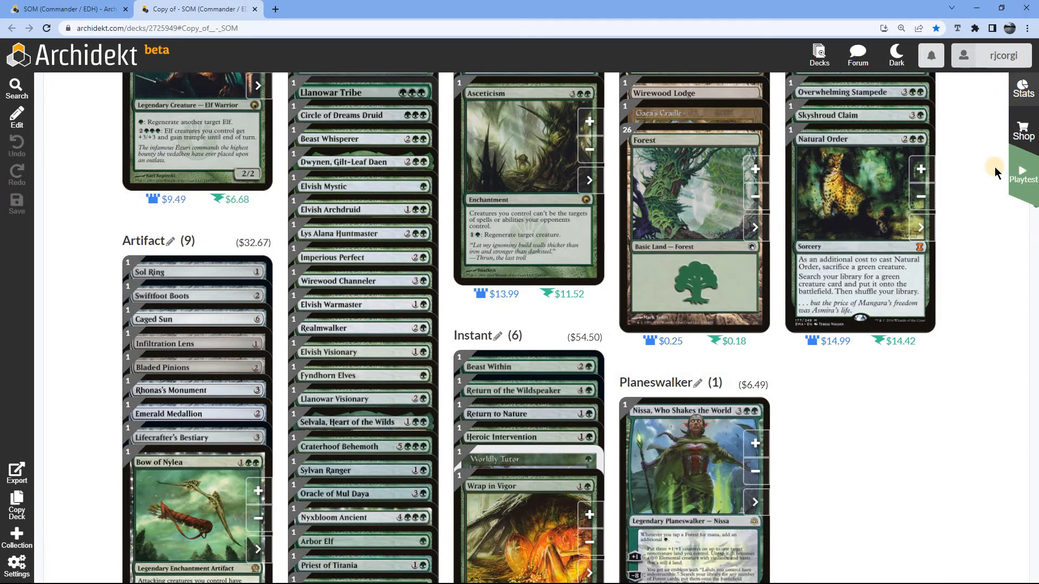
pyautogui.click(1023, 89)
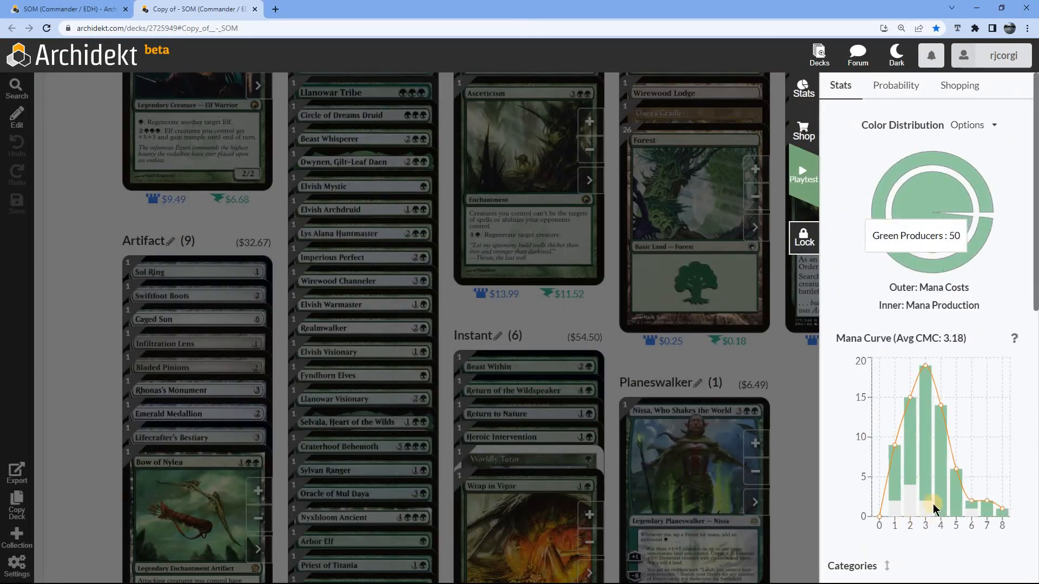
pyautogui.moveTo(956, 470)
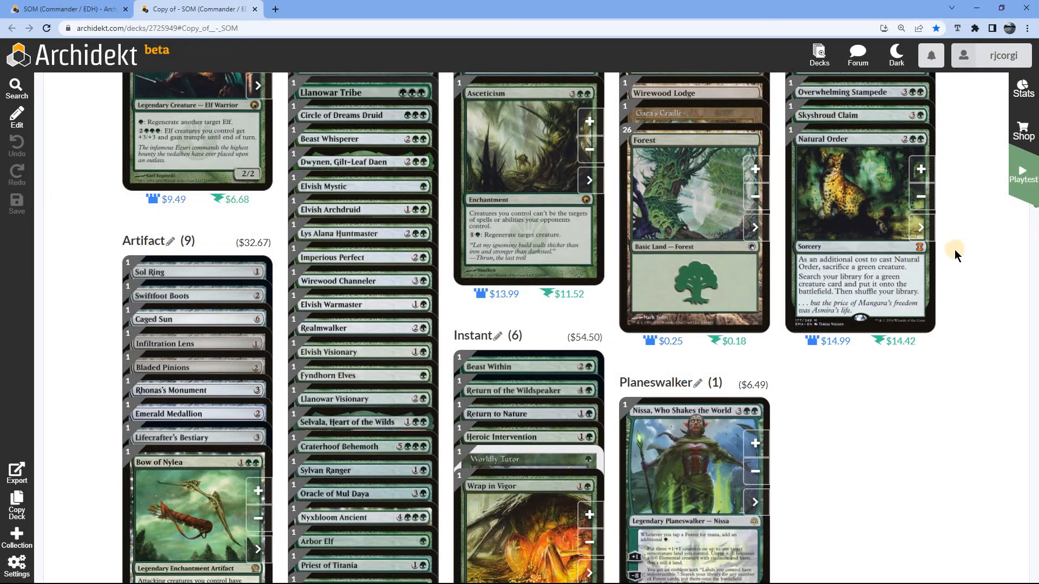
pyautogui.moveTo(957, 266)
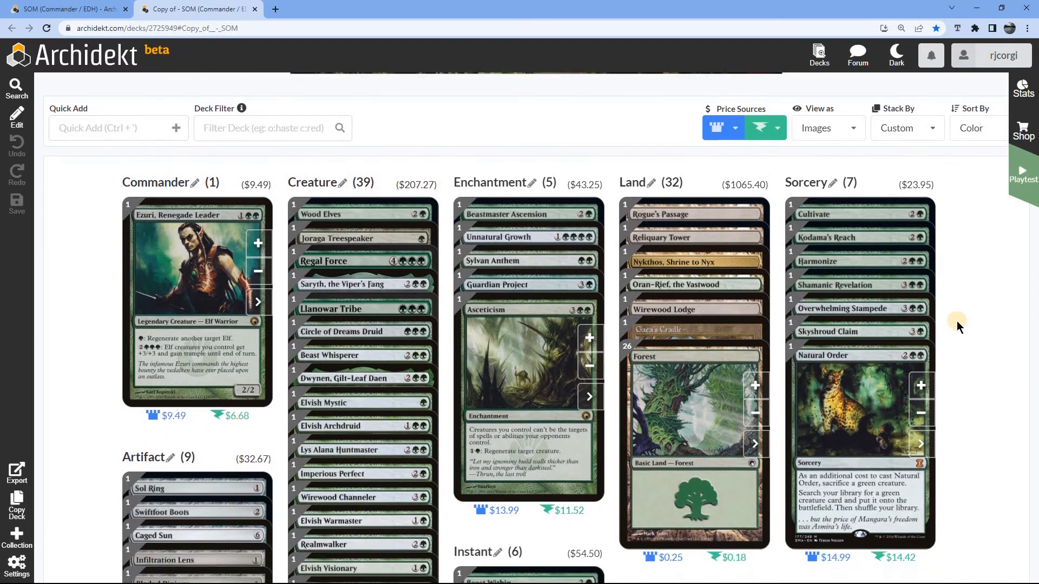
pyautogui.moveTo(957, 340)
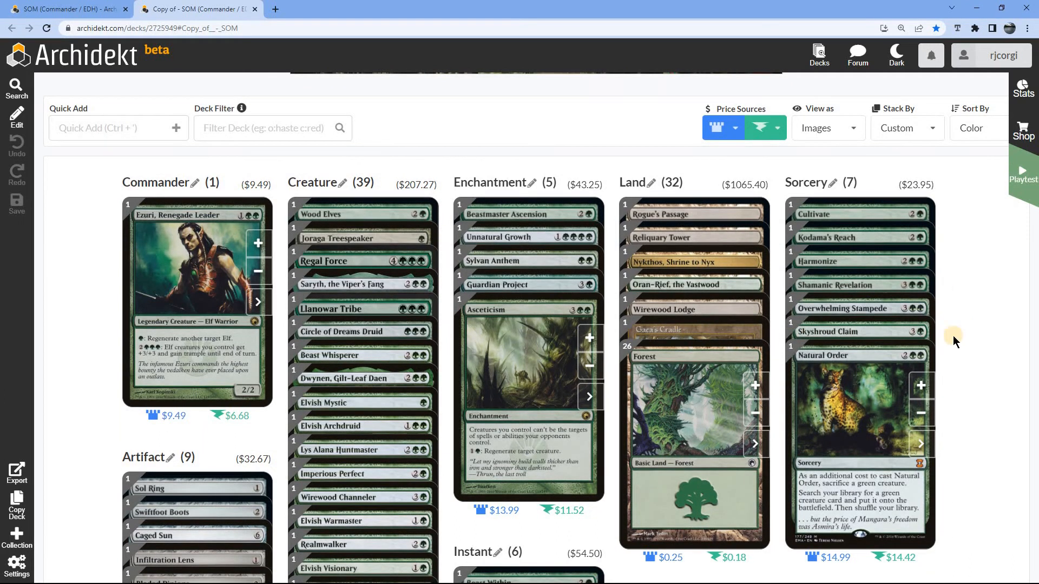
pyautogui.moveTo(997, 349)
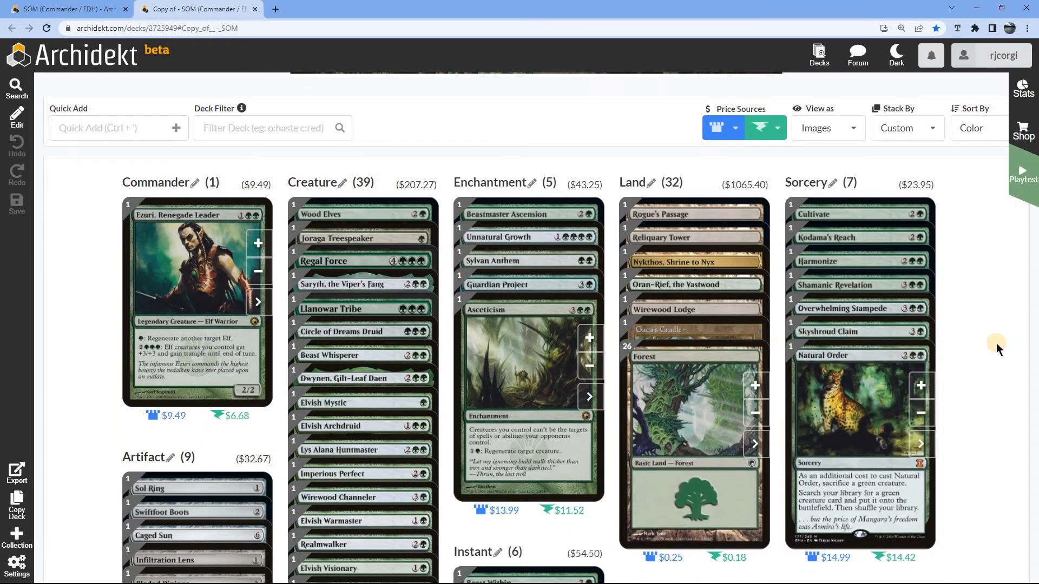
pyautogui.moveTo(247, 264)
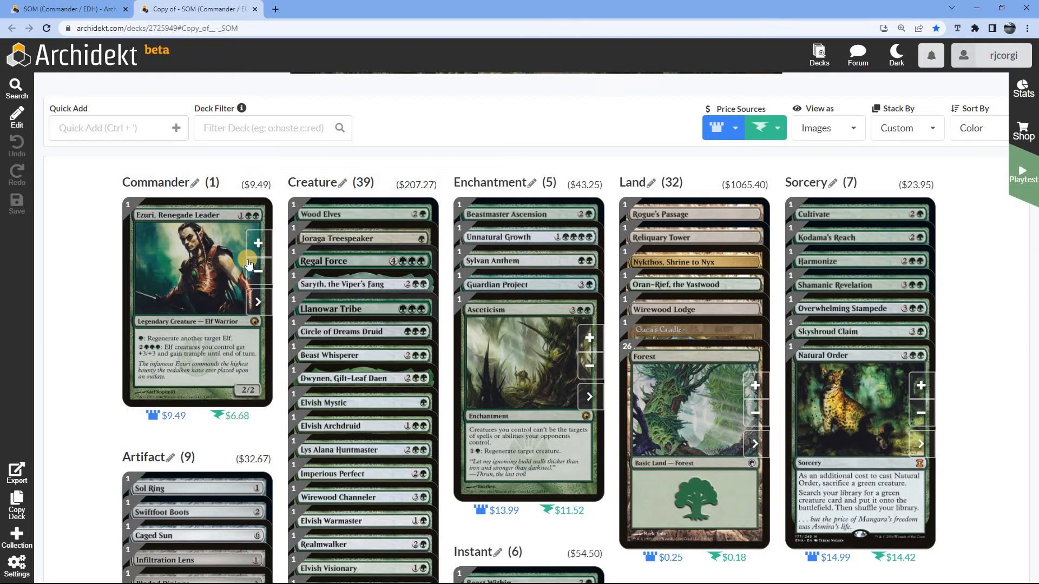
pyautogui.moveTo(947, 210)
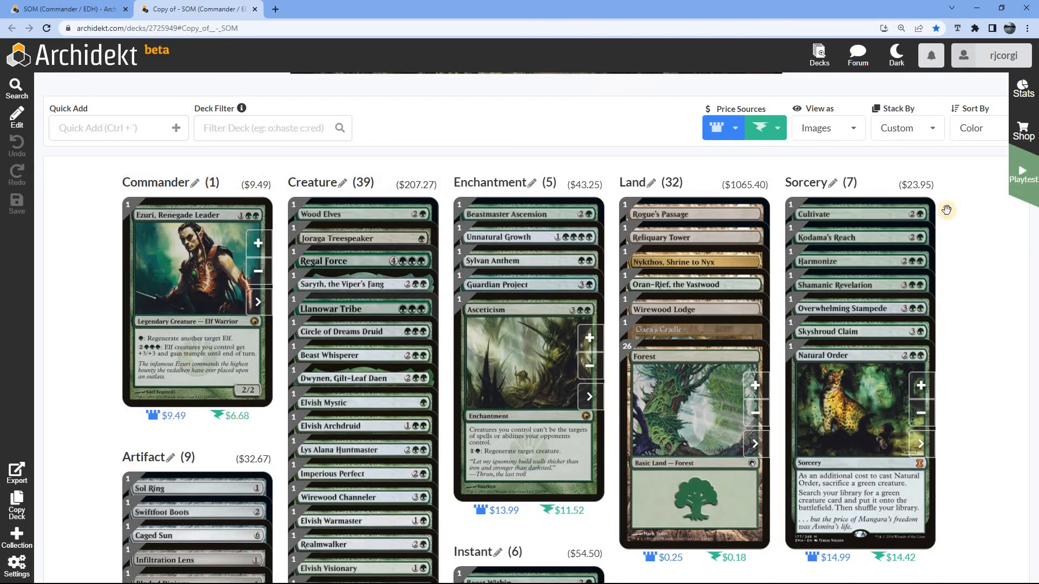
pyautogui.moveTo(971, 225)
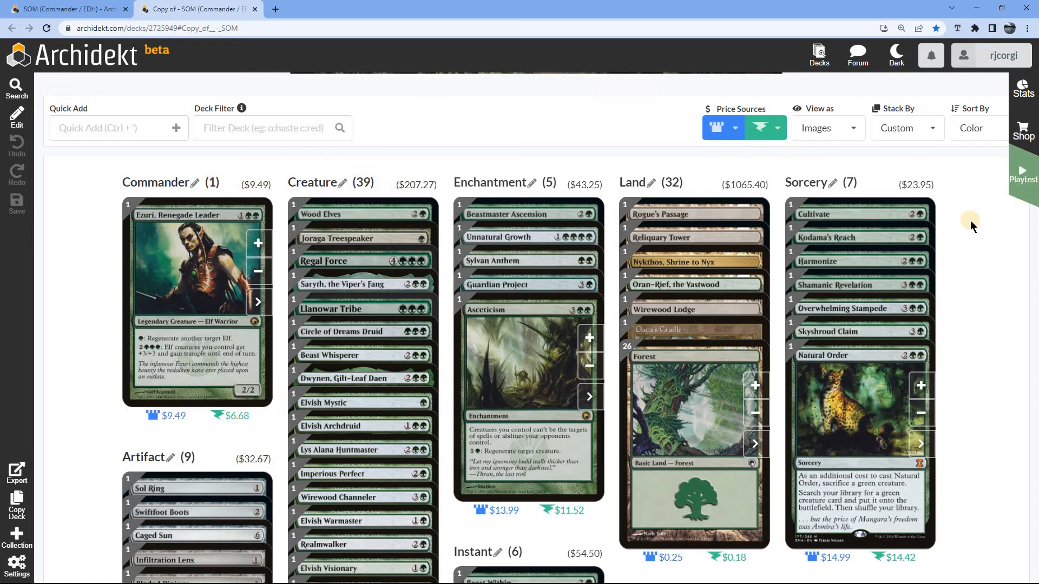
pyautogui.moveTo(986, 247)
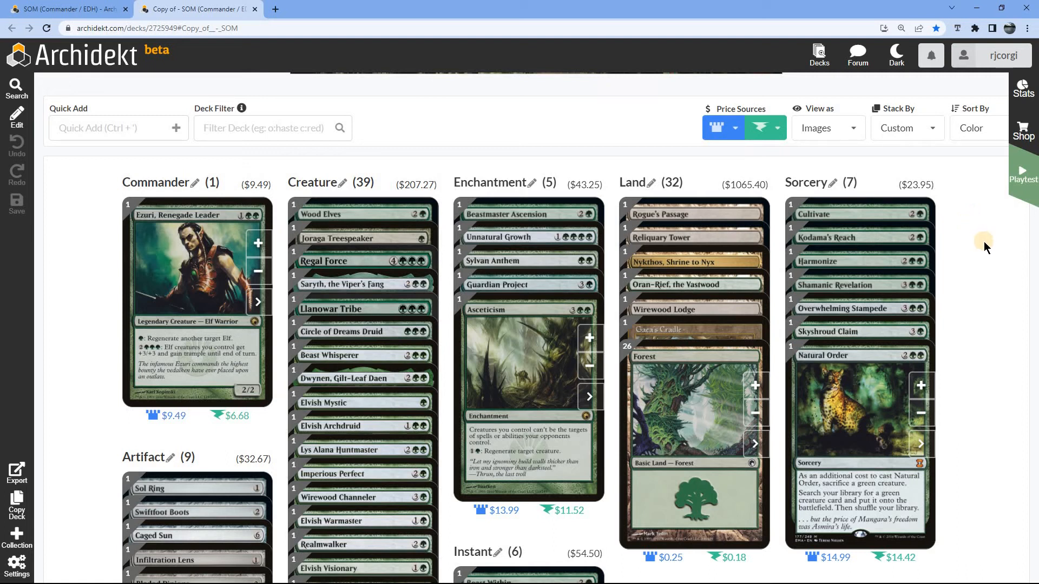
pyautogui.moveTo(882, 78)
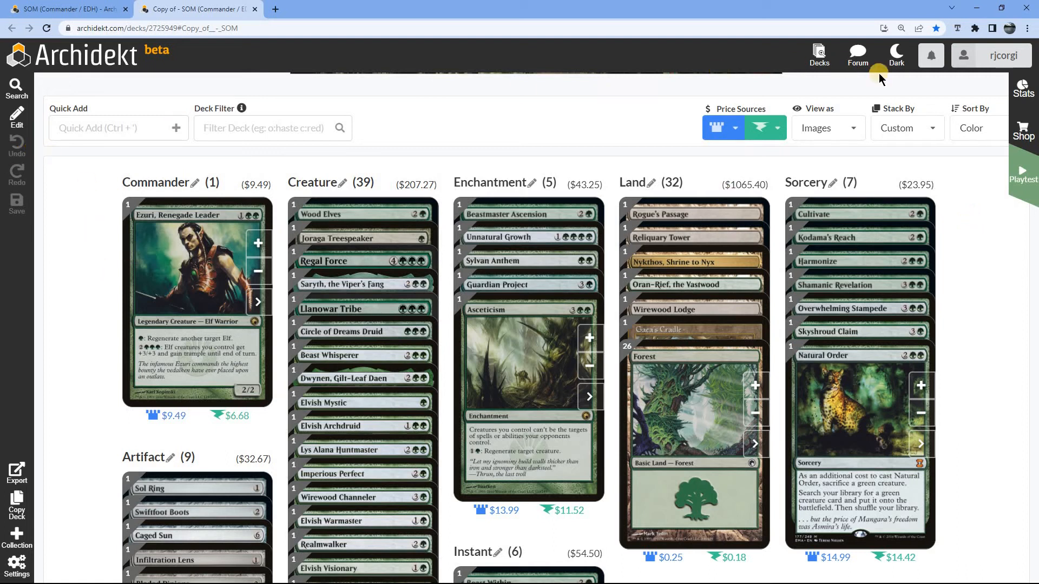
pyautogui.moveTo(986, 136)
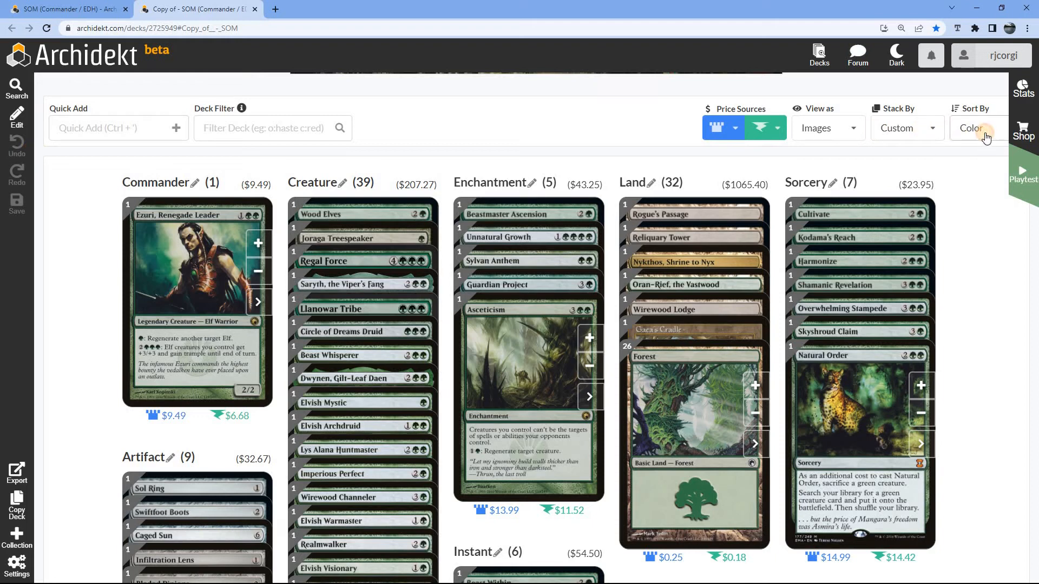
pyautogui.click(970, 128)
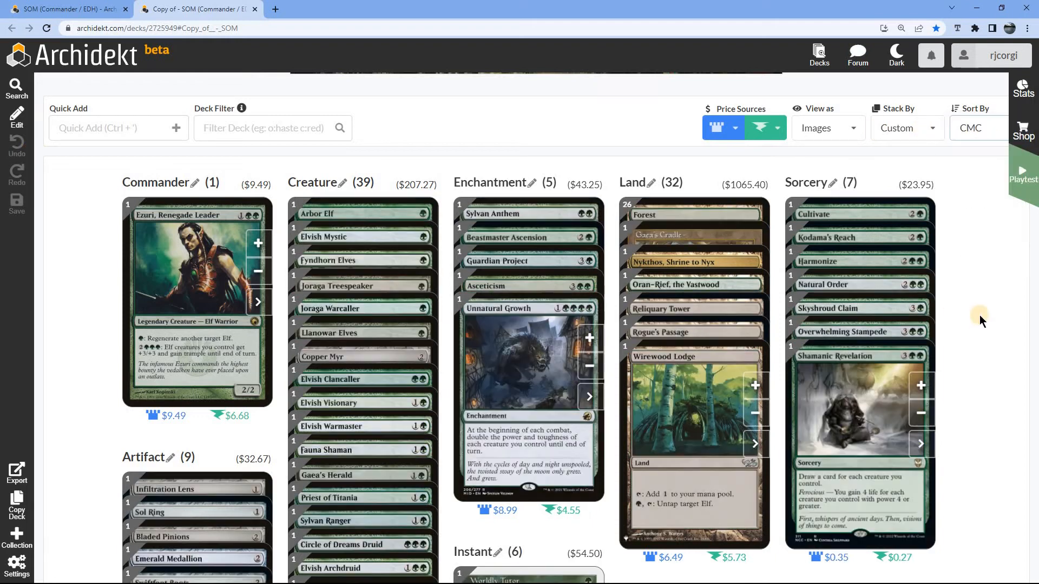
pyautogui.scroll(-3)
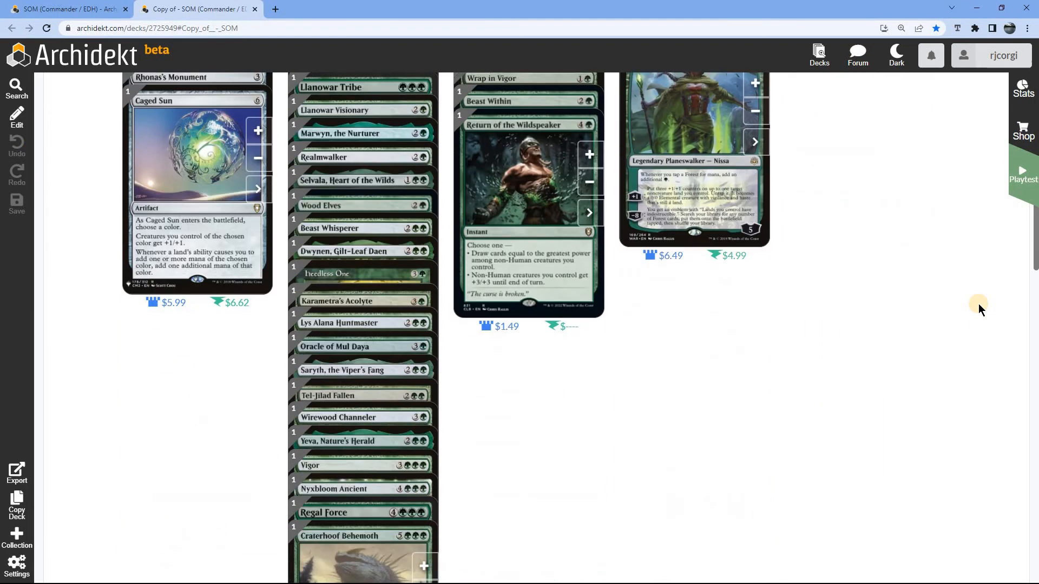
pyautogui.scroll(-3)
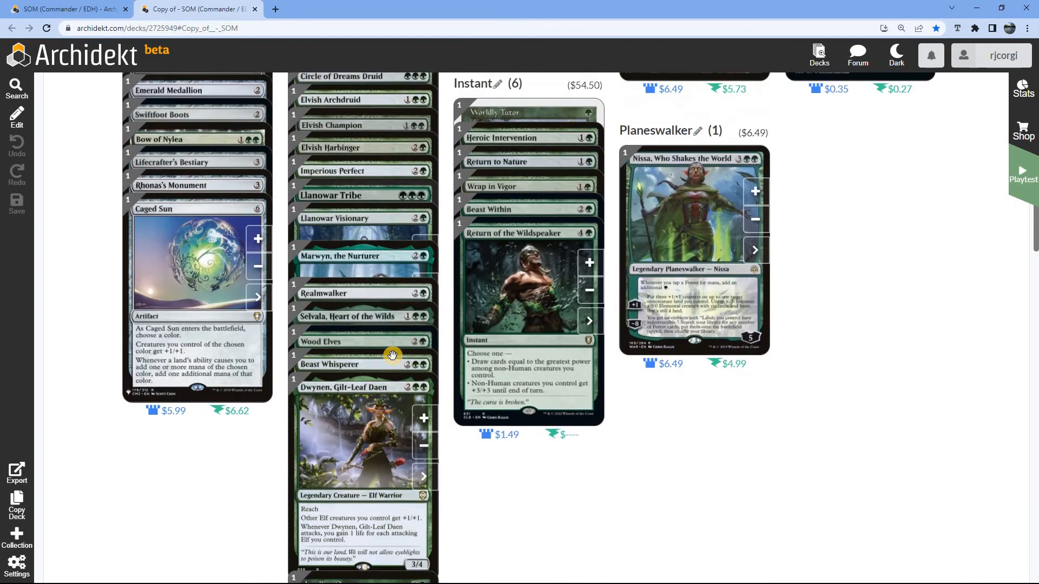
pyautogui.scroll(-3)
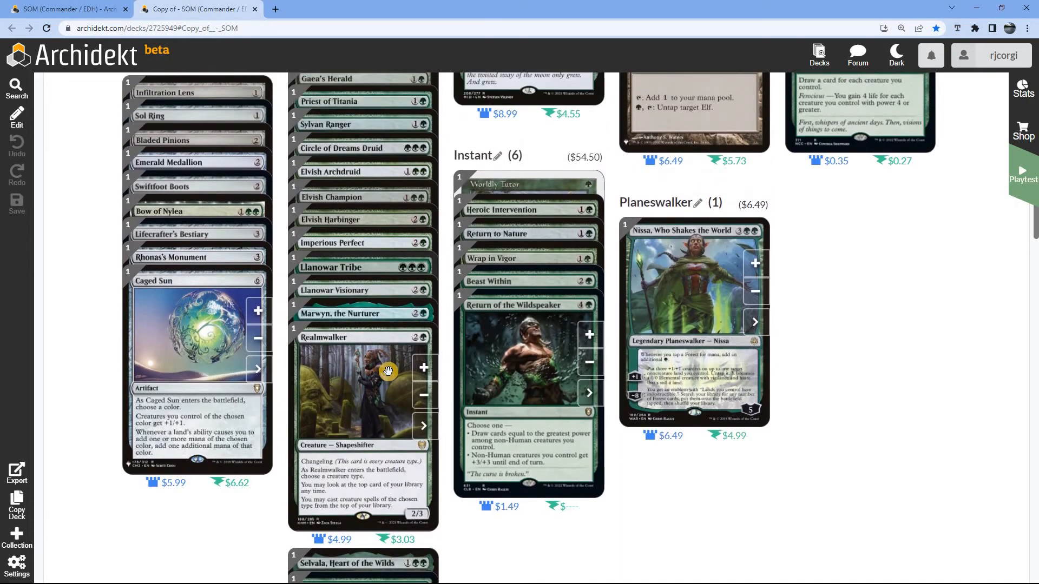
pyautogui.scroll(-3)
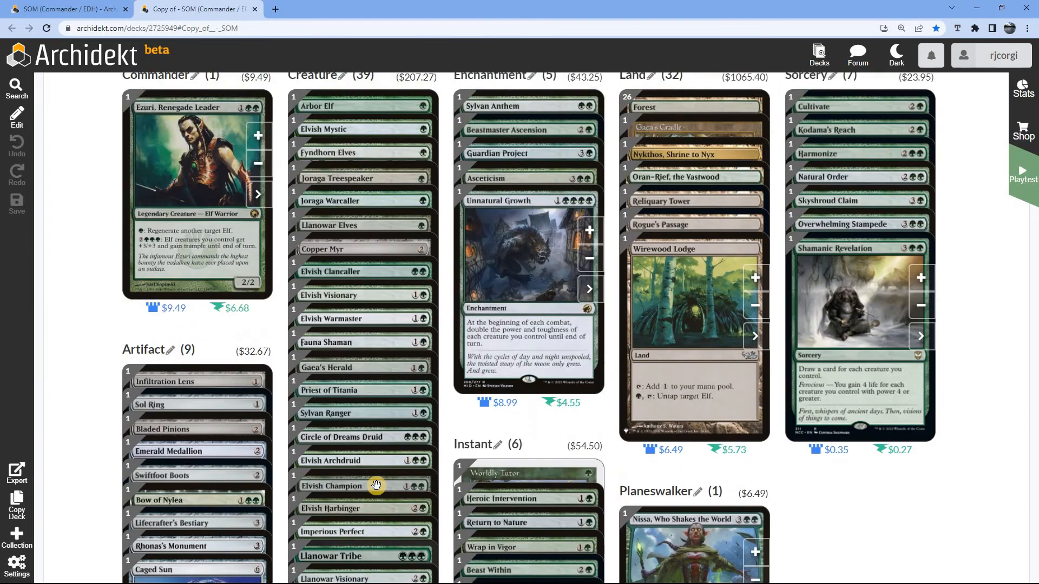
pyautogui.scroll(-3)
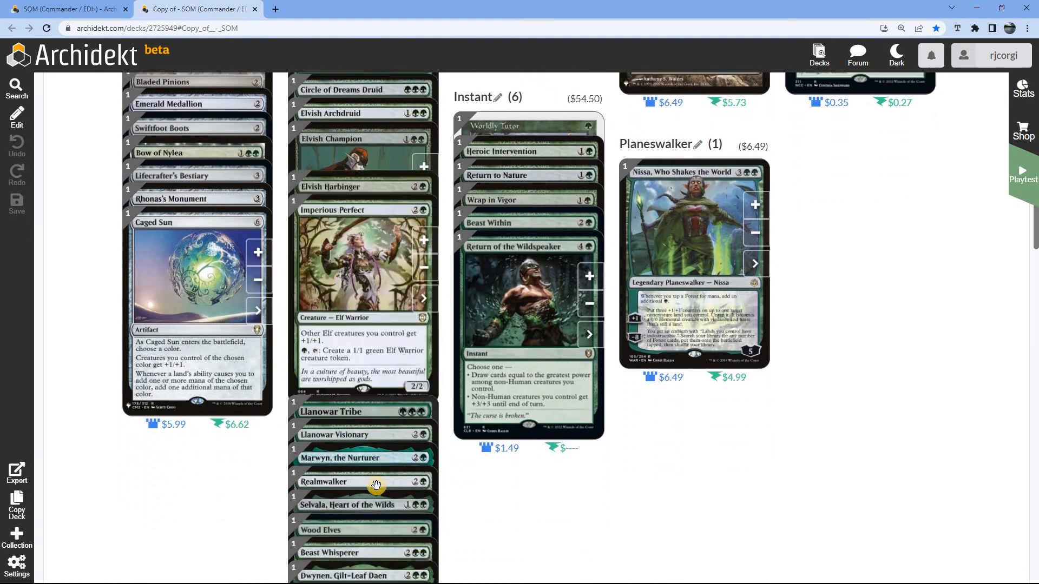
pyautogui.scroll(-3)
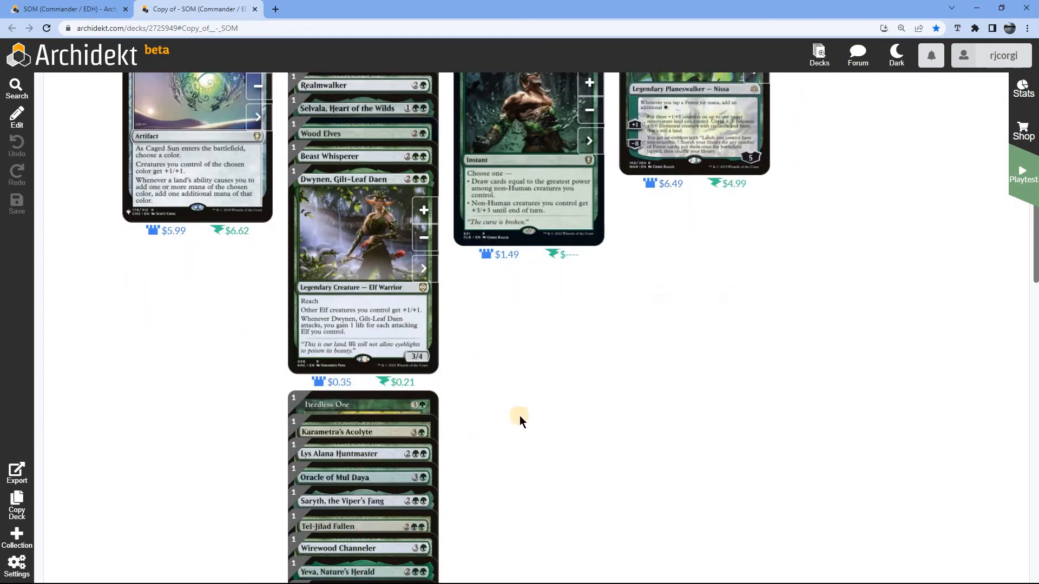
pyautogui.scroll(-3)
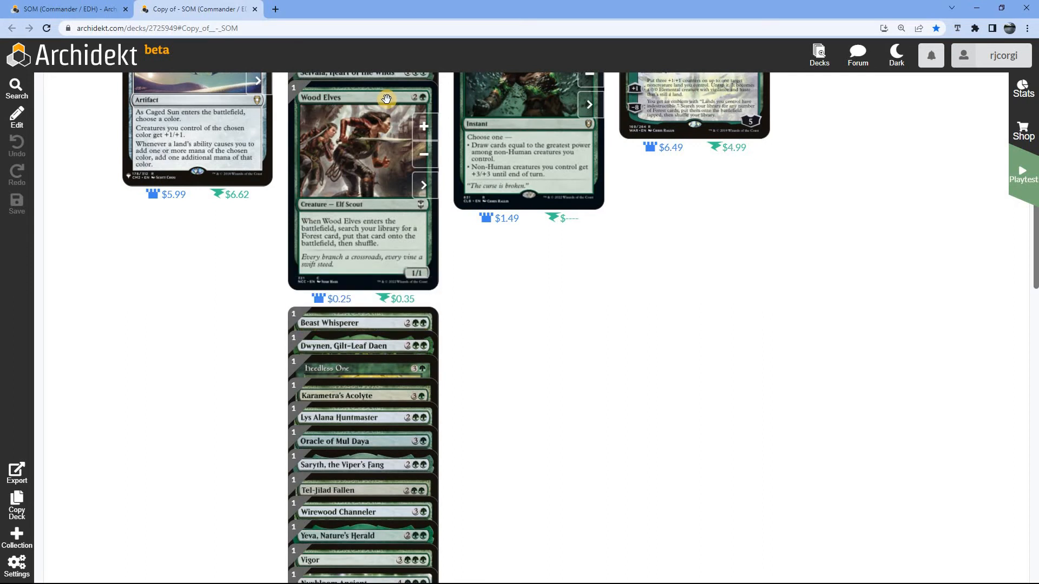
pyautogui.scroll(-3)
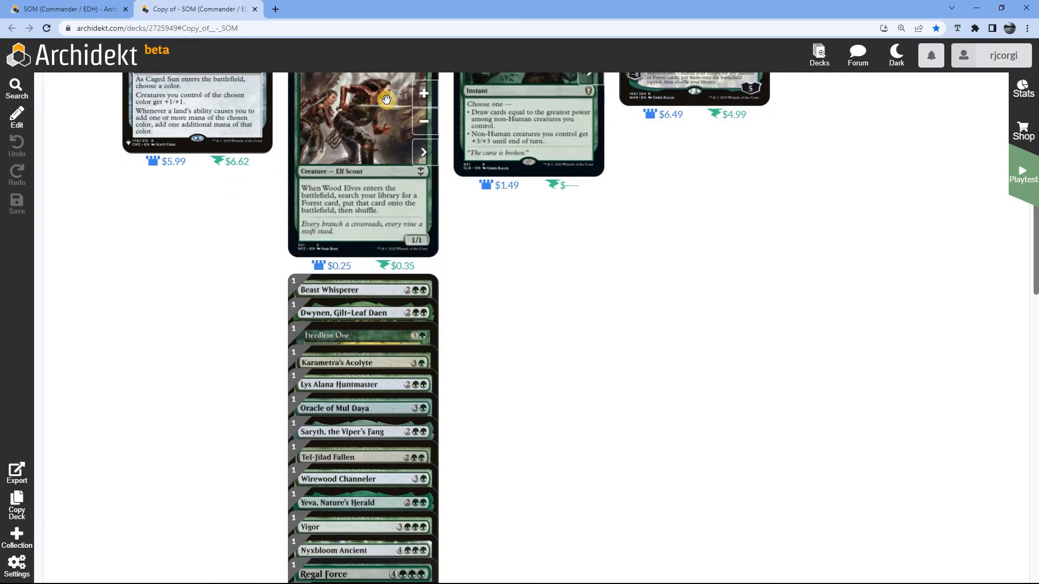
pyautogui.scroll(-3)
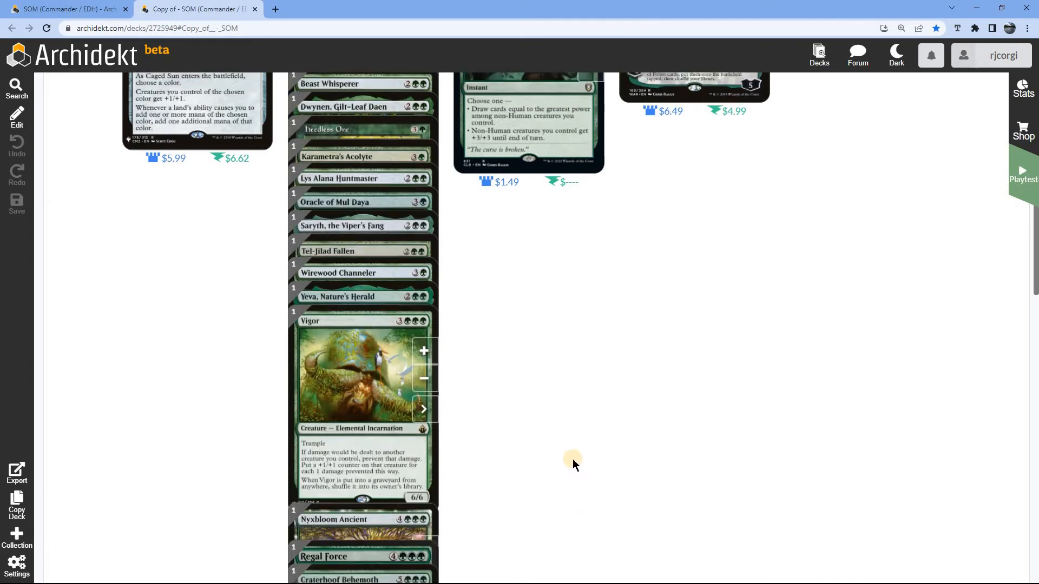
pyautogui.scroll(-3)
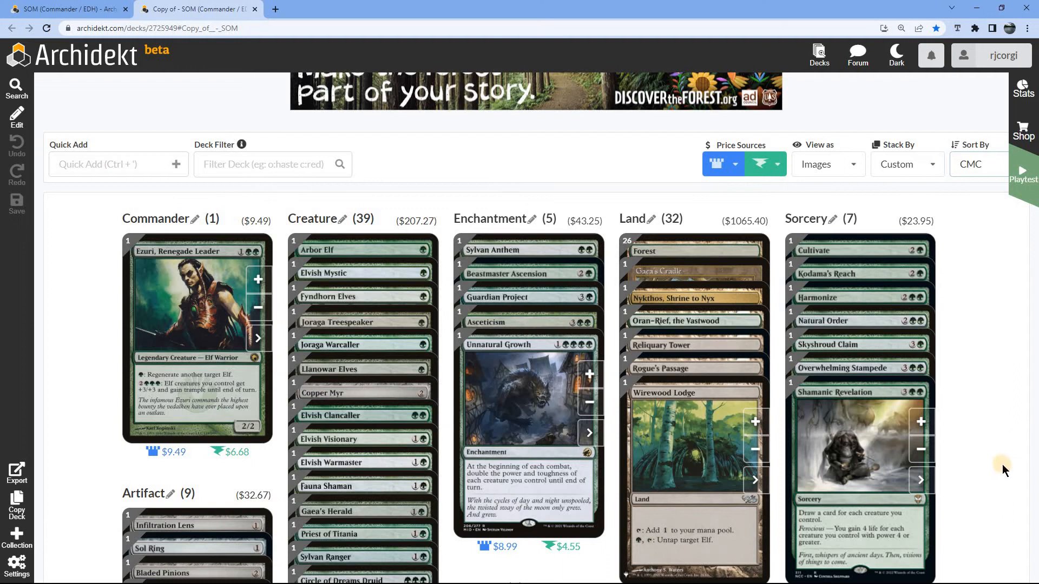
pyautogui.scroll(-3)
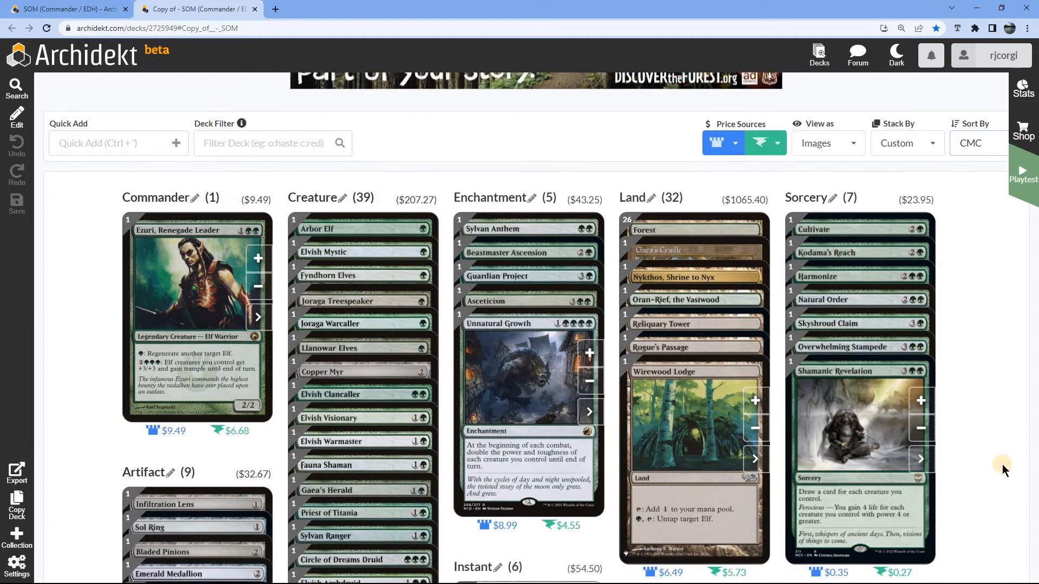
pyautogui.scroll(-3)
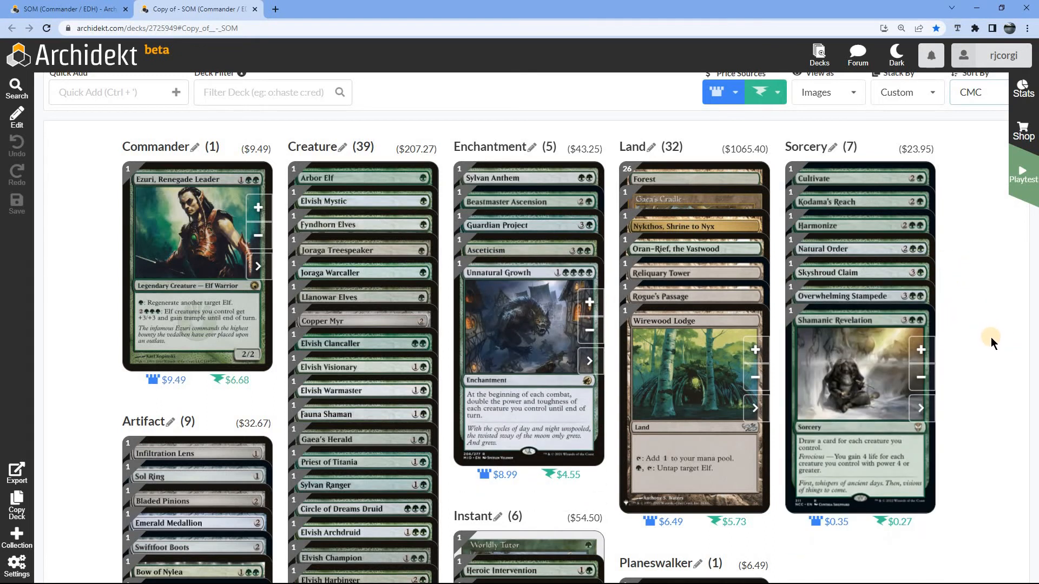
pyautogui.scroll(-3)
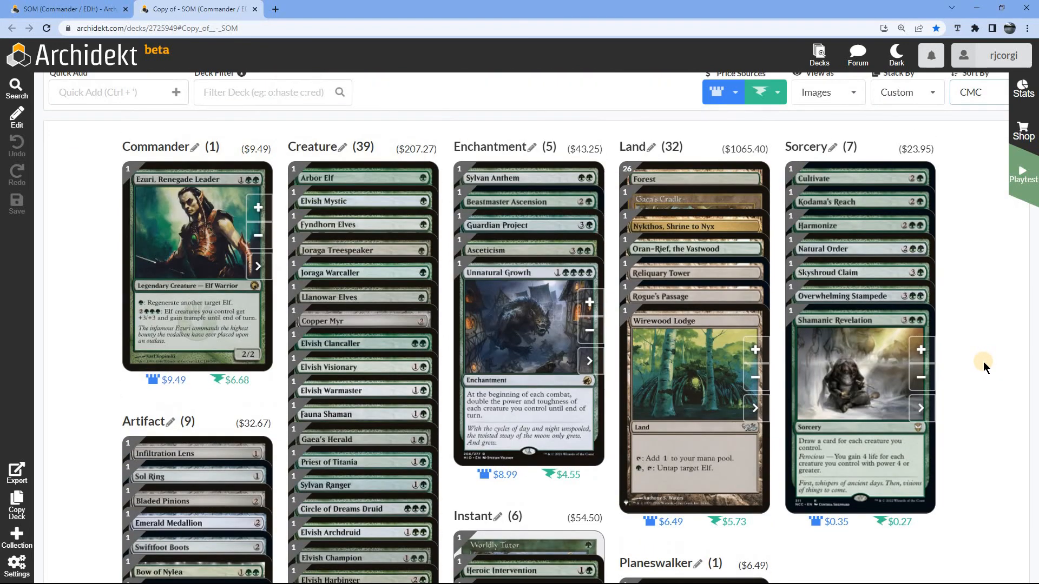
pyautogui.scroll(-3)
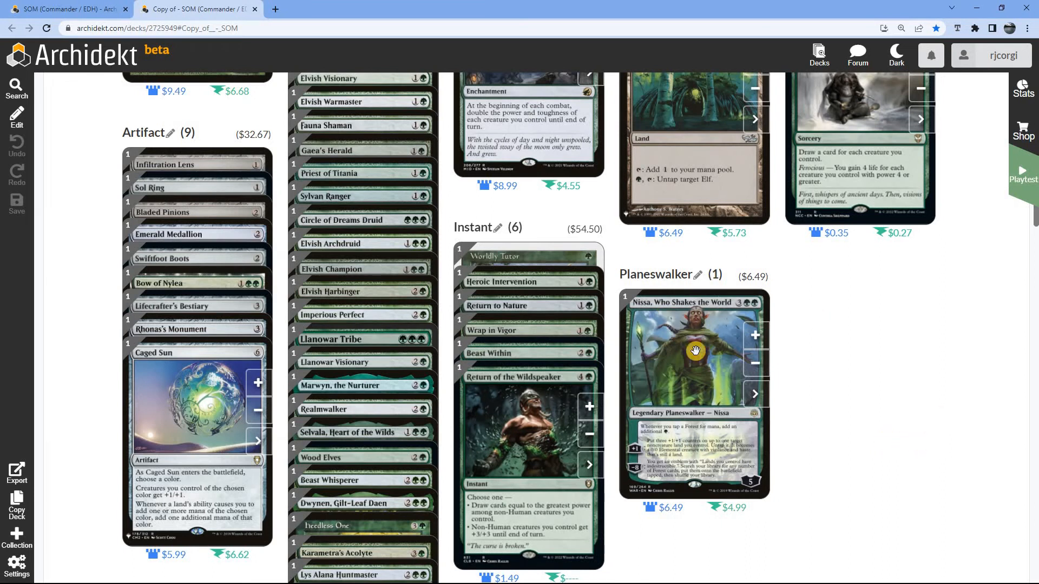
pyautogui.moveTo(873, 442)
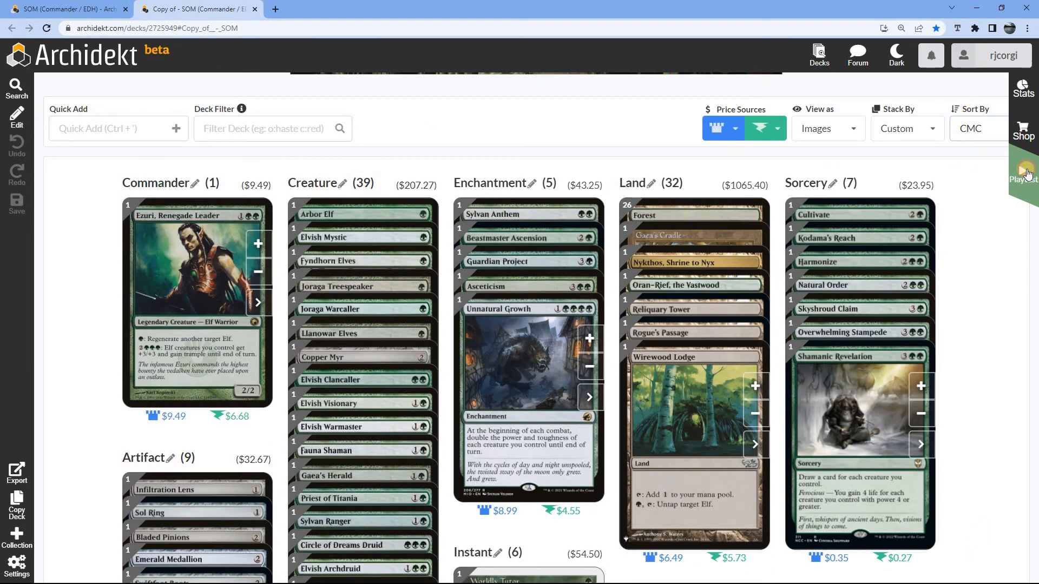
# Launch Playtest and redeal nine fresh seven-card opening hands with New Game.
pyautogui.click(1023, 171)
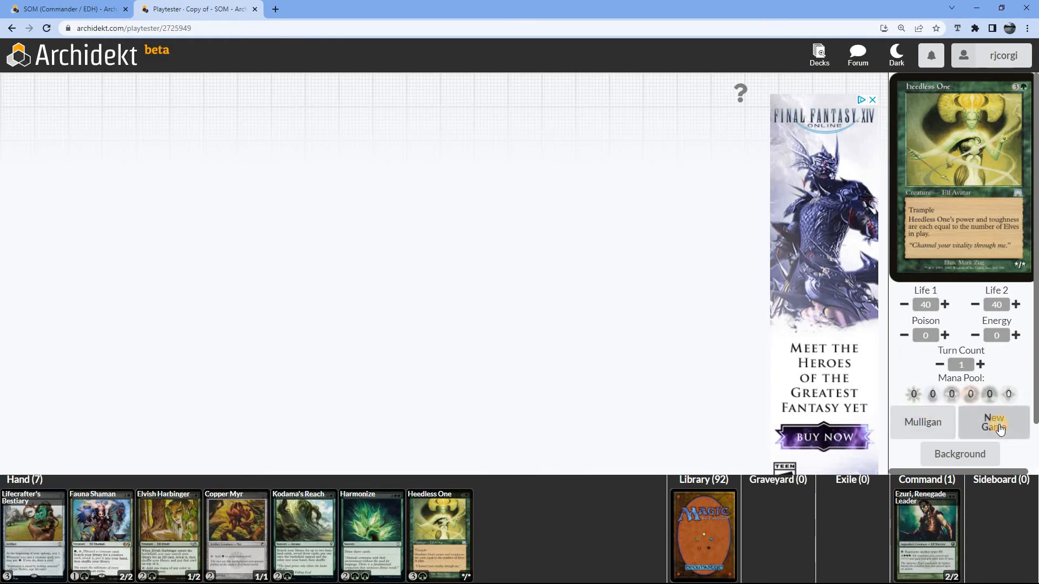
pyautogui.click(994, 422)
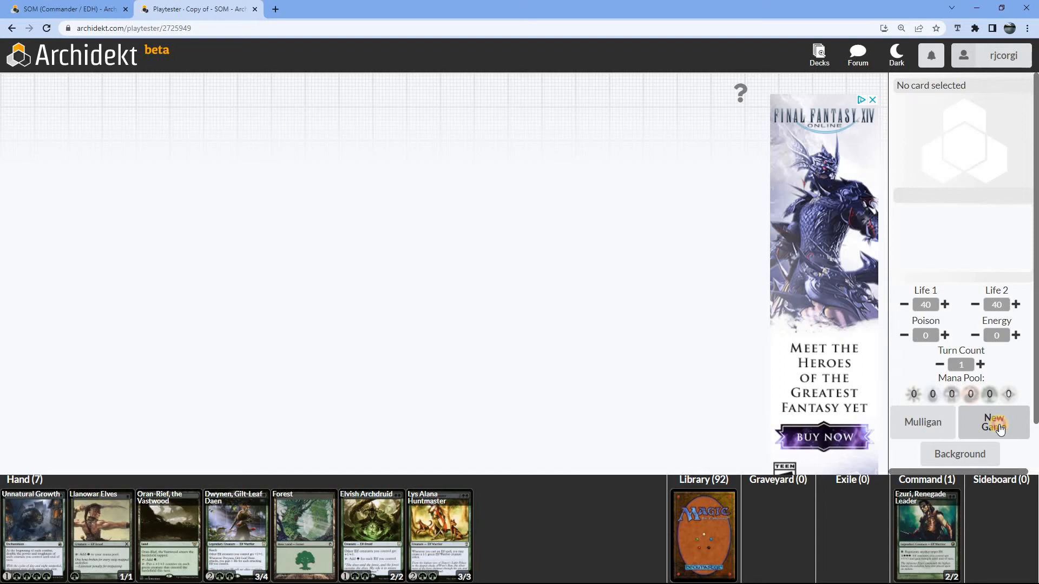
pyautogui.click(994, 422)
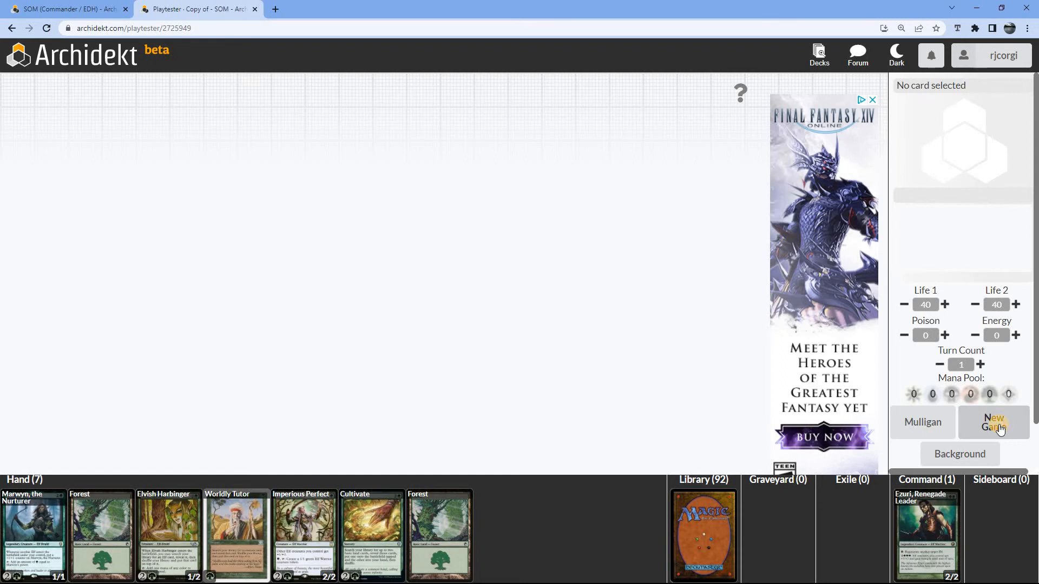
pyautogui.click(992, 427)
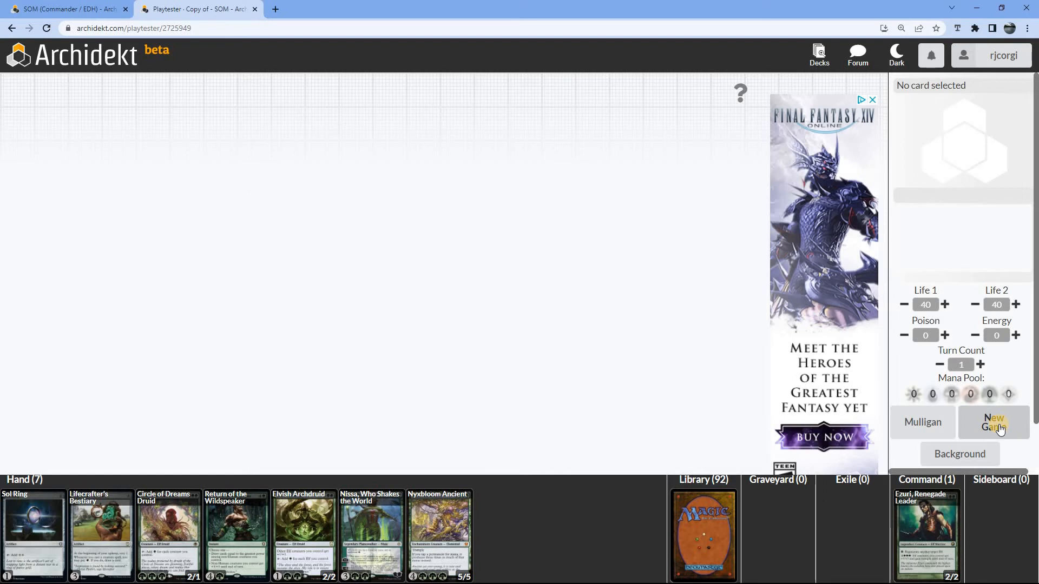
pyautogui.click(994, 422)
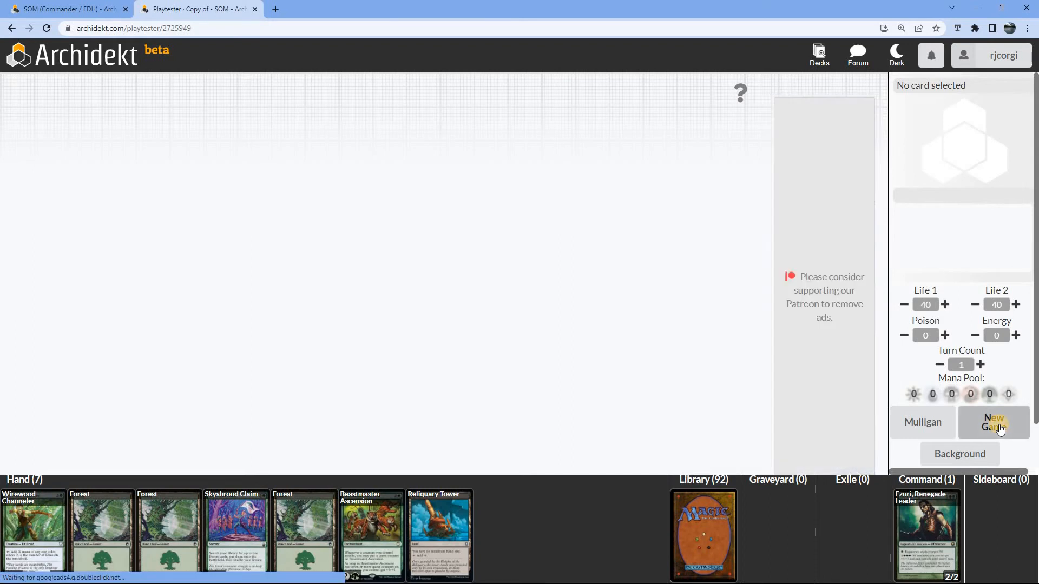
pyautogui.click(994, 422)
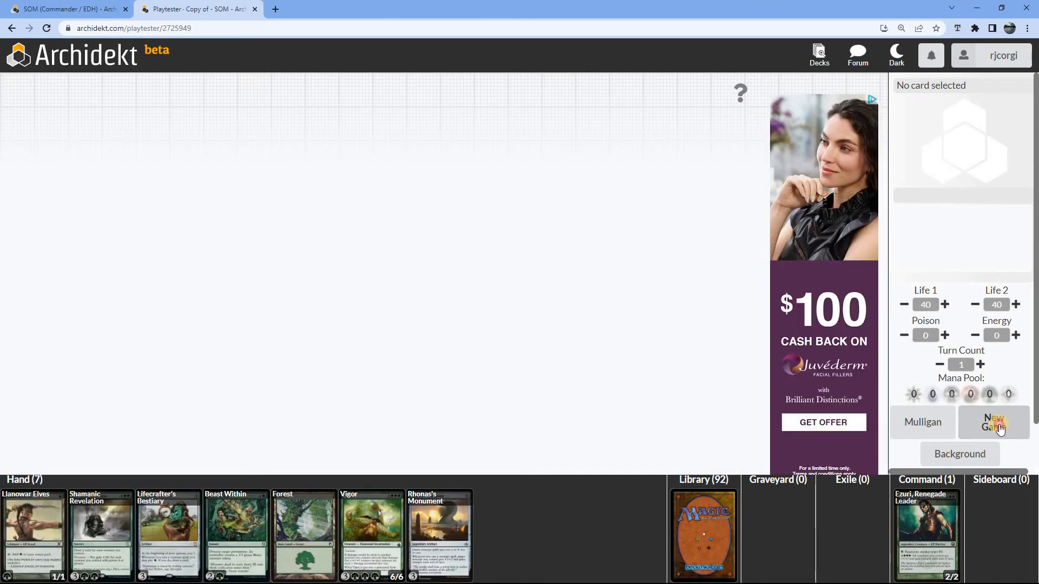
pyautogui.click(992, 422)
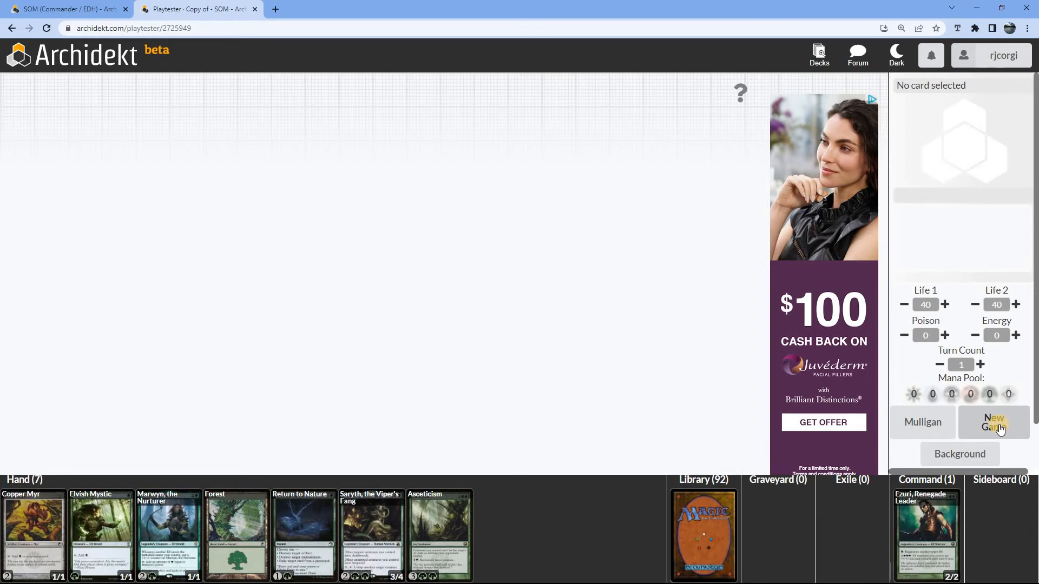
pyautogui.click(994, 422)
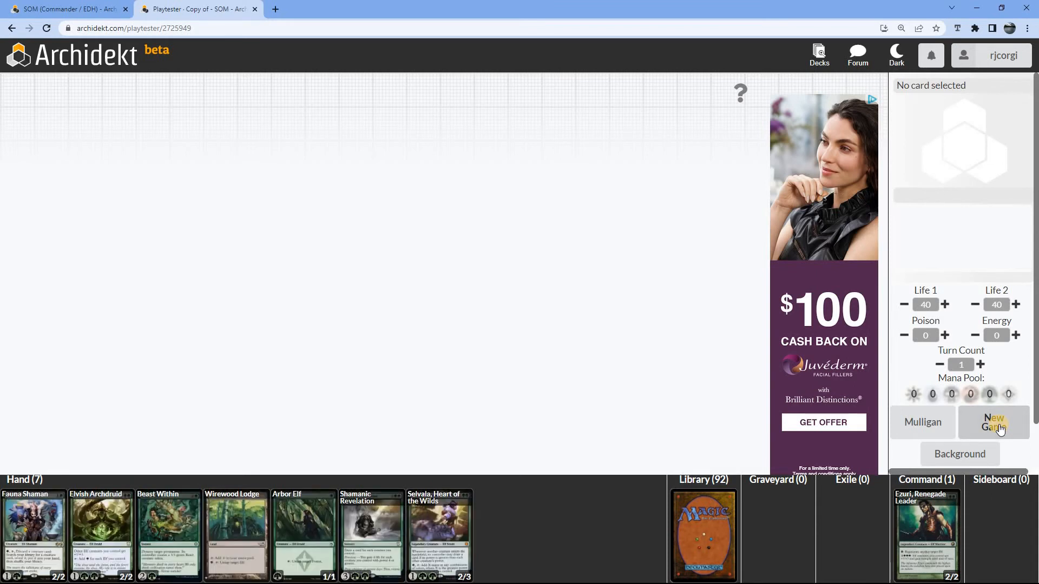
pyautogui.click(993, 422)
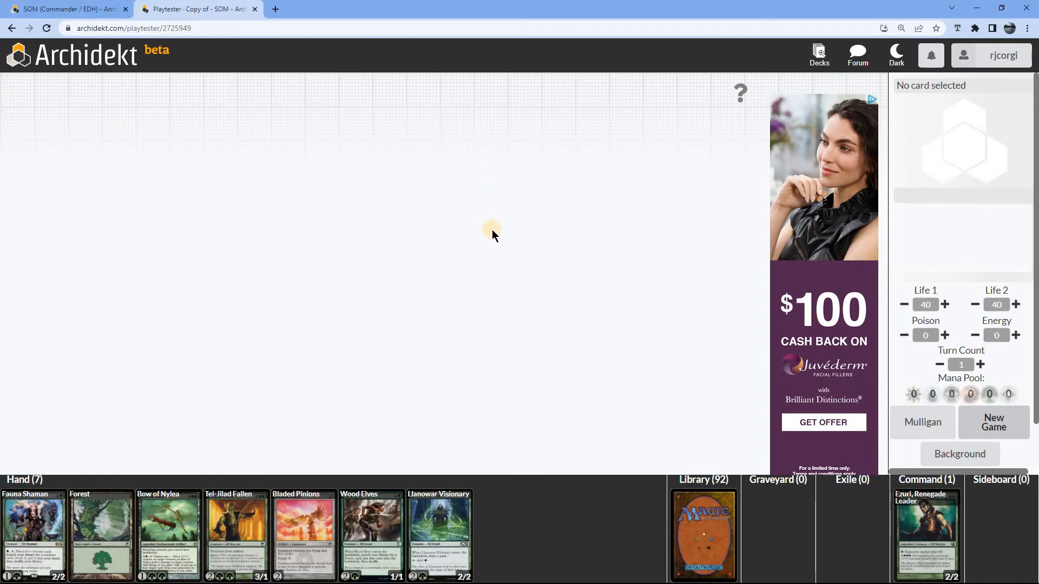
pyautogui.moveTo(999, 422)
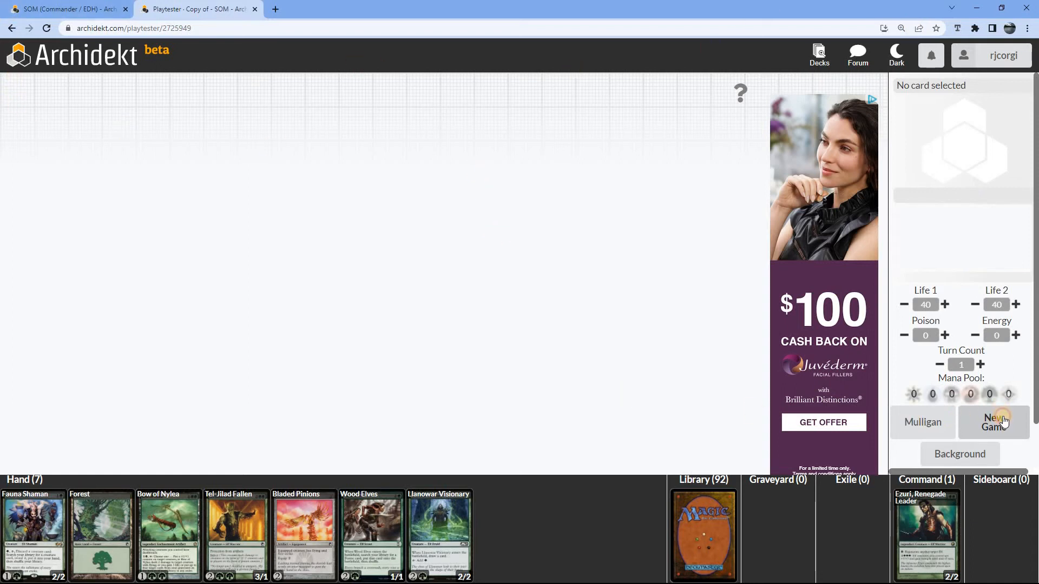
pyautogui.click(994, 423)
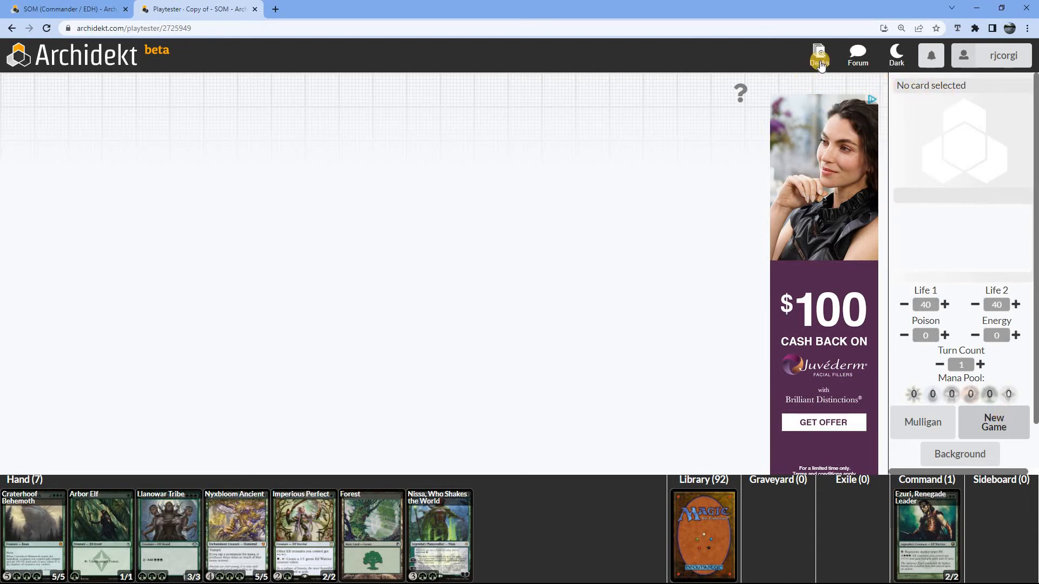
# Go back to the deck page via Decks and change Stack By from Rarity to Custom.
pyautogui.click(819, 55)
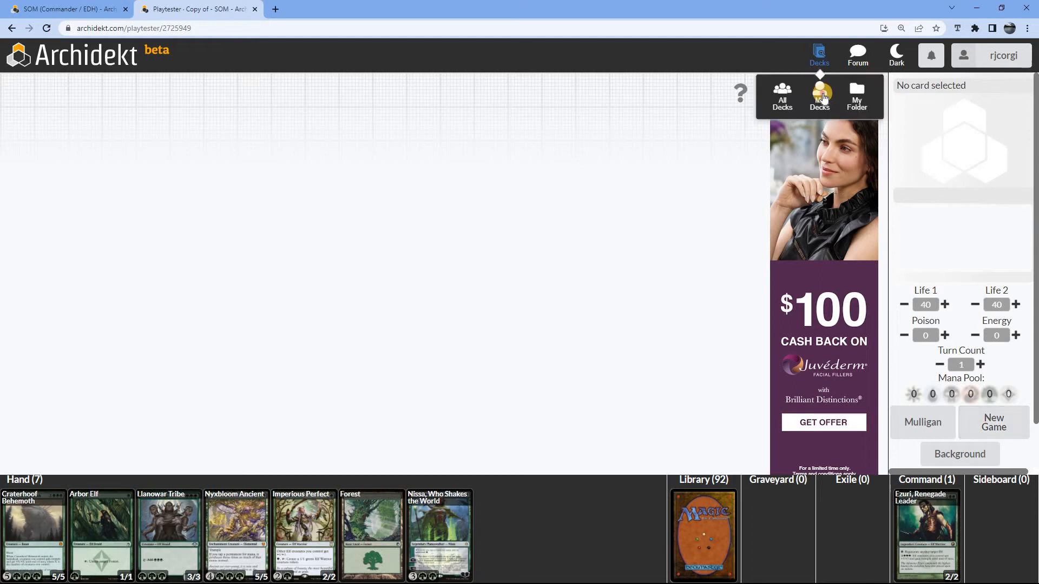
pyautogui.click(818, 96)
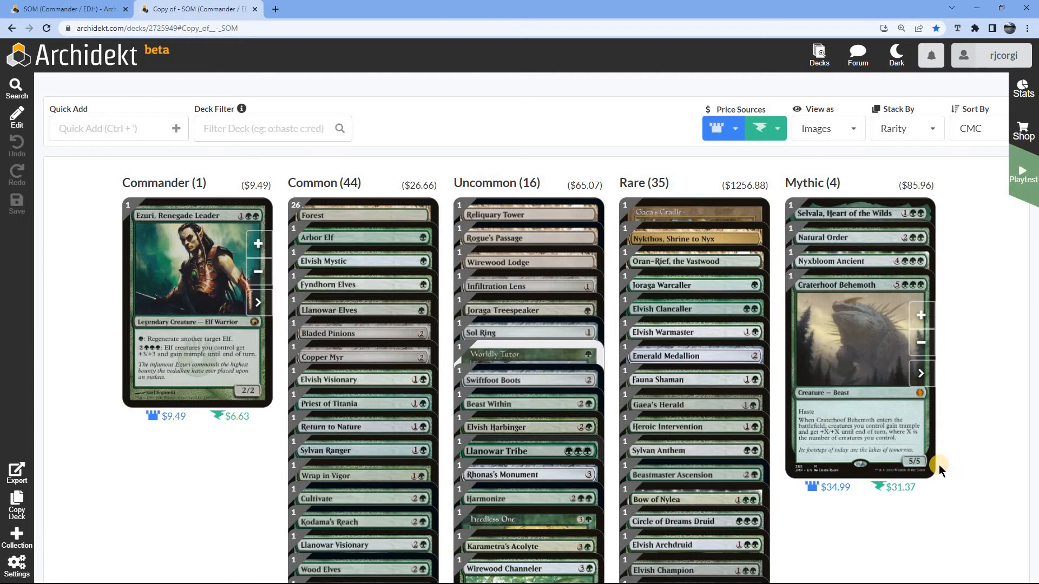
pyautogui.scroll(-3)
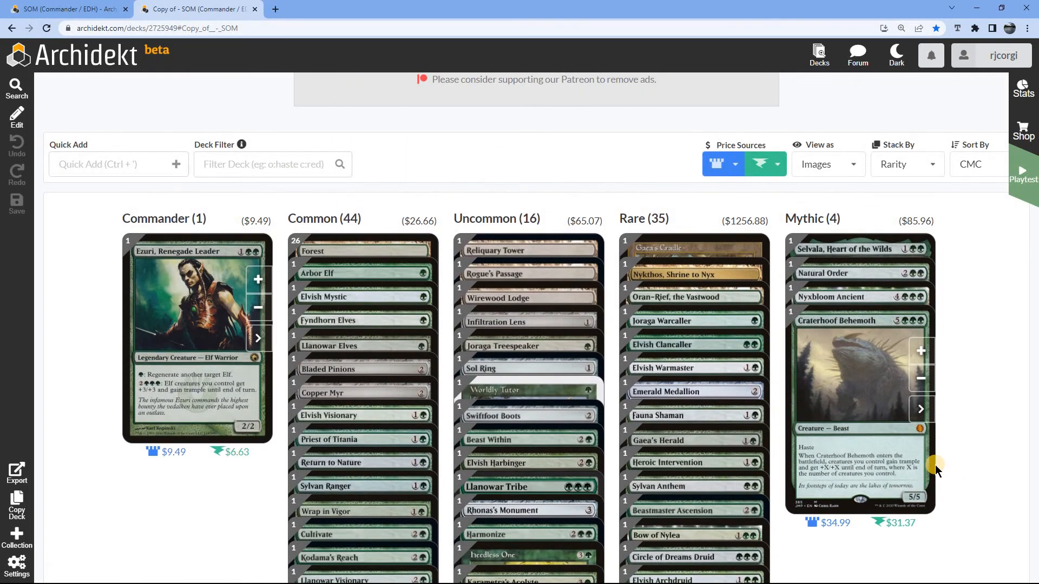
pyautogui.scroll(-3)
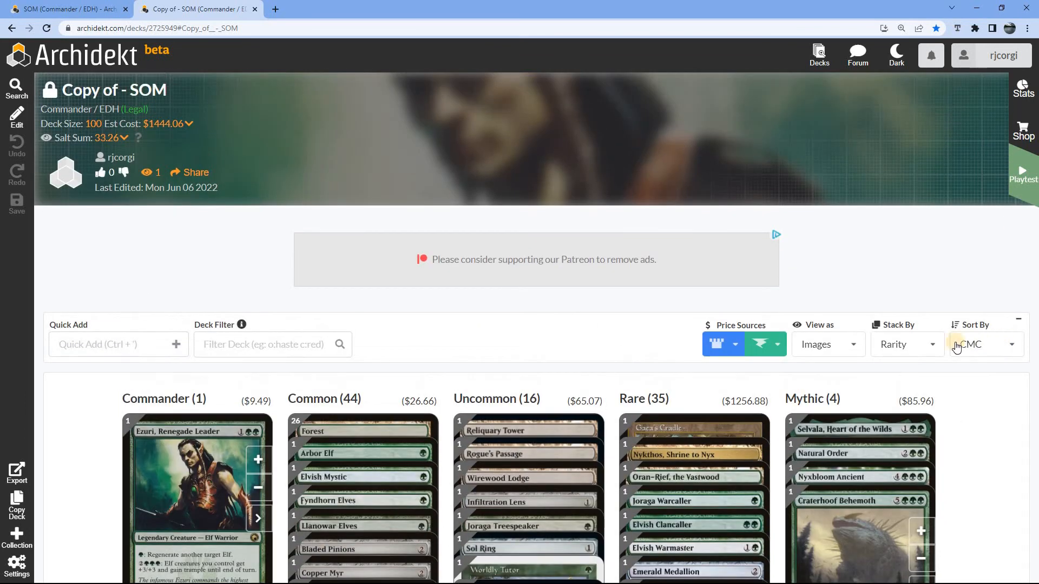
pyautogui.click(936, 344)
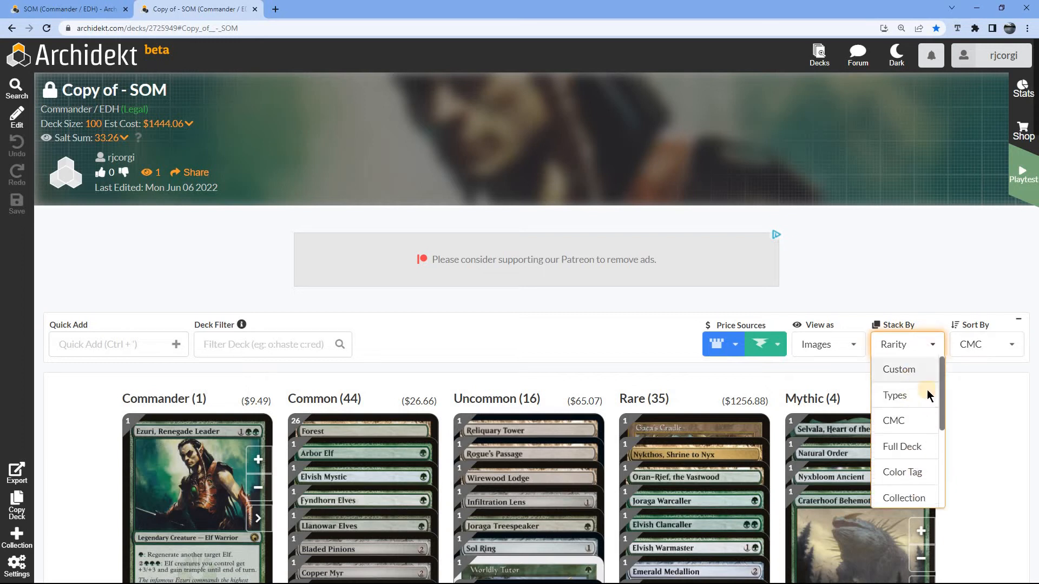
pyautogui.click(898, 369)
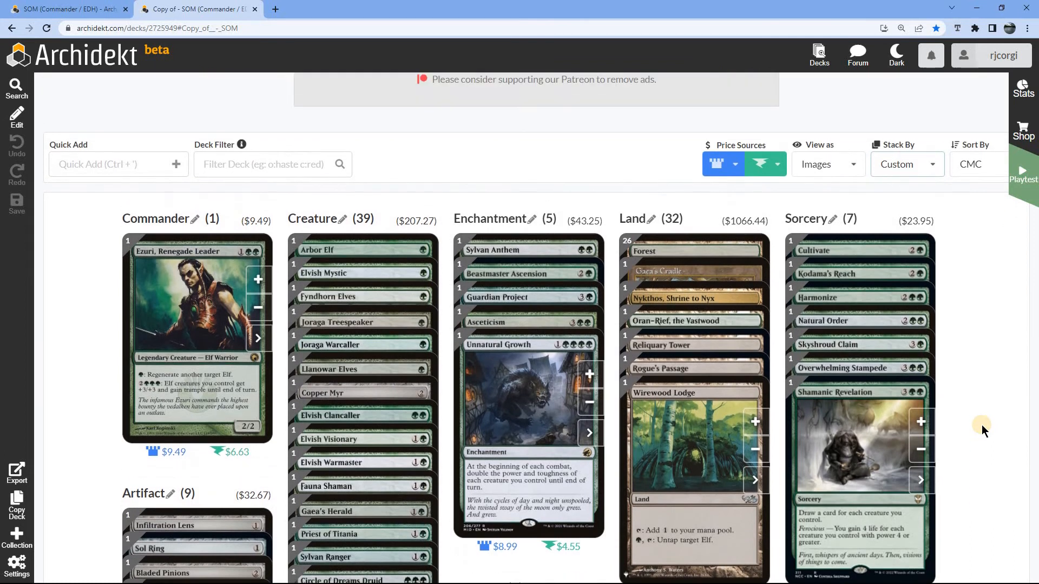
# Scroll down the deck page to the Forests in the Land stack.
pyautogui.scroll(-3)
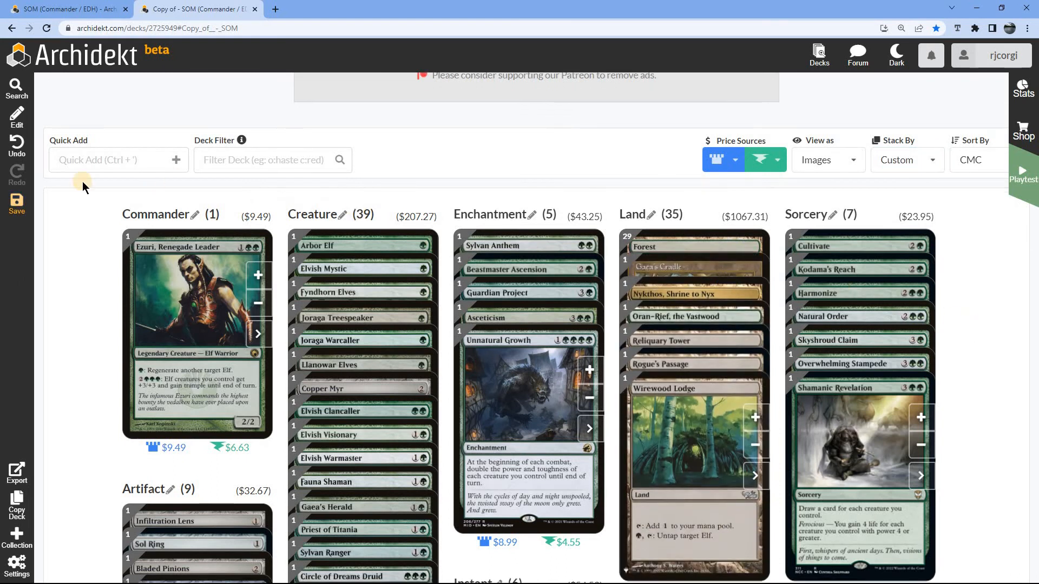
pyautogui.scroll(-3)
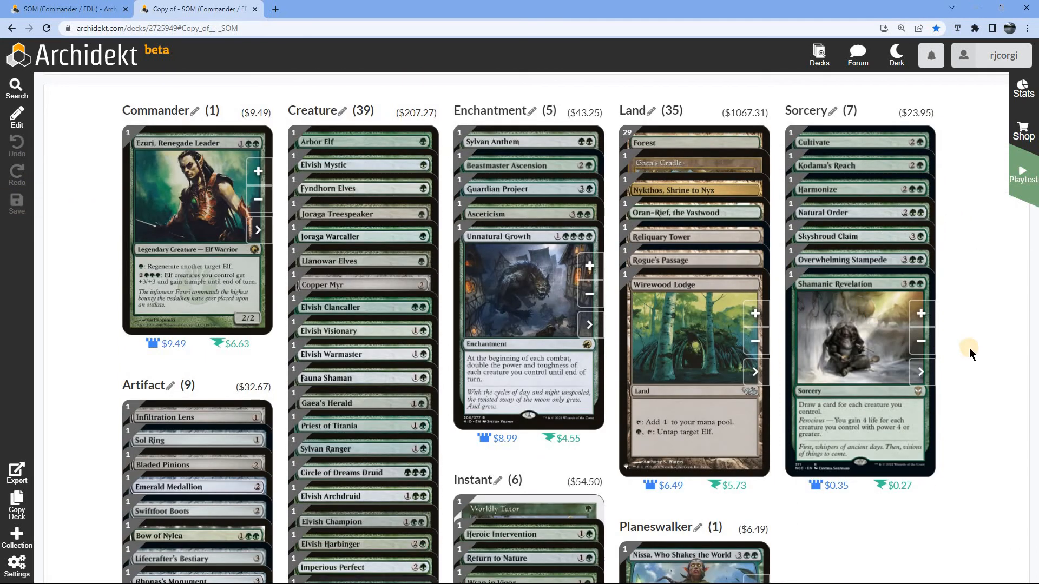
pyautogui.scroll(-3)
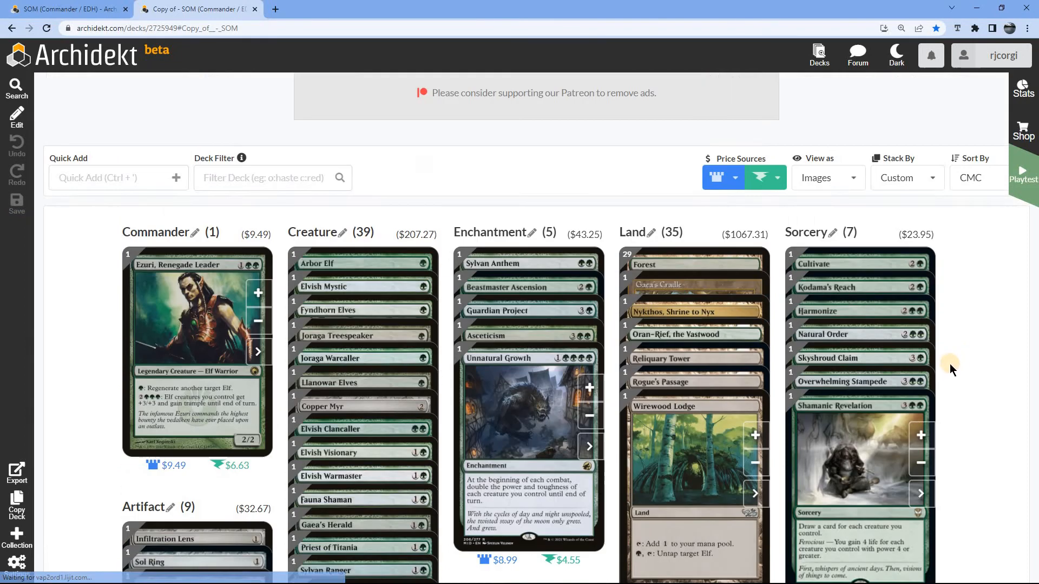
pyautogui.scroll(-3)
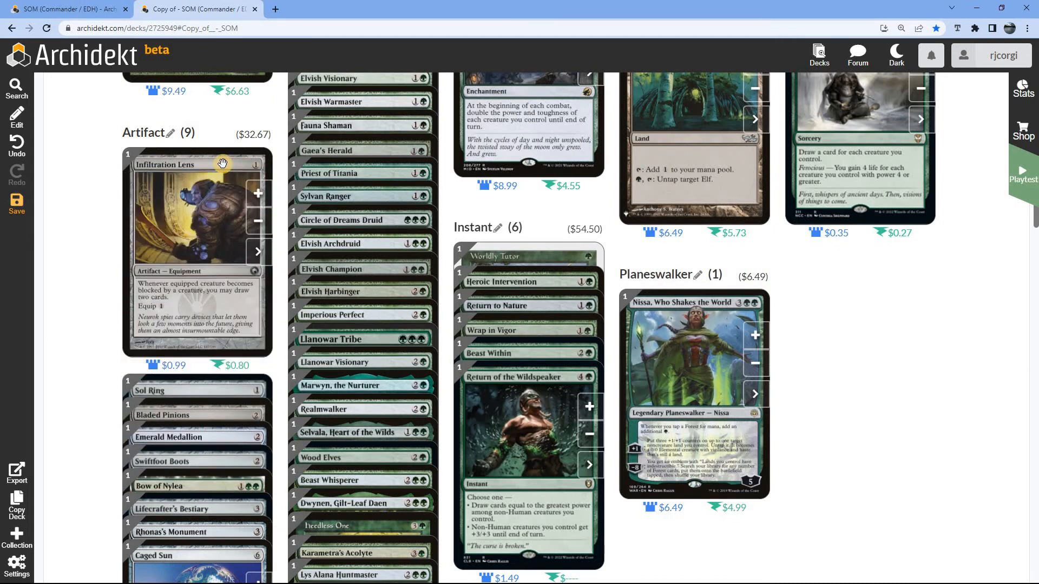
pyautogui.moveTo(220, 180)
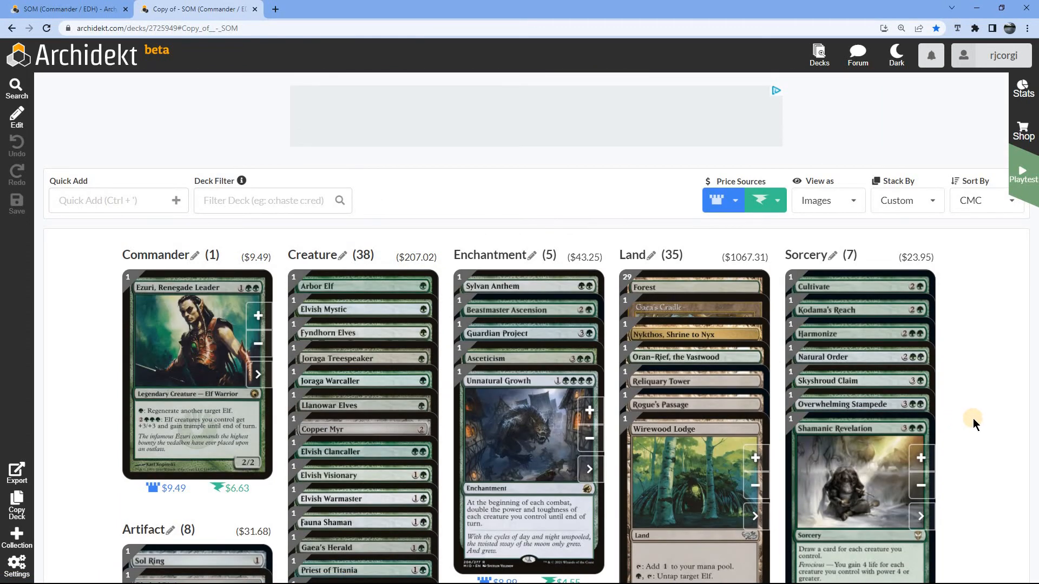
# Scroll down through every card stack to review the whole deck.
pyautogui.scroll(-3)
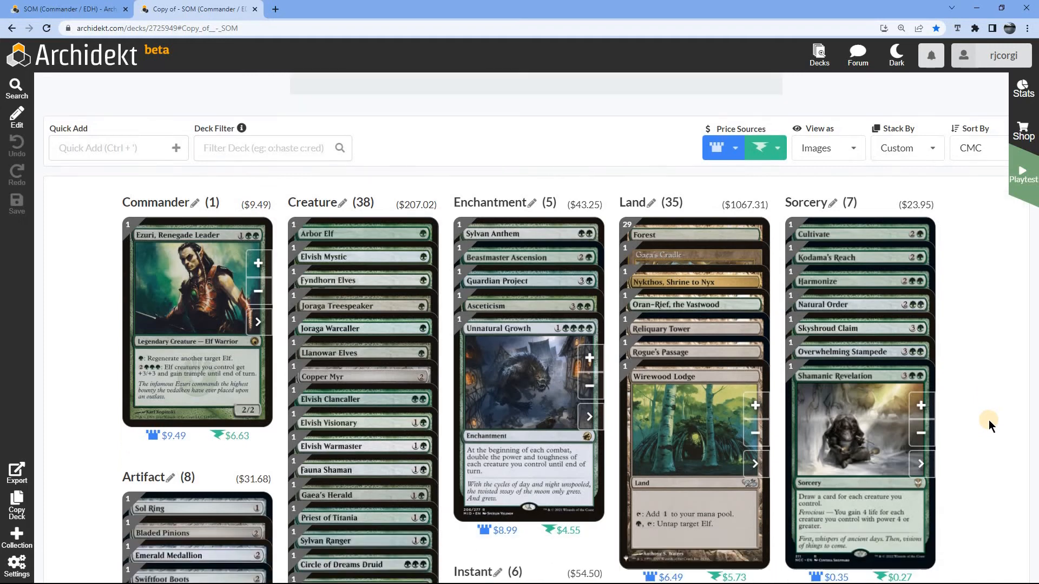
pyautogui.scroll(-3)
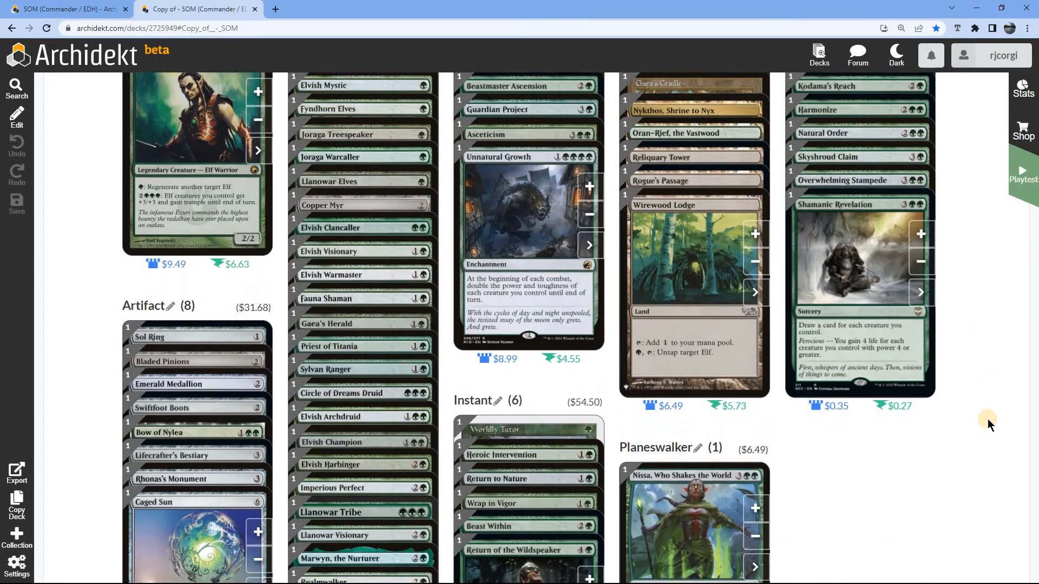
pyautogui.scroll(-3)
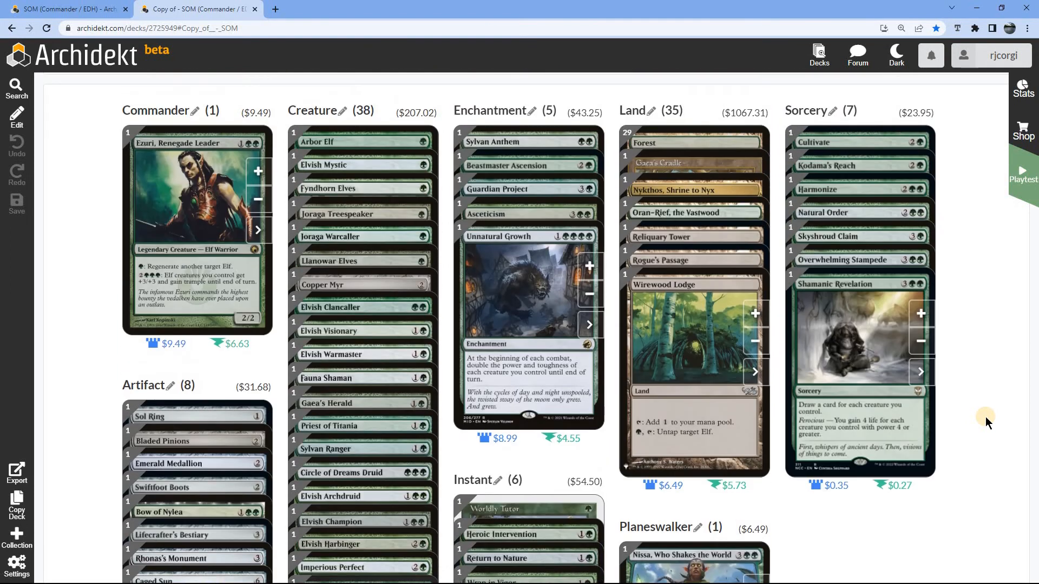
pyautogui.scroll(-3)
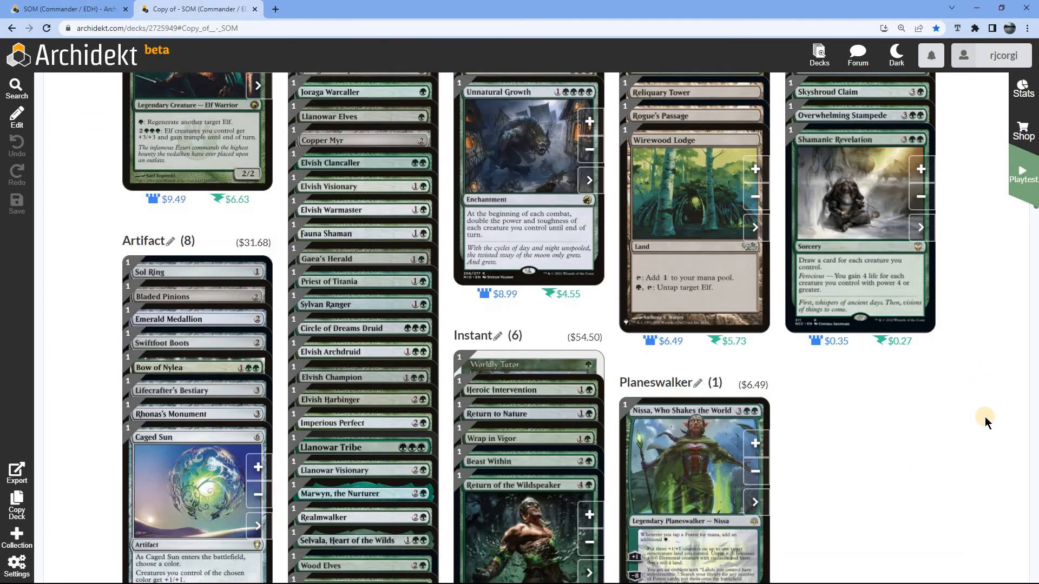
pyautogui.scroll(-3)
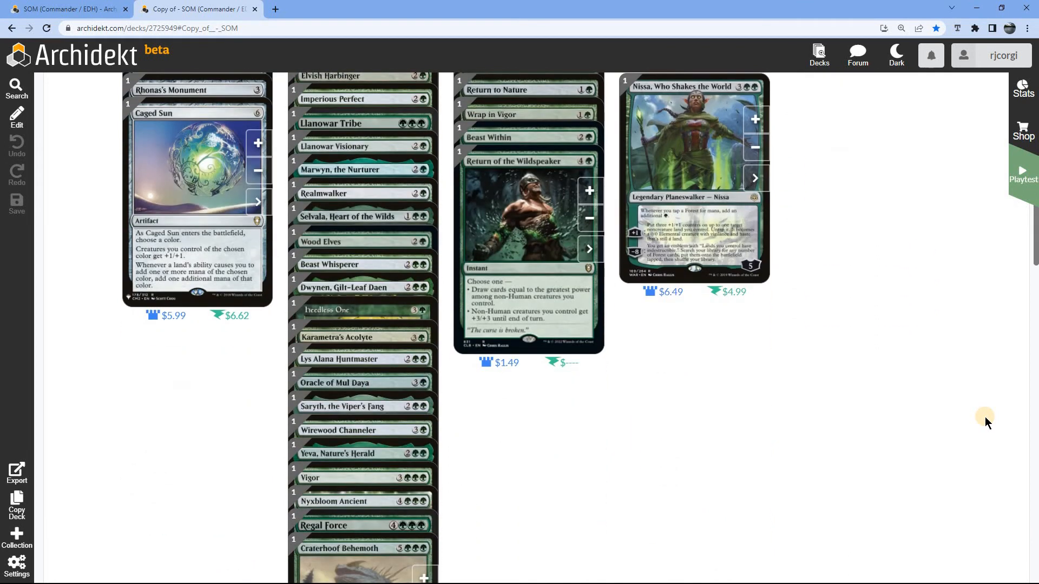
pyautogui.scroll(-3)
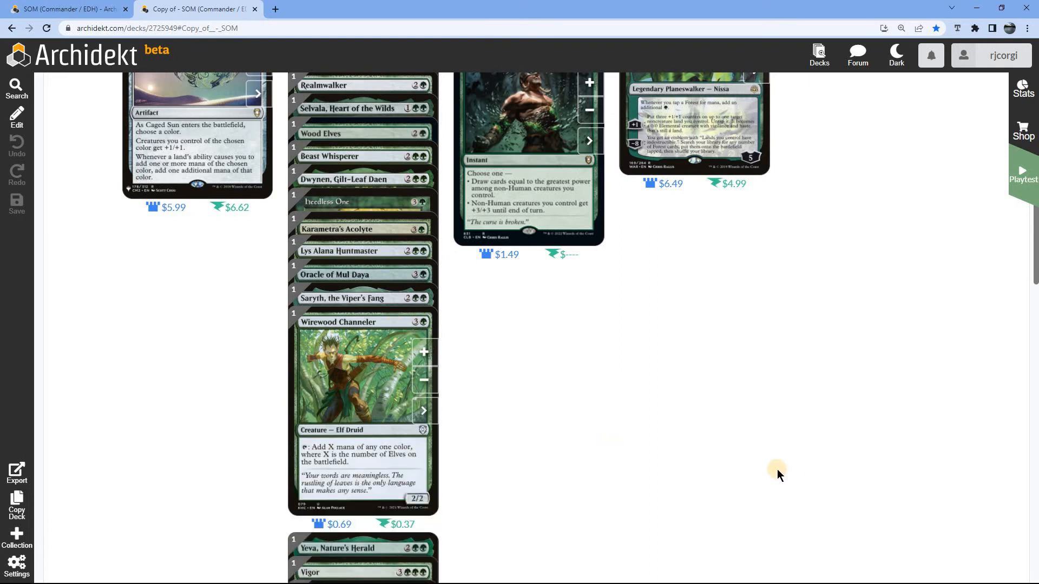
pyautogui.scroll(-3)
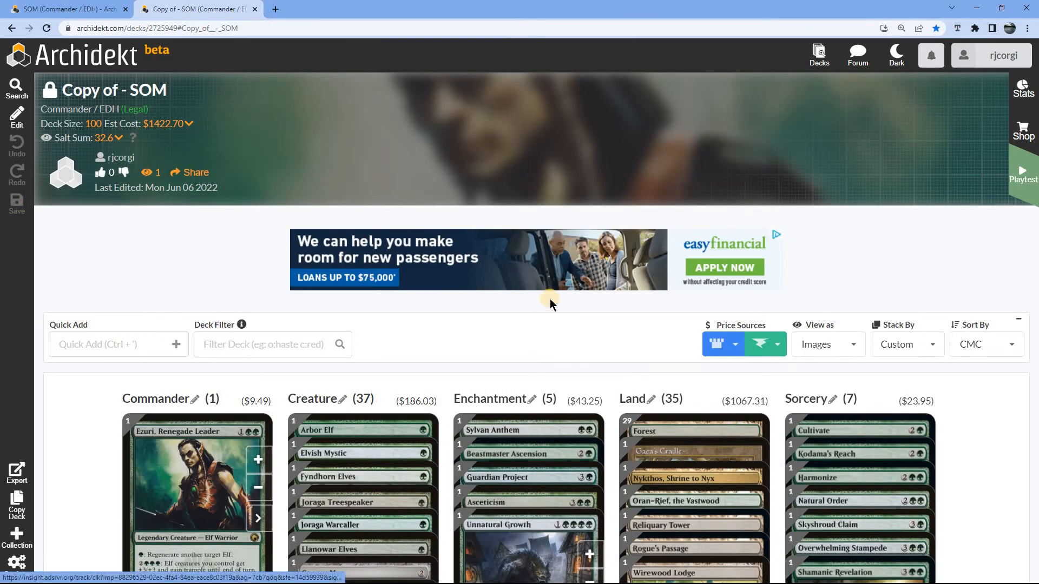
pyautogui.moveTo(983, 116)
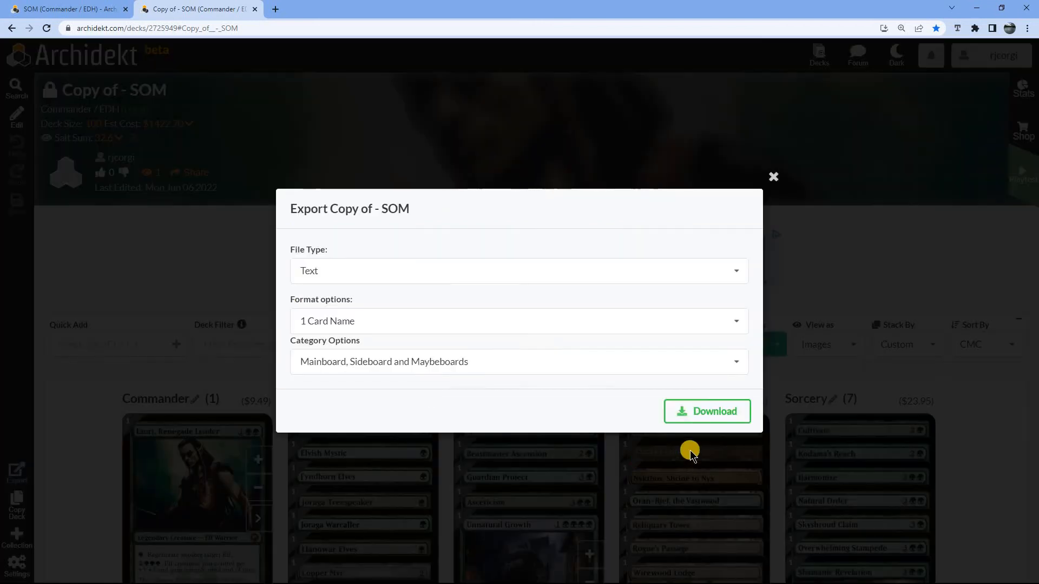
# Download the deck as Copy of - SOM.txt and close the export dialog.
pyautogui.click(706, 410)
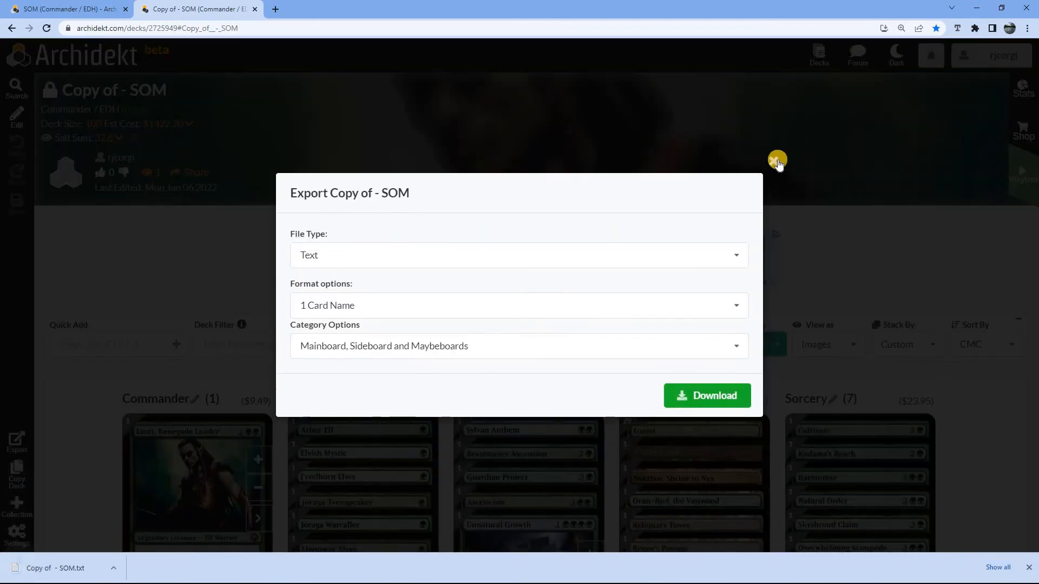
pyautogui.click(706, 395)
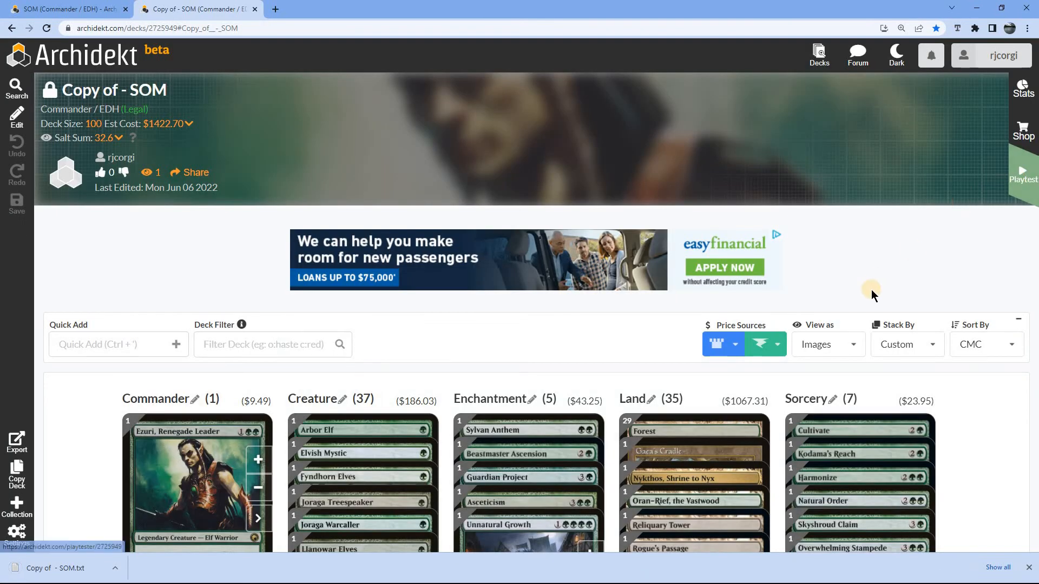
# Launch Playtest and redeal seven fresh seven-card opening hands with New Game.
pyautogui.click(1023, 174)
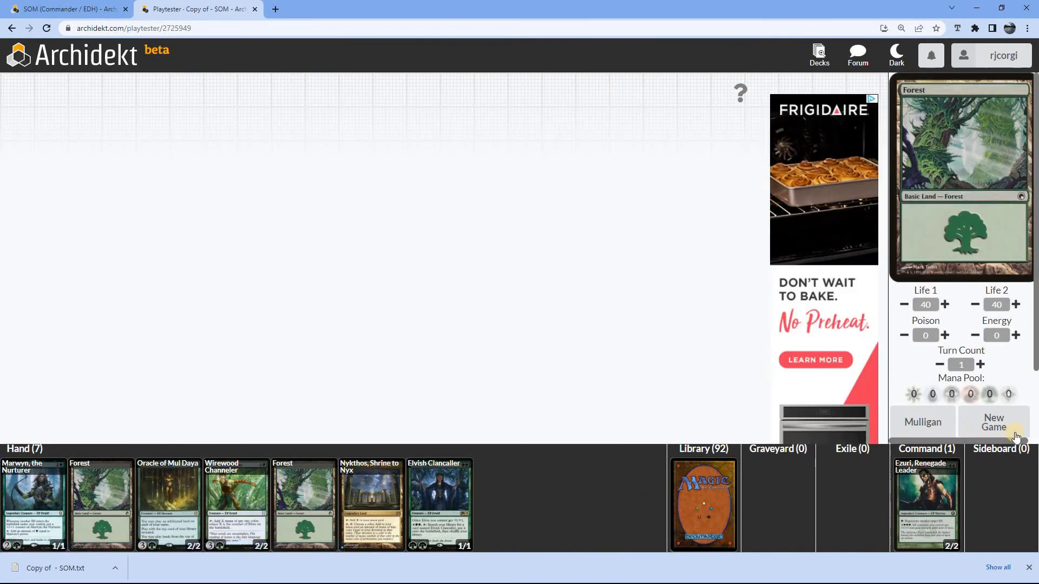
pyautogui.click(993, 422)
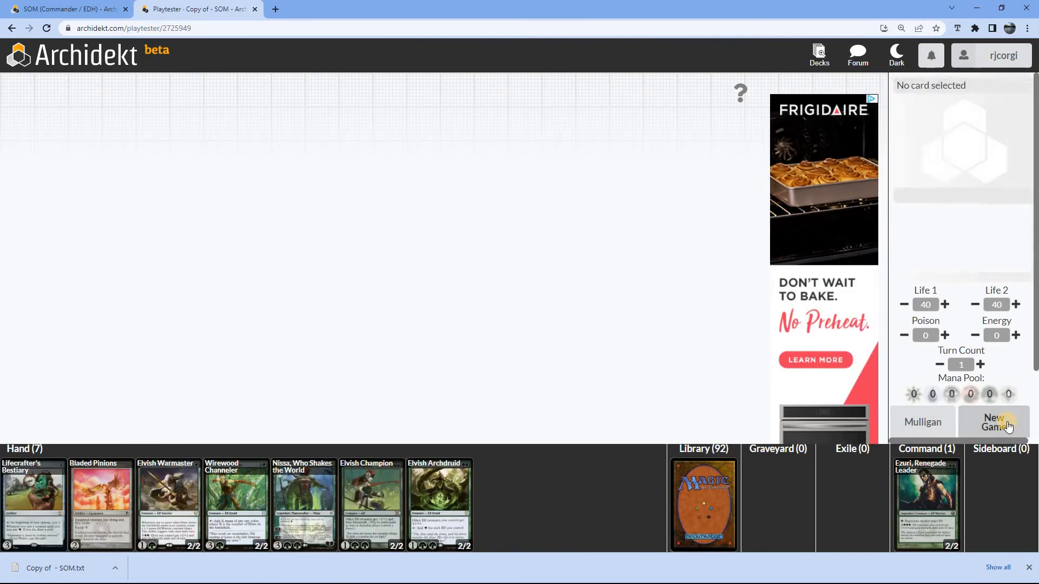
pyautogui.click(922, 422)
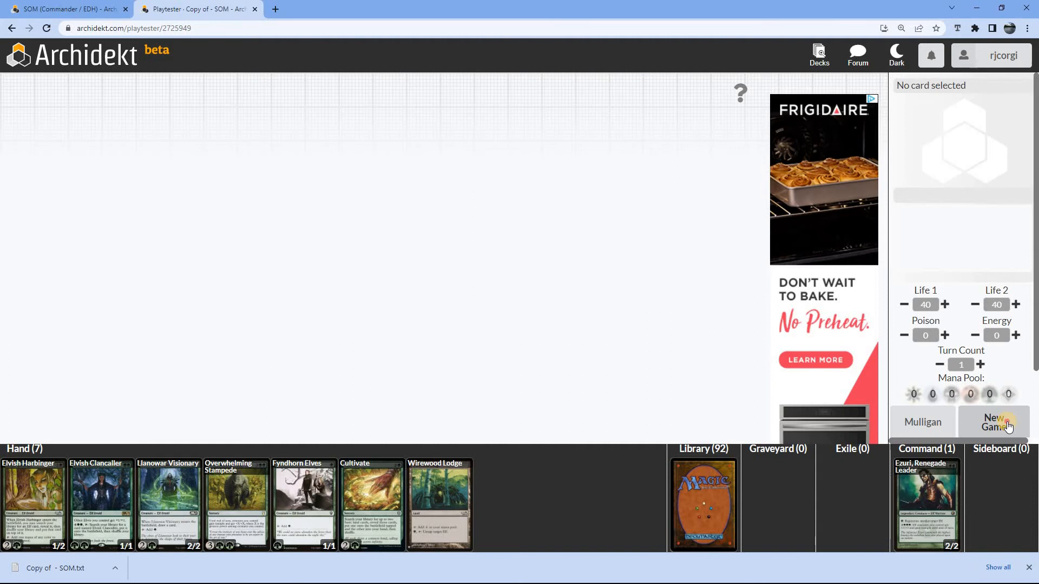
pyautogui.click(997, 422)
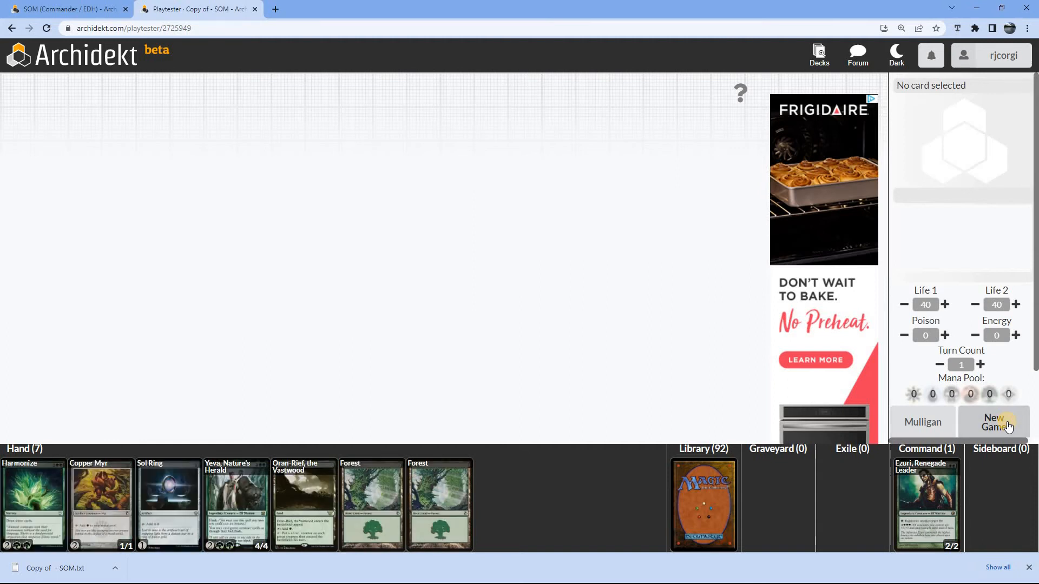
pyautogui.click(995, 422)
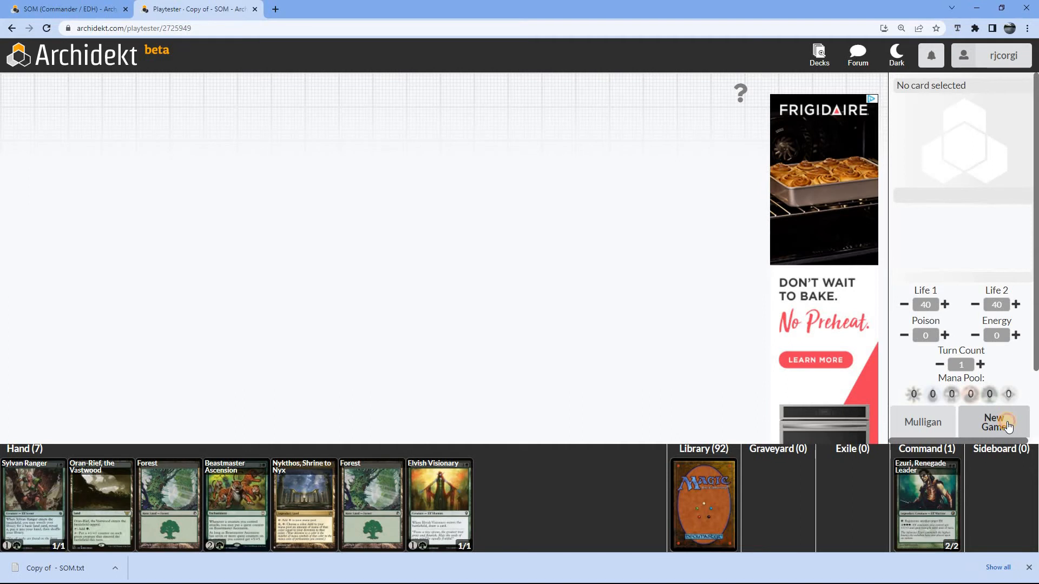
pyautogui.click(994, 422)
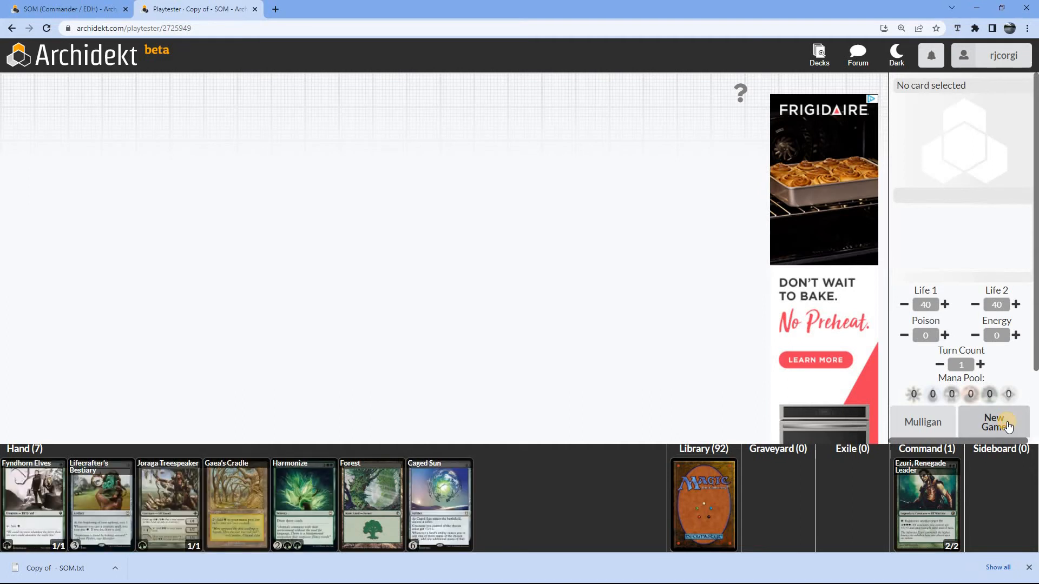
pyautogui.click(995, 422)
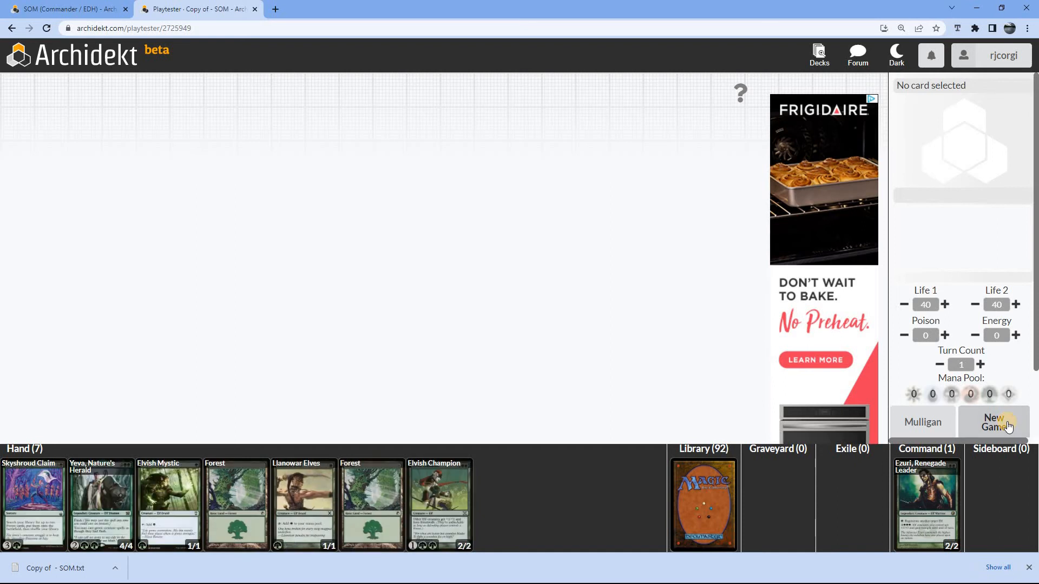
pyautogui.click(995, 422)
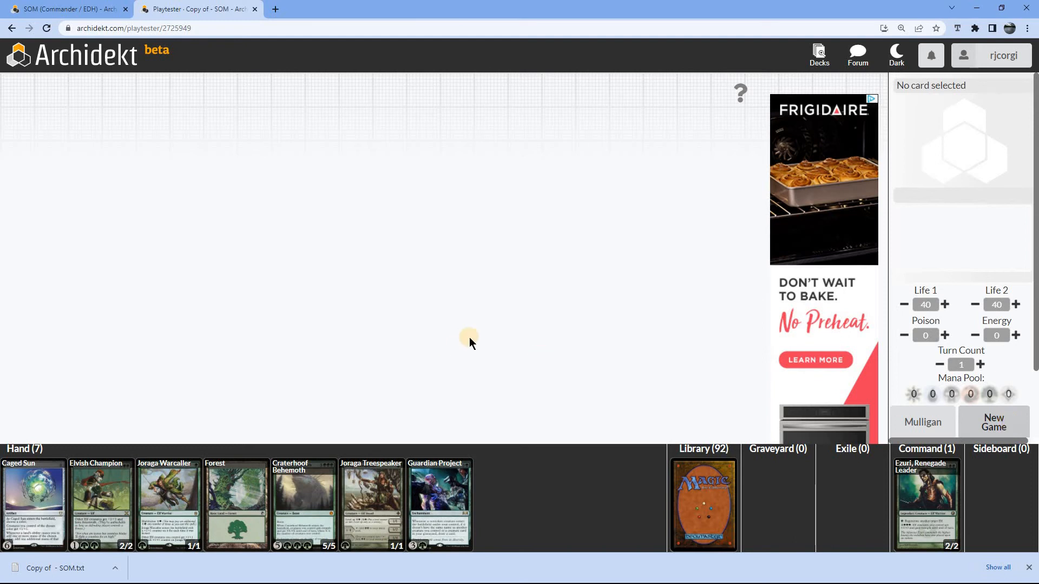
# Redeal twice, play Forest, Rogue's Passage and Elvish Warmaster, then draw two cards.
pyautogui.click(994, 422)
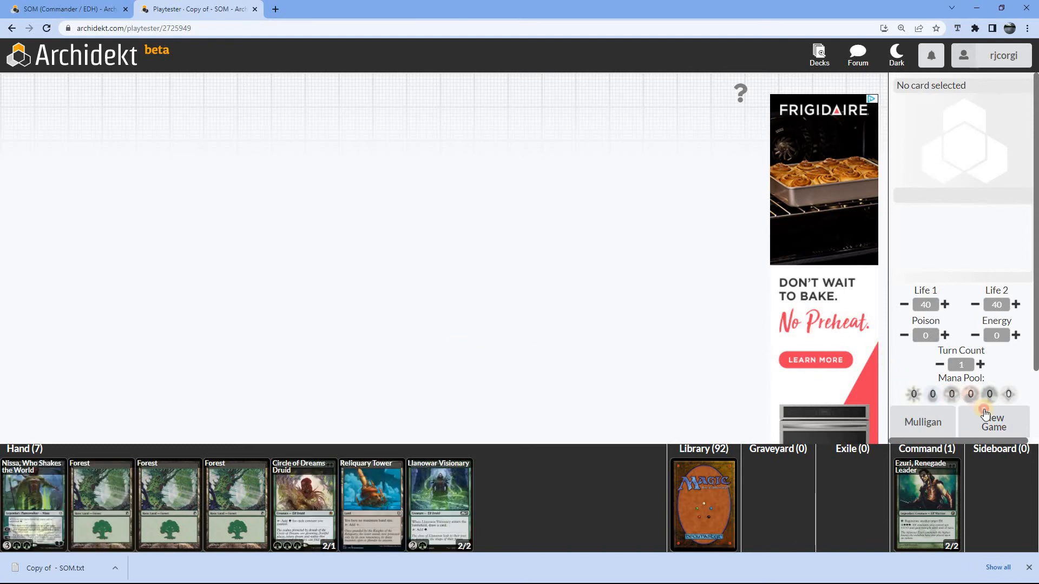
pyautogui.click(993, 418)
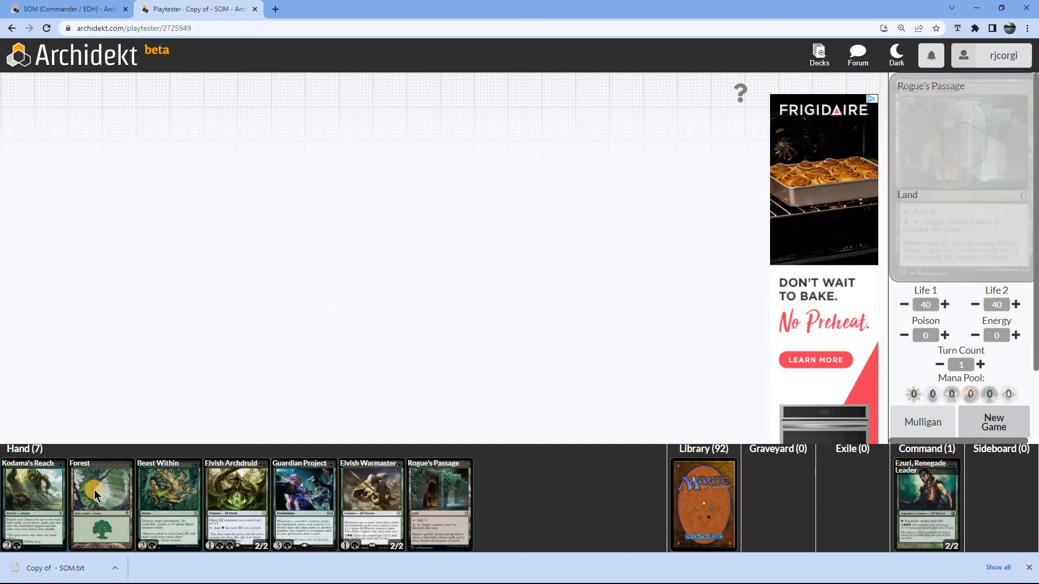
pyautogui.moveTo(100, 500)
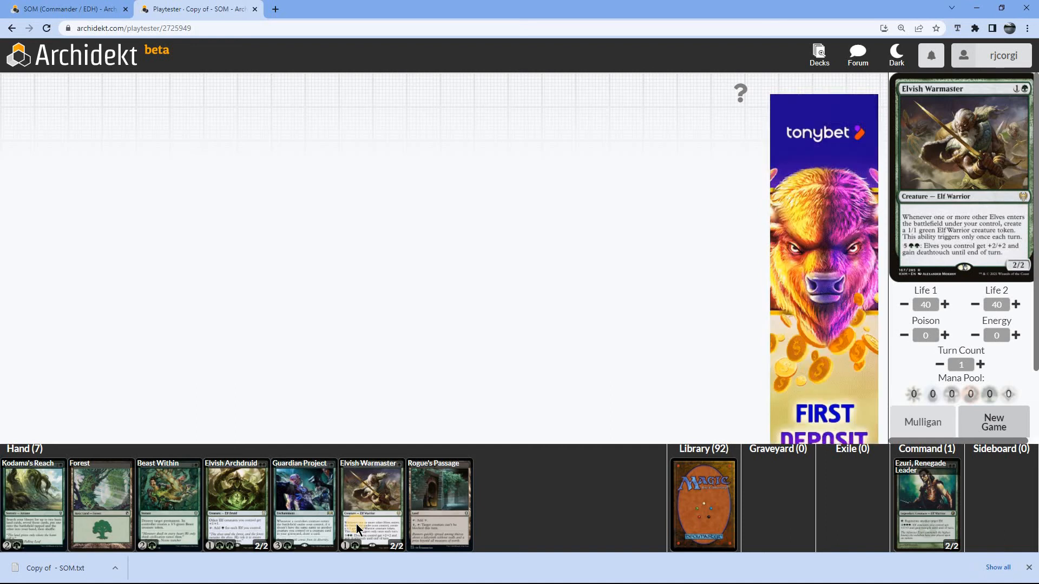
pyautogui.moveTo(100, 494)
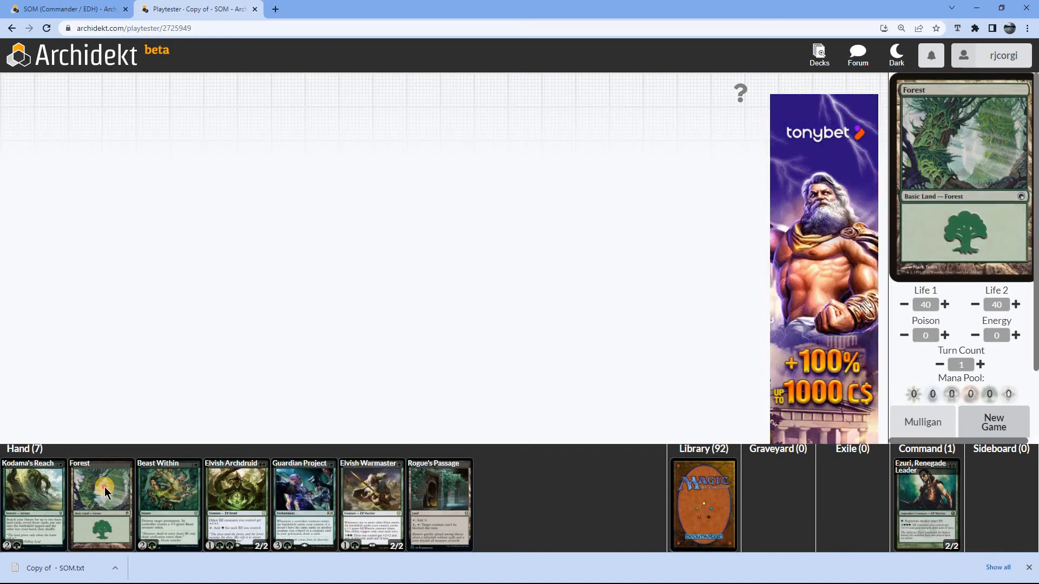
pyautogui.moveTo(101, 503); pyautogui.dragTo(50, 325)
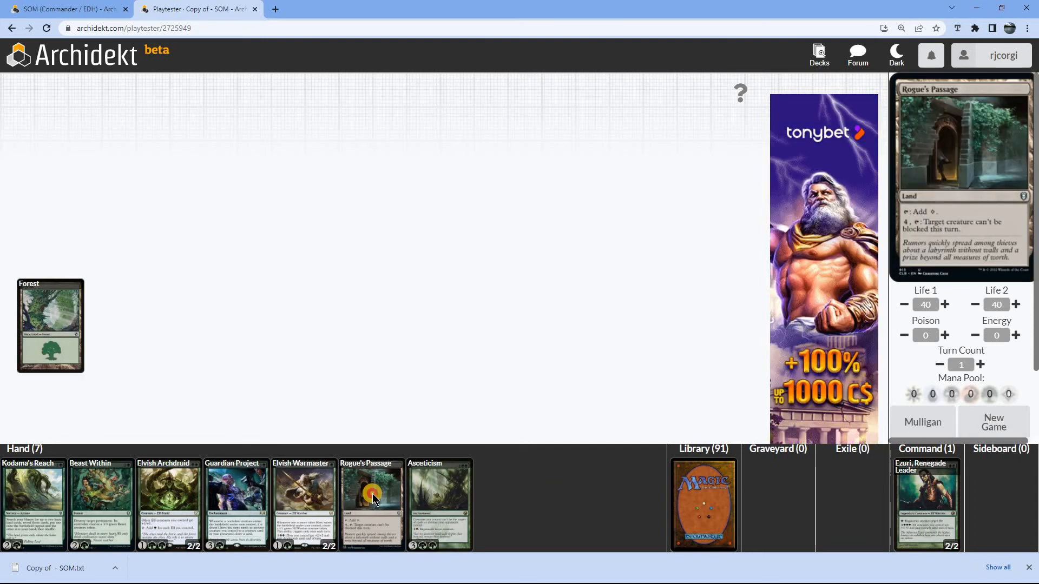
pyautogui.moveTo(372, 500); pyautogui.dragTo(151, 324)
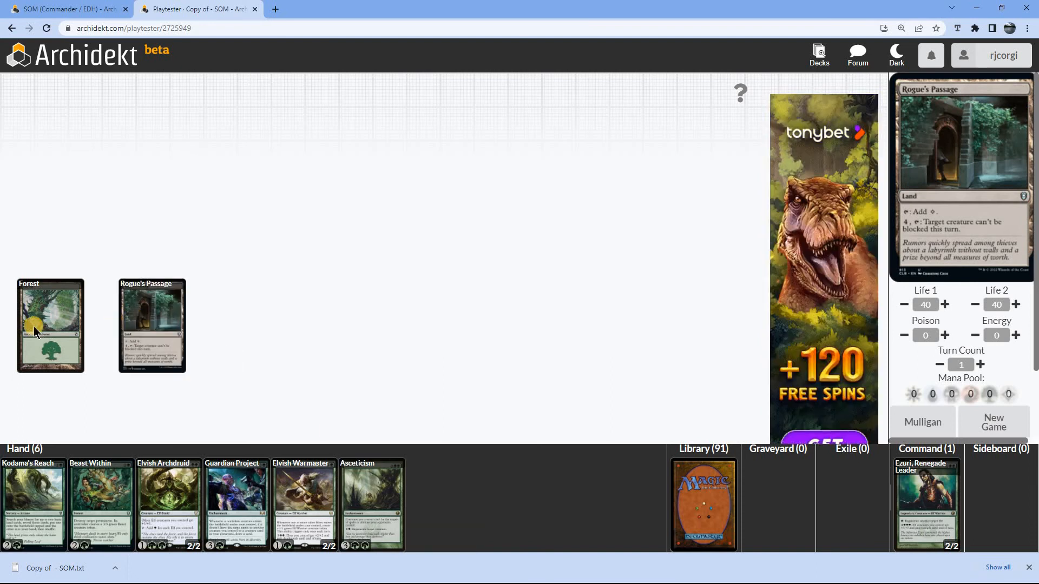
pyautogui.moveTo(320, 481)
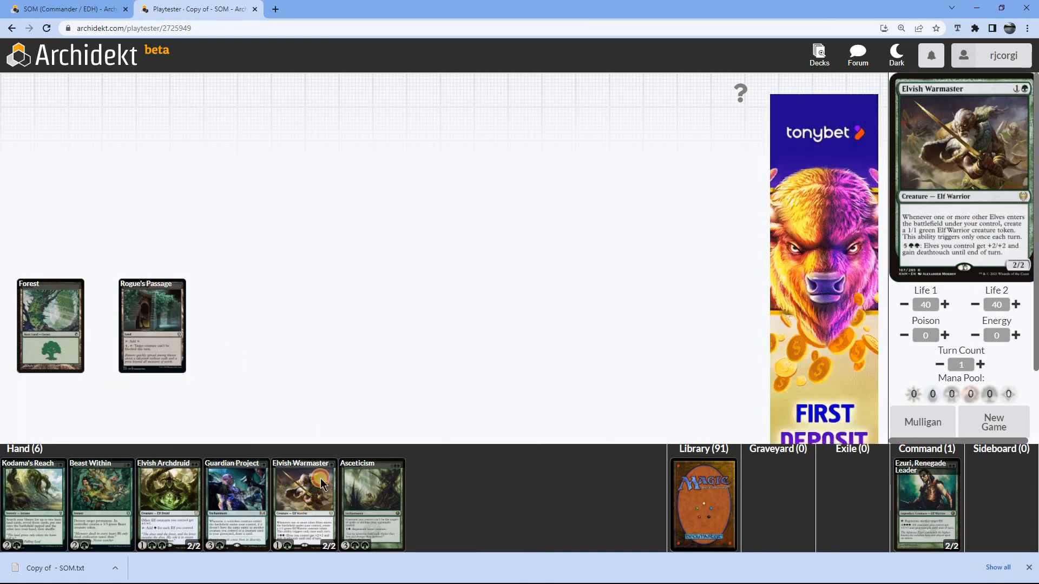
pyautogui.moveTo(319, 482); pyautogui.dragTo(590, 224)
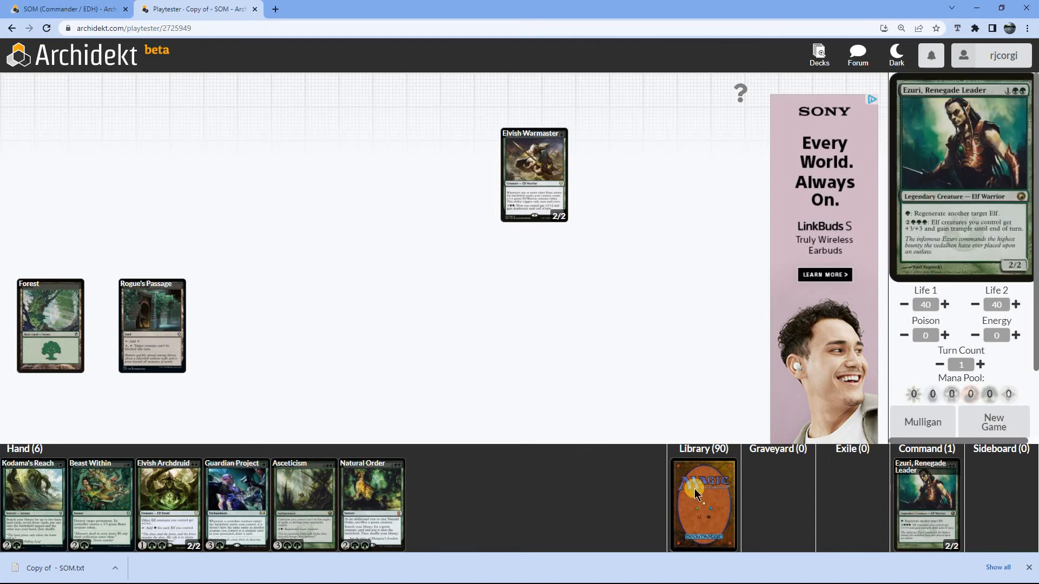
pyautogui.click(703, 502)
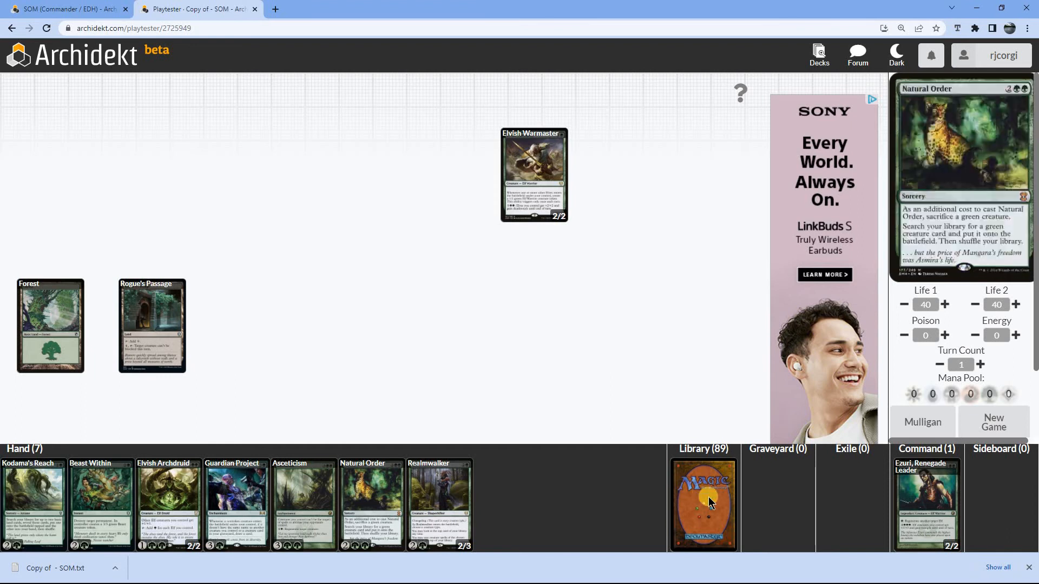
pyautogui.click(703, 504)
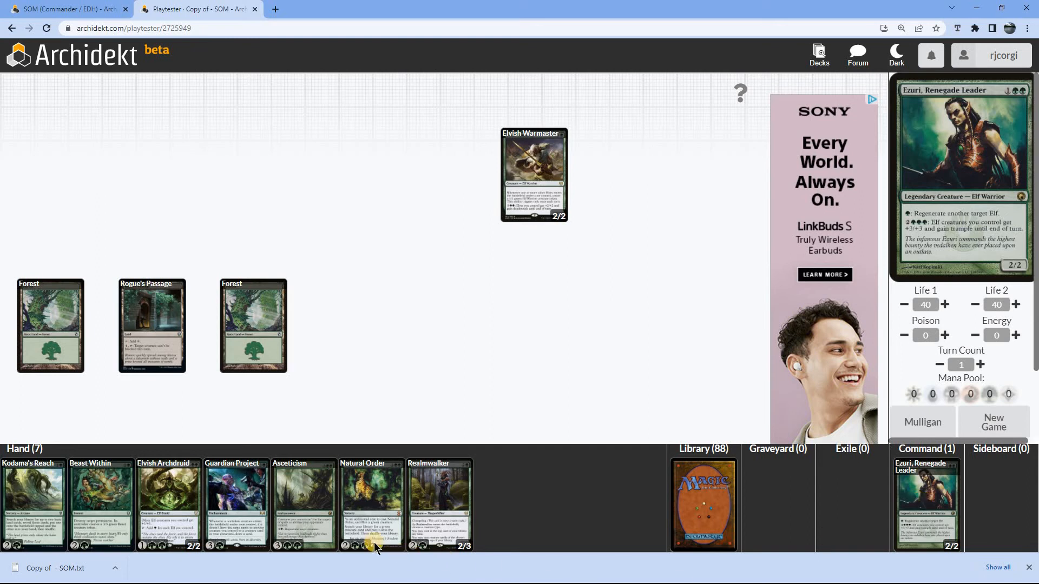
pyautogui.moveTo(439, 504)
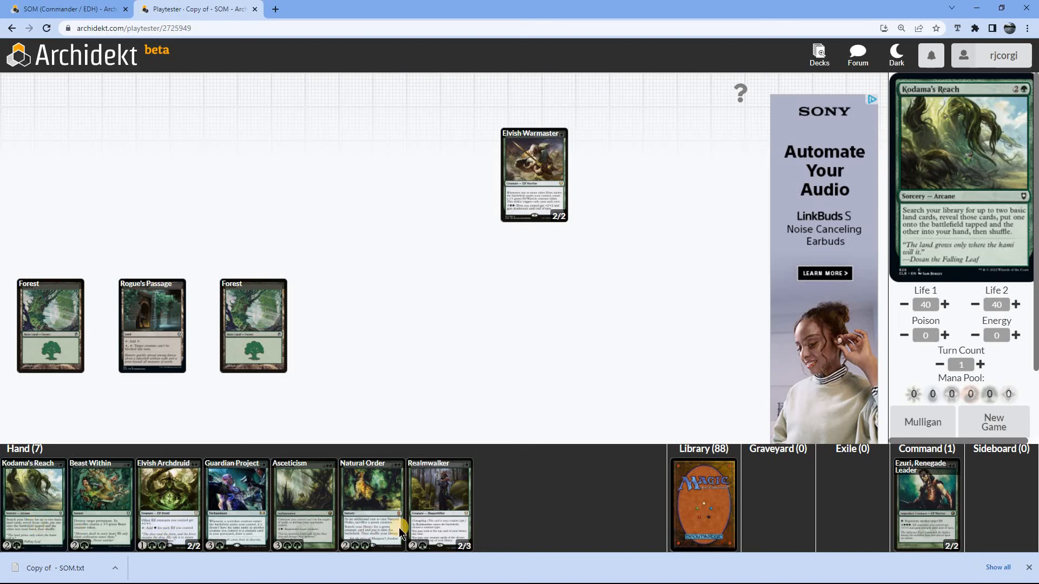
pyautogui.moveTo(439, 504)
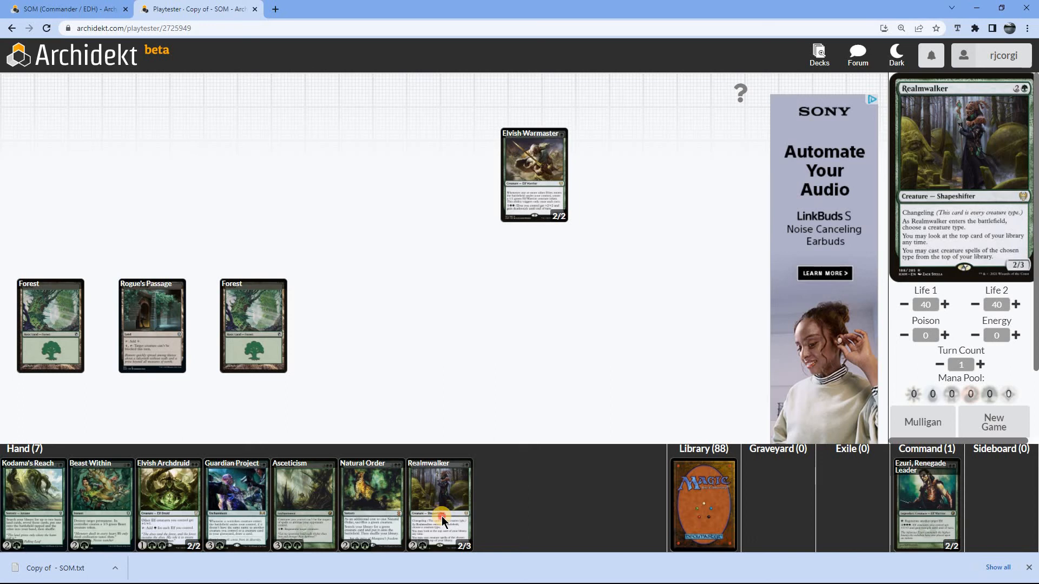
# Put Realmwalker onto the battlefield and draw another card from the library.
pyautogui.moveTo(439, 500); pyautogui.dragTo(49, 122)
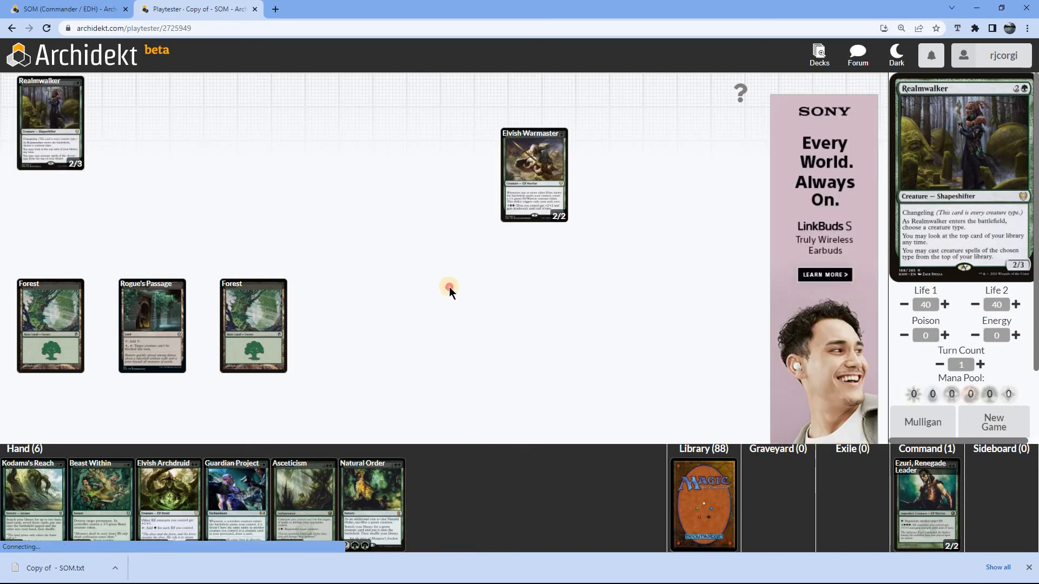
pyautogui.moveTo(50, 122); pyautogui.dragTo(548, 315)
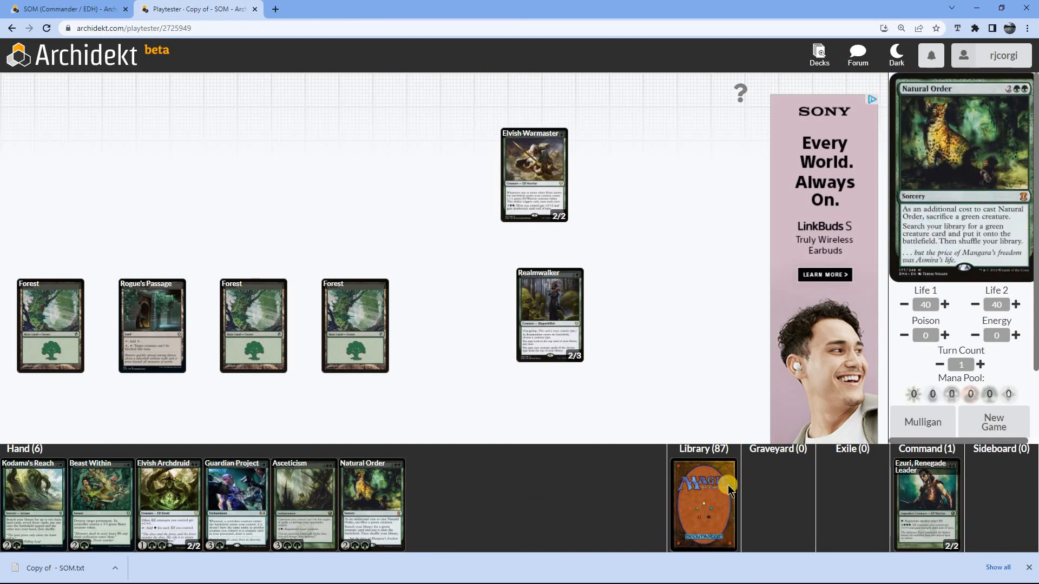
pyautogui.click(703, 502)
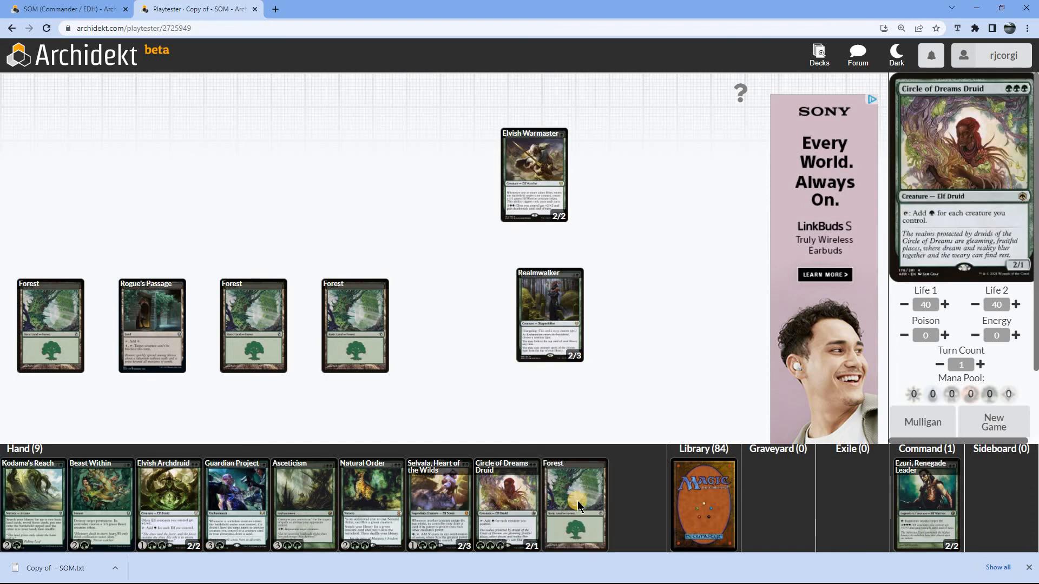
pyautogui.moveTo(573, 504)
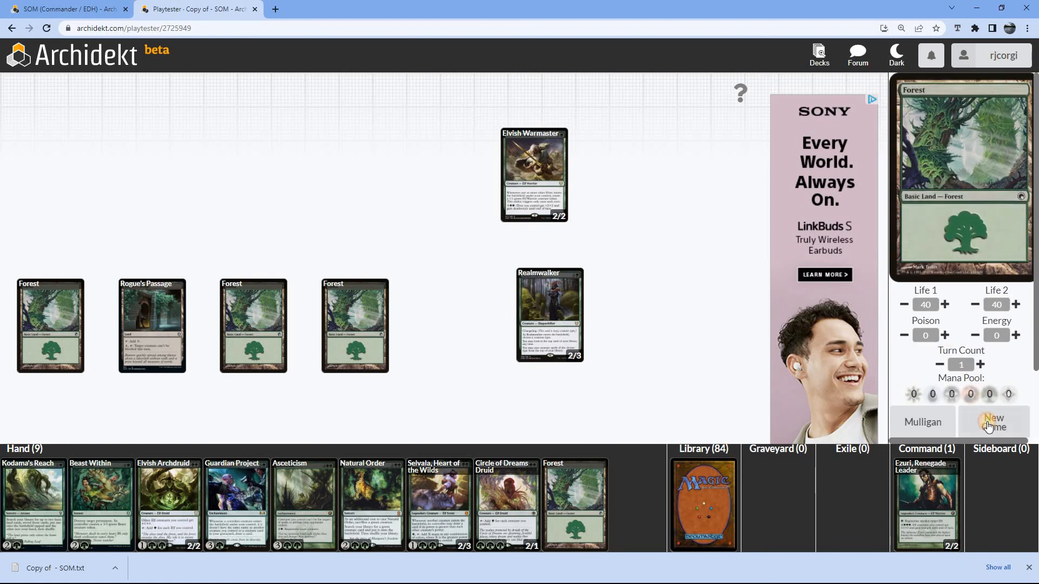
# Start a new sample game, play a Forest, and draw Nykthos.
pyautogui.click(994, 422)
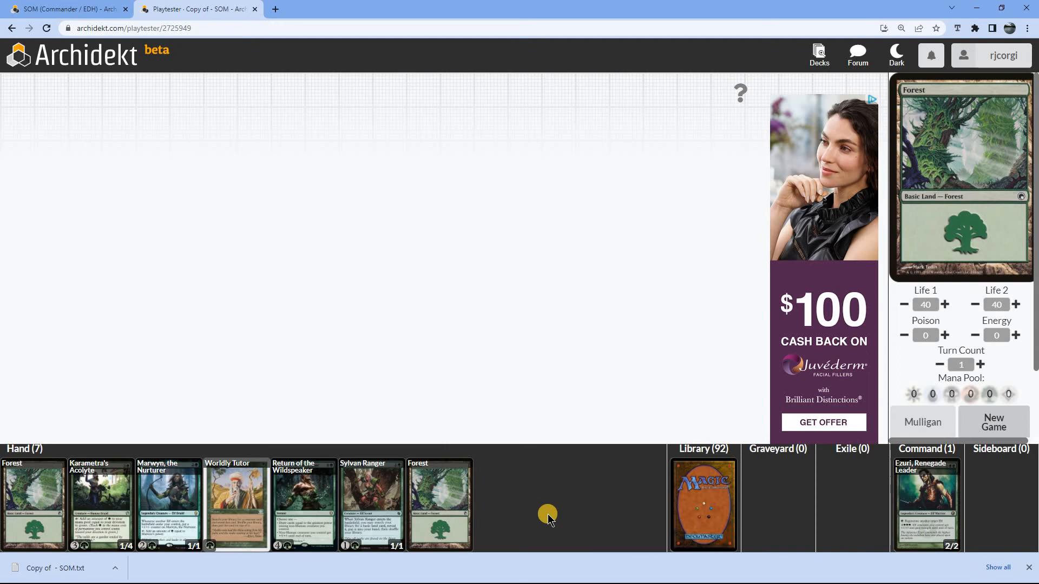
pyautogui.moveTo(525, 513)
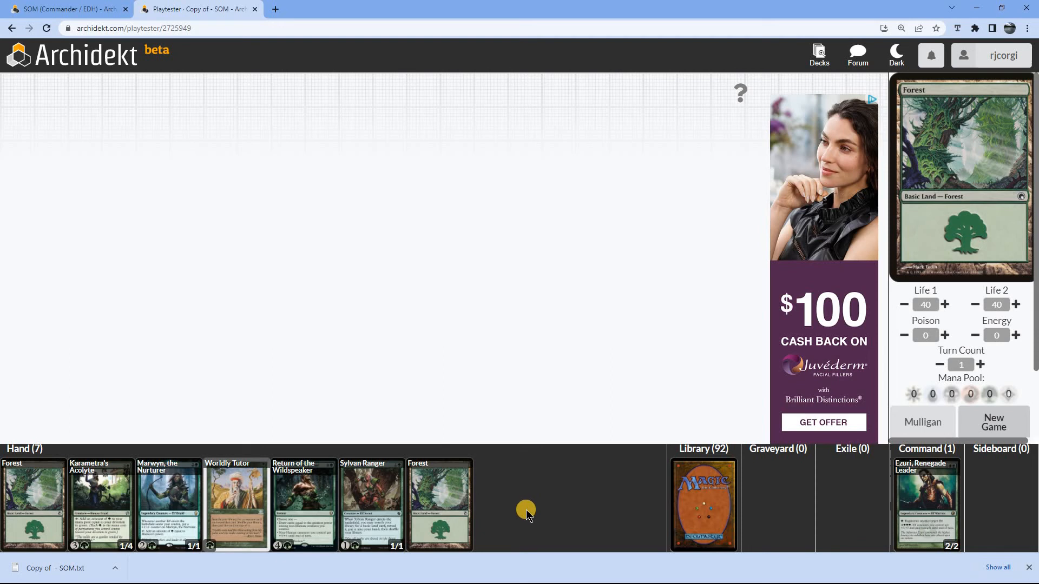
pyautogui.moveTo(370, 506)
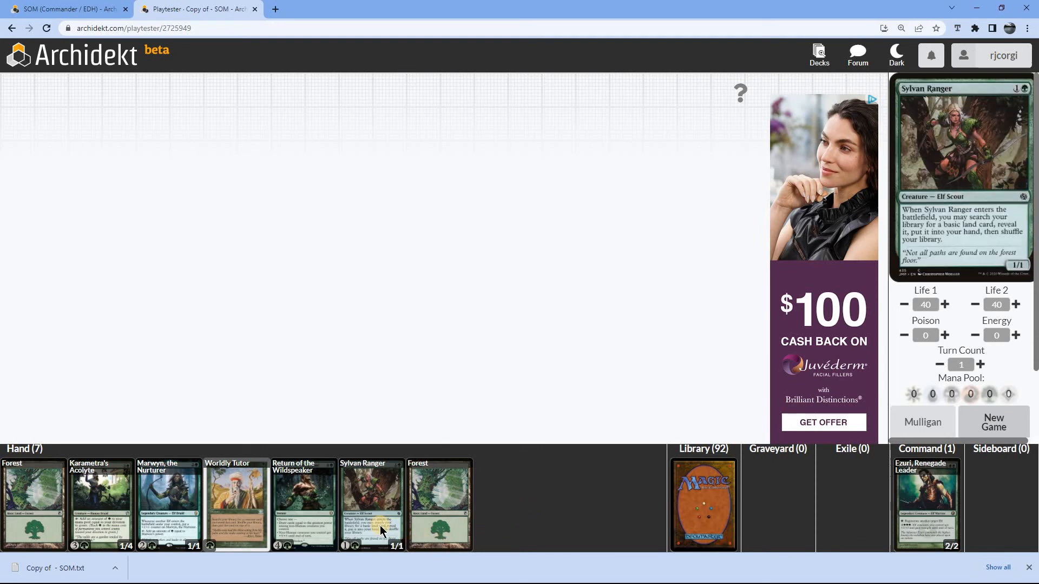
pyautogui.moveTo(169, 504)
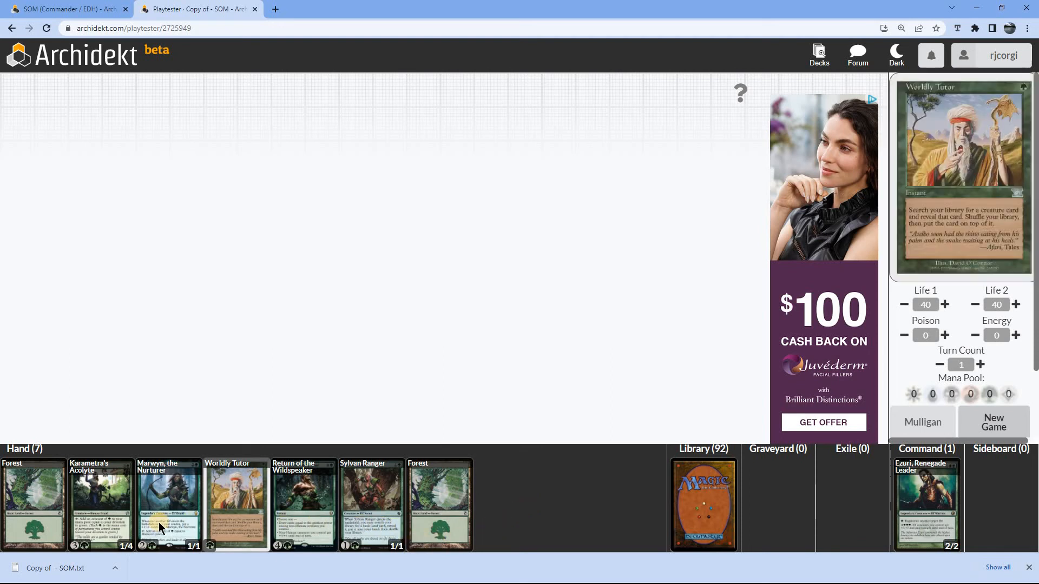
pyautogui.moveTo(439, 504)
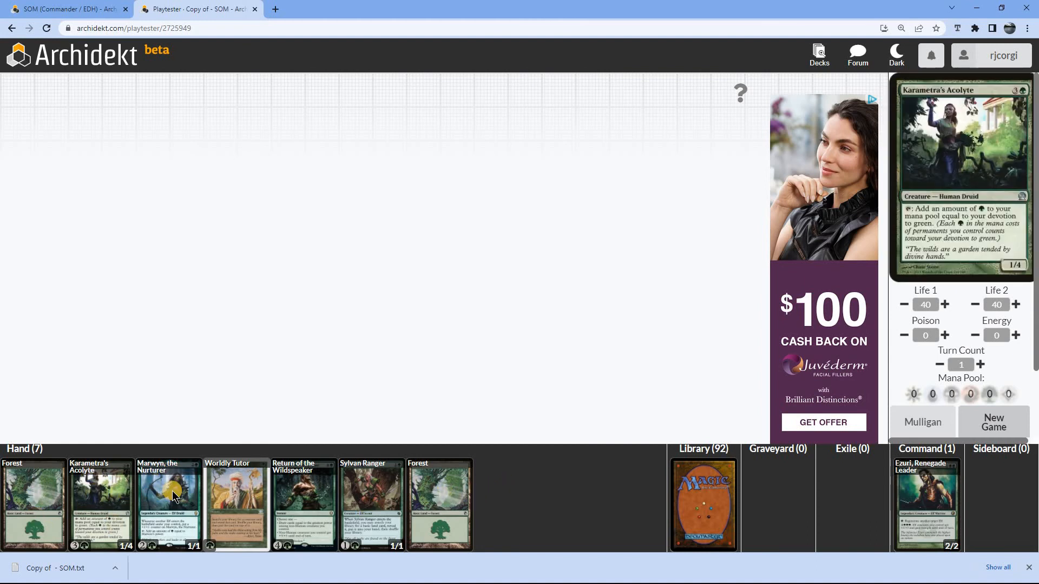
pyautogui.moveTo(357, 513)
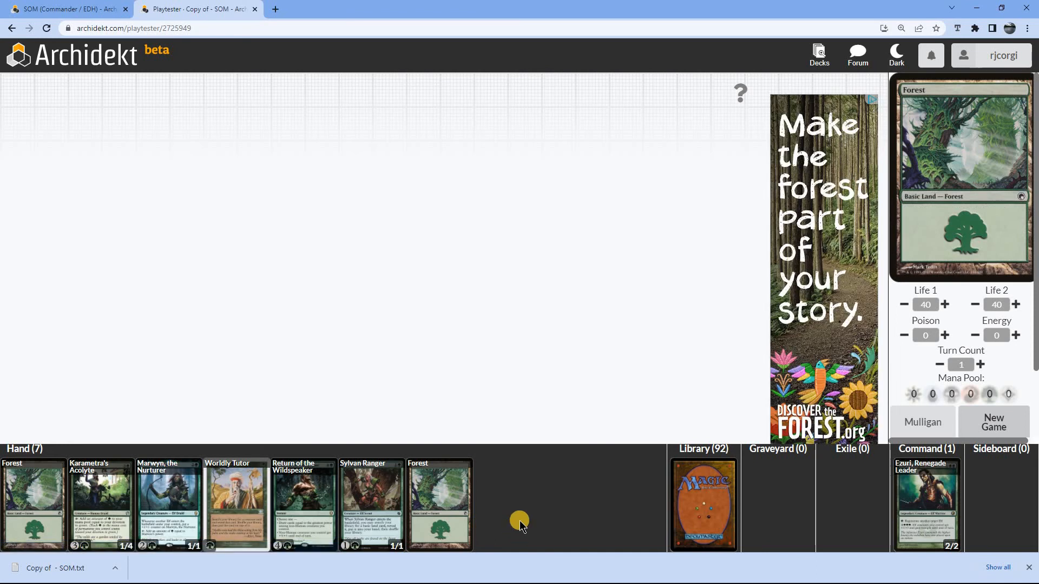
pyautogui.moveTo(549, 514)
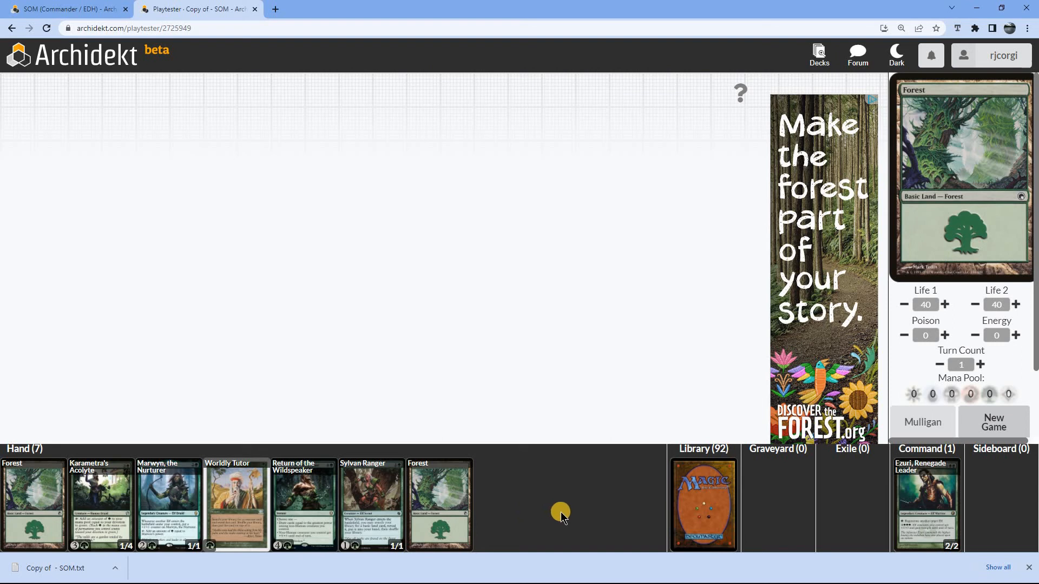
pyautogui.moveTo(565, 515)
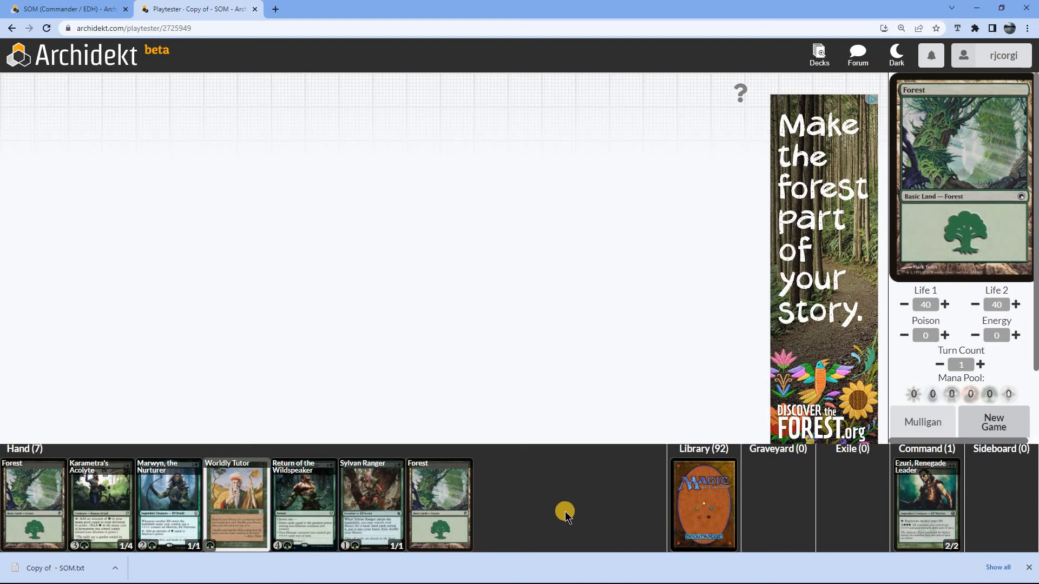
pyautogui.moveTo(559, 514)
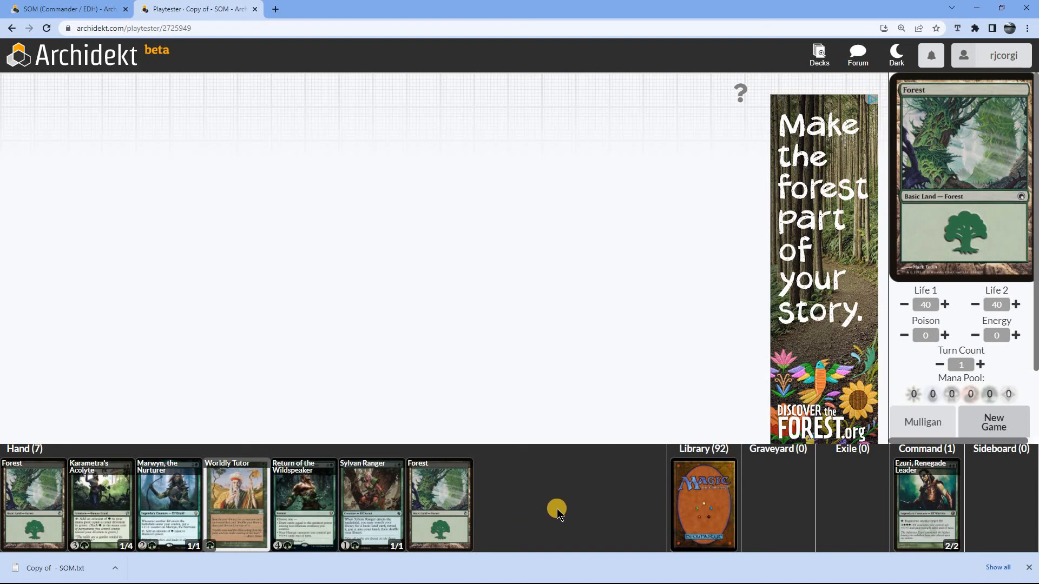
pyautogui.moveTo(437, 504)
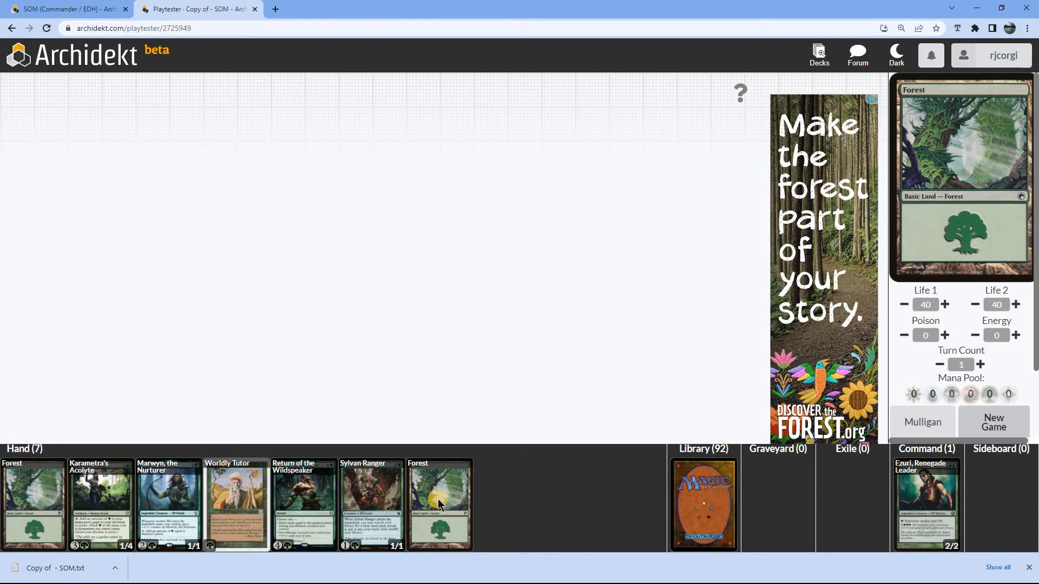
pyautogui.moveTo(439, 504); pyautogui.dragTo(50, 325)
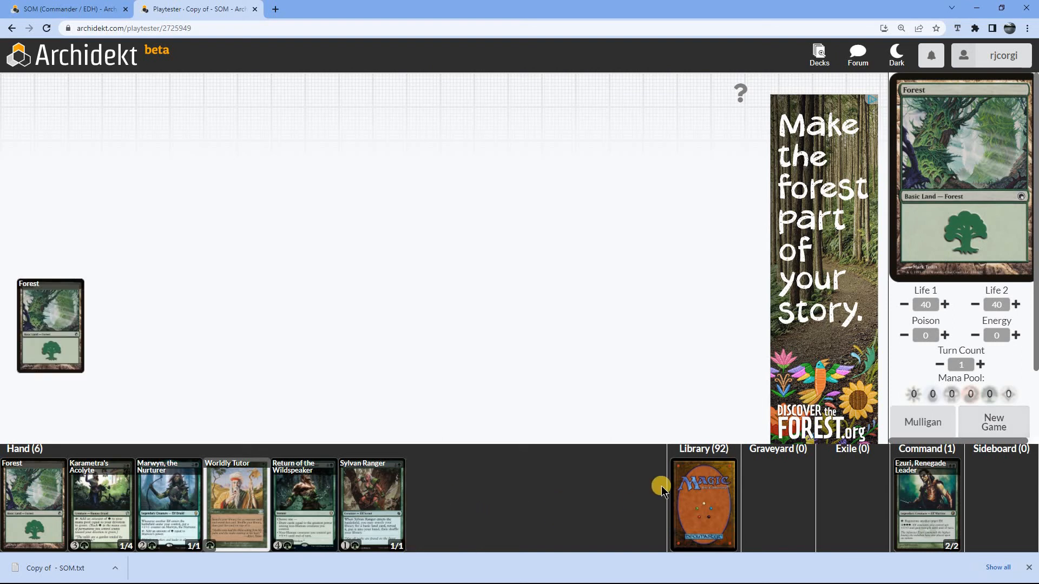
pyautogui.moveTo(692, 489)
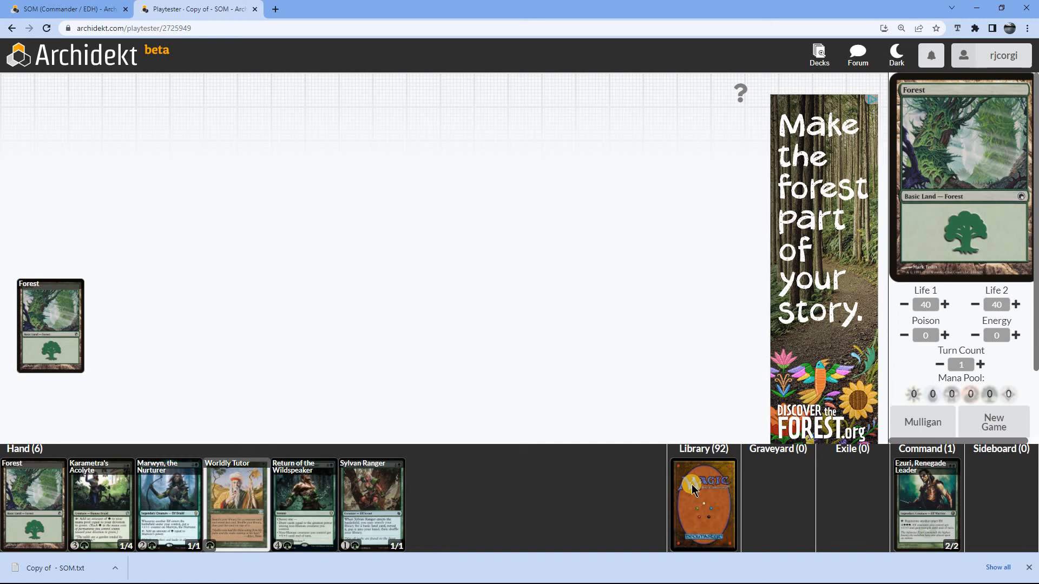
pyautogui.click(703, 502)
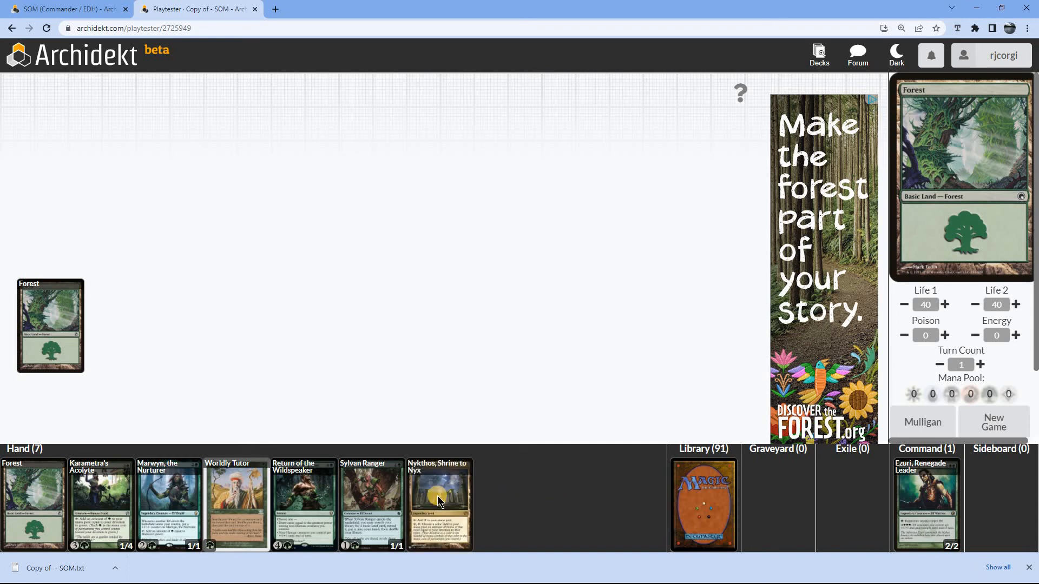
pyautogui.moveTo(439, 502)
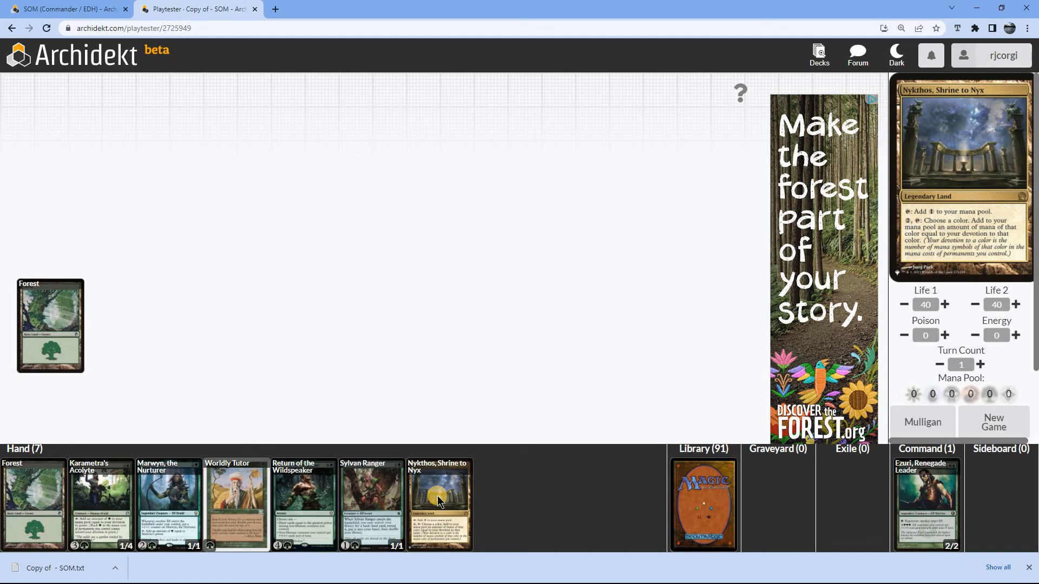
pyautogui.moveTo(372, 504)
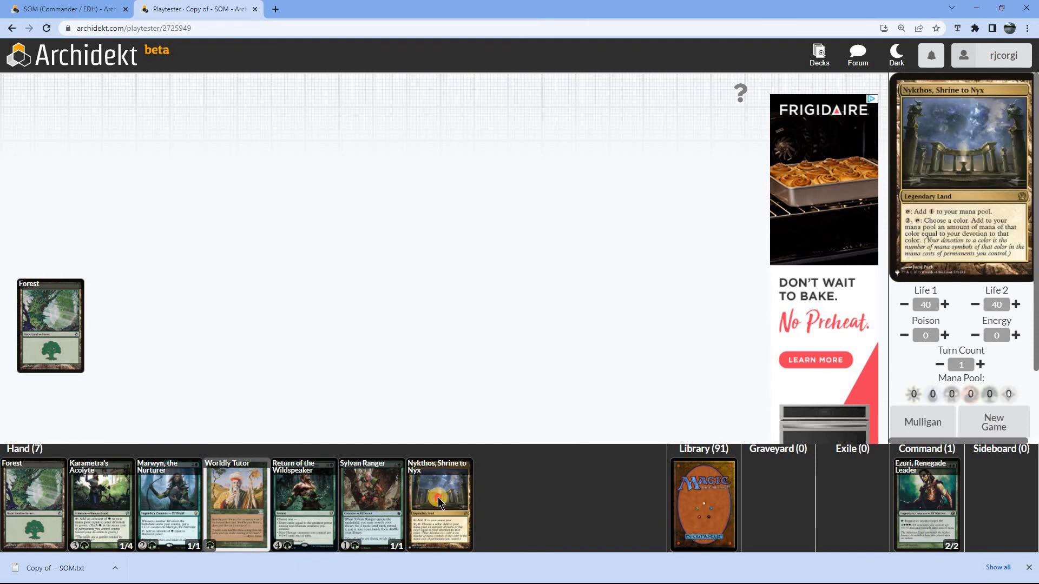
# Play Nykthos, Shrine to Nyx and Sylvan Ranger, then draw Unnatural Growth.
pyautogui.moveTo(439, 504); pyautogui.dragTo(150, 325)
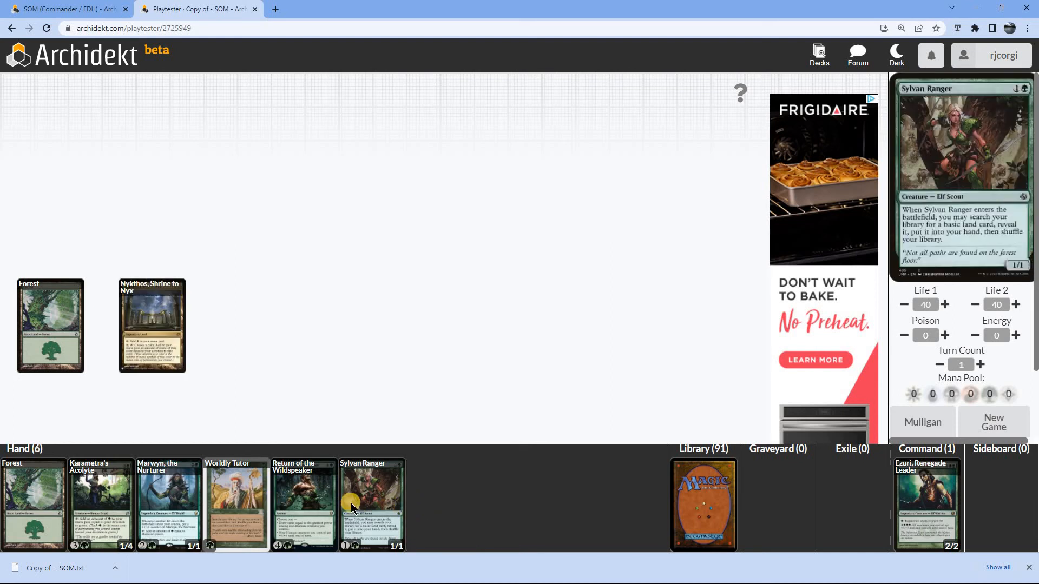
pyautogui.moveTo(371, 503); pyautogui.dragTo(49, 123)
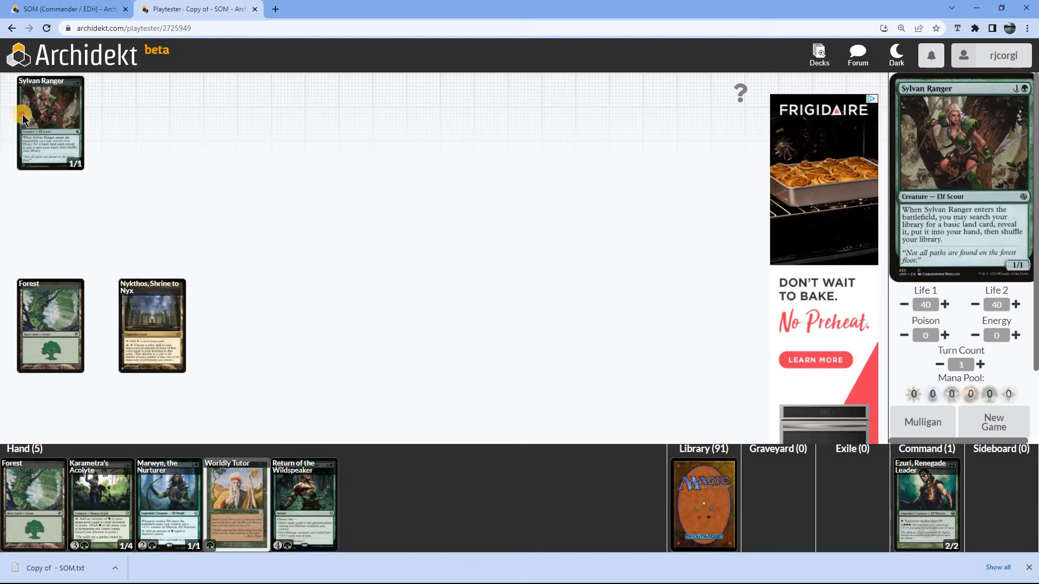
pyautogui.moveTo(49, 123); pyautogui.dragTo(649, 324)
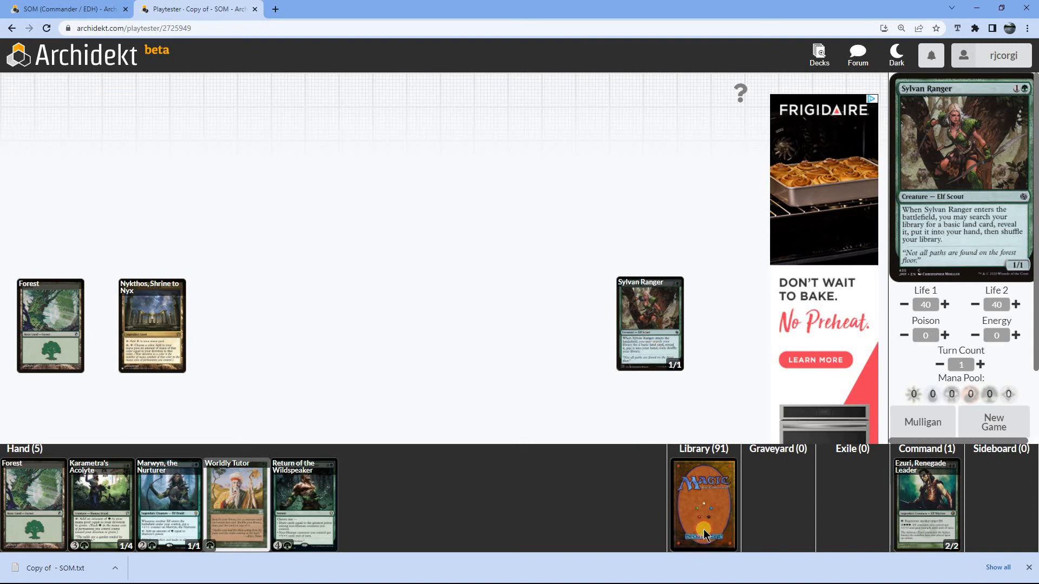
pyautogui.click(703, 504)
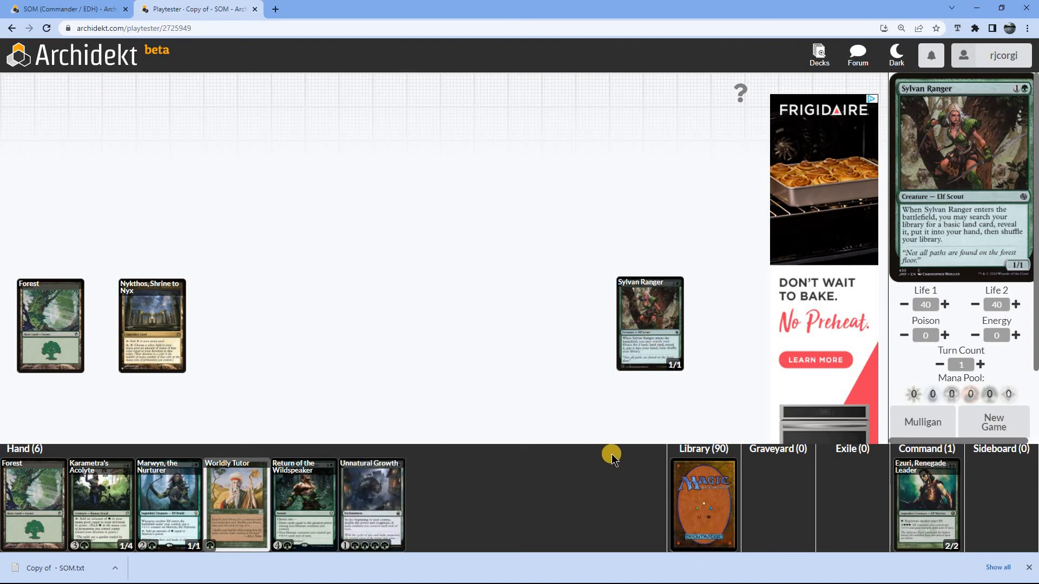
pyautogui.moveTo(738, 480)
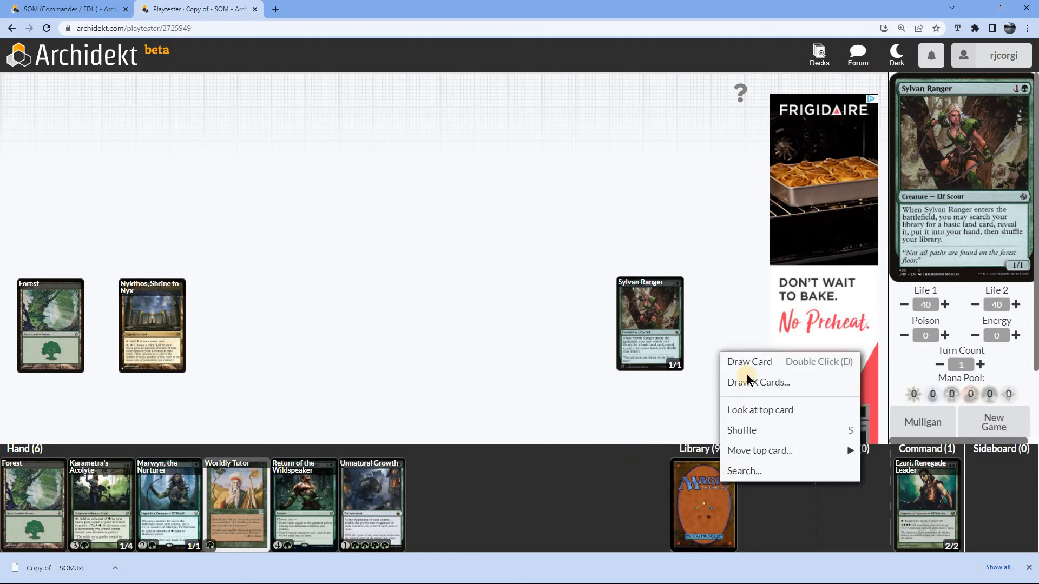
pyautogui.moveTo(765, 470)
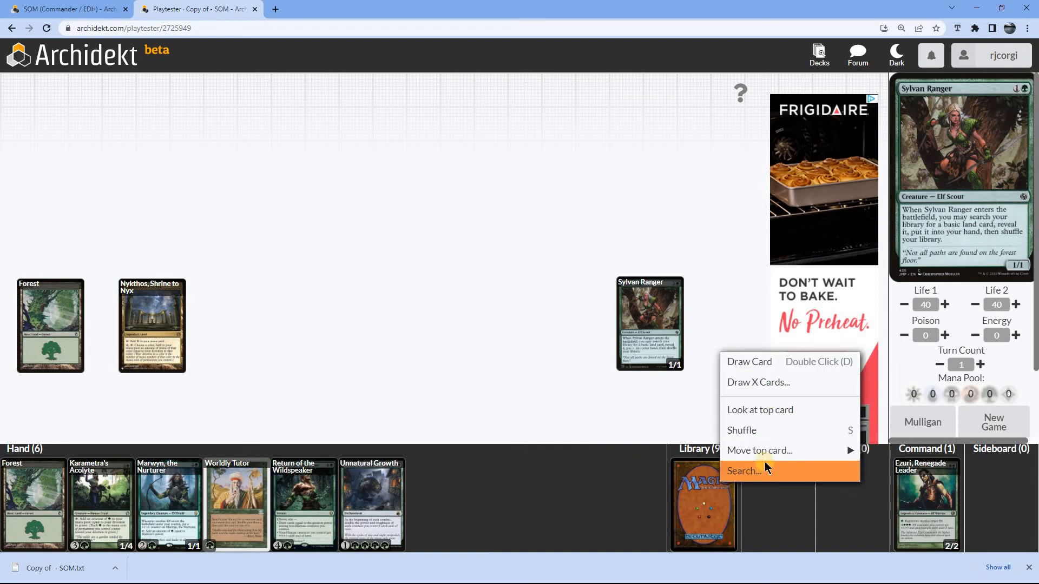
# Fetch a Forest from the library into hand and play it onto the battlefield.
pyautogui.click(744, 471)
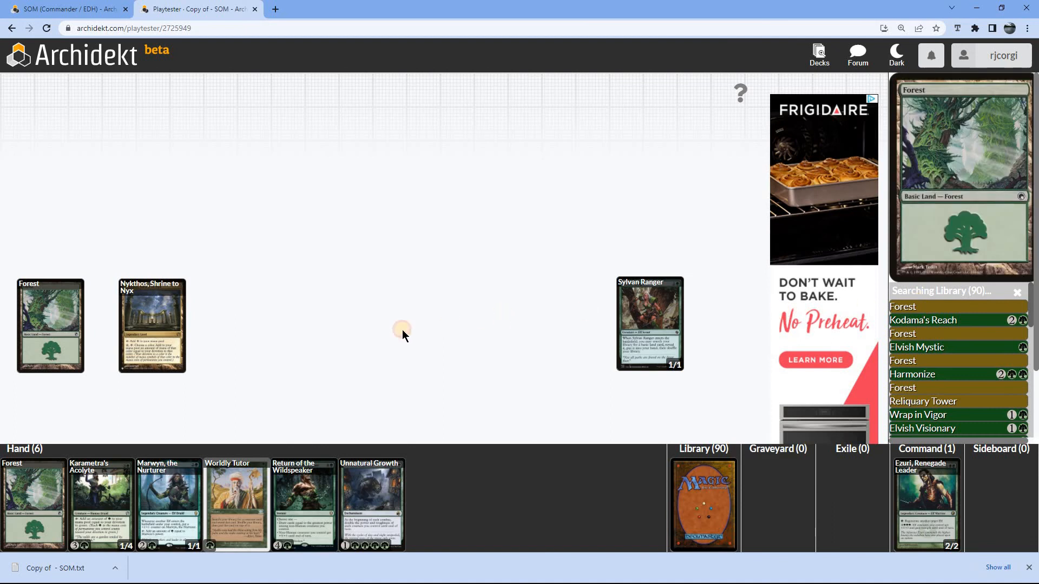
pyautogui.click(903, 306)
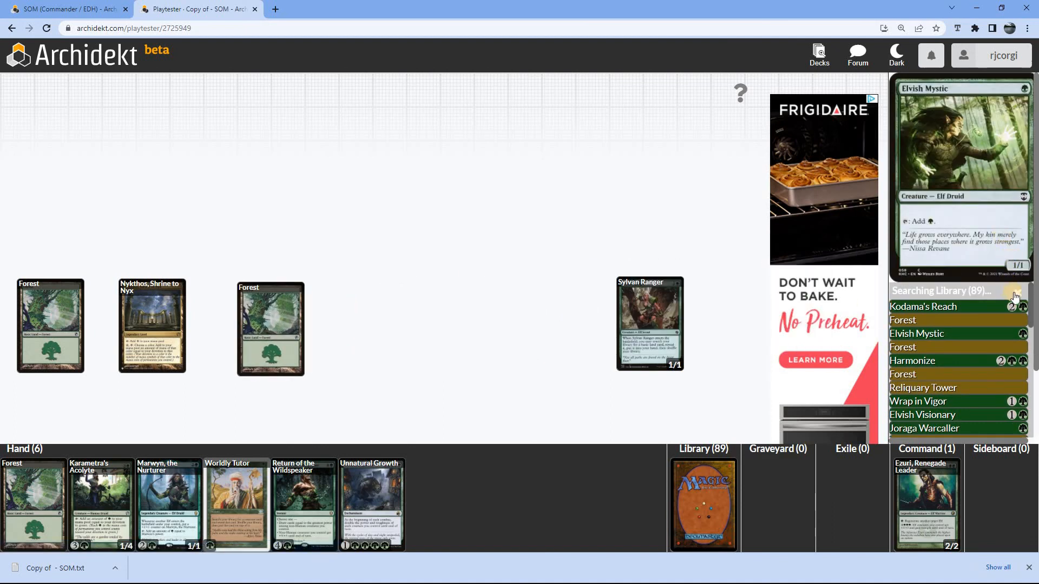
pyautogui.click(1014, 297)
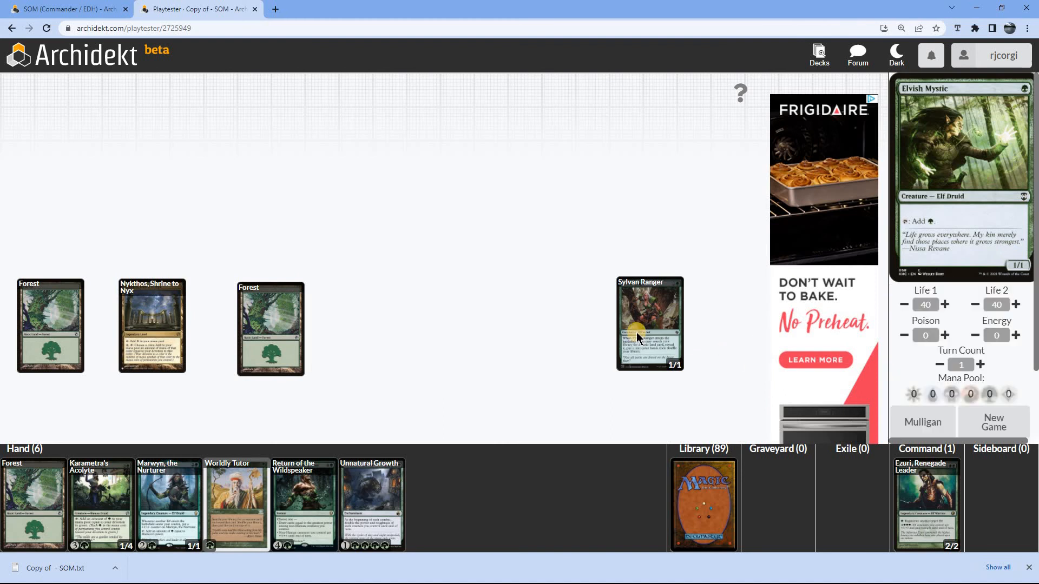
pyautogui.moveTo(649, 325)
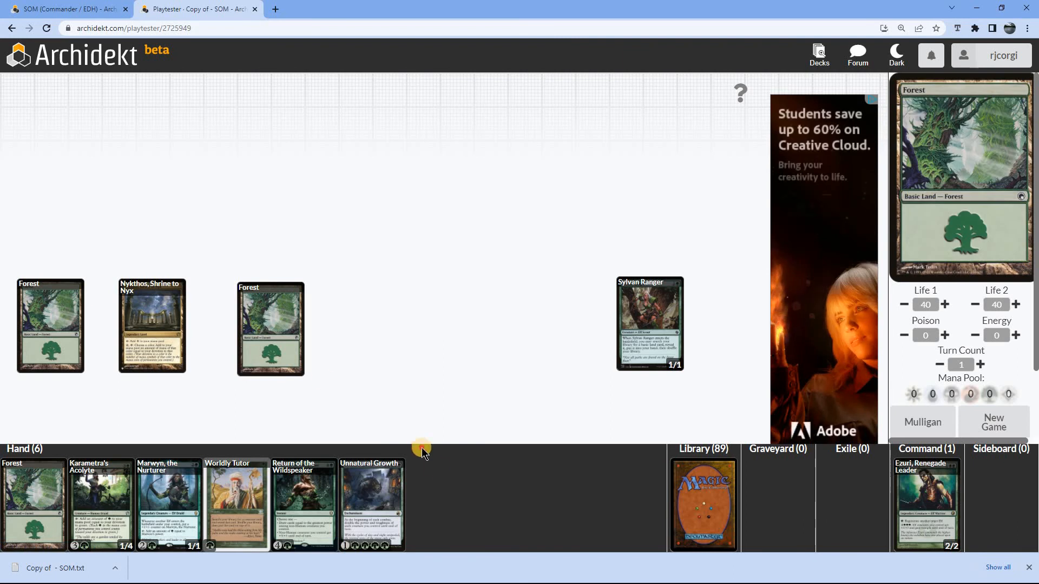
pyautogui.moveTo(270, 329); pyautogui.dragTo(440, 504)
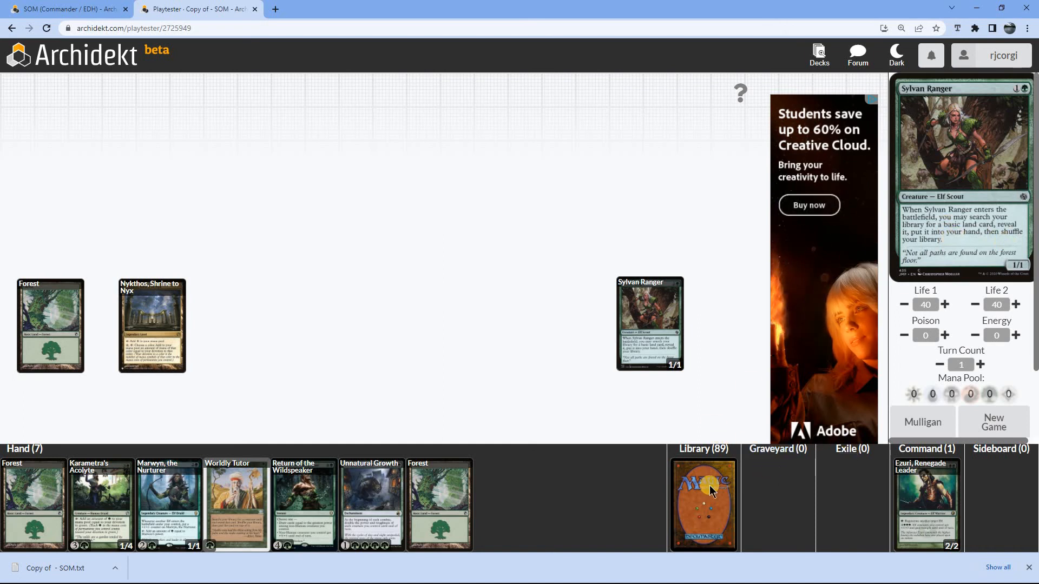
pyautogui.rightClick(702, 501)
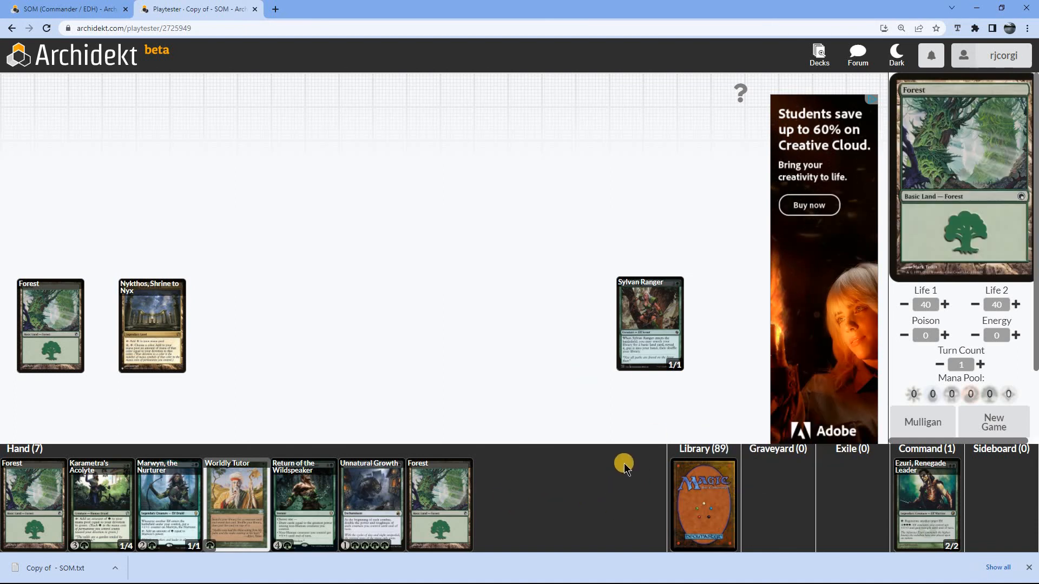
pyautogui.moveTo(325, 494)
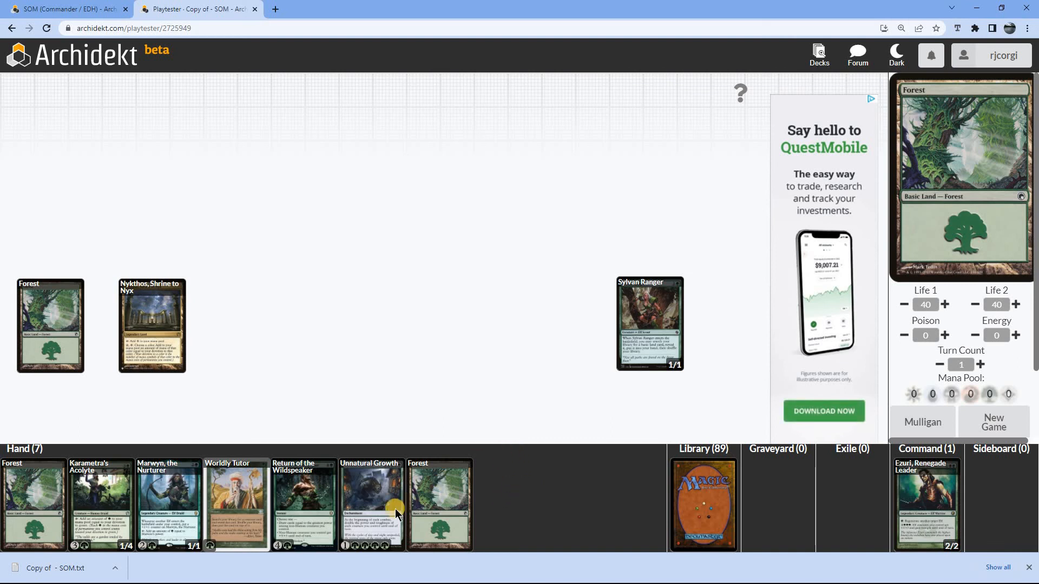
pyautogui.moveTo(458, 507)
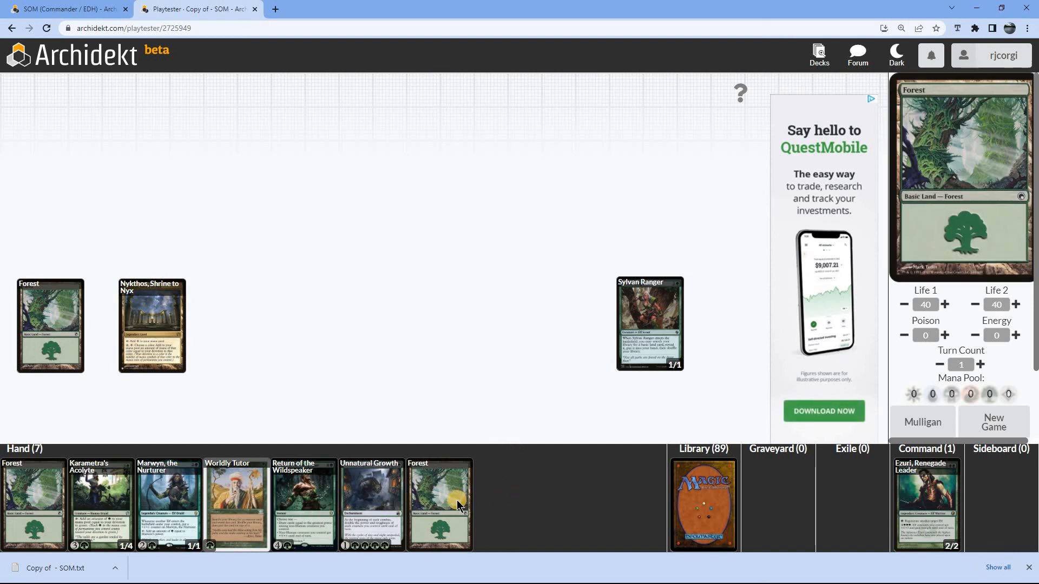
pyautogui.moveTo(440, 504); pyautogui.dragTo(253, 325)
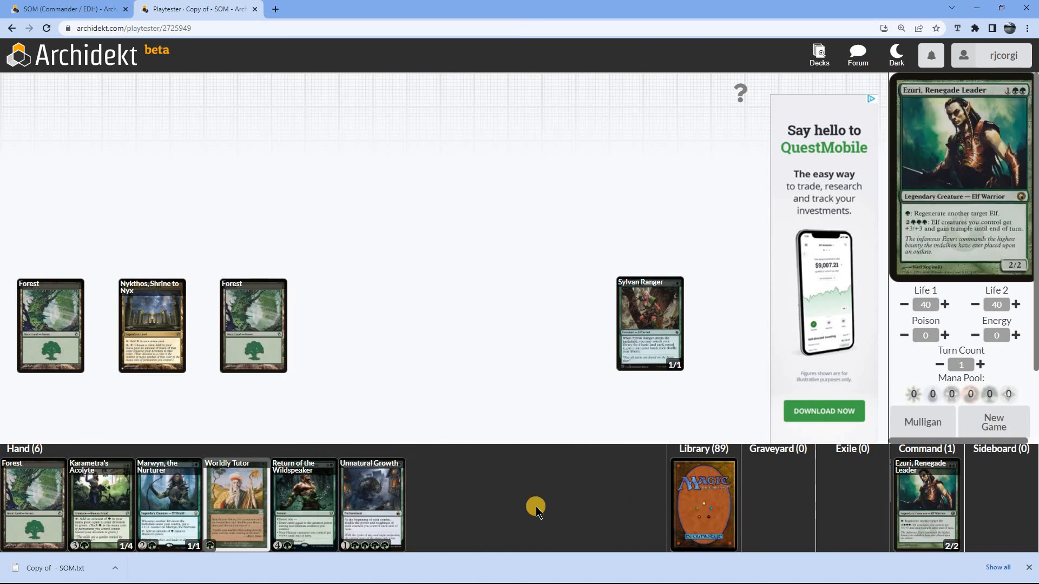
# Draw three cards, restart with New Game, and draw until thirteen cards are in hand.
pyautogui.click(704, 504)
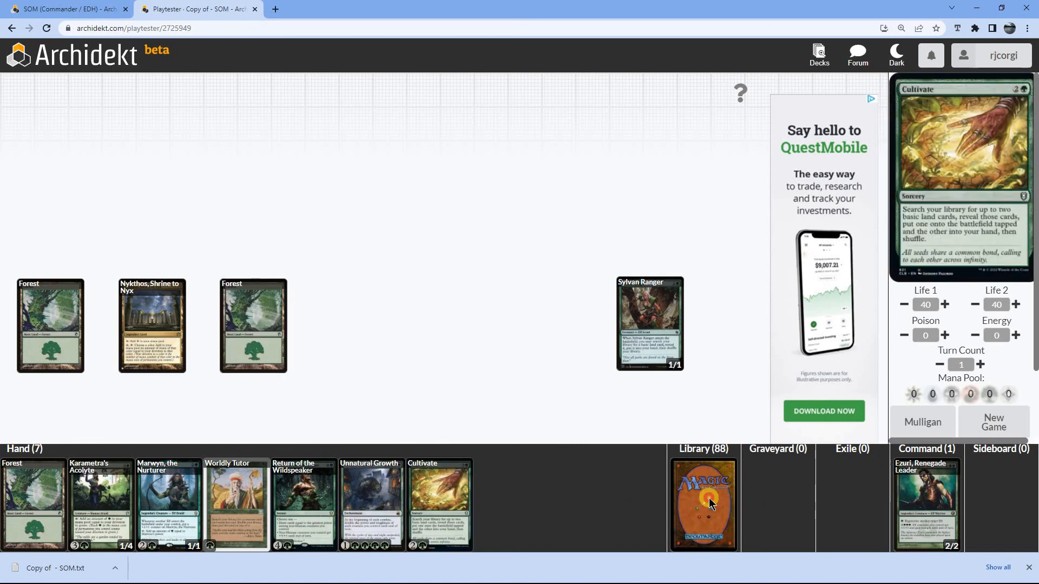
pyautogui.click(704, 504)
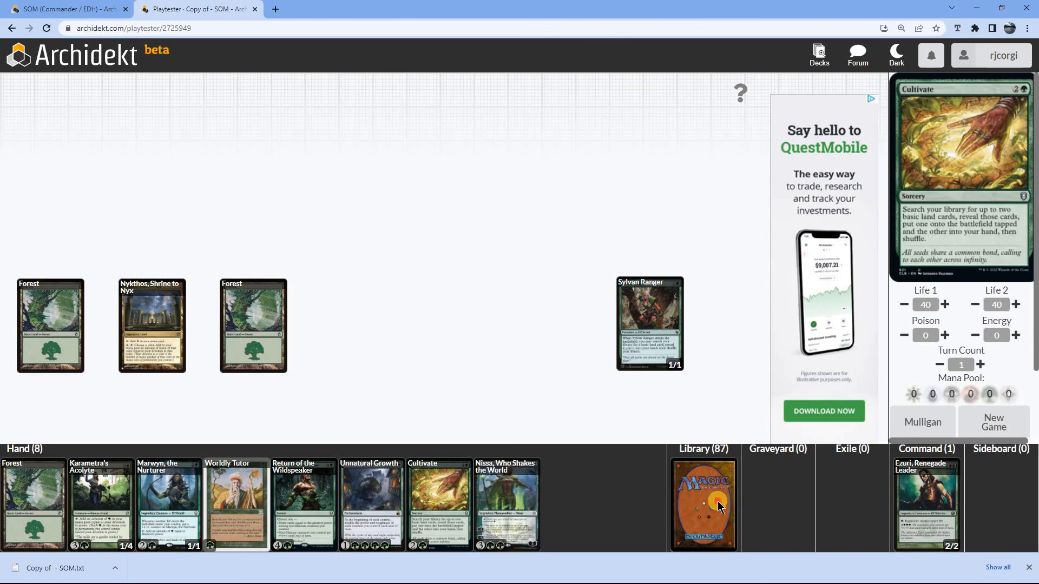
pyautogui.click(704, 504)
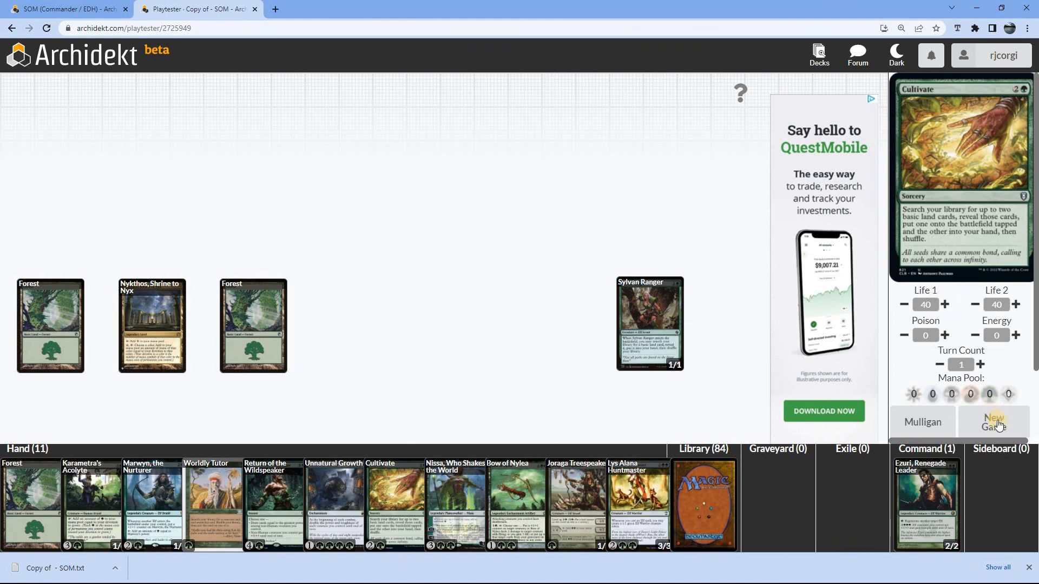
pyautogui.click(993, 422)
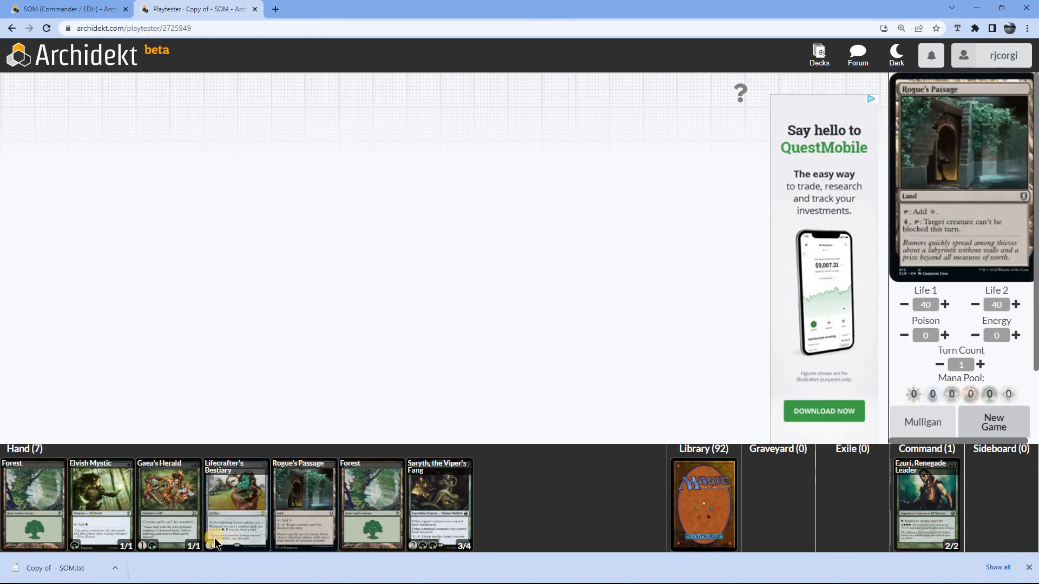
pyautogui.moveTo(235, 505)
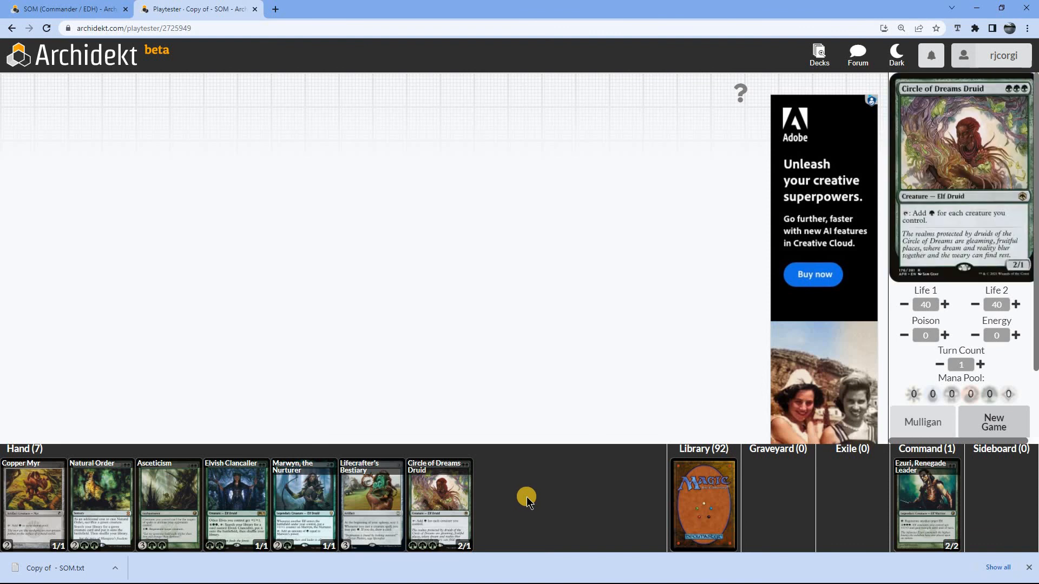
pyautogui.moveTo(186, 507)
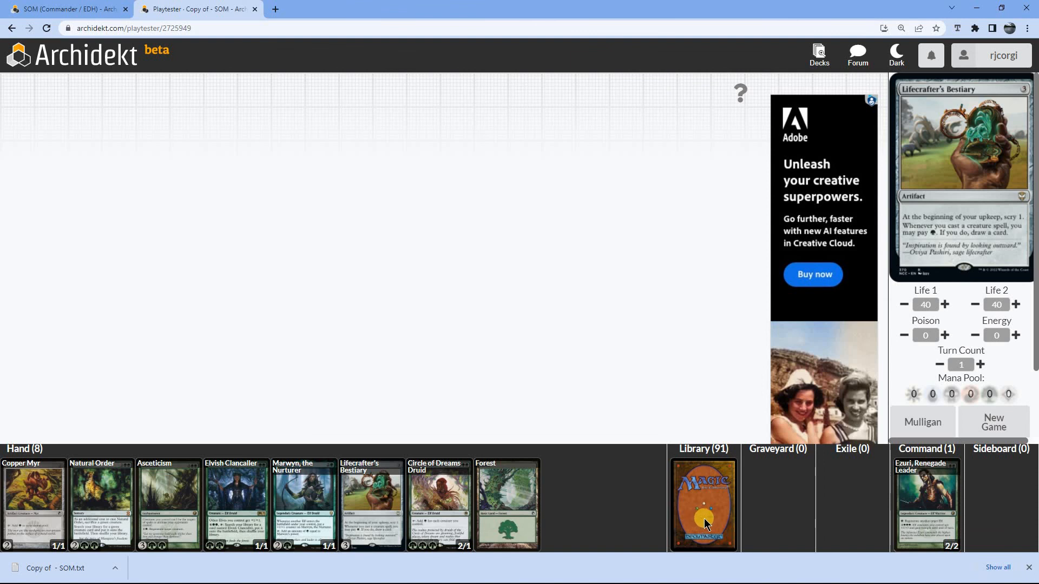
pyautogui.click(703, 503)
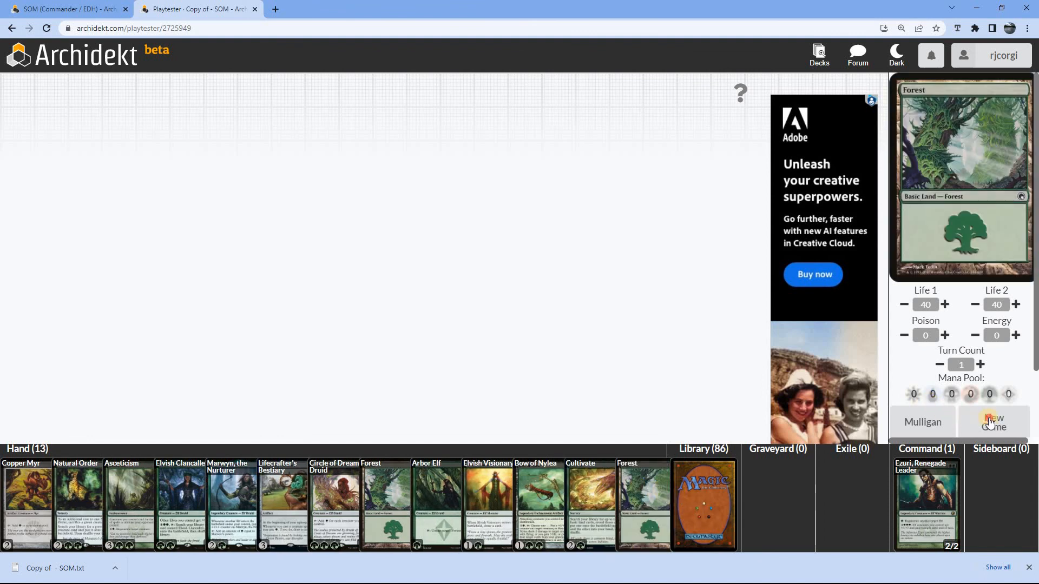
# Deal a new seven-card hand with Wirewood Lodge and Emerald Medallion, leaving 92 library cards.
pyautogui.click(993, 422)
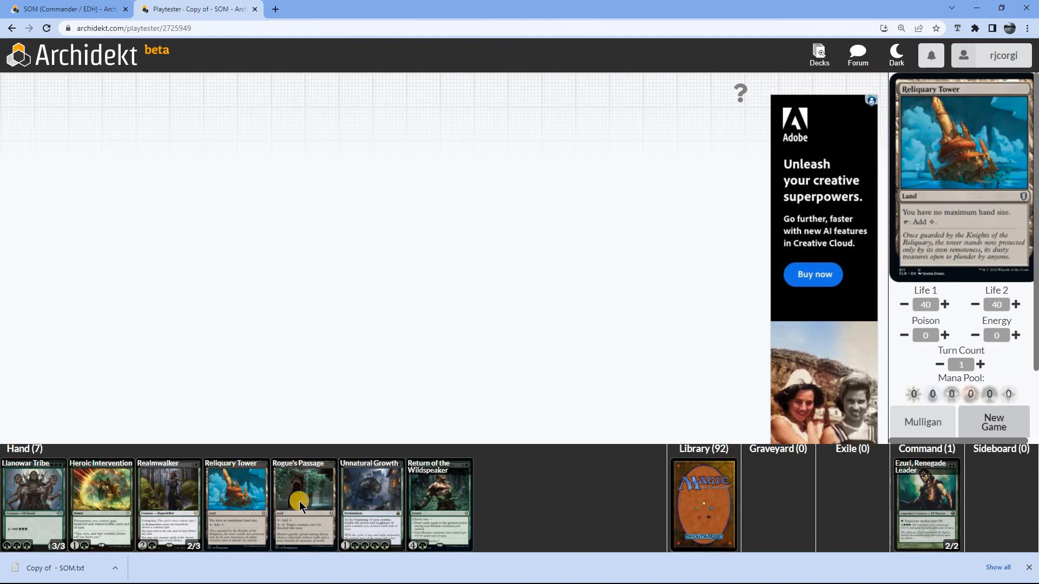
pyautogui.moveTo(303, 503)
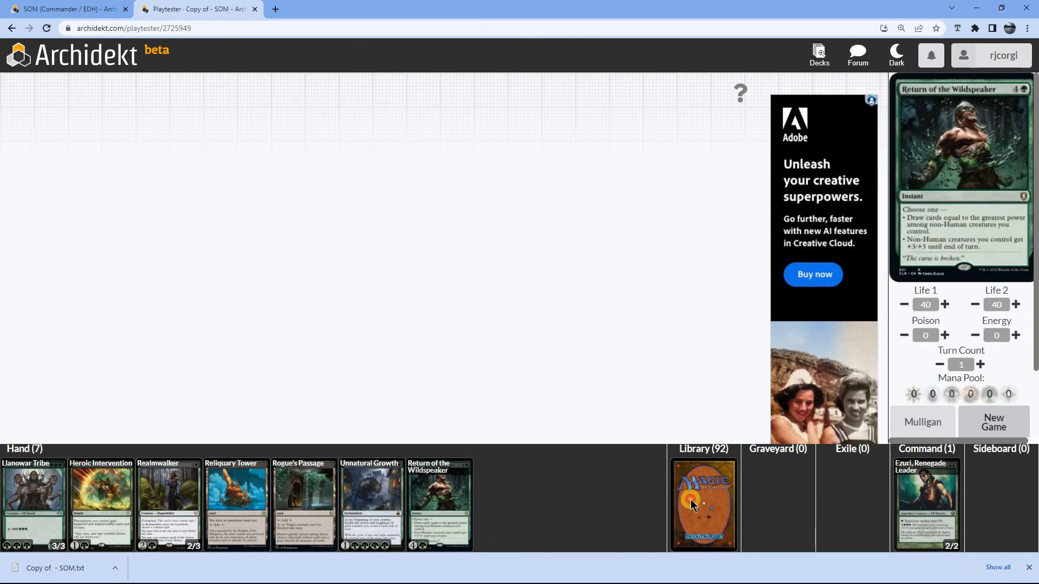
pyautogui.click(703, 504)
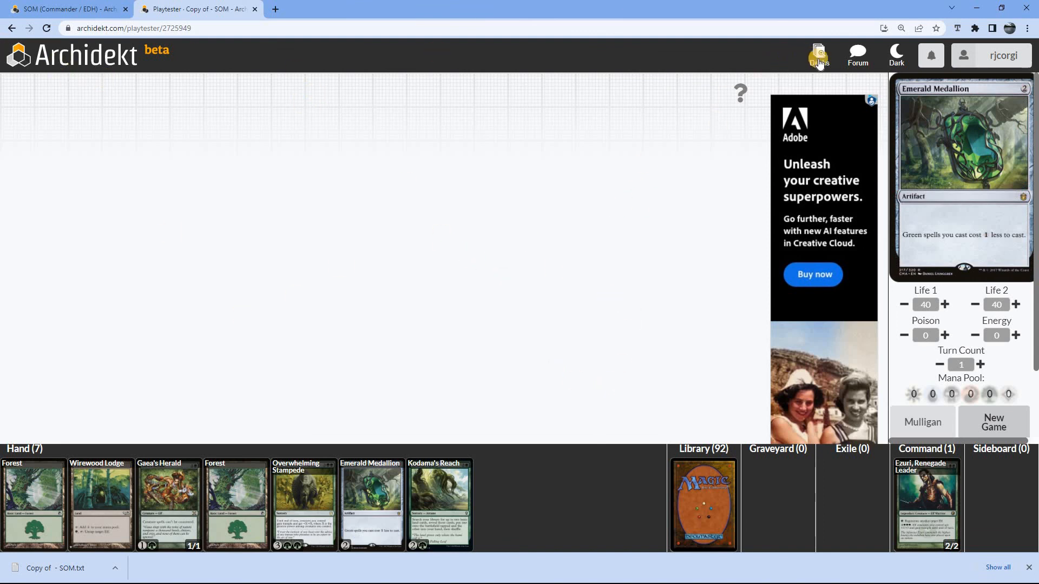
# Go to My Decks and open the Copy of - SOM deck, scrolling through its categories.
pyautogui.click(817, 55)
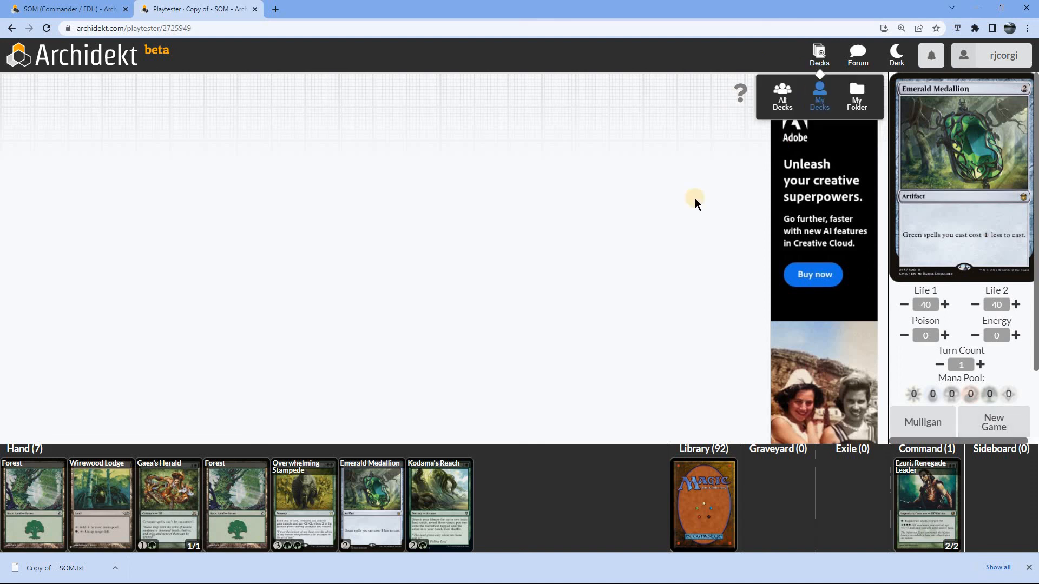
pyautogui.click(819, 96)
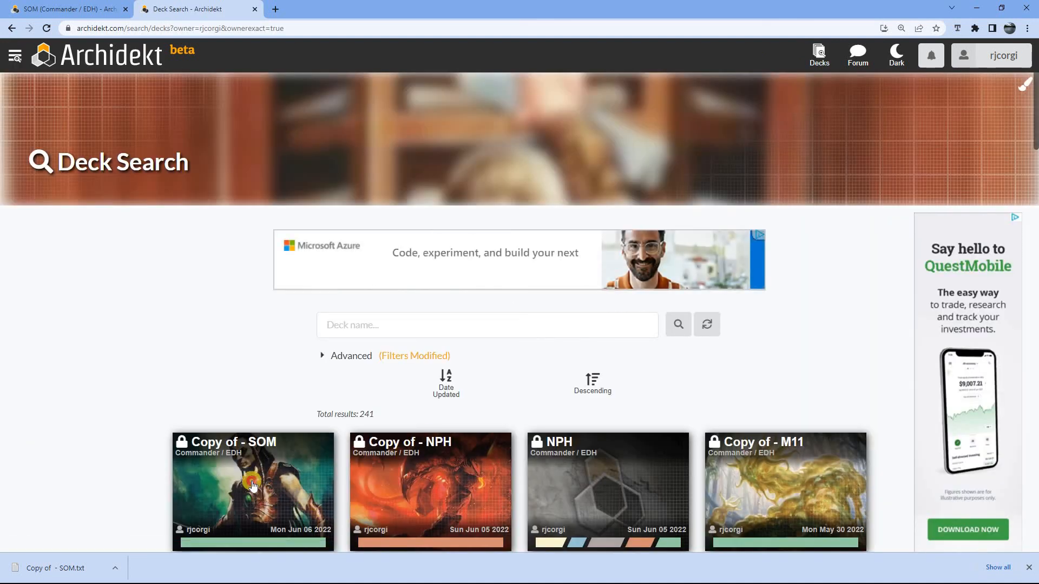
pyautogui.click(252, 483)
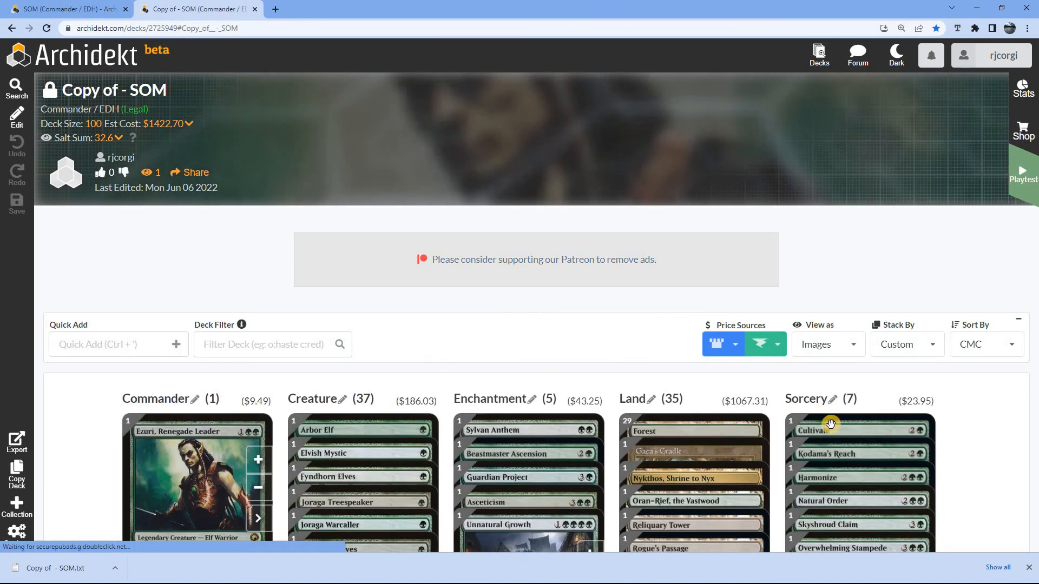
pyautogui.scroll(-3)
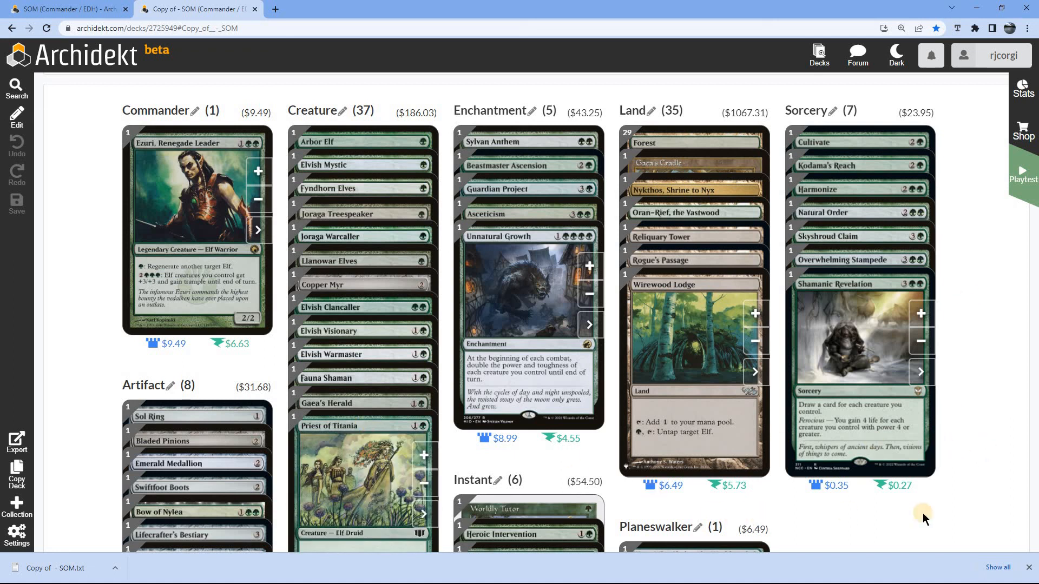
pyautogui.scroll(-3)
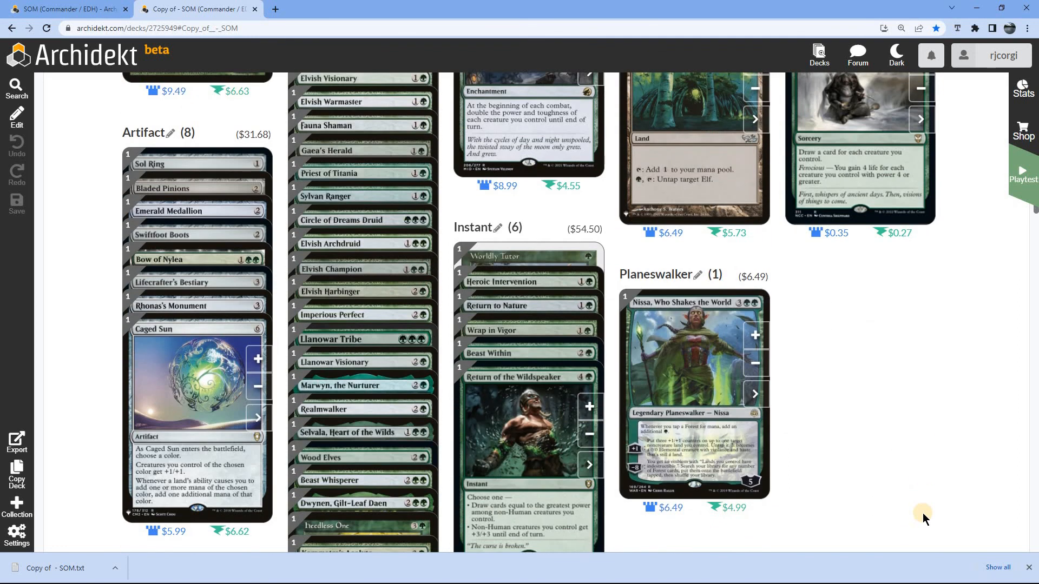
pyautogui.scroll(-3)
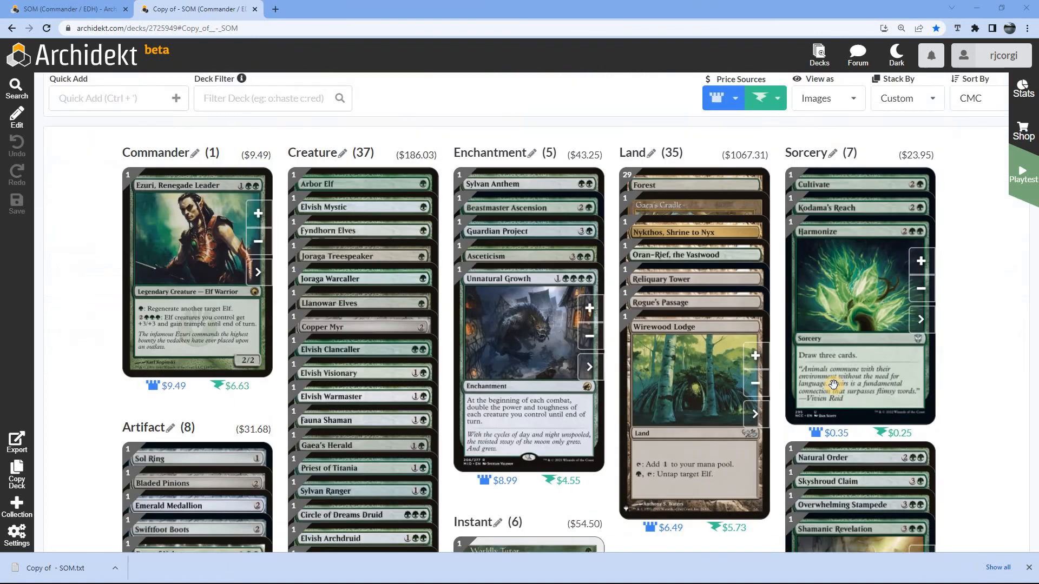
pyautogui.scroll(-3)
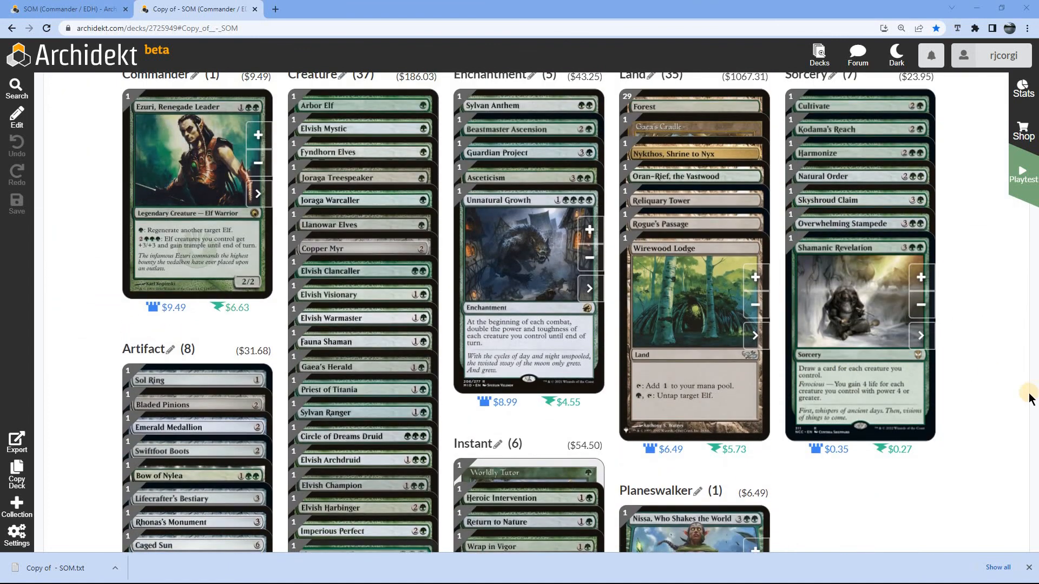
pyautogui.moveTo(1014, 410)
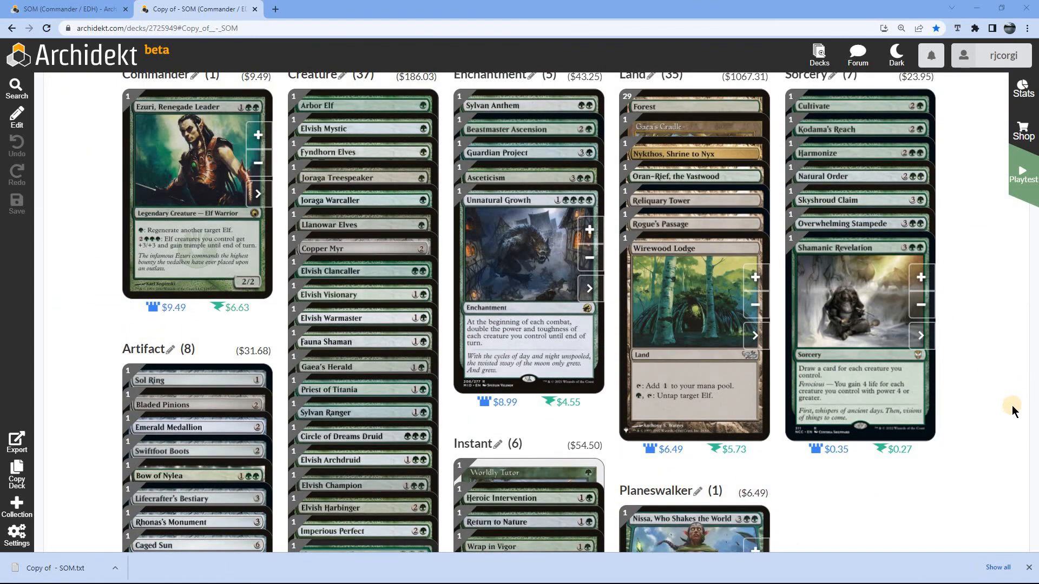
pyautogui.moveTo(1017, 476)
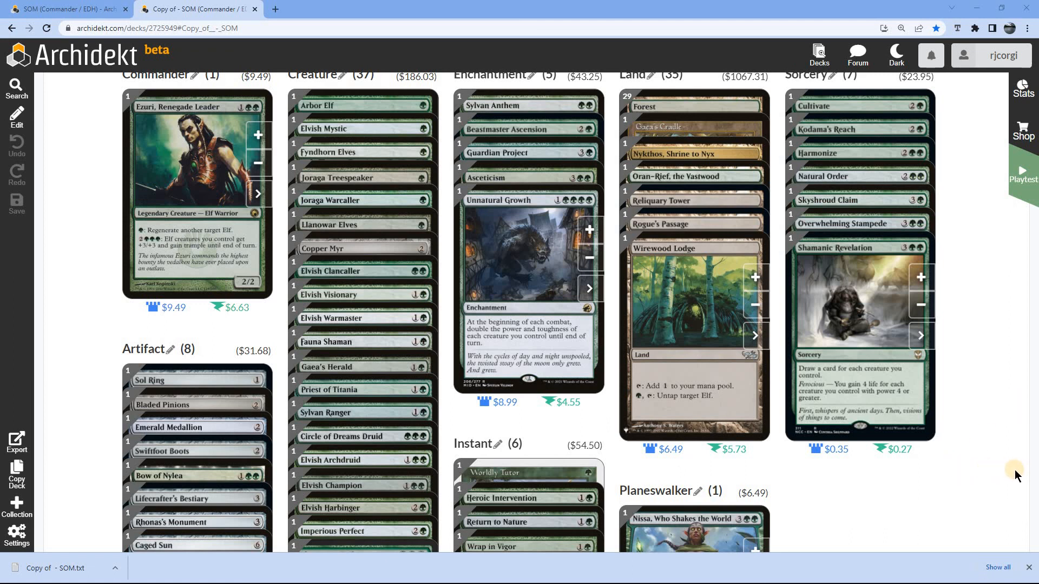